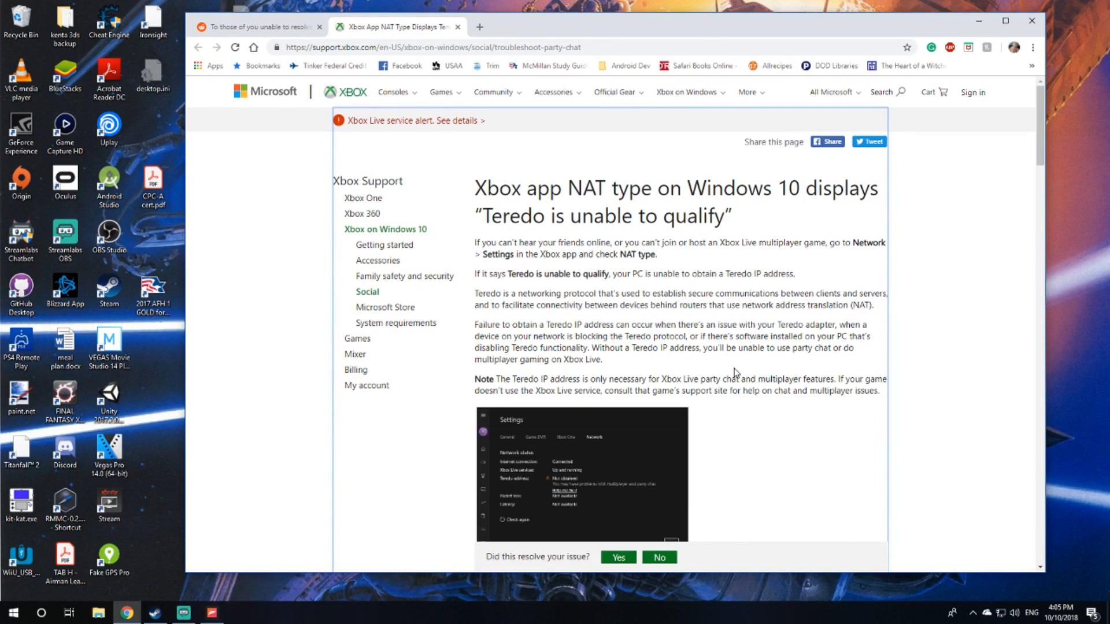
{"action": "mouse_move", "coordinate": [778, 323]}
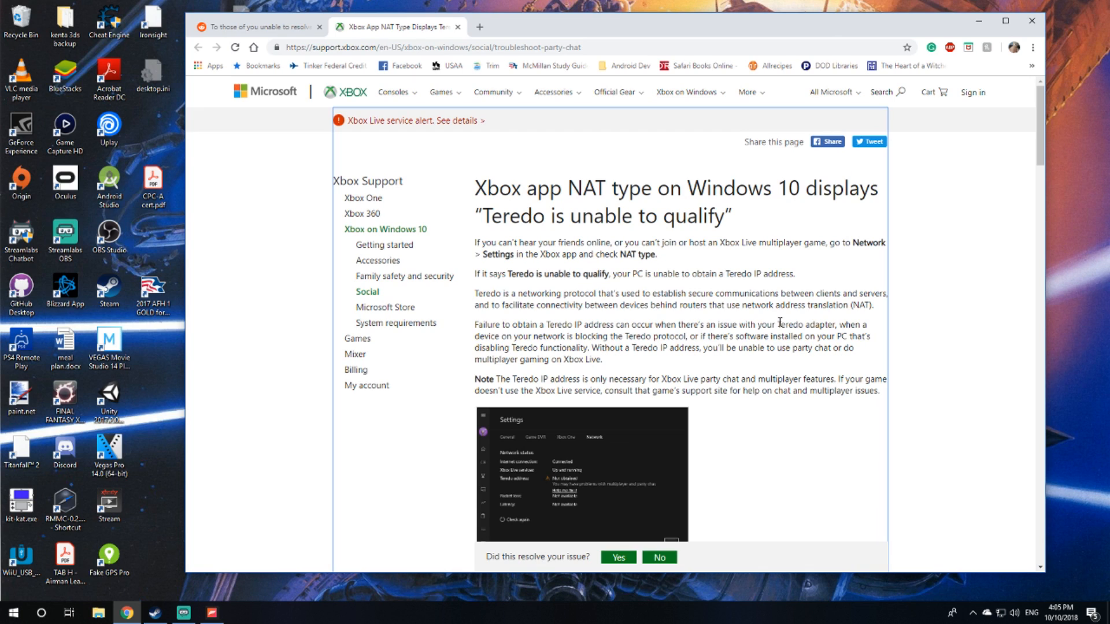
{"action": "mouse_move", "coordinate": [630, 161]}
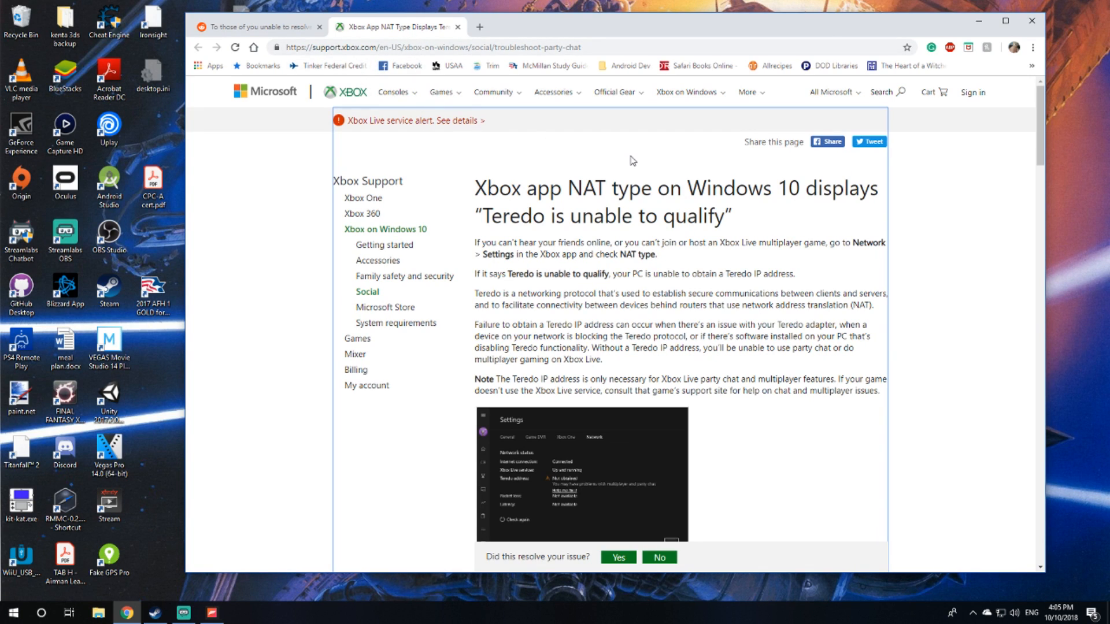
{"action": "mouse_move", "coordinate": [497, 48]}
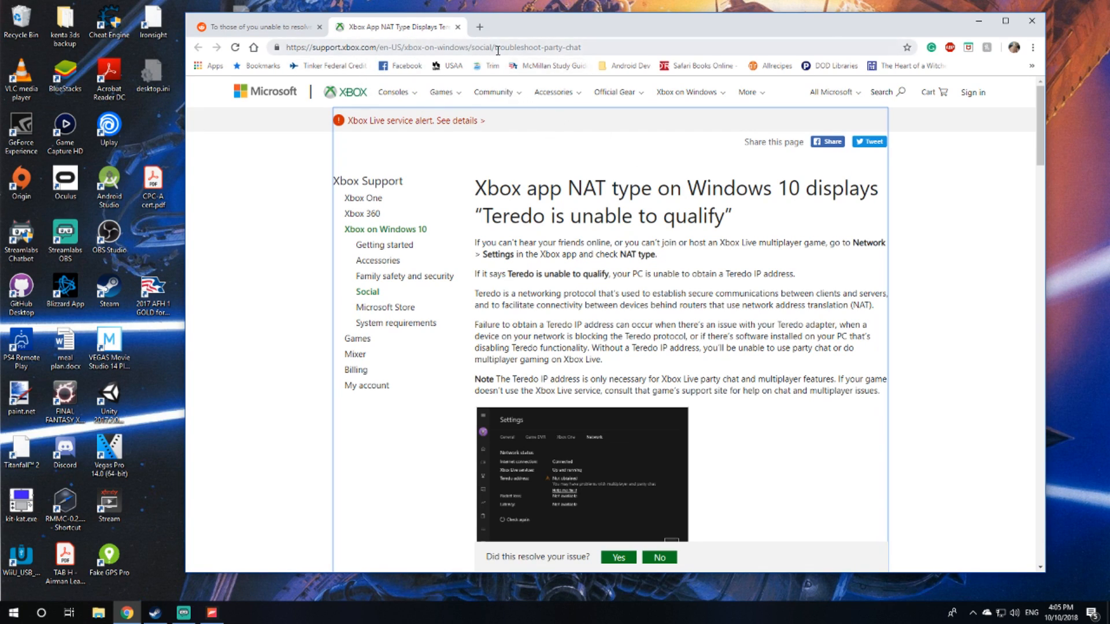
{"action": "mouse_move", "coordinate": [859, 258]}
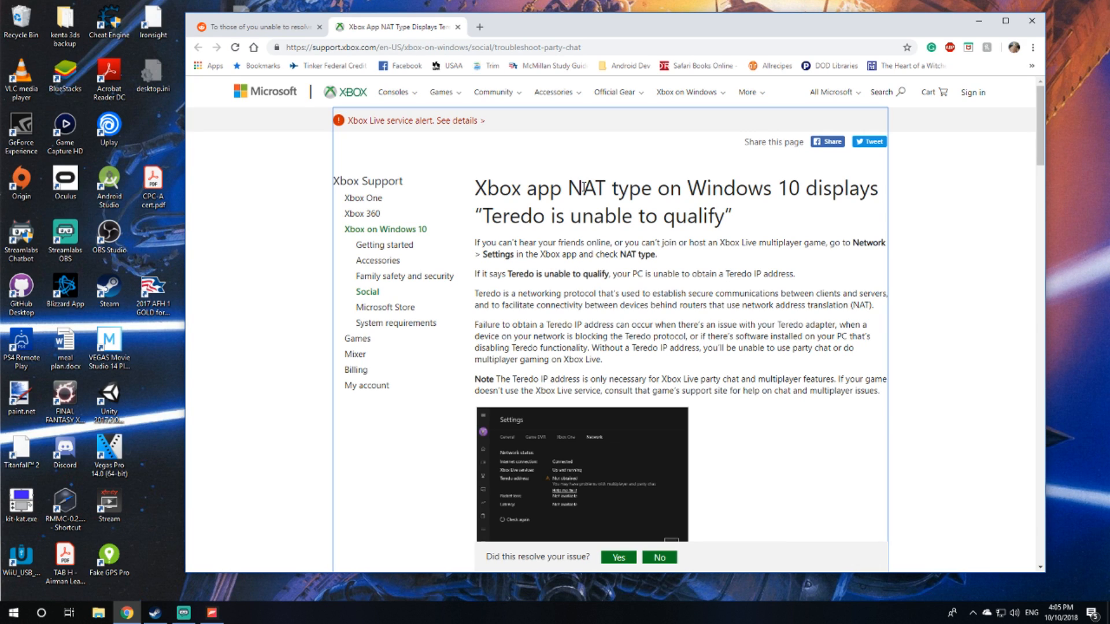
{"action": "mouse_move", "coordinate": [582, 187]}
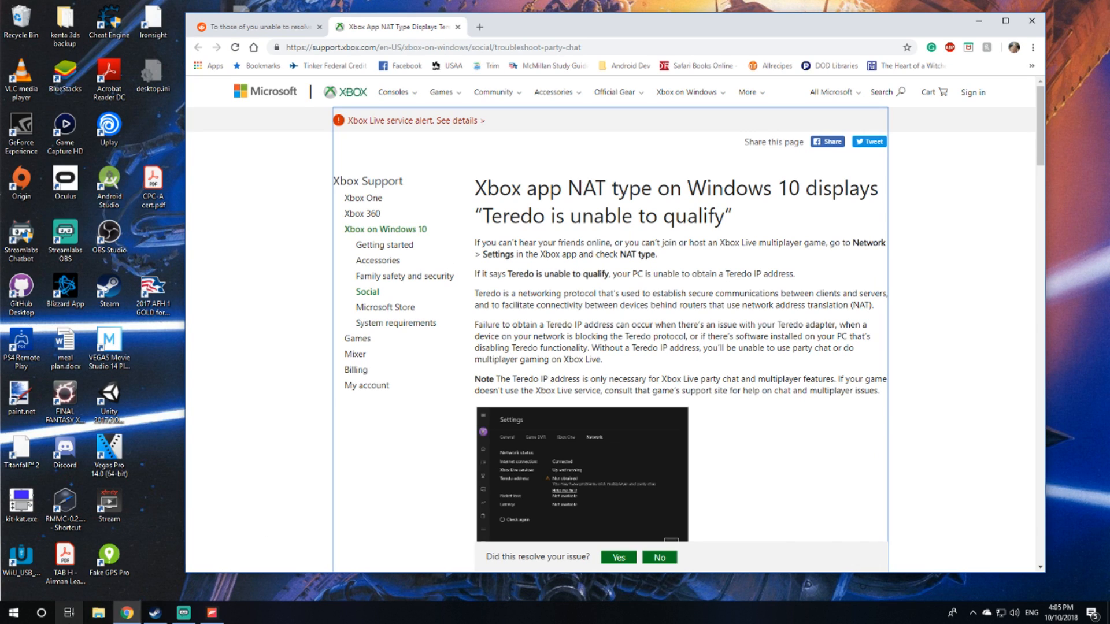
Step: Find the Xbox app from Windows search and maximize its window
{"action": "left_click", "coordinate": [41, 613]}
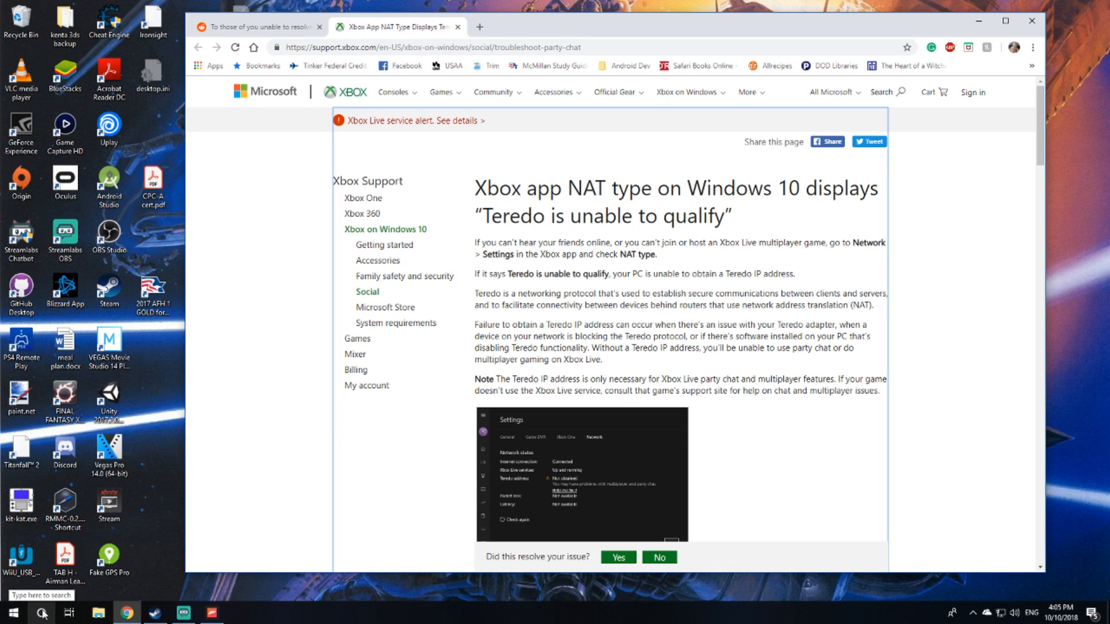
{"action": "left_click", "coordinate": [41, 613]}
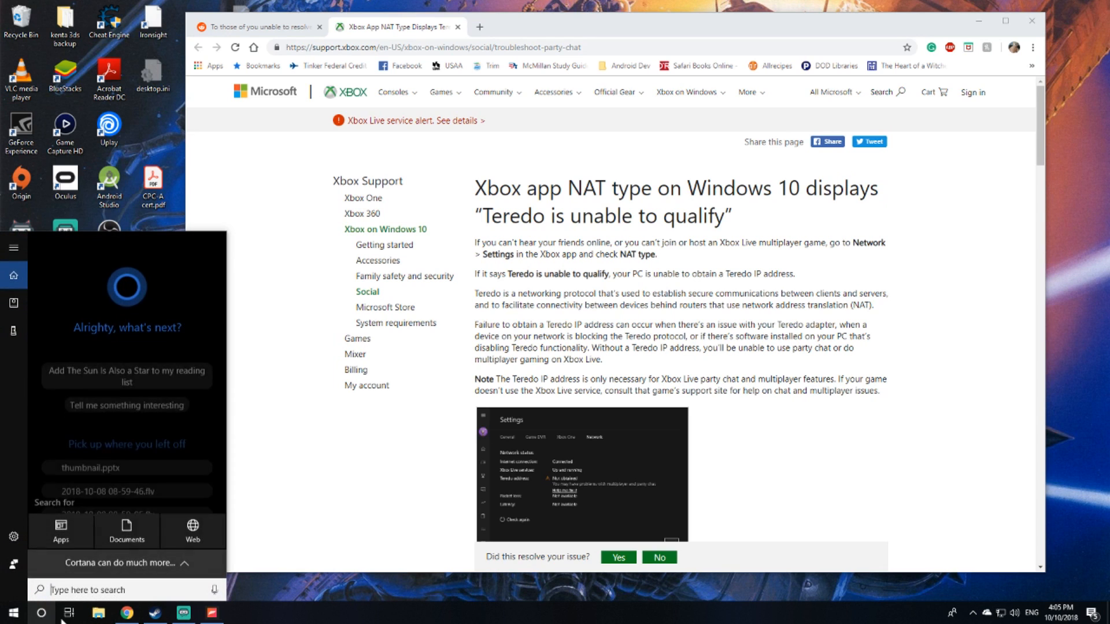
{"action": "type", "text": "xbox"}
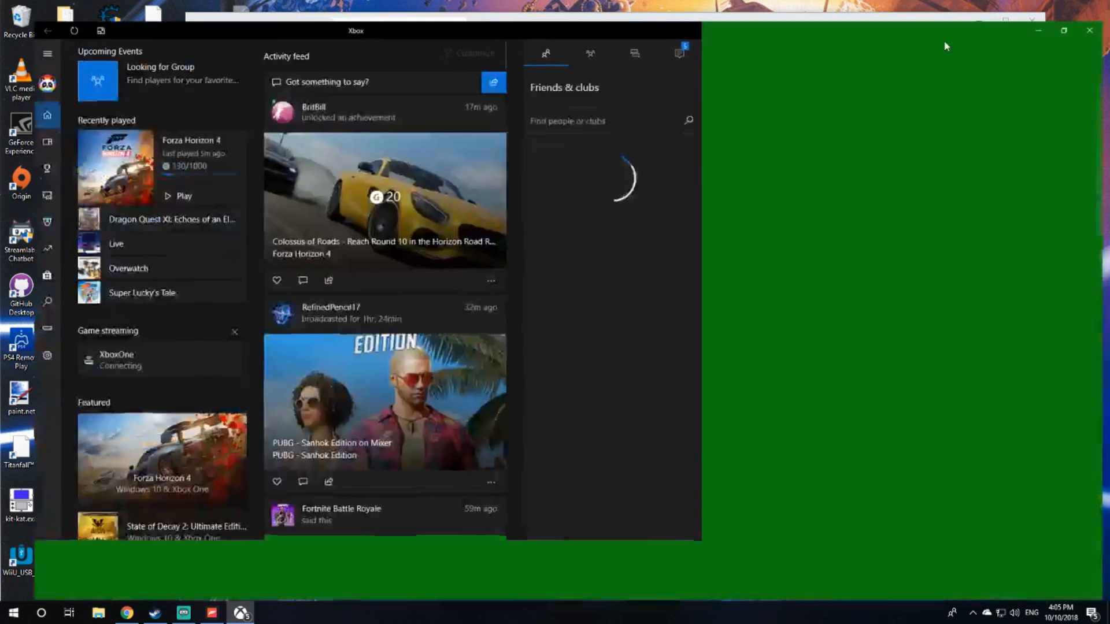
{"action": "left_click", "coordinate": [1063, 30]}
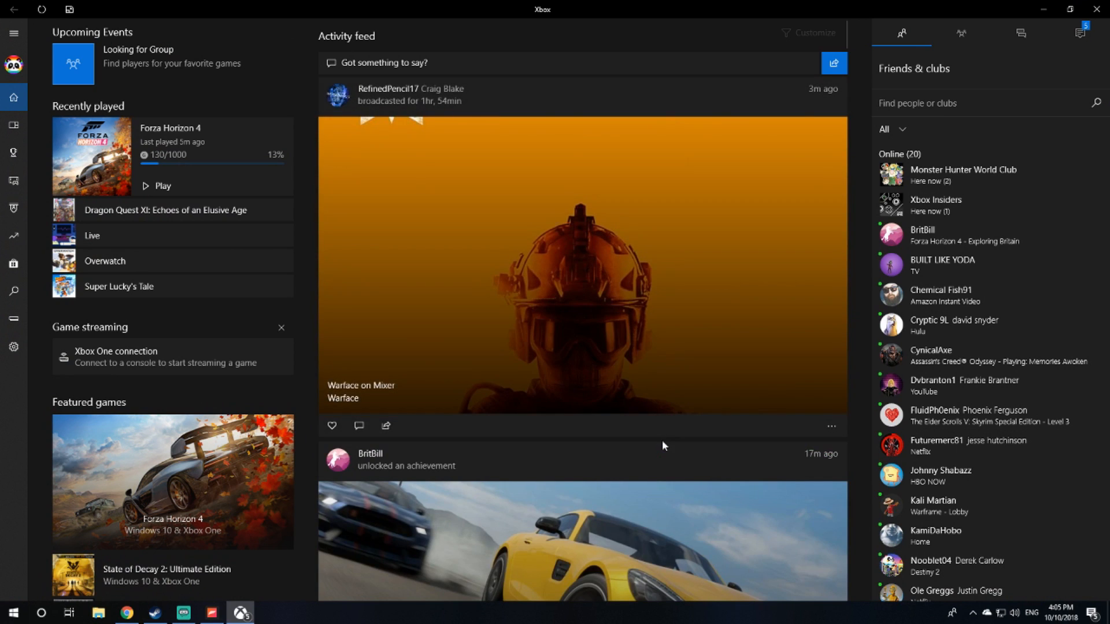
{"action": "mouse_move", "coordinate": [12, 348]}
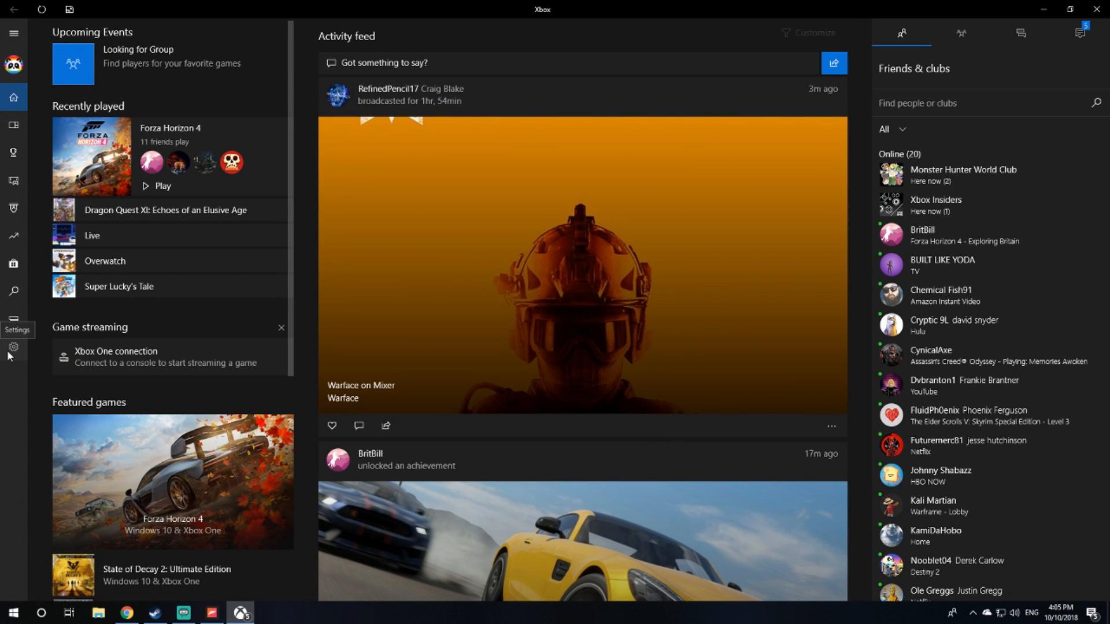
Step: Show the Xbox Settings Network status reporting Teredo unable to qualify and Server connectivity Blocked
{"action": "left_click", "coordinate": [13, 347]}
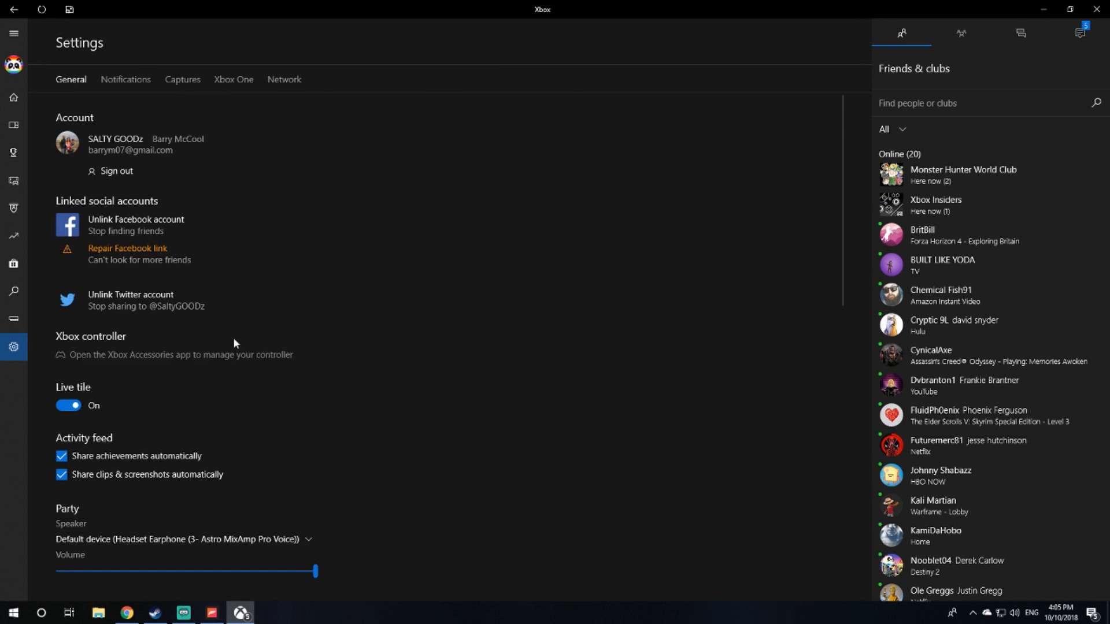
{"action": "left_click", "coordinate": [284, 79]}
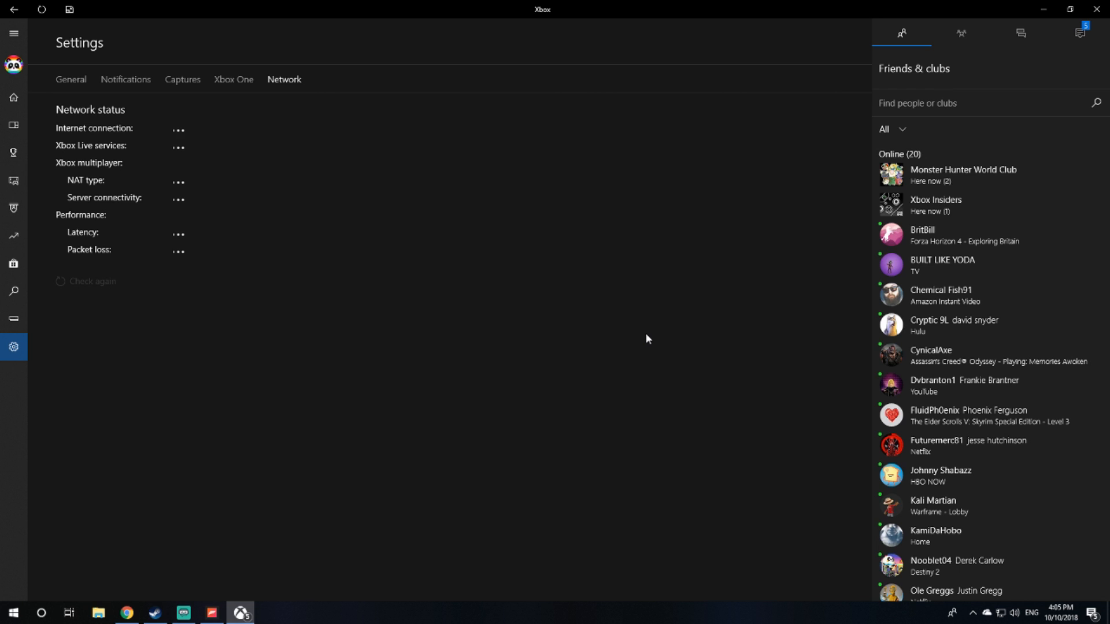
{"action": "left_click", "coordinate": [125, 612]}
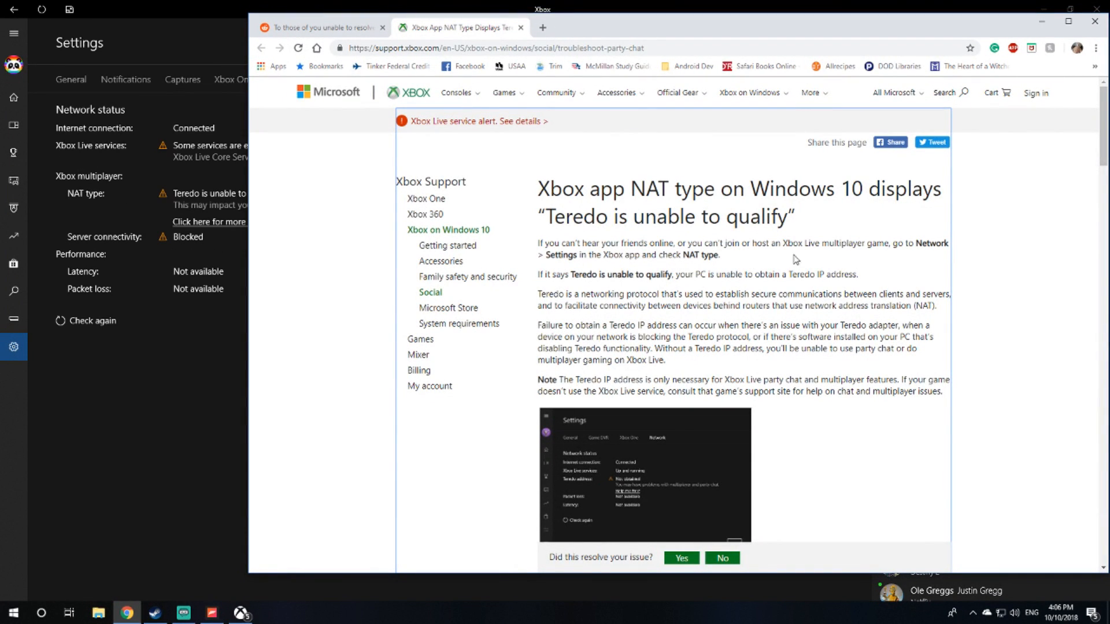
{"action": "mouse_move", "coordinate": [621, 276]}
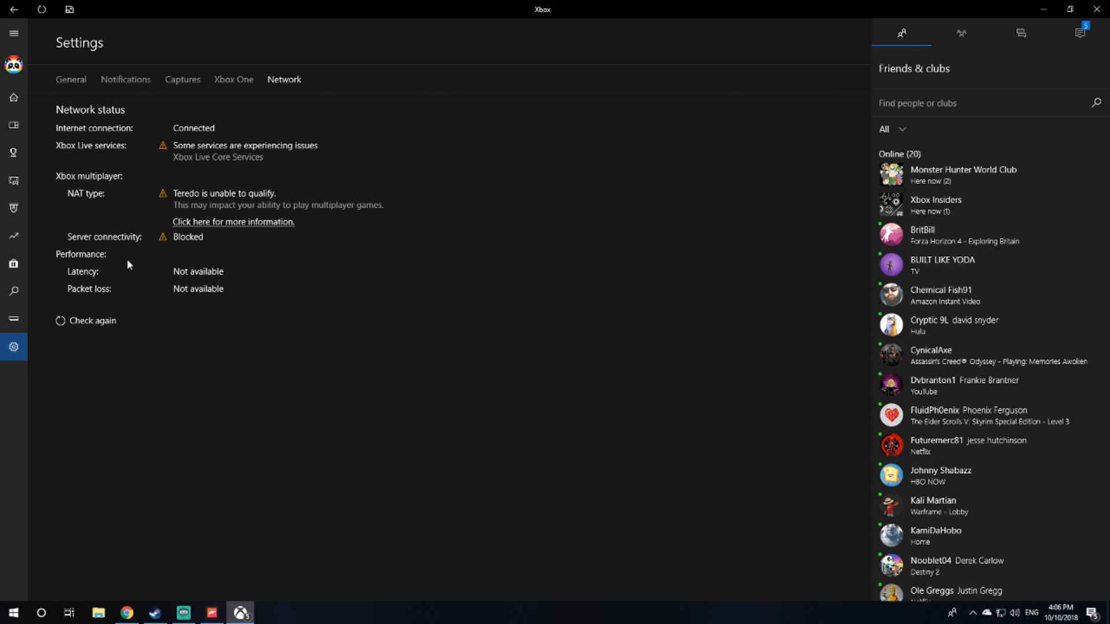
{"action": "mouse_move", "coordinate": [96, 206]}
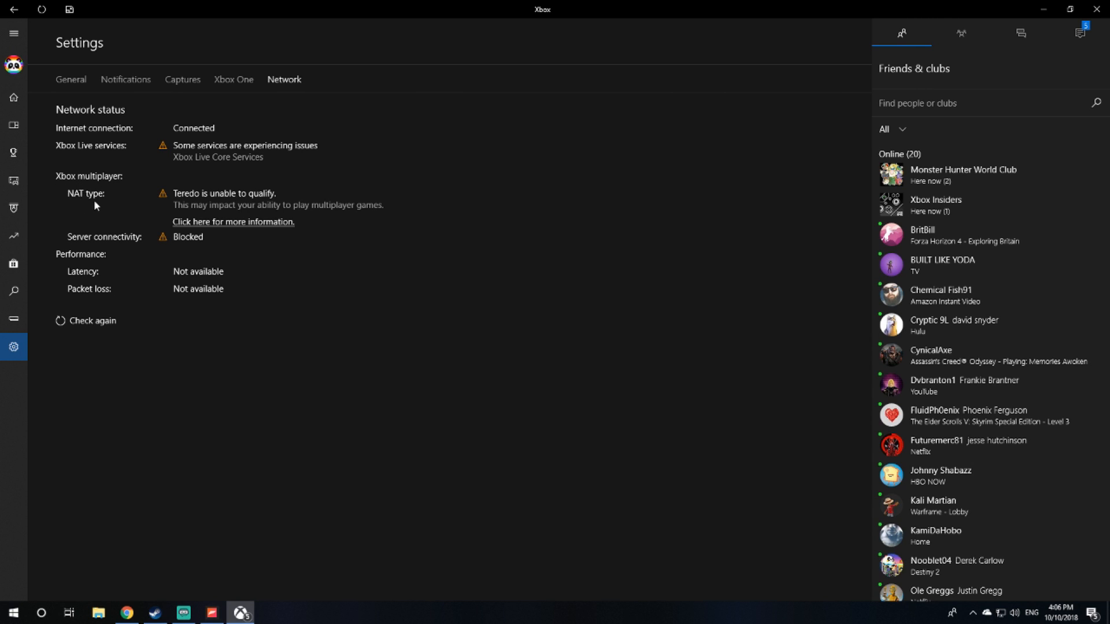
{"action": "mouse_move", "coordinate": [269, 196]}
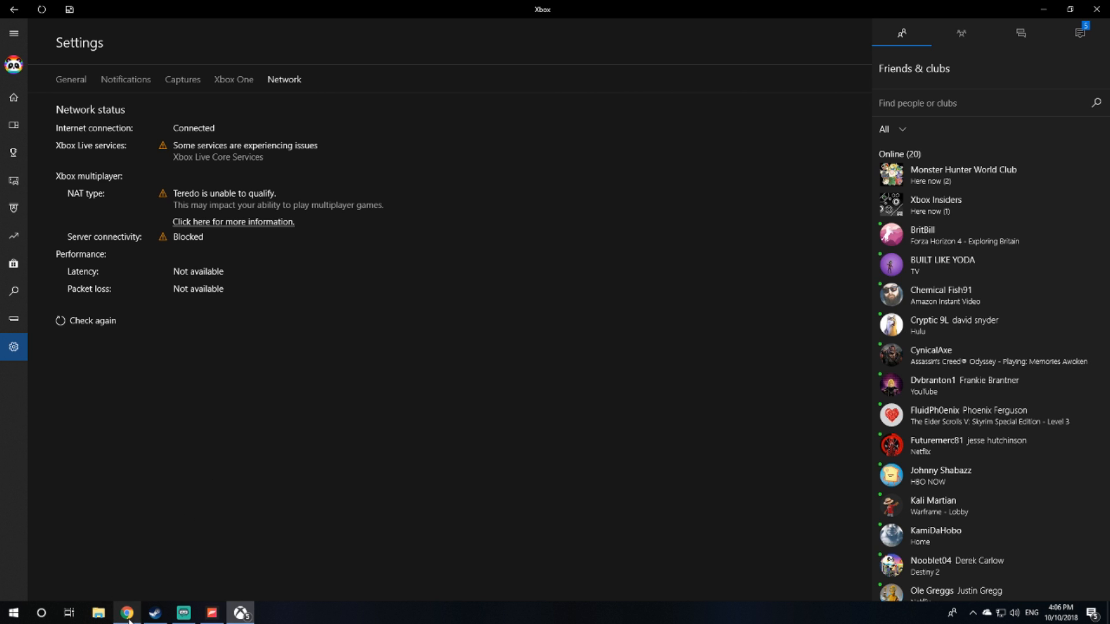
Step: Return to the Teredo support article and scroll to its Solutions on reinstalling the Teredo adapter
{"action": "left_click", "coordinate": [233, 222]}
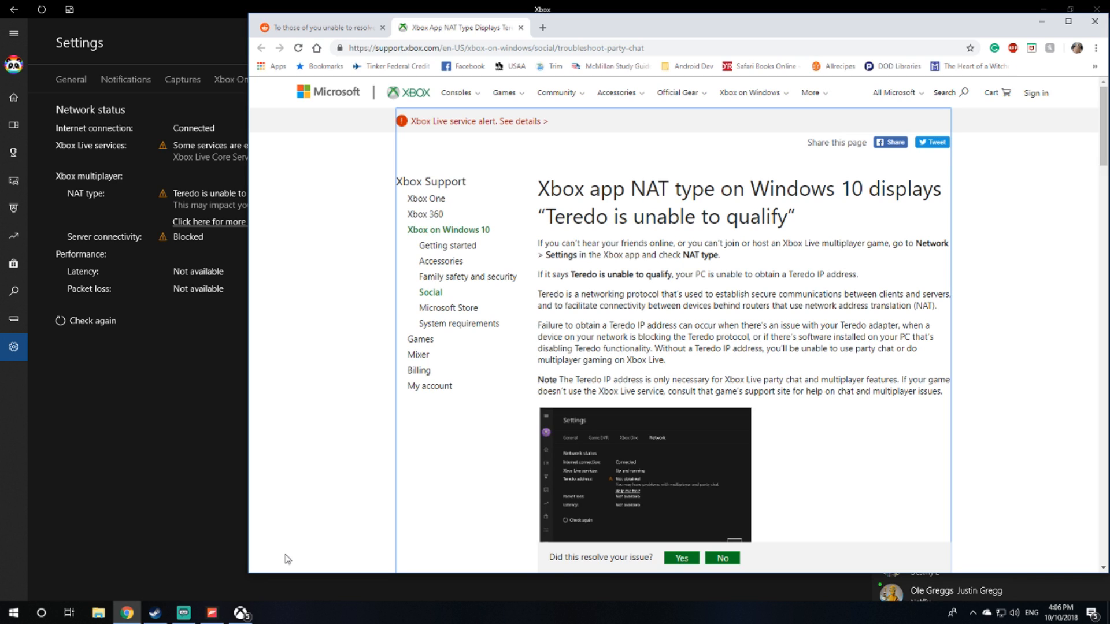
{"action": "mouse_move", "coordinate": [466, 519]}
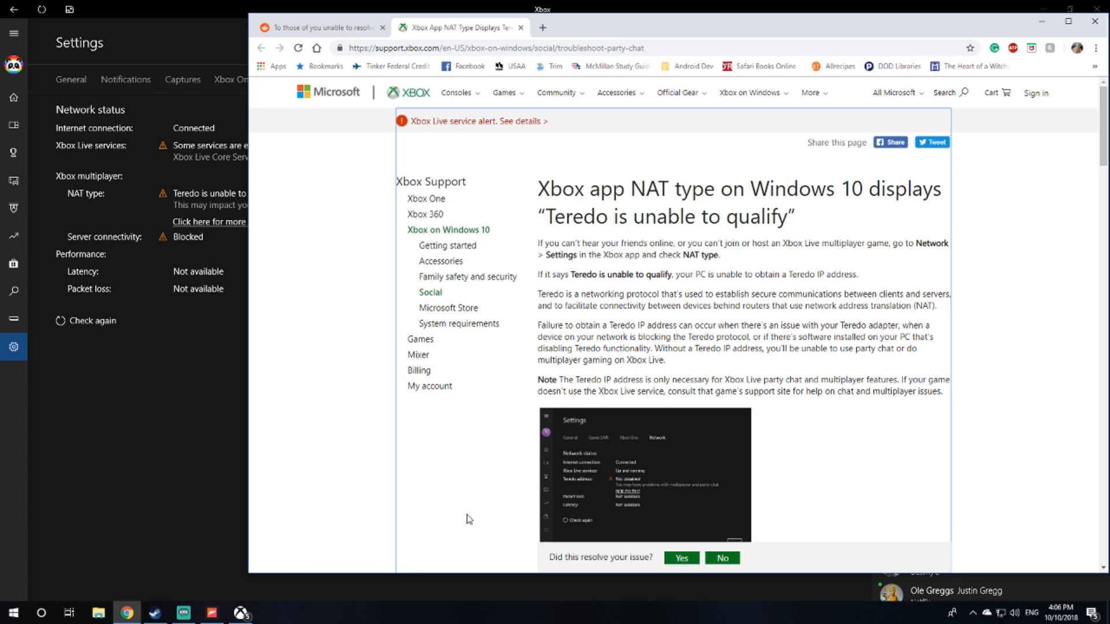
{"action": "scroll", "scroll_direction": "down", "scroll_amount": 3}
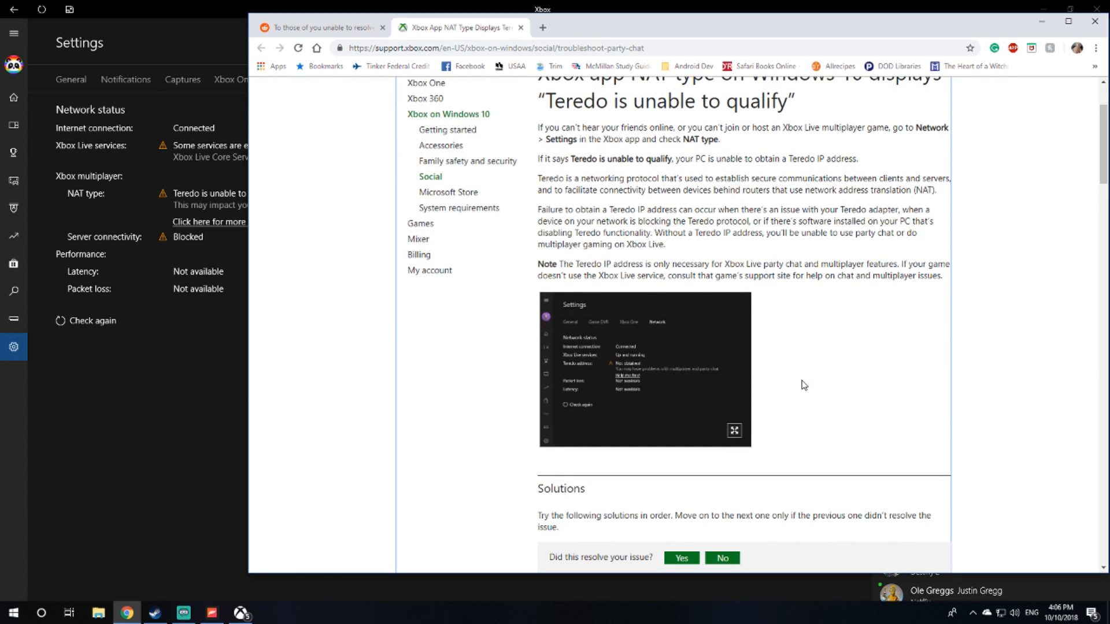
{"action": "mouse_move", "coordinate": [717, 238]}
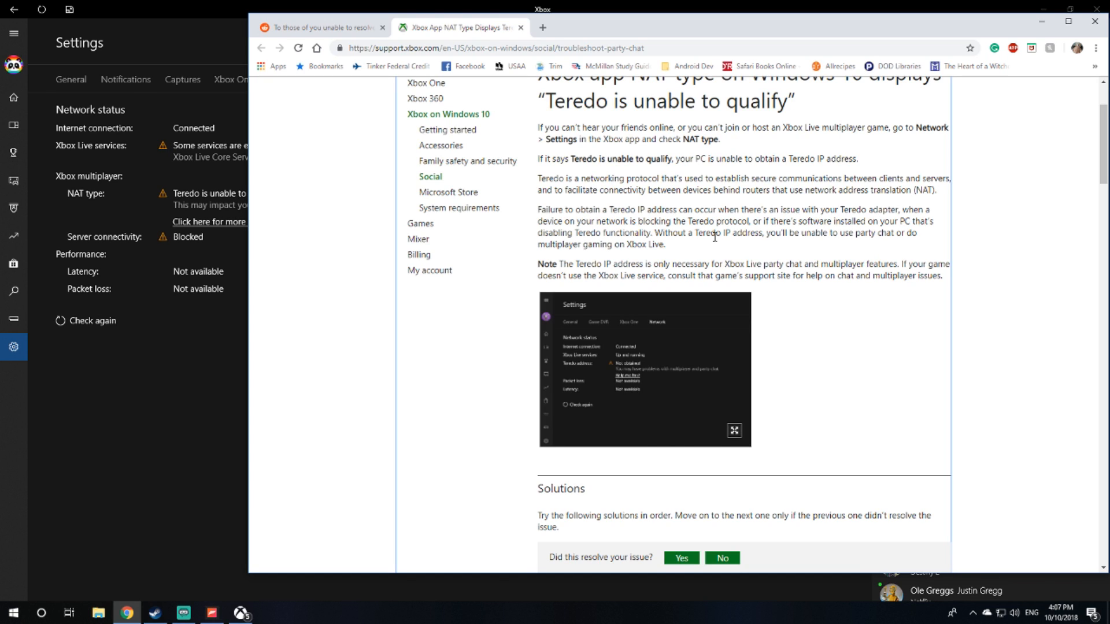
{"action": "mouse_move", "coordinate": [721, 259]}
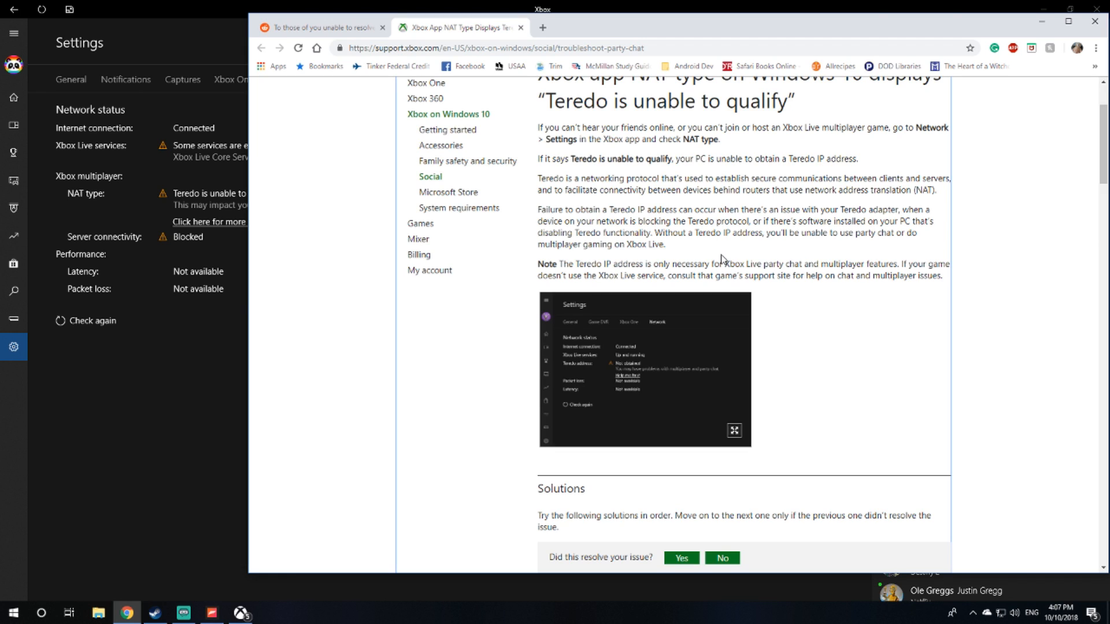
{"action": "mouse_move", "coordinate": [767, 249]}
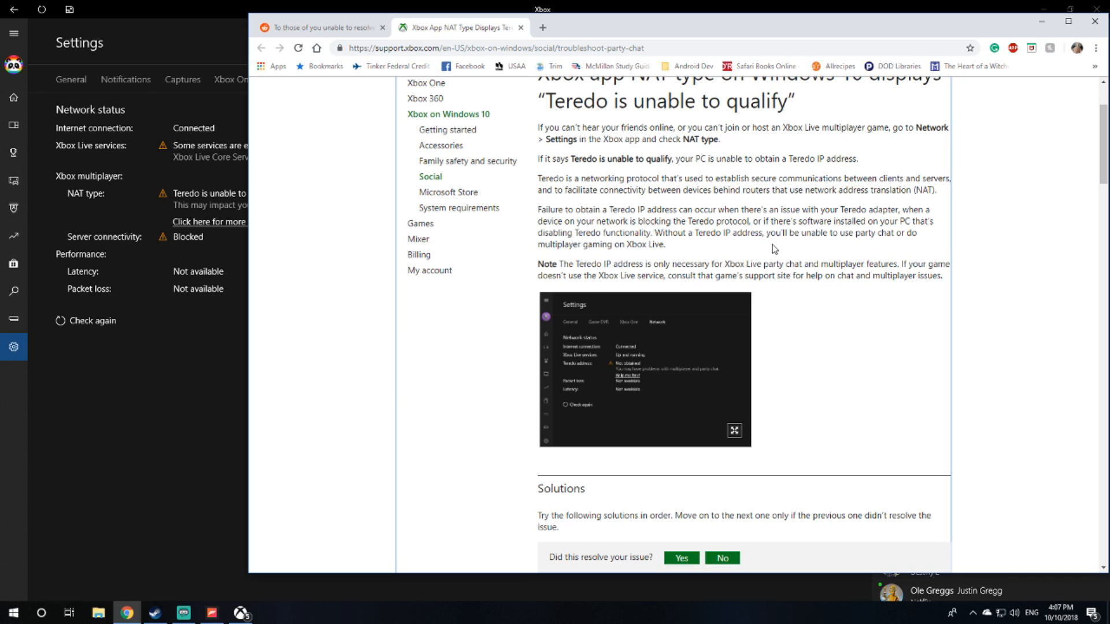
{"action": "scroll", "scroll_direction": "down", "scroll_amount": 3}
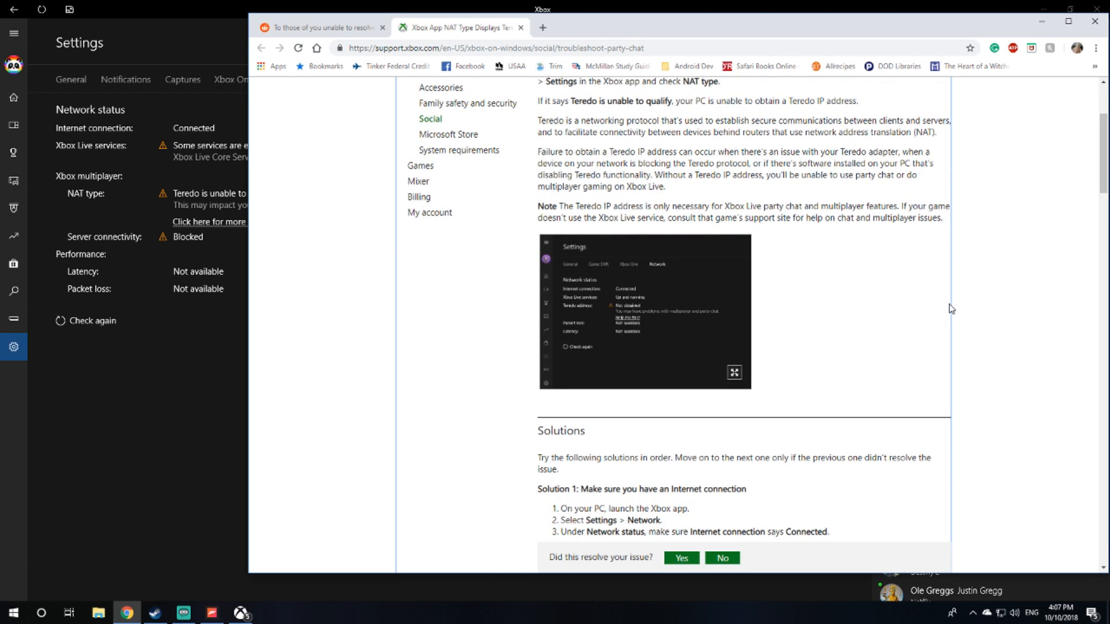
{"action": "mouse_move", "coordinate": [936, 305]}
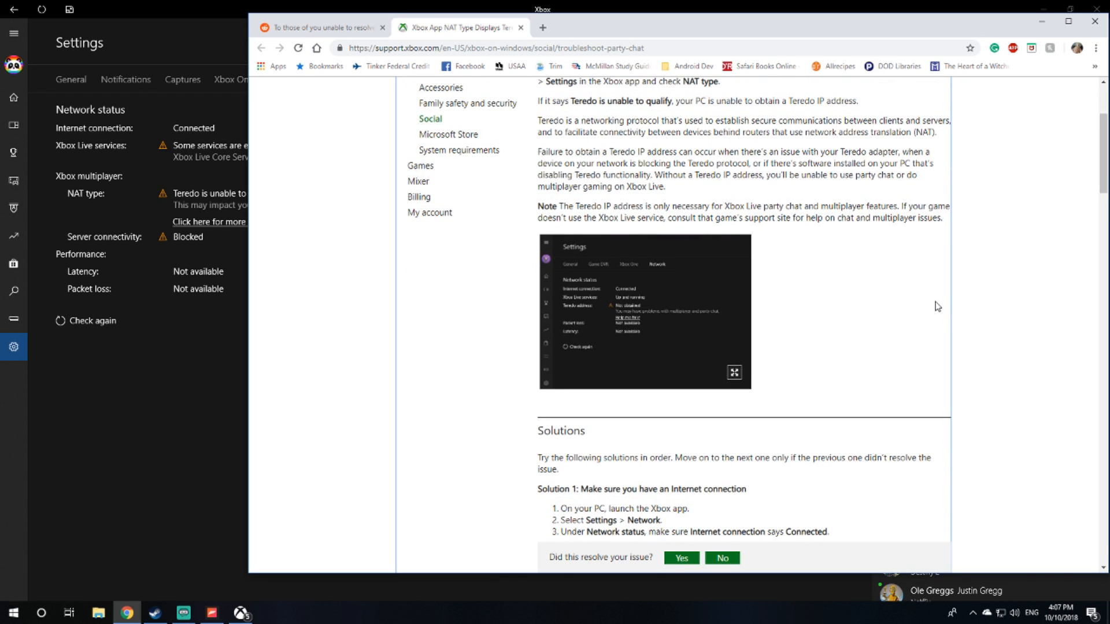
{"action": "scroll", "scroll_direction": "down", "scroll_amount": 3}
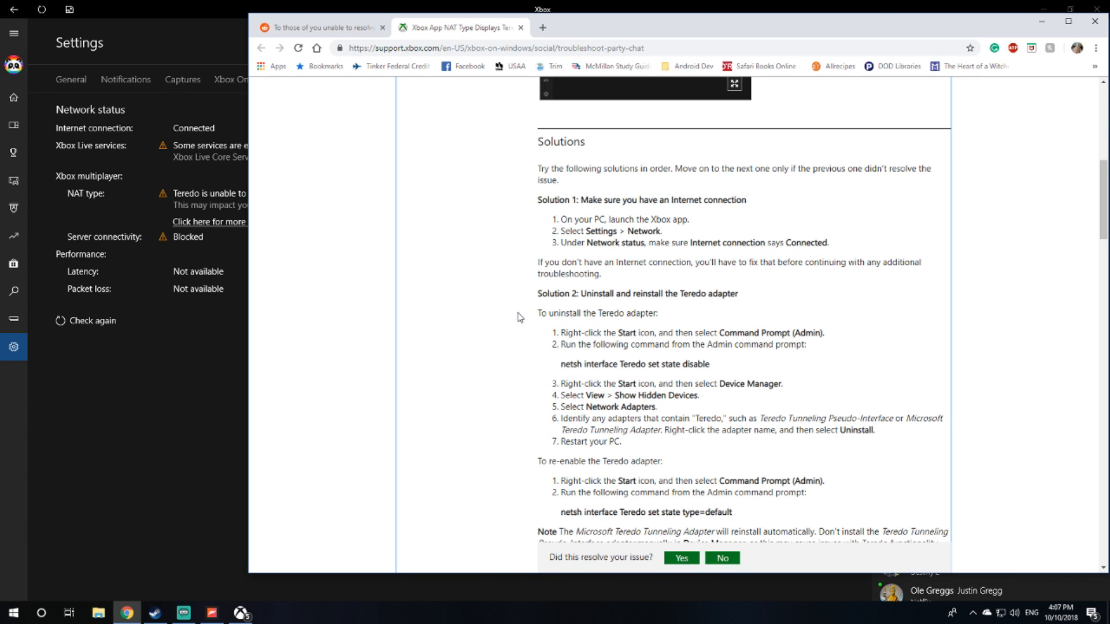
{"action": "scroll", "scroll_direction": "down", "scroll_amount": 3}
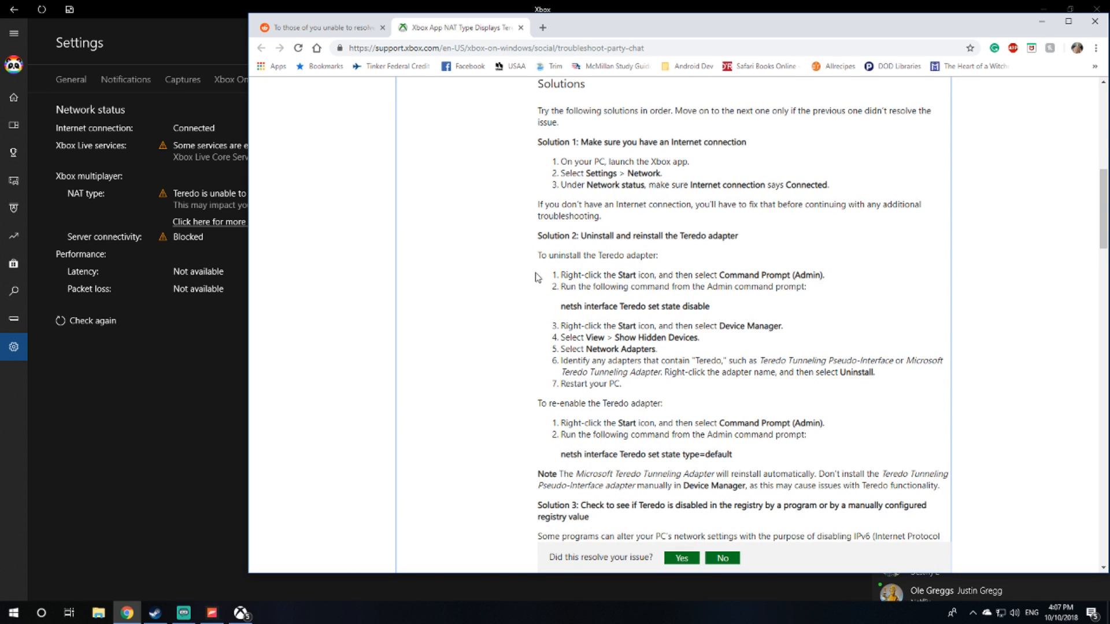
{"action": "mouse_move", "coordinate": [525, 299]}
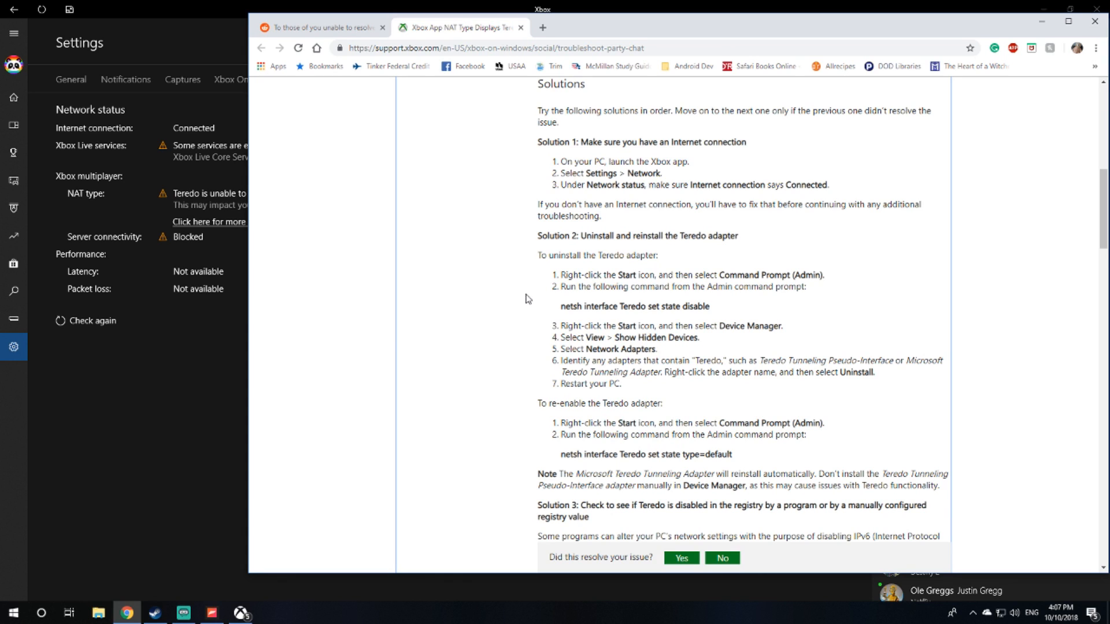
{"action": "mouse_move", "coordinate": [445, 358]}
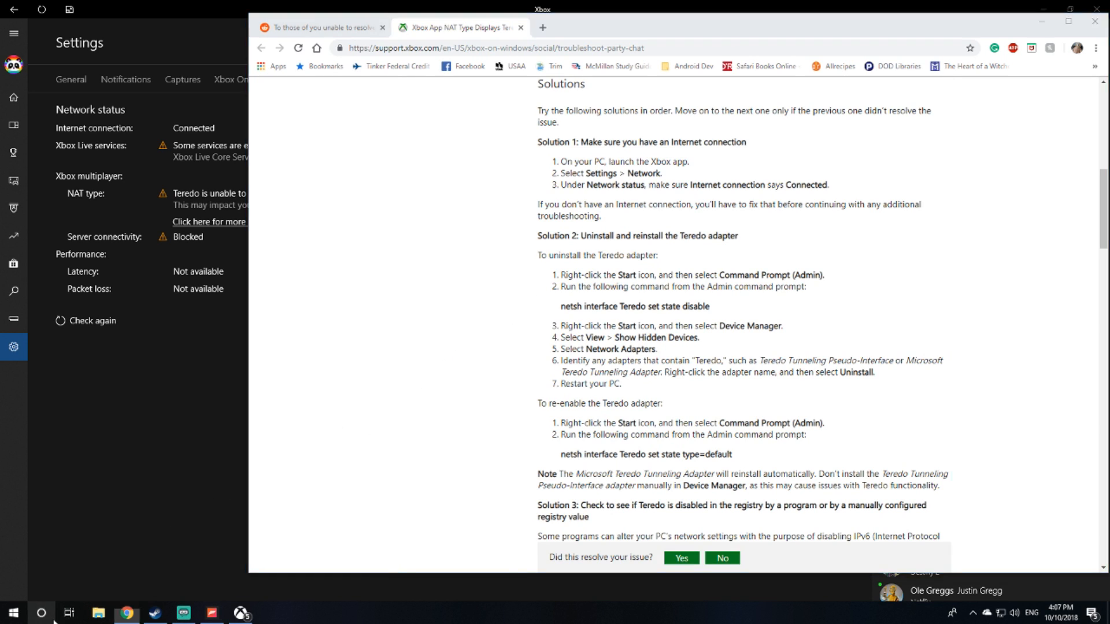
Step: Start an administrator Command Prompt from Windows search
{"action": "left_click", "coordinate": [41, 612]}
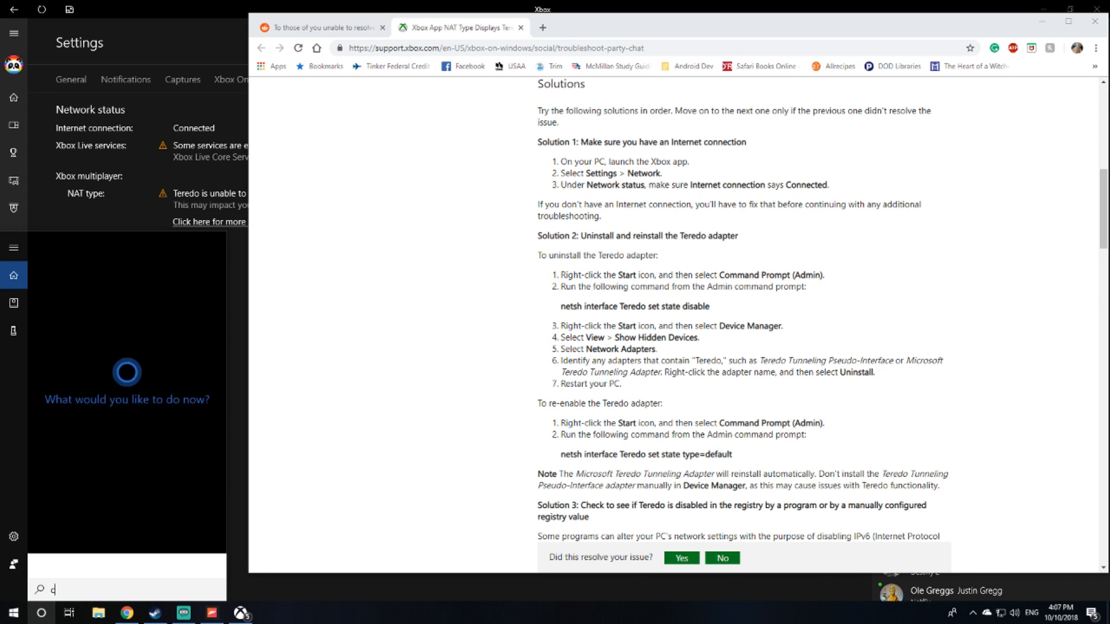
{"action": "type", "text": "md"}
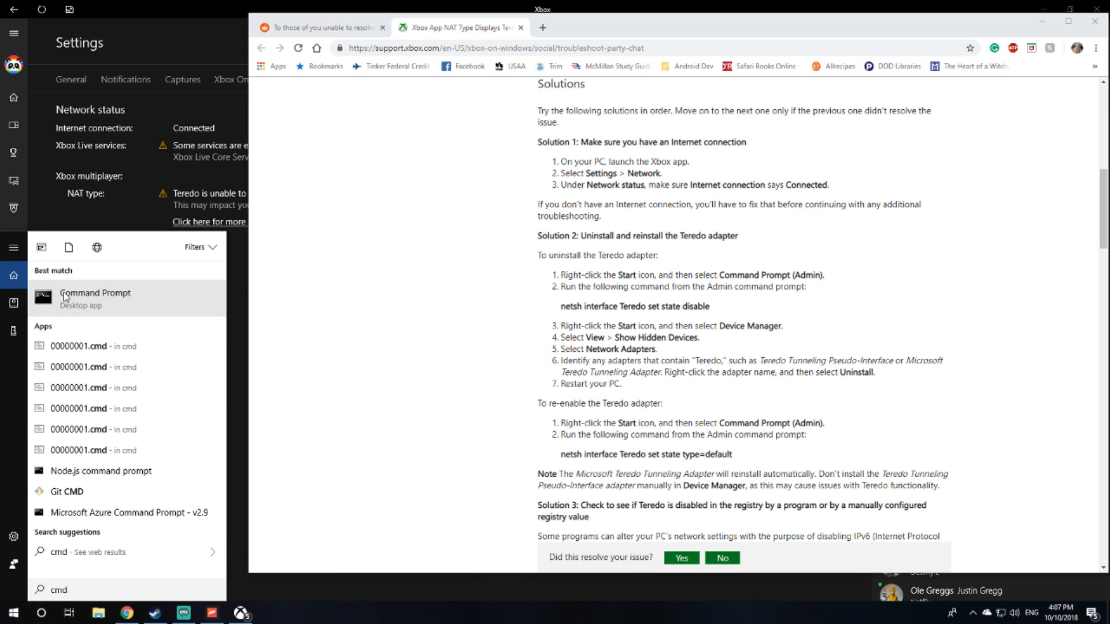
{"action": "left_click", "coordinate": [94, 293]}
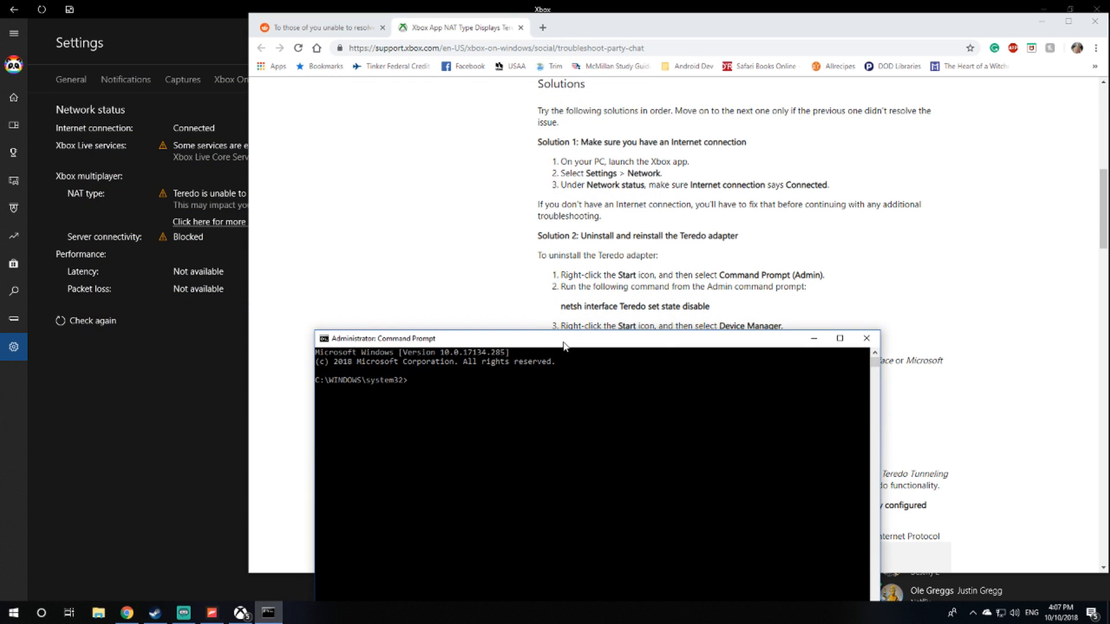
{"action": "mouse_move", "coordinate": [587, 362]}
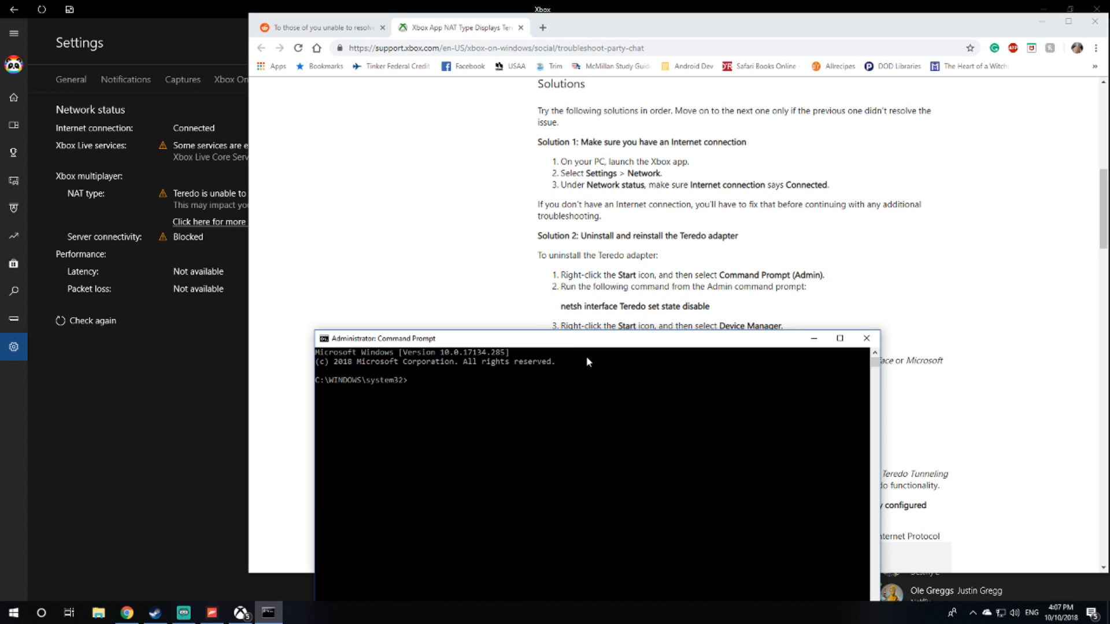
Step: Run 'netsh interface Teredo set state disable' to disable the Teredo interface
{"action": "type", "text": "netsh"}
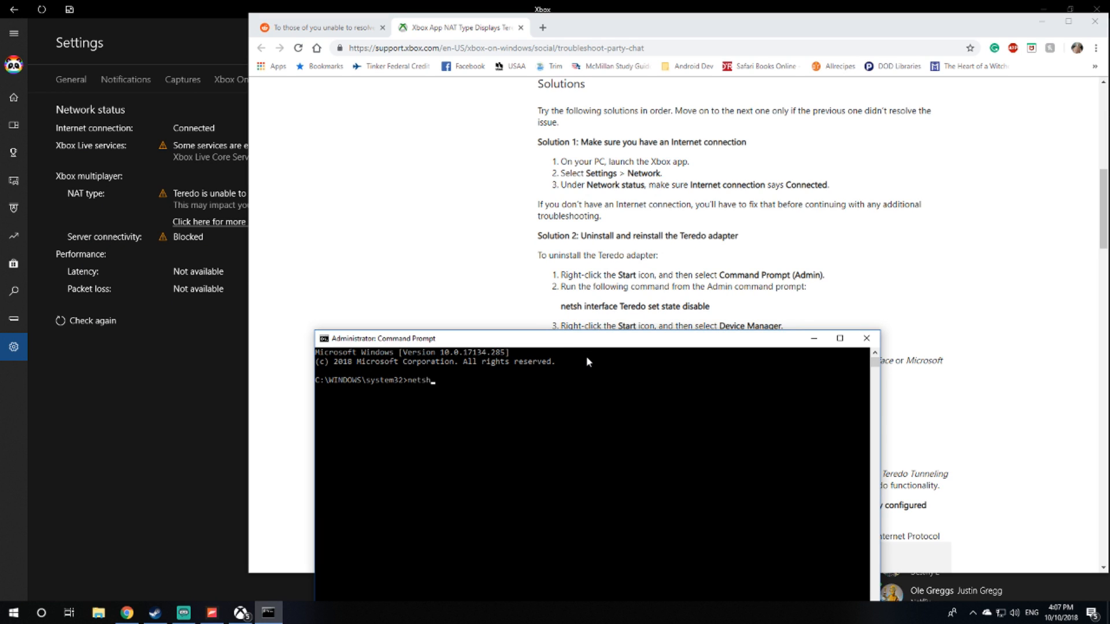
{"action": "type", "text": "interface Tere"}
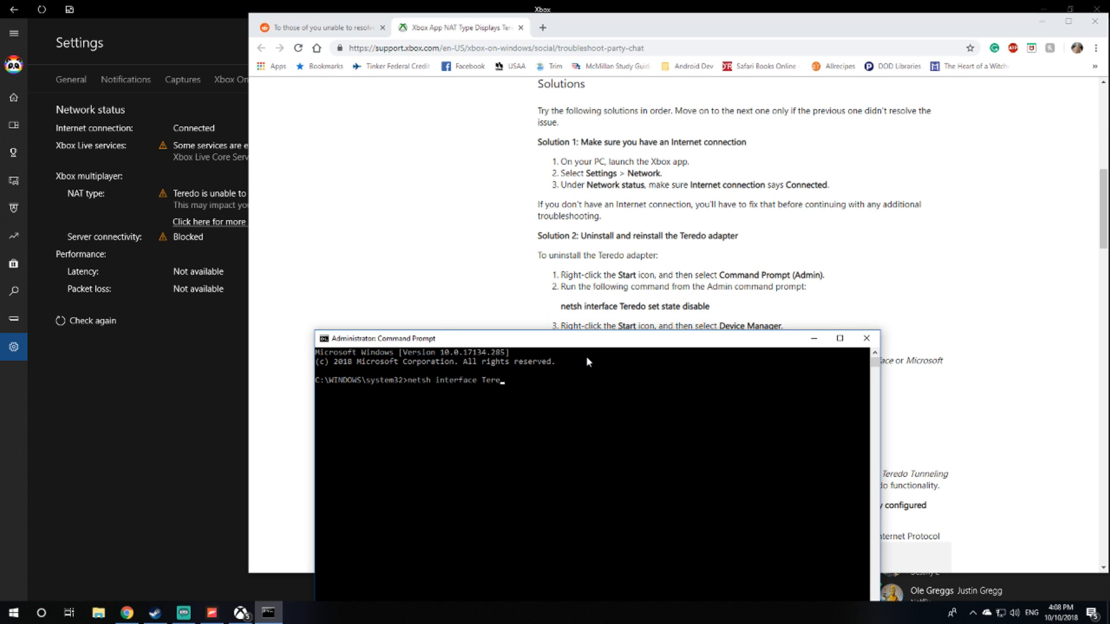
{"action": "type", "text": "do set state"}
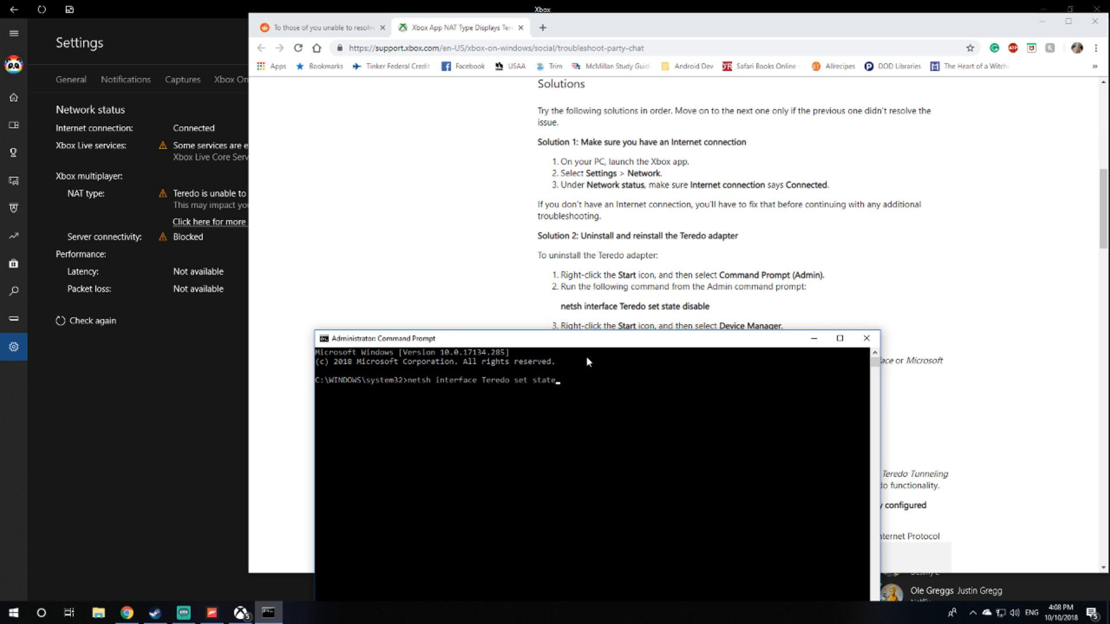
{"action": "type", "text": "disable"}
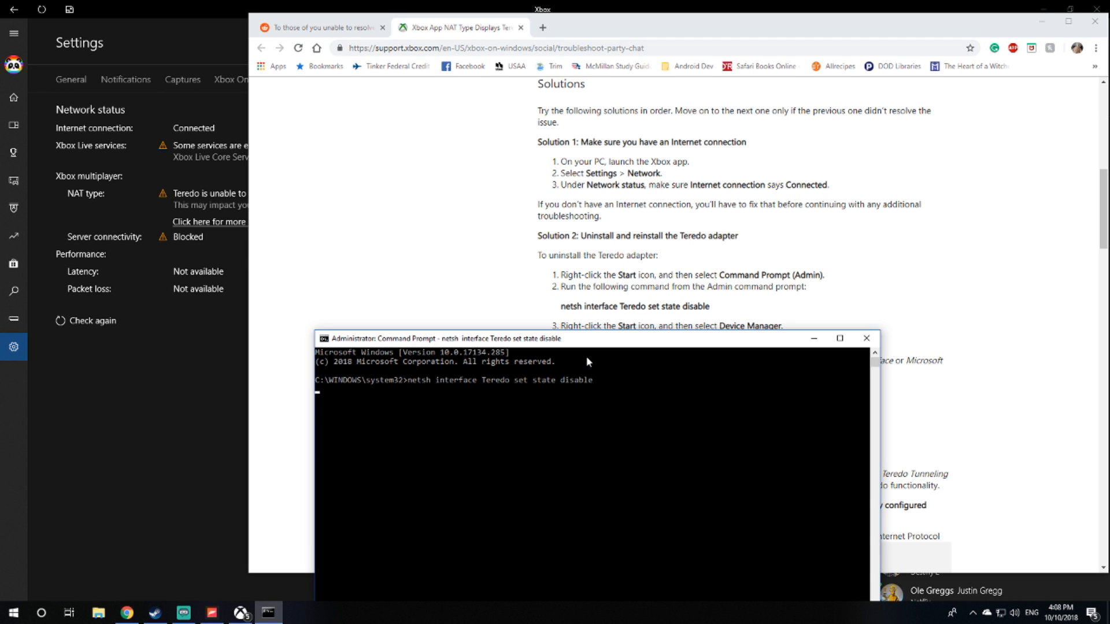
{"action": "key", "text": "Return"}
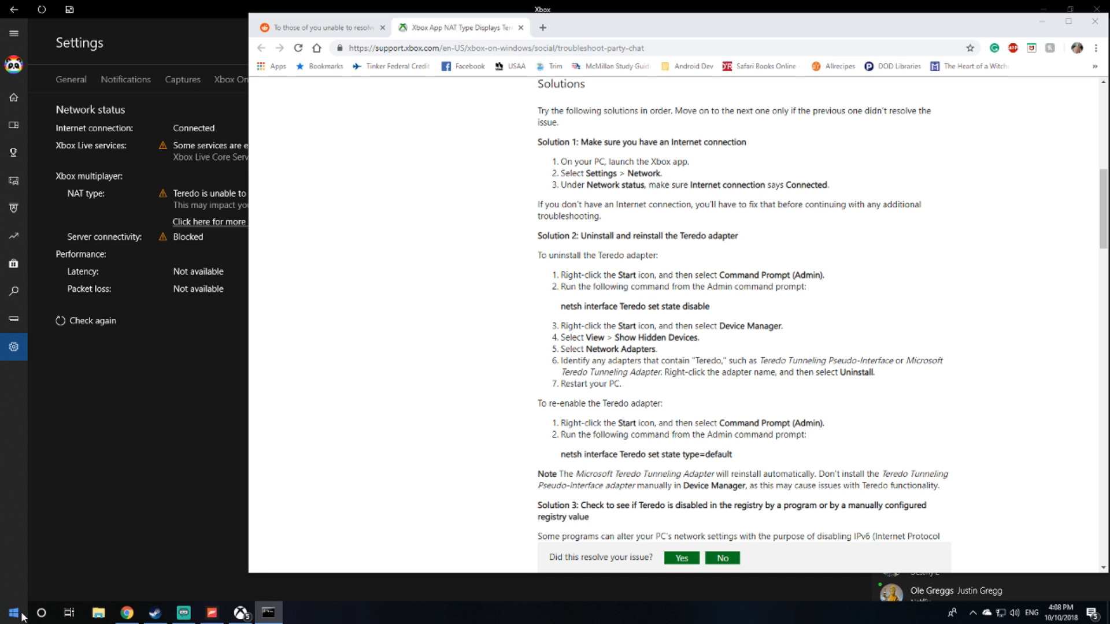
Step: Launch Device Manager from the Start right-click menu and enable Show hidden devices
{"action": "right_click", "coordinate": [12, 611]}
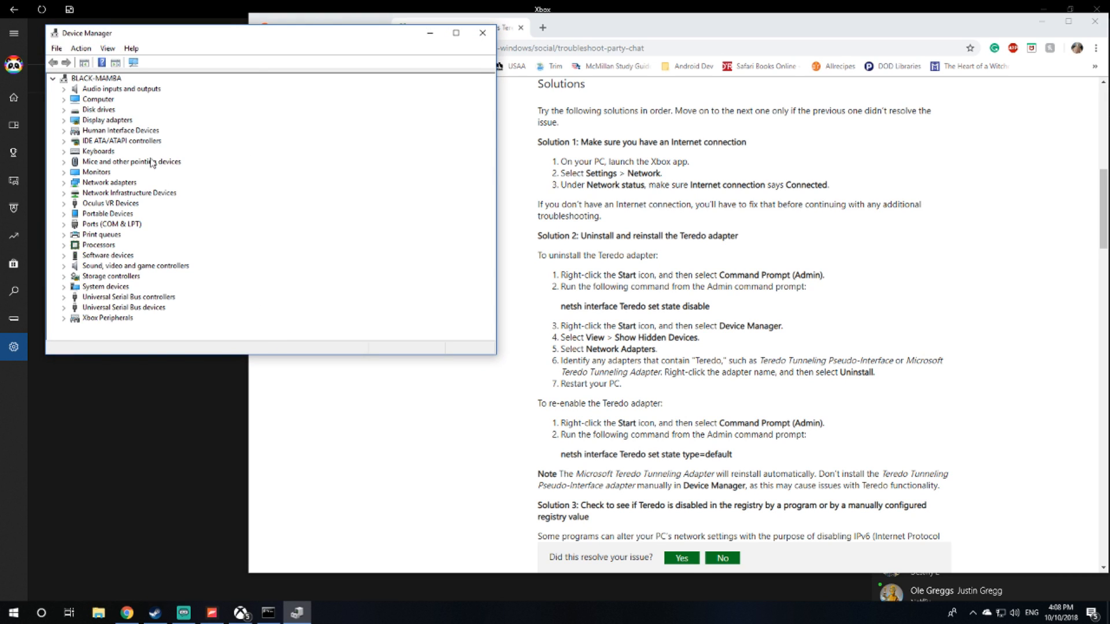
{"action": "left_click", "coordinate": [106, 48]}
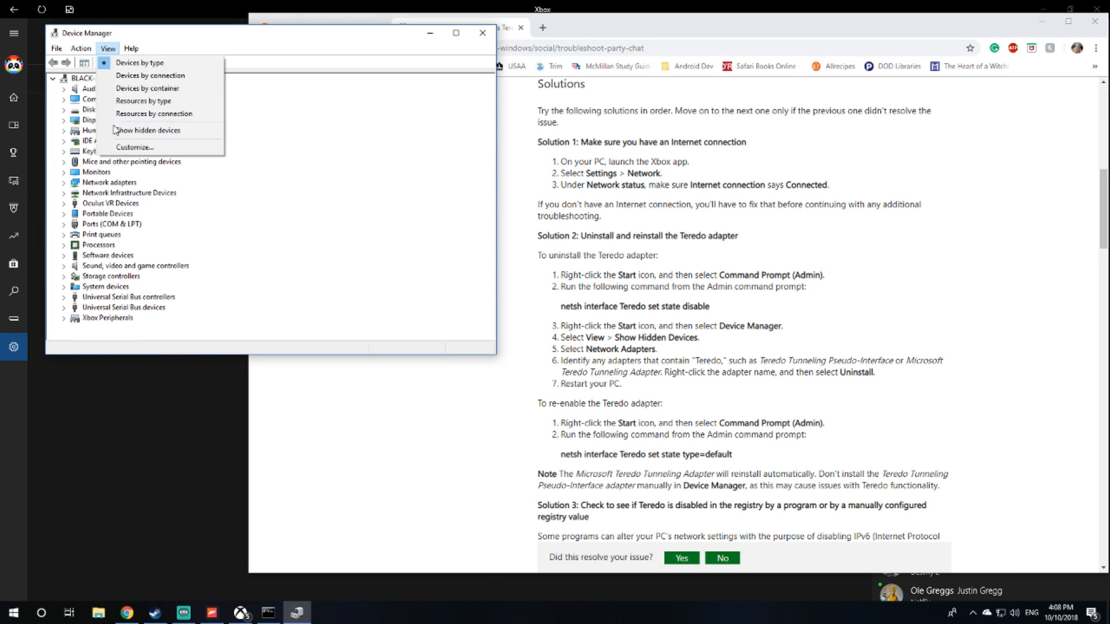
{"action": "left_click", "coordinate": [148, 129]}
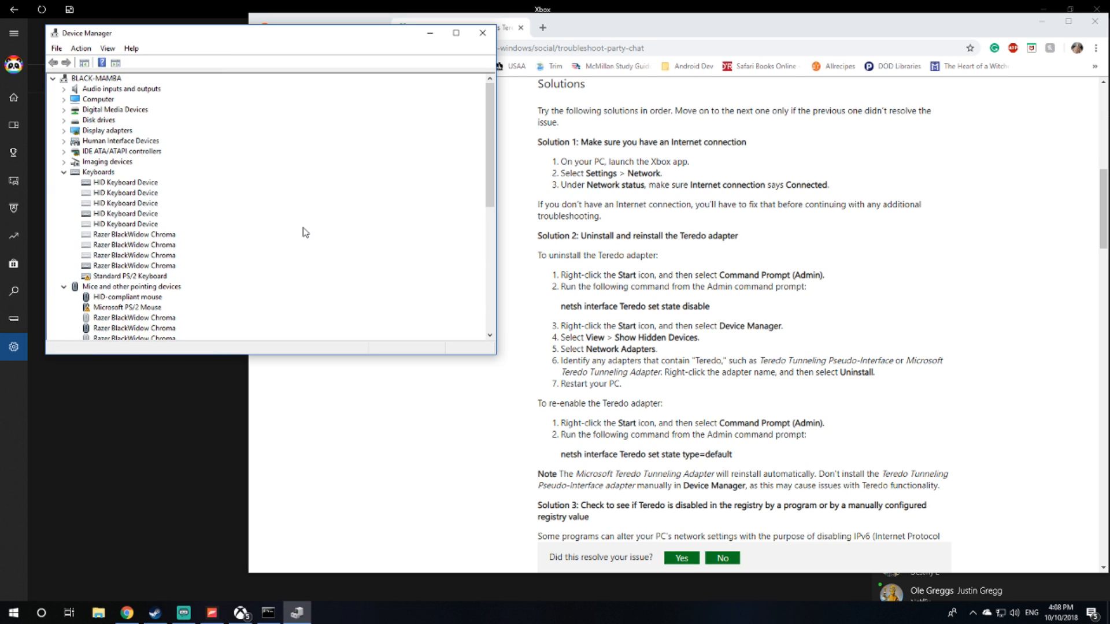
{"action": "mouse_move", "coordinate": [154, 255]}
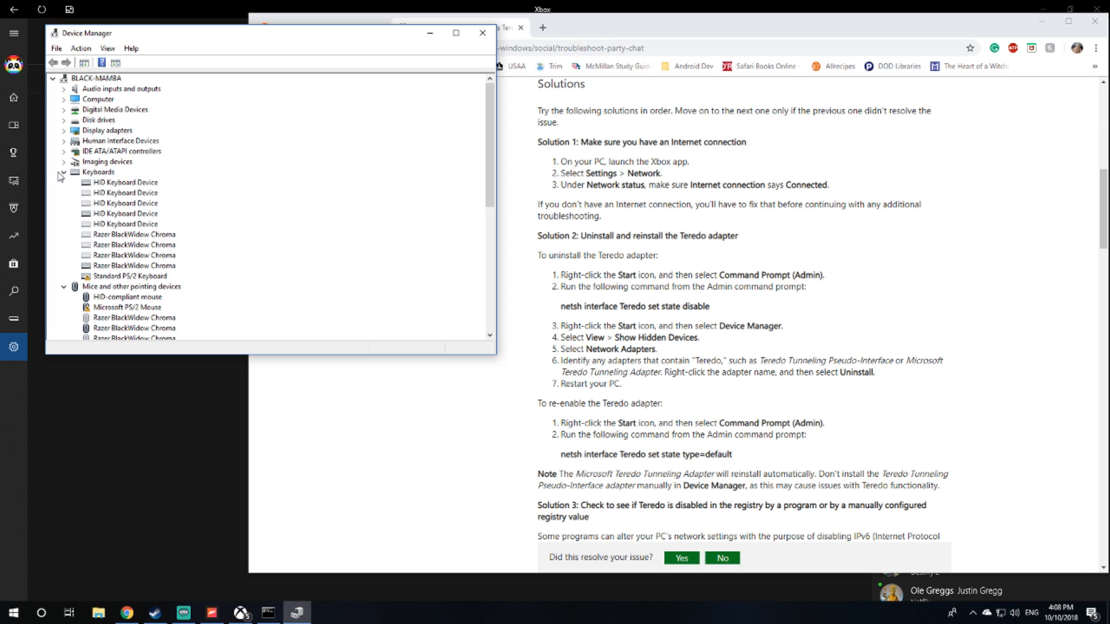
Step: Expand Network adapters and look through the list, finding no Teredo adapter entry
{"action": "left_click", "coordinate": [63, 172]}
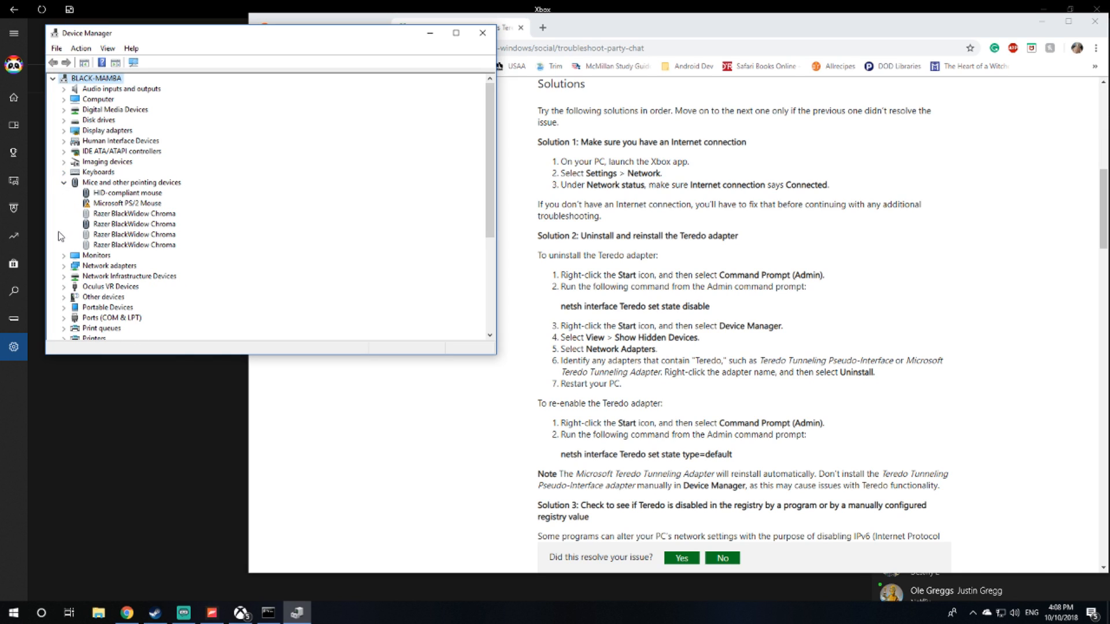
{"action": "left_click", "coordinate": [63, 266]}
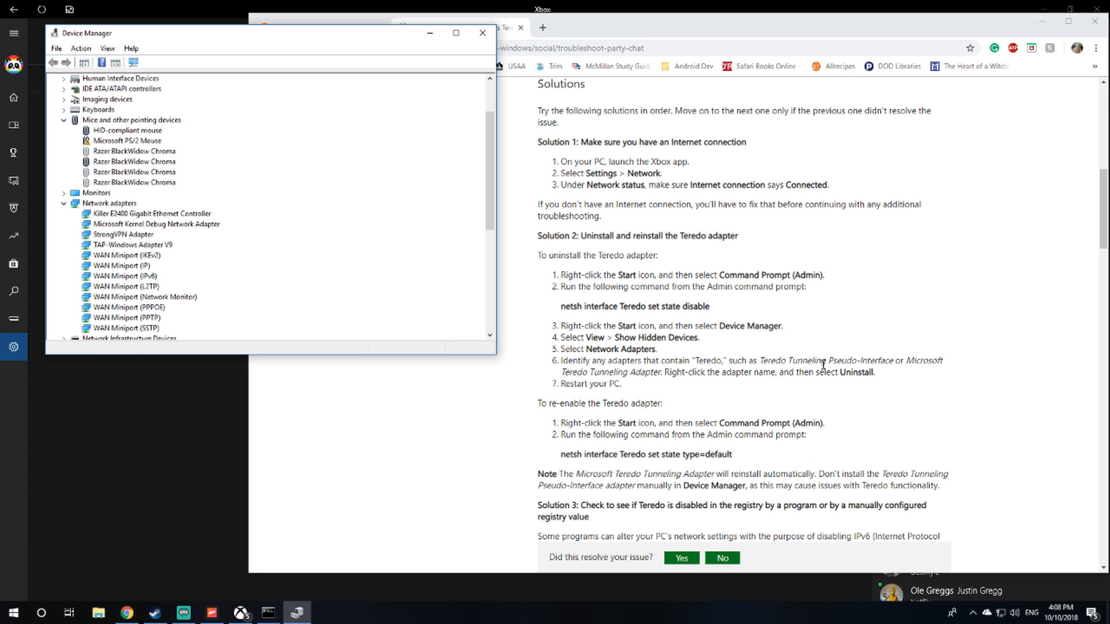
{"action": "mouse_move", "coordinate": [578, 387]}
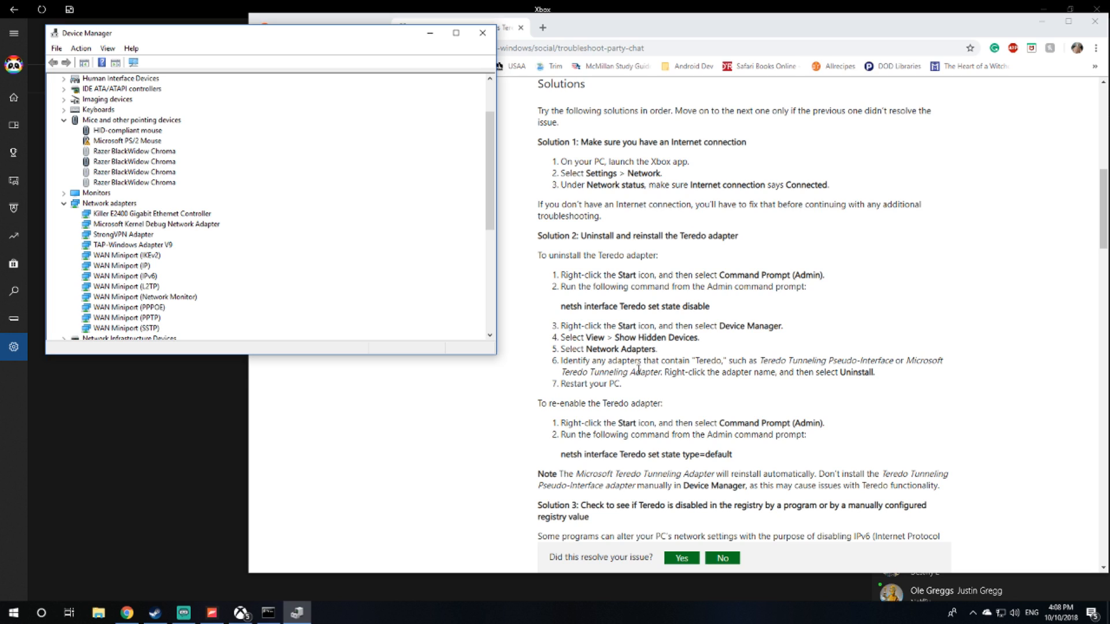
{"action": "mouse_move", "coordinate": [518, 369]}
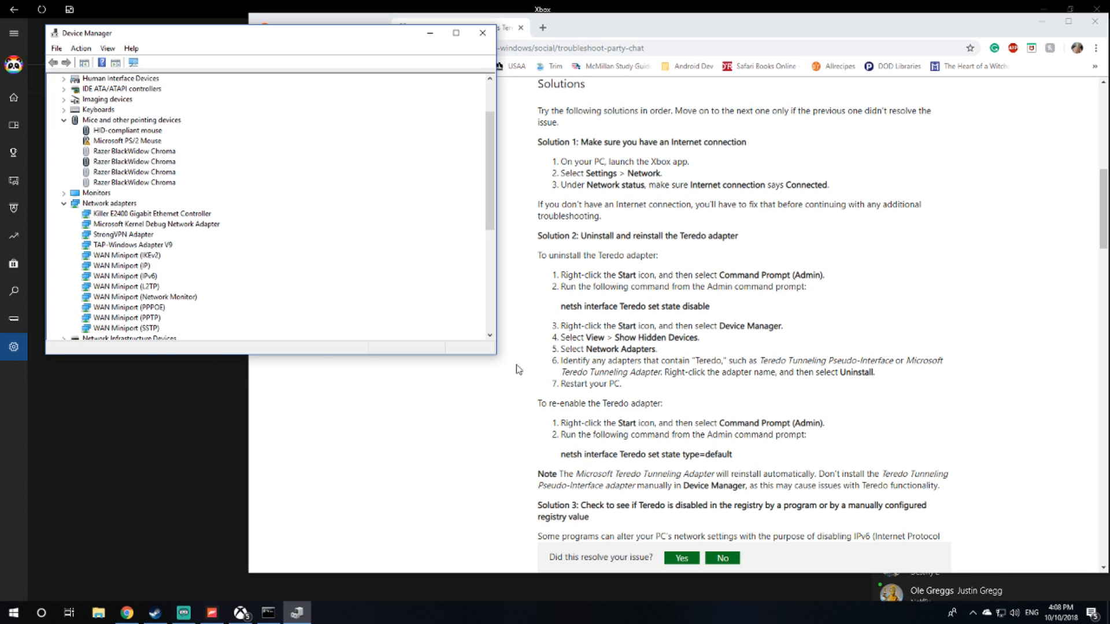
{"action": "mouse_move", "coordinate": [216, 266]}
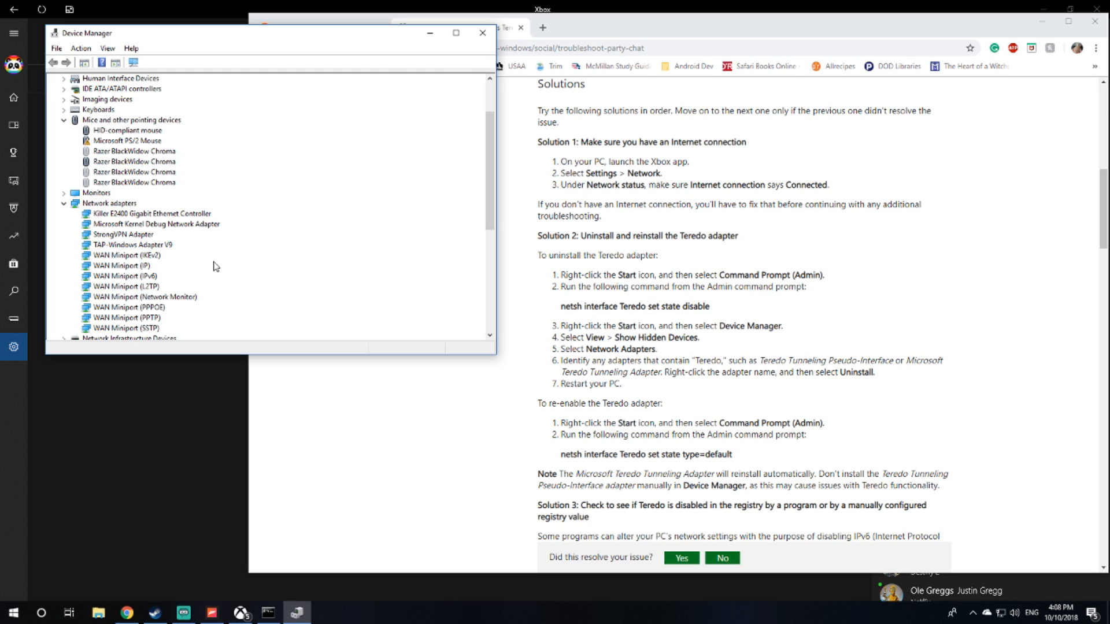
{"action": "scroll", "scroll_direction": "down", "scroll_amount": 3}
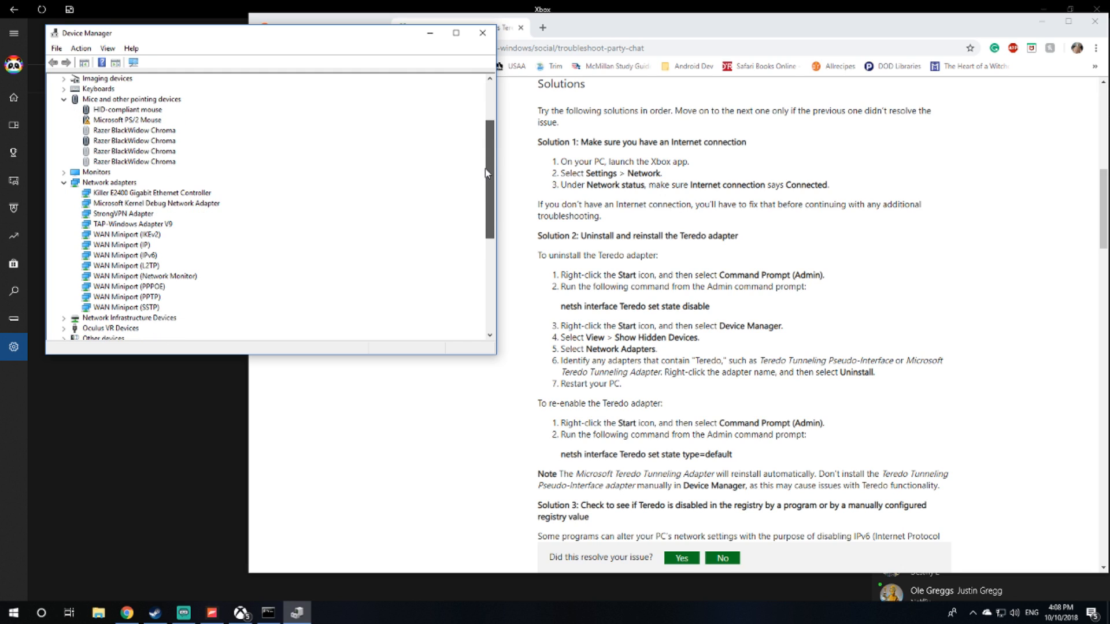
{"action": "scroll", "scroll_direction": "down", "scroll_amount": 3}
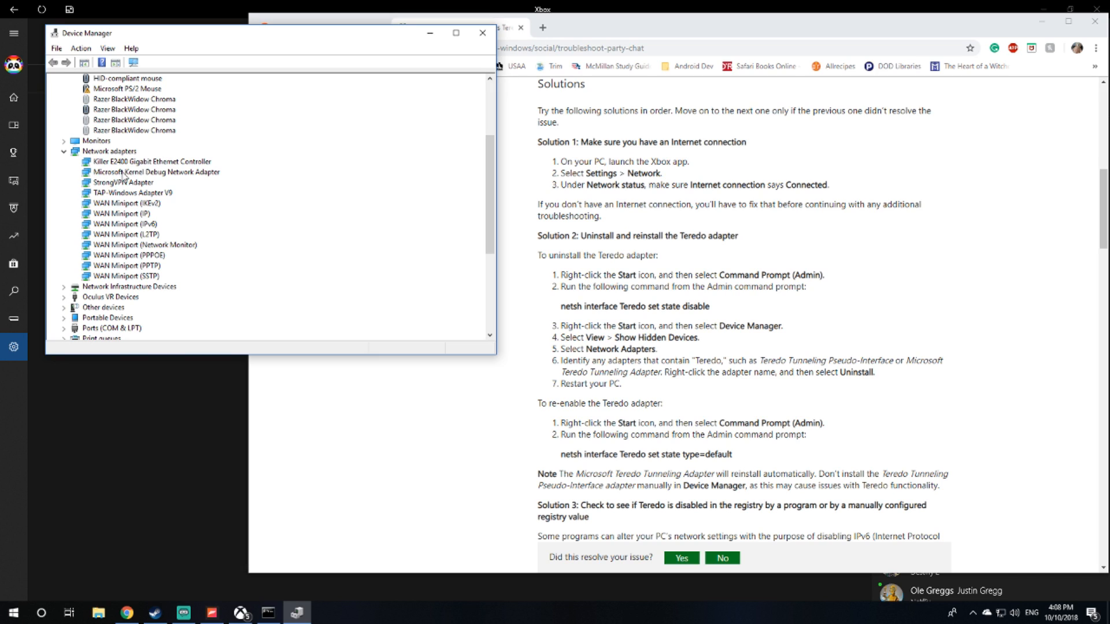
{"action": "mouse_move", "coordinate": [153, 200]}
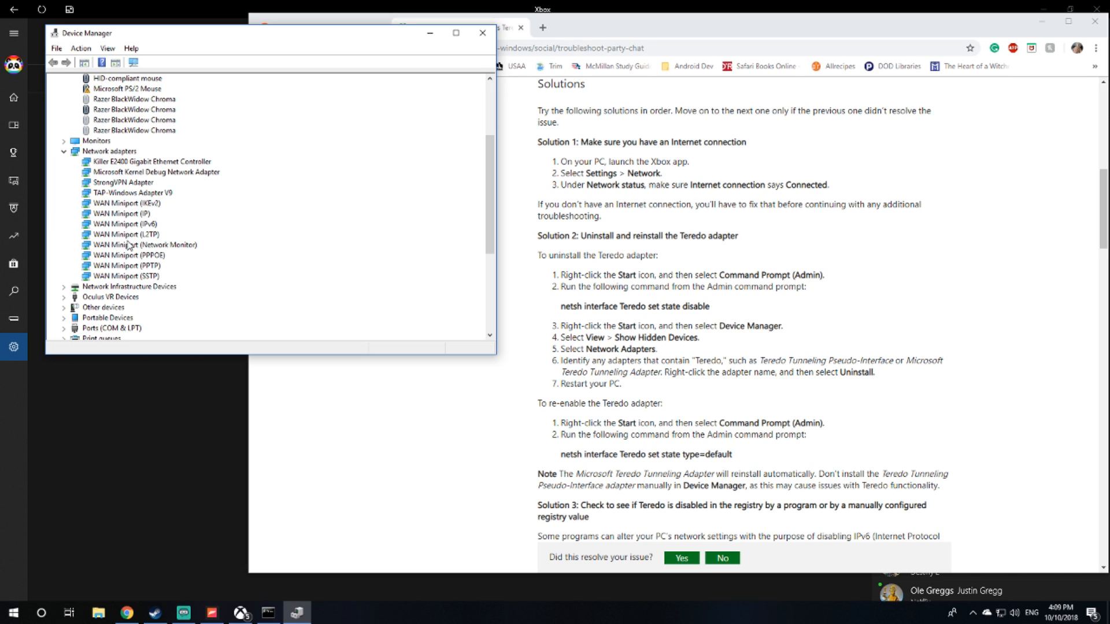
{"action": "mouse_move", "coordinate": [117, 249]}
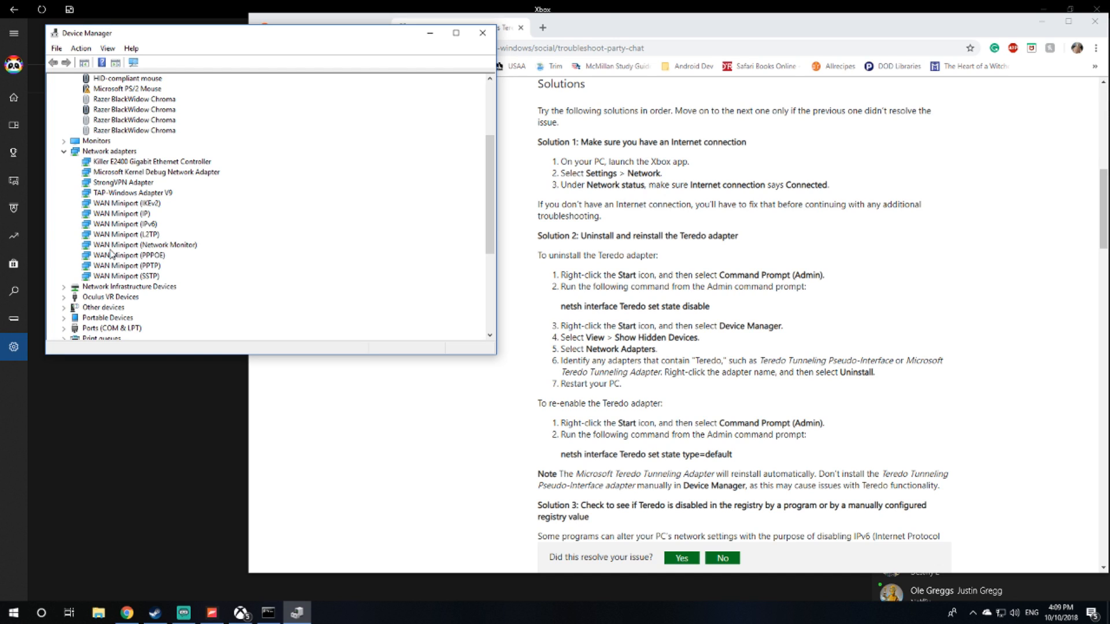
{"action": "mouse_move", "coordinate": [61, 295]}
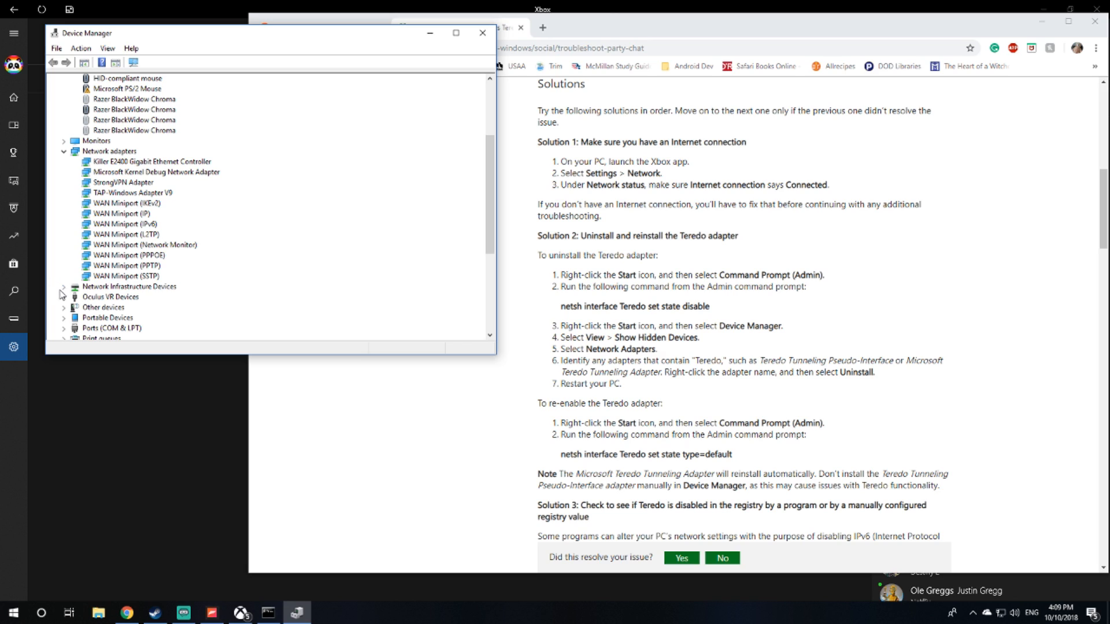
{"action": "left_click", "coordinate": [63, 287]}
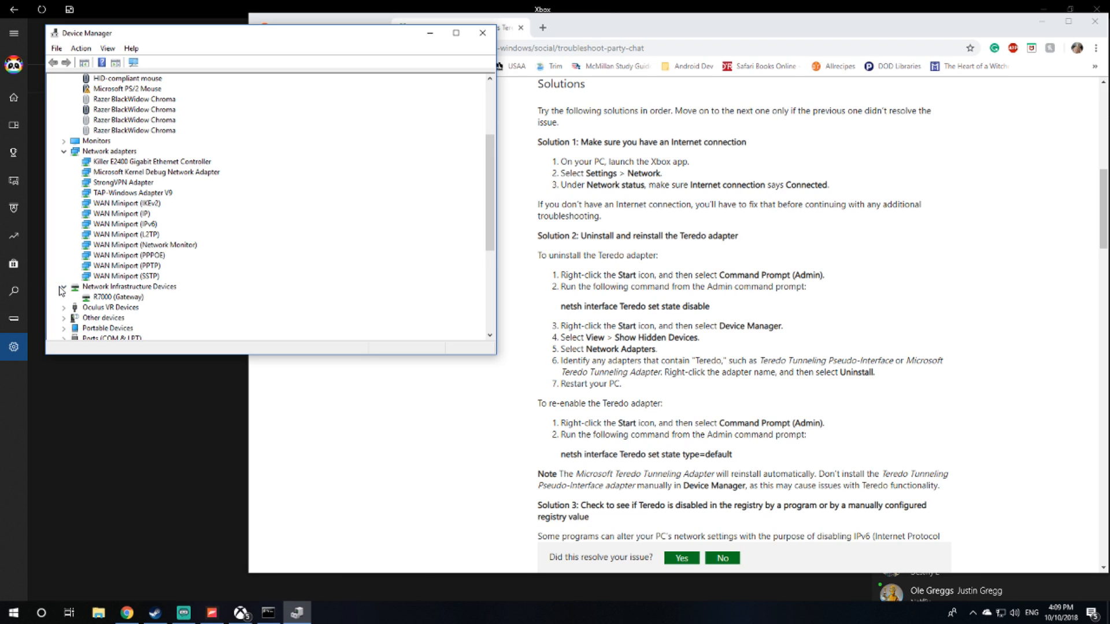
{"action": "left_click", "coordinate": [63, 286]}
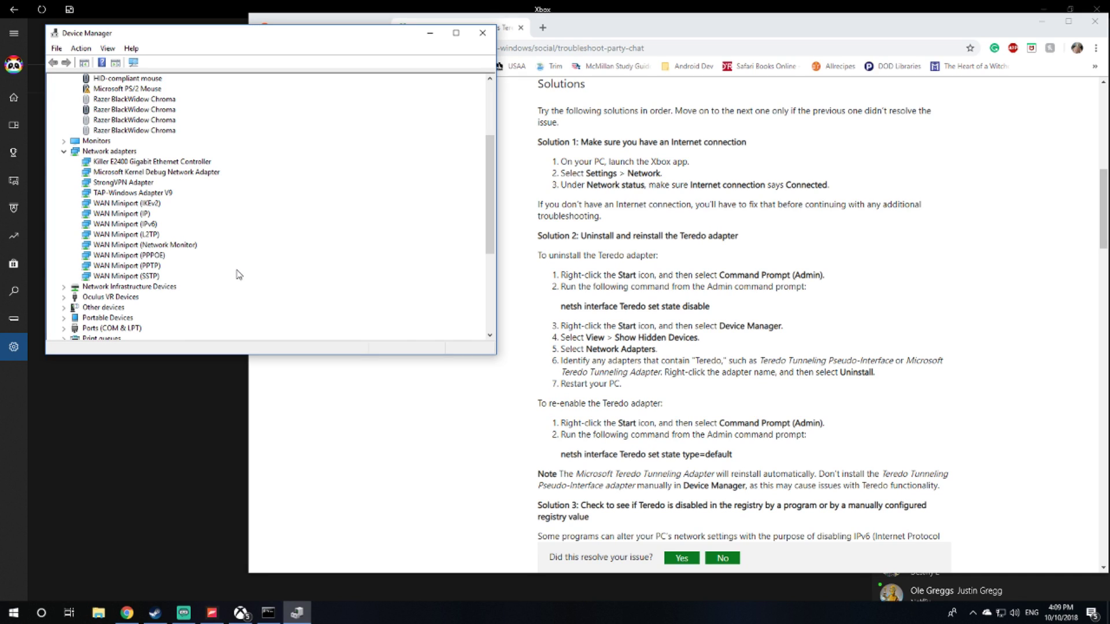
{"action": "mouse_move", "coordinate": [525, 405]}
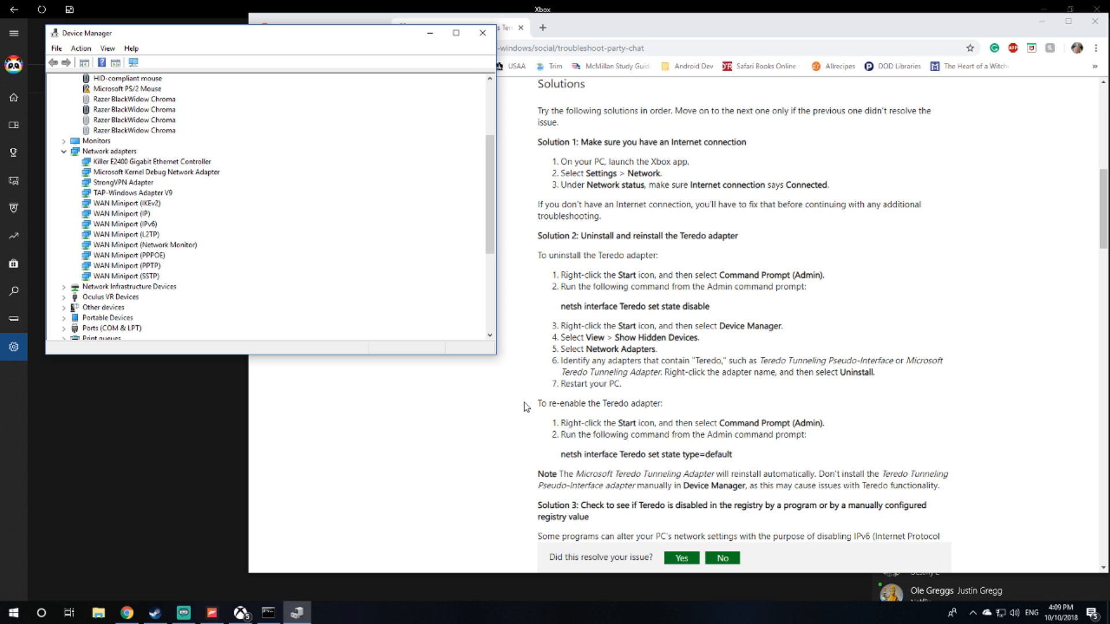
{"action": "mouse_move", "coordinate": [537, 431]}
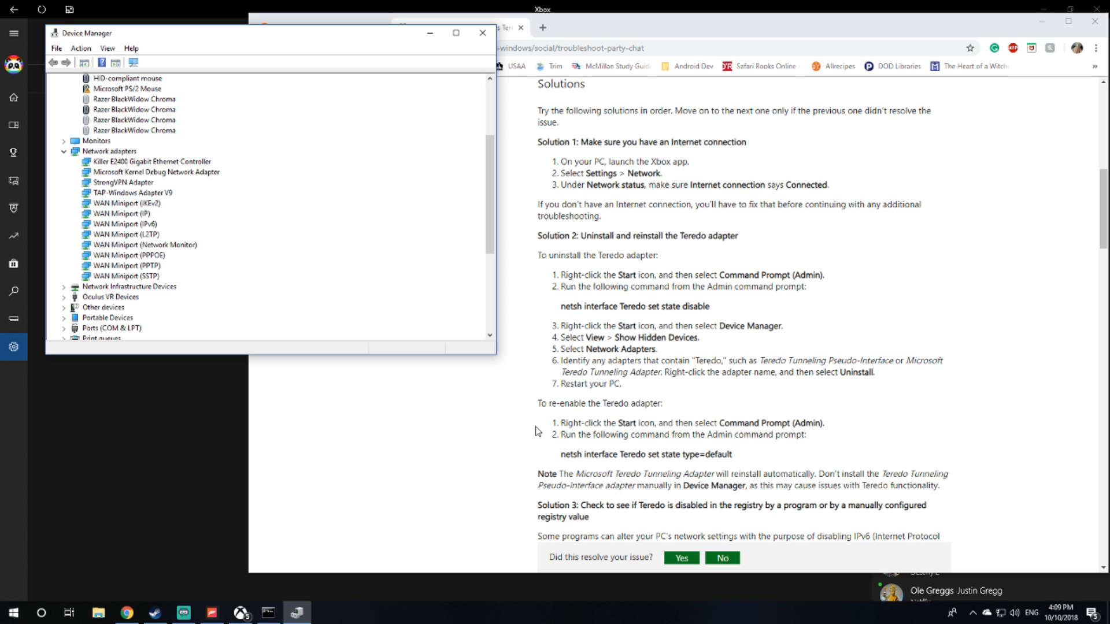
{"action": "mouse_move", "coordinate": [591, 468]}
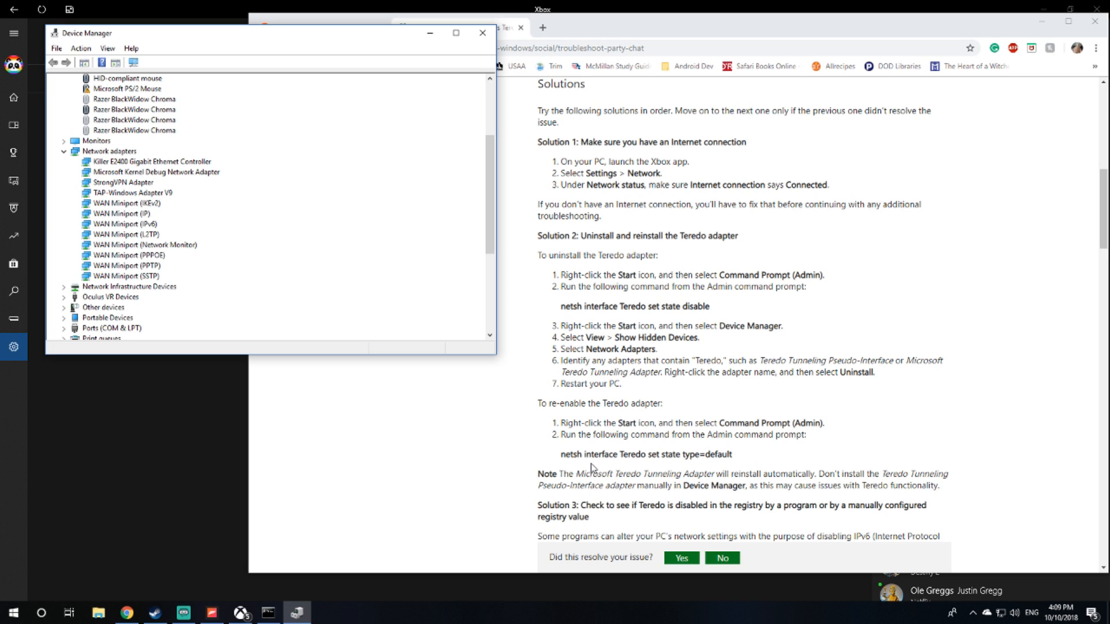
{"action": "mouse_move", "coordinate": [565, 452]}
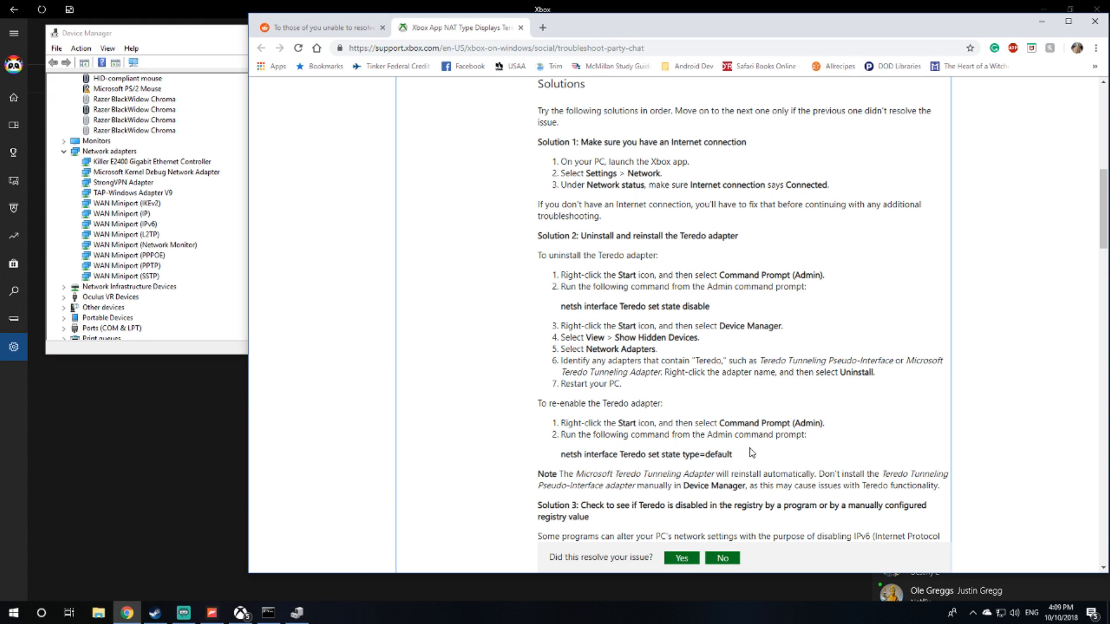
Step: Start a fresh administrator Command Prompt via searching 'cmd'
{"action": "scroll", "scroll_direction": "down", "scroll_amount": 3}
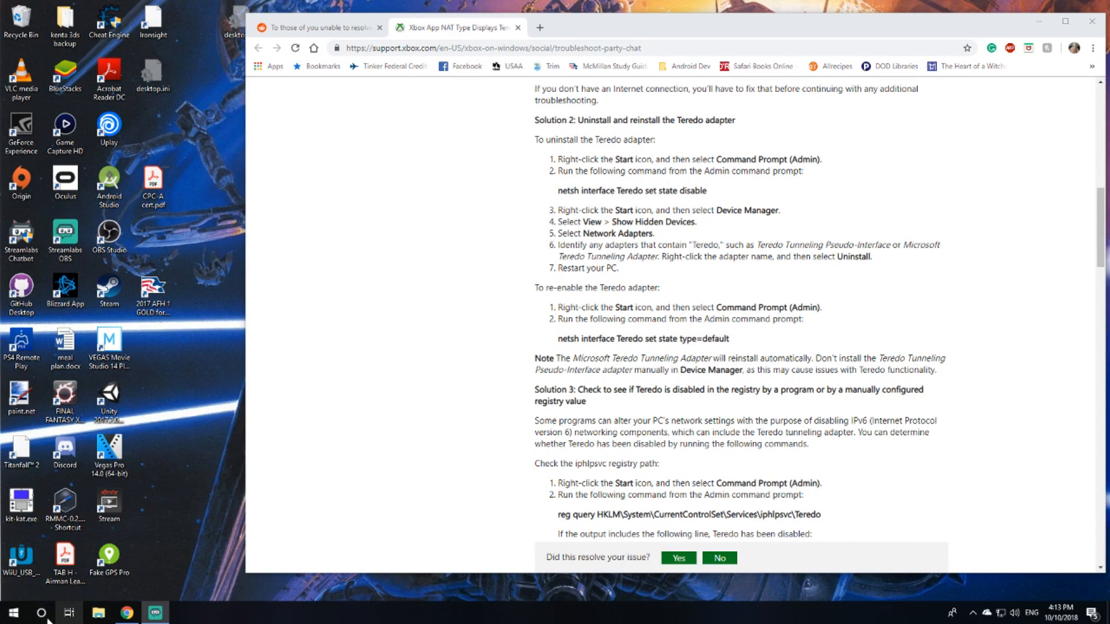
{"action": "left_click", "coordinate": [44, 613]}
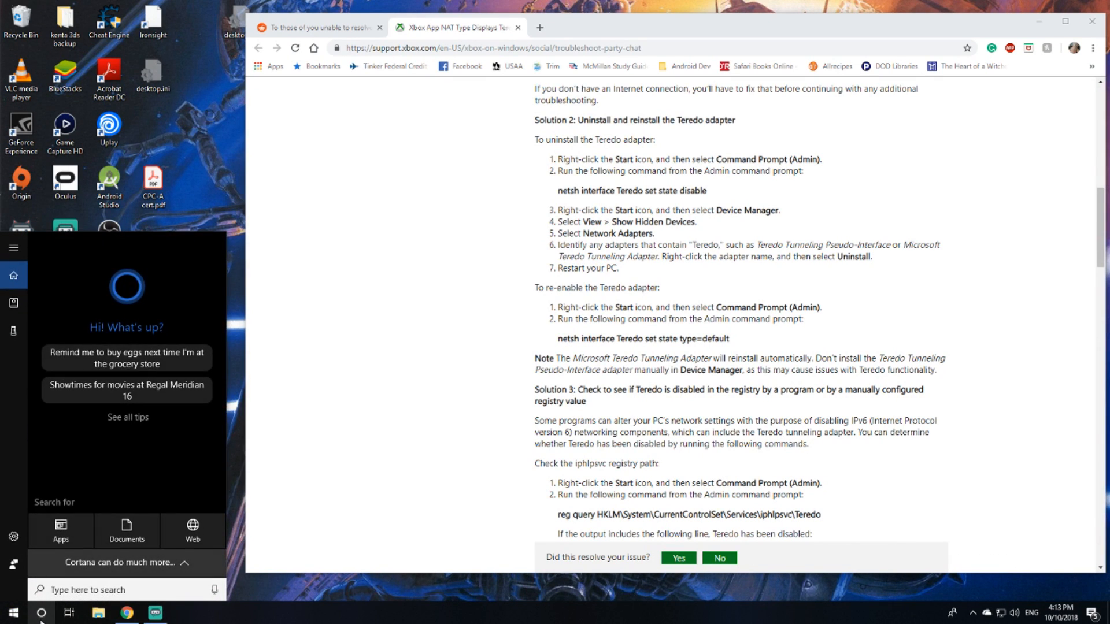
{"action": "type", "text": "cmd"}
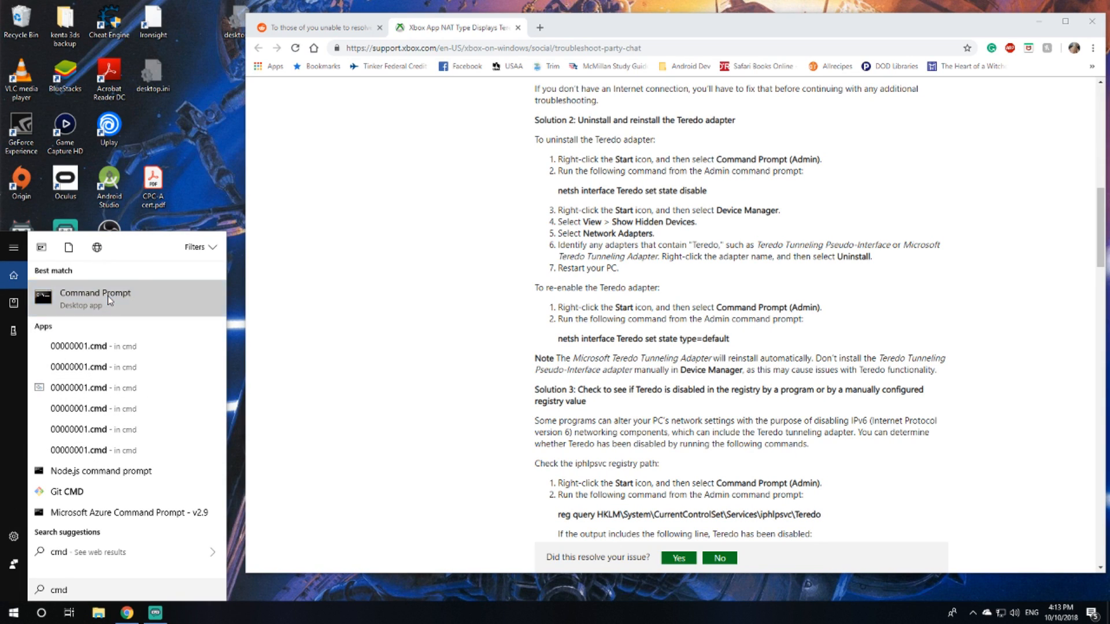
{"action": "left_click", "coordinate": [95, 298]}
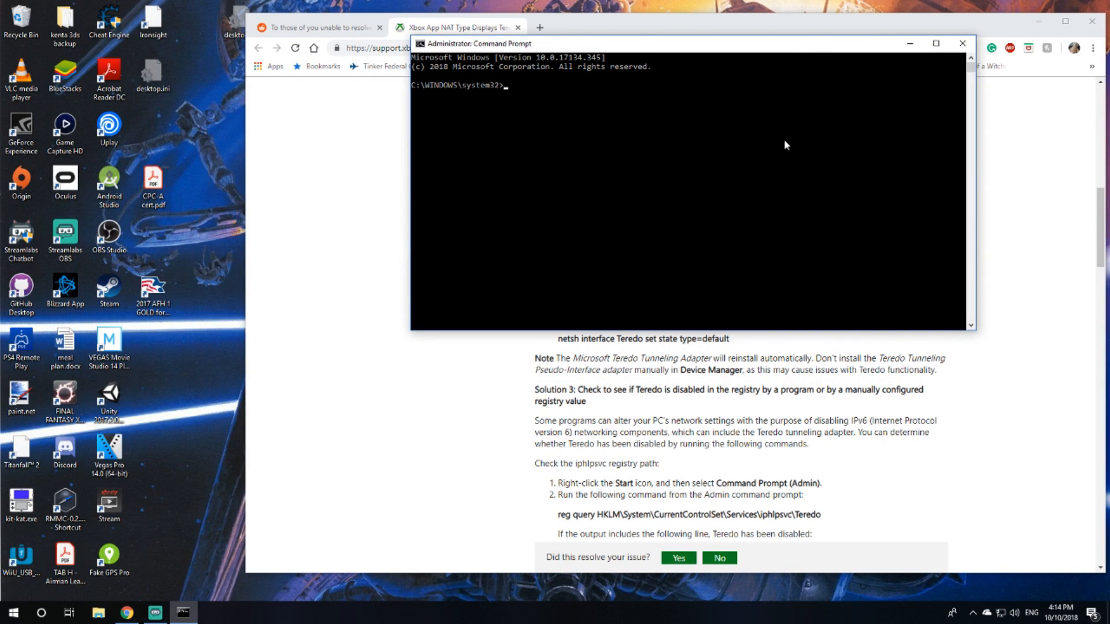
{"action": "mouse_move", "coordinate": [530, 423]}
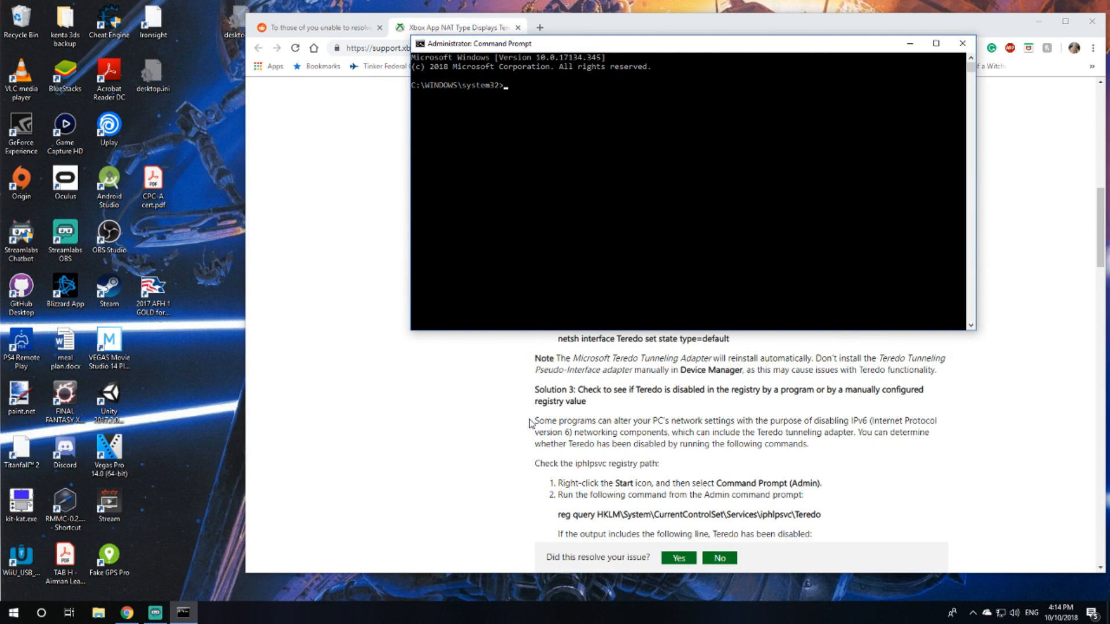
Step: Run 'netsh interface Teredo set state type=default', resetting the Teredo interface to default
{"action": "type", "text": "netsh int"}
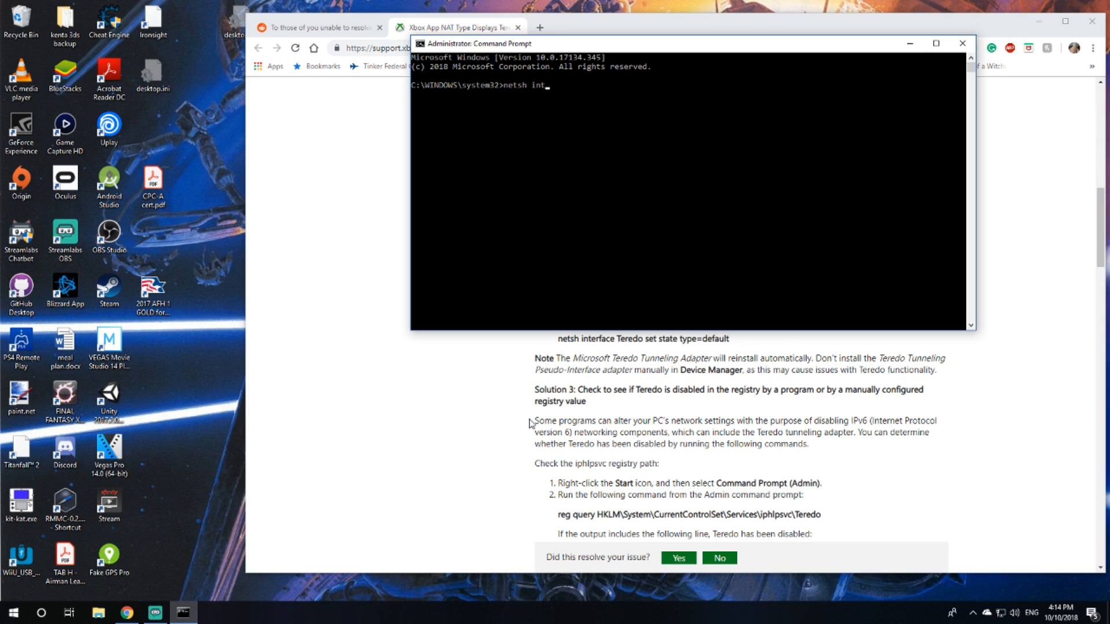
{"action": "type", "text": "erface"}
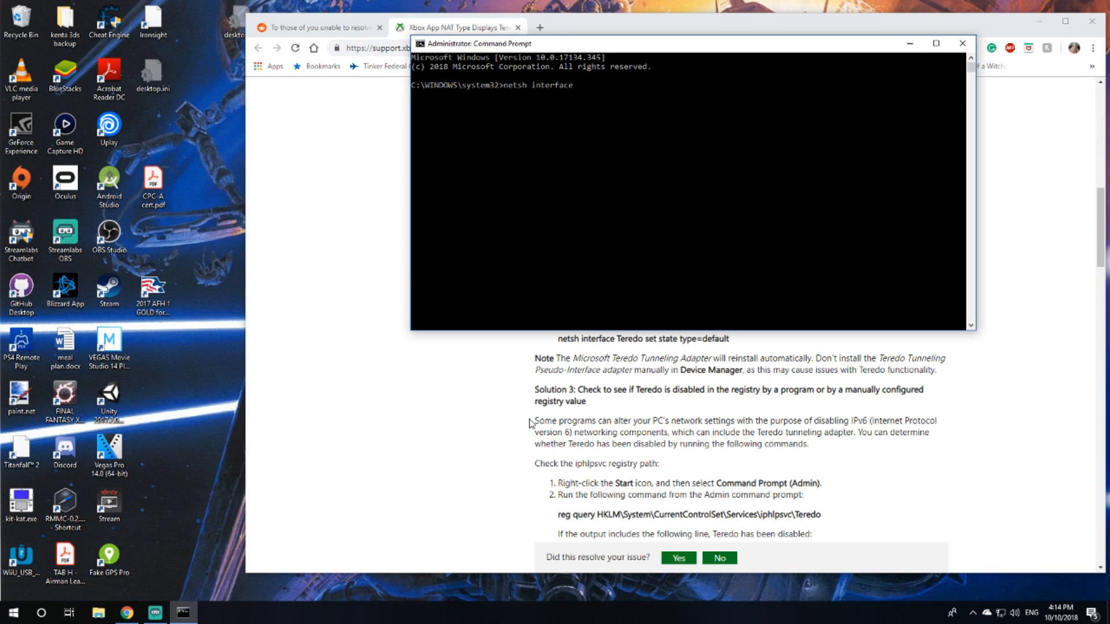
{"action": "type", "text": "Teredo"}
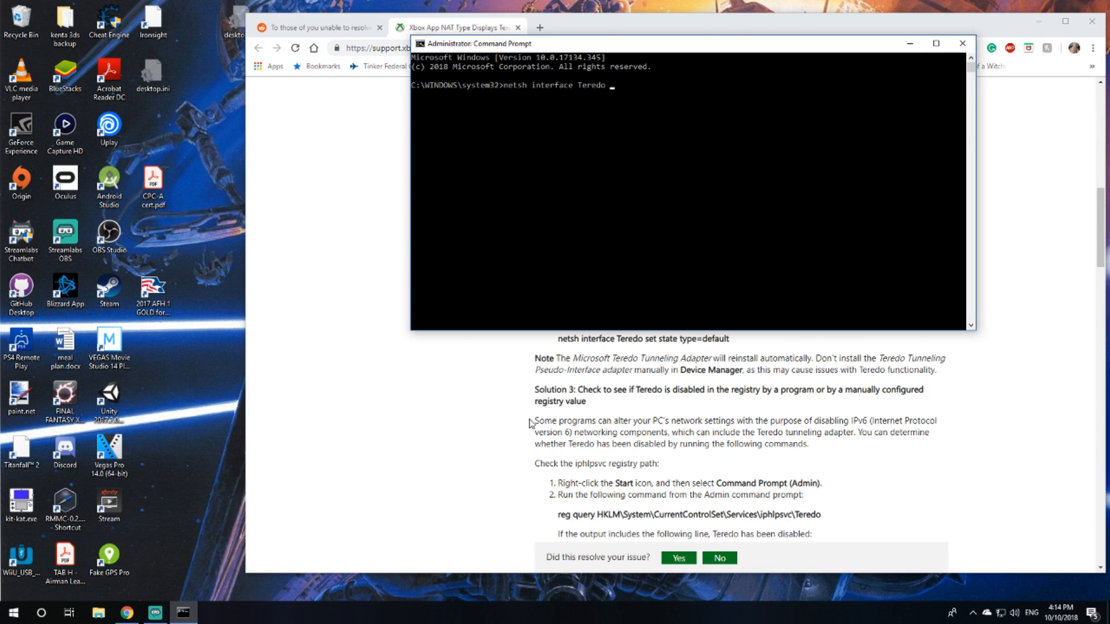
{"action": "type", "text": "set state ty"}
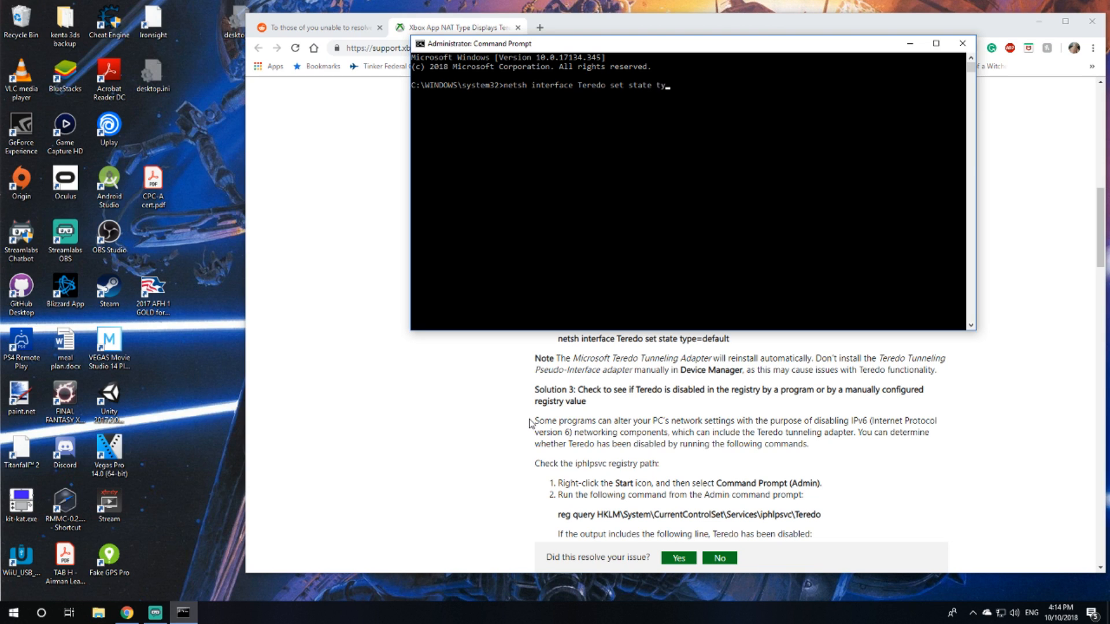
{"action": "type", "text": "pe-"}
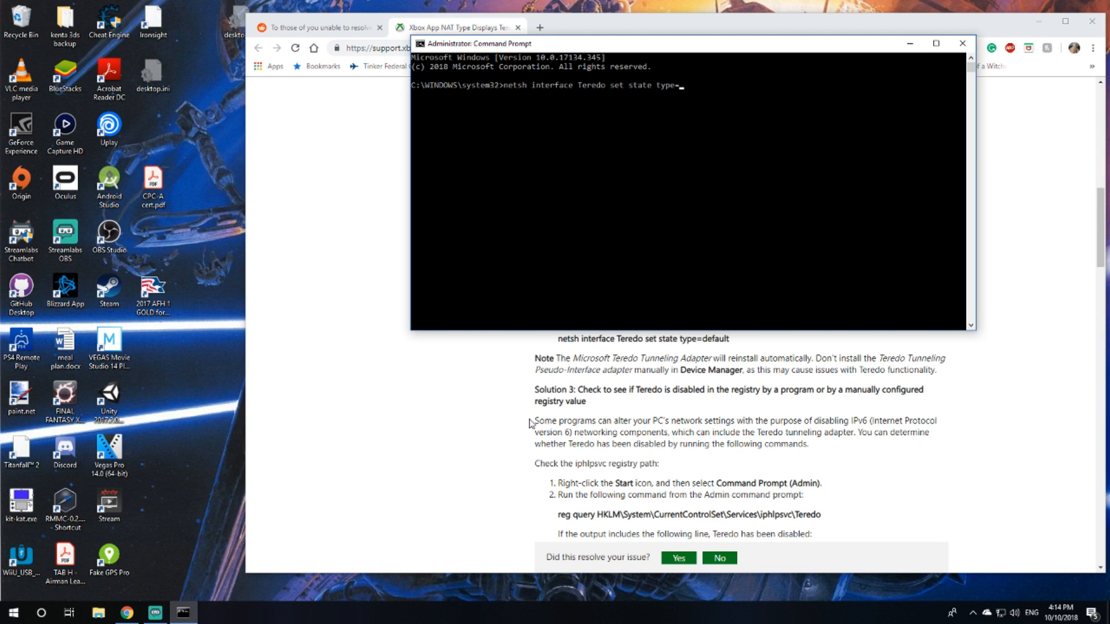
{"action": "key", "text": "Return"}
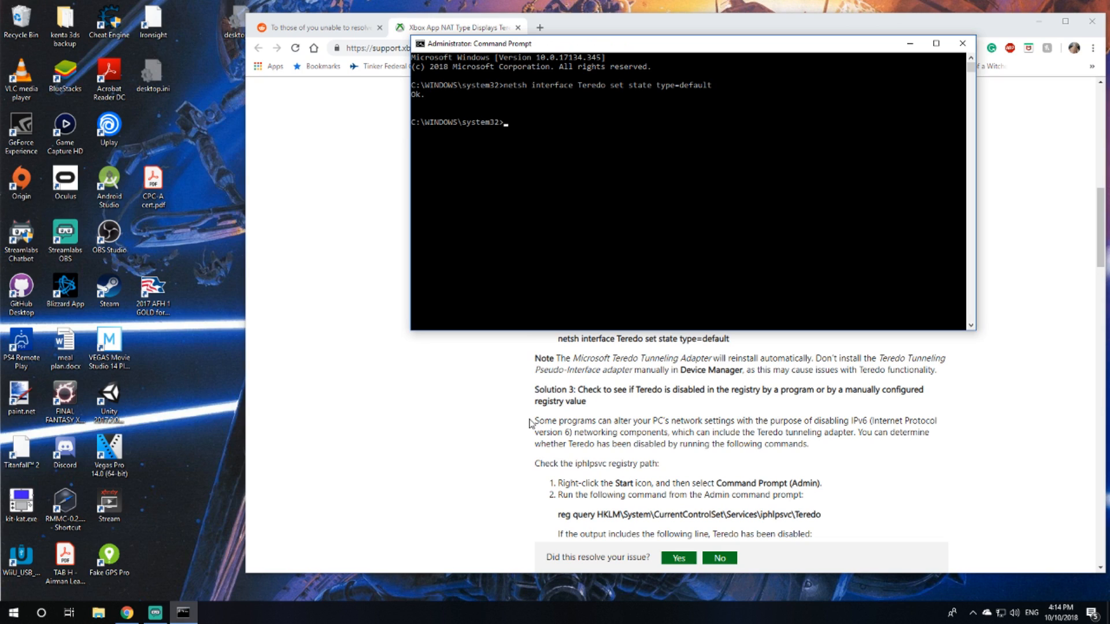
{"action": "mouse_move", "coordinate": [612, 422]}
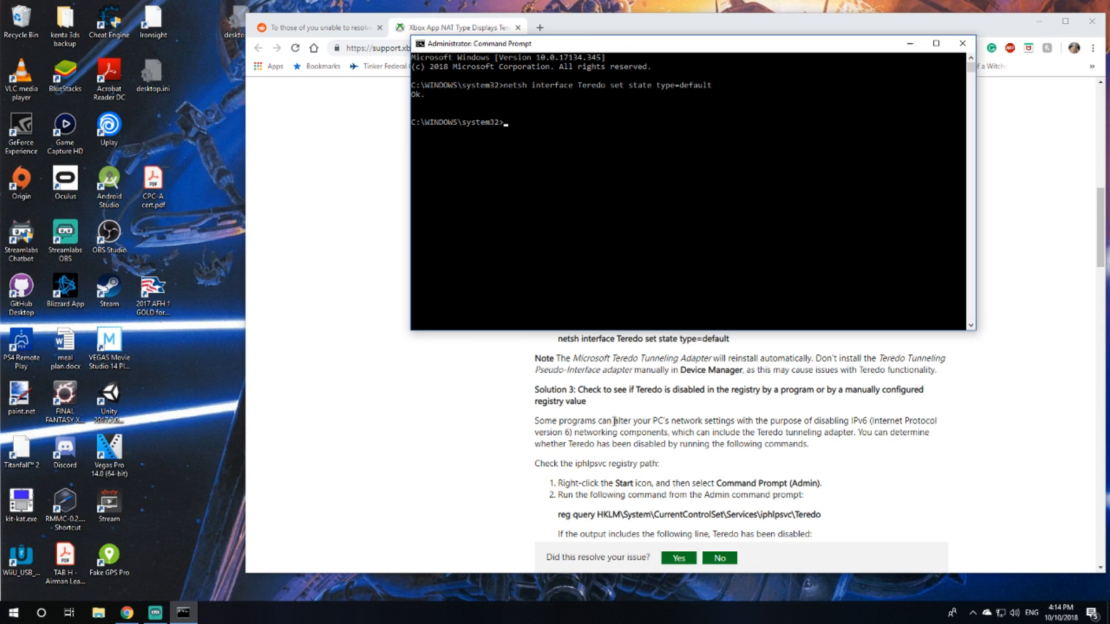
{"action": "mouse_move", "coordinate": [624, 388]}
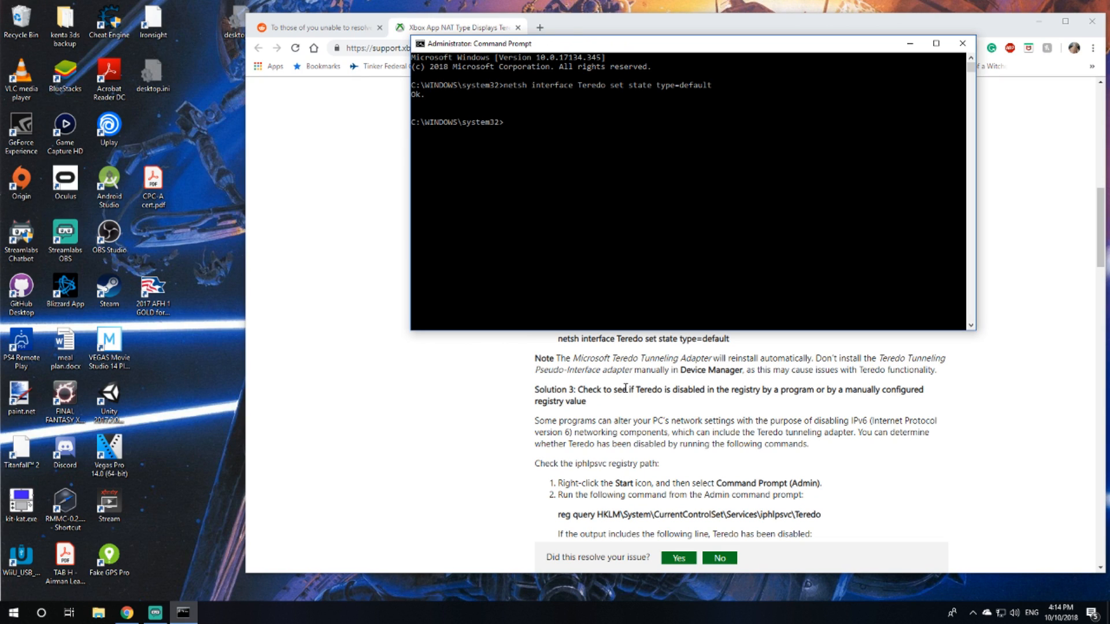
{"action": "mouse_move", "coordinate": [727, 354]}
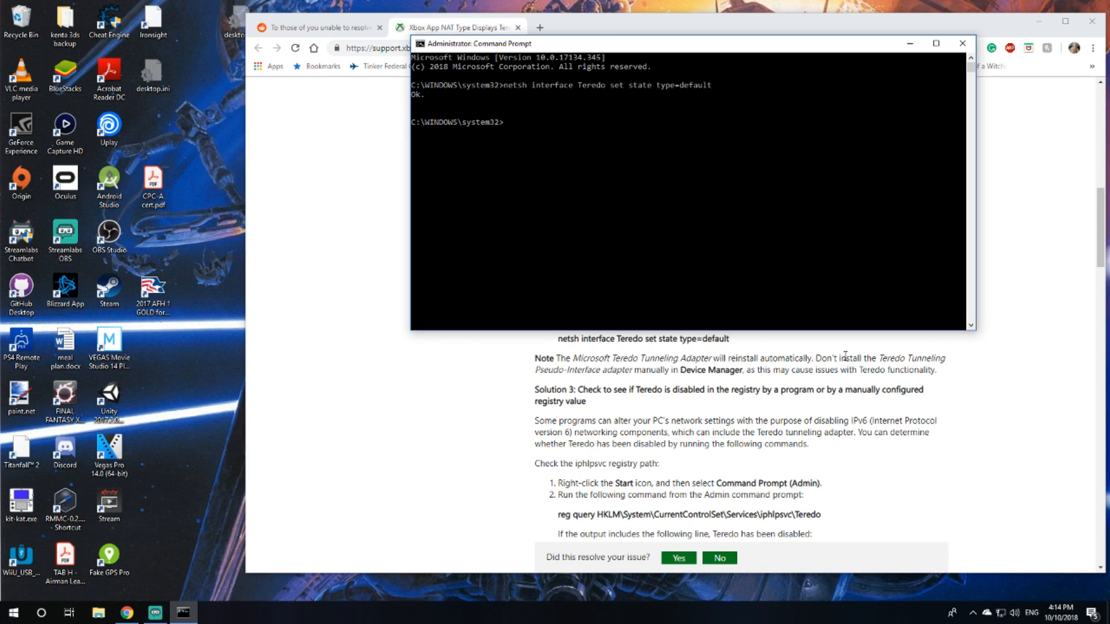
{"action": "mouse_move", "coordinate": [639, 361]}
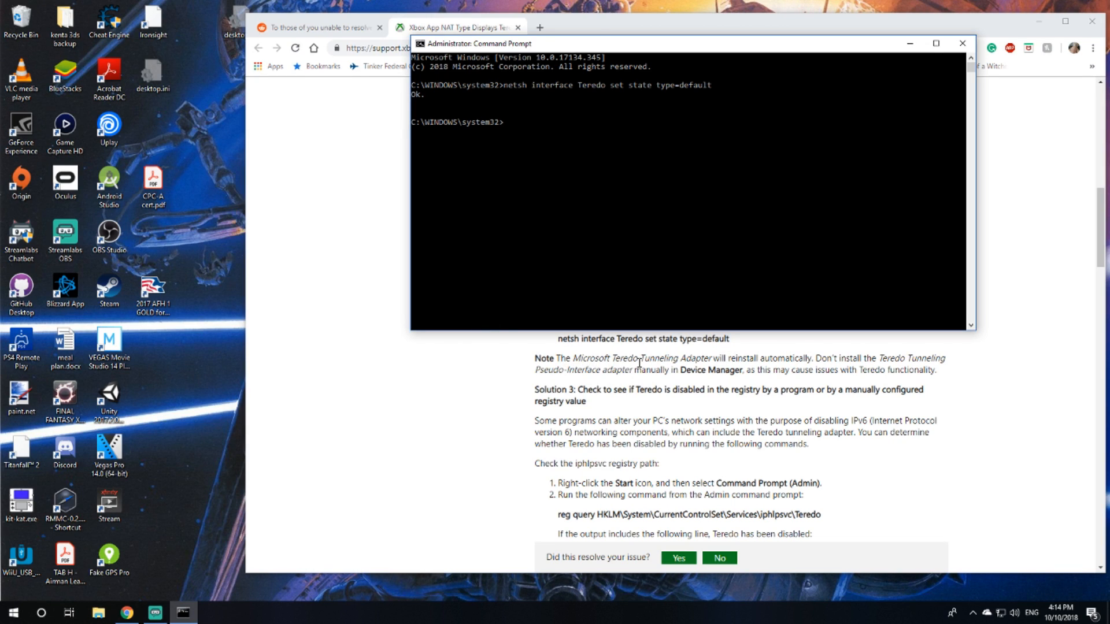
{"action": "mouse_move", "coordinate": [733, 357]}
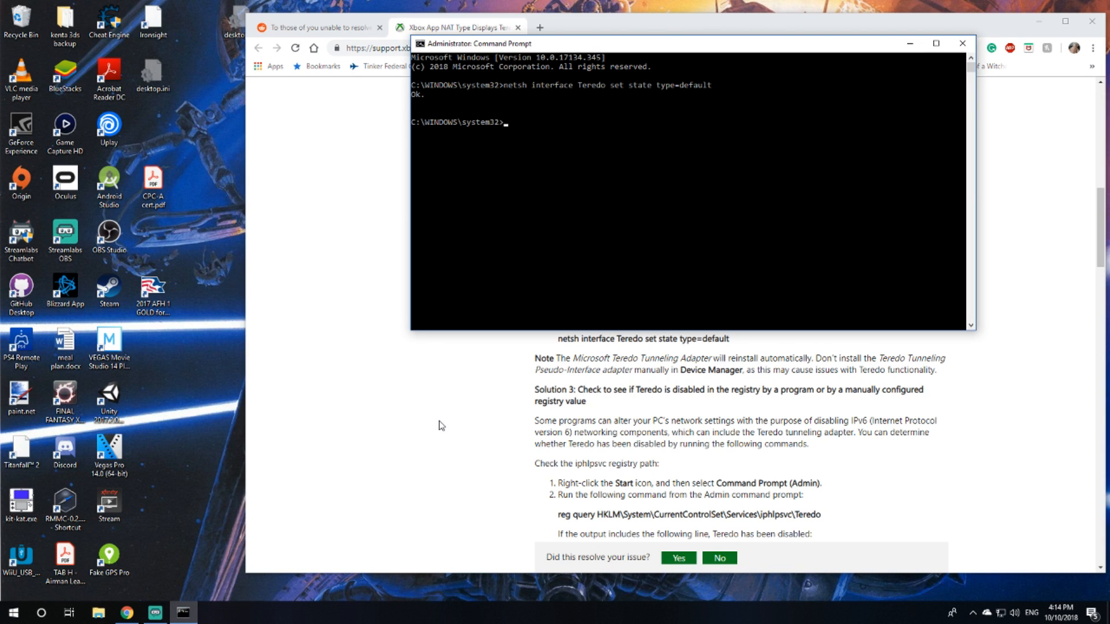
{"action": "mouse_move", "coordinate": [627, 408]}
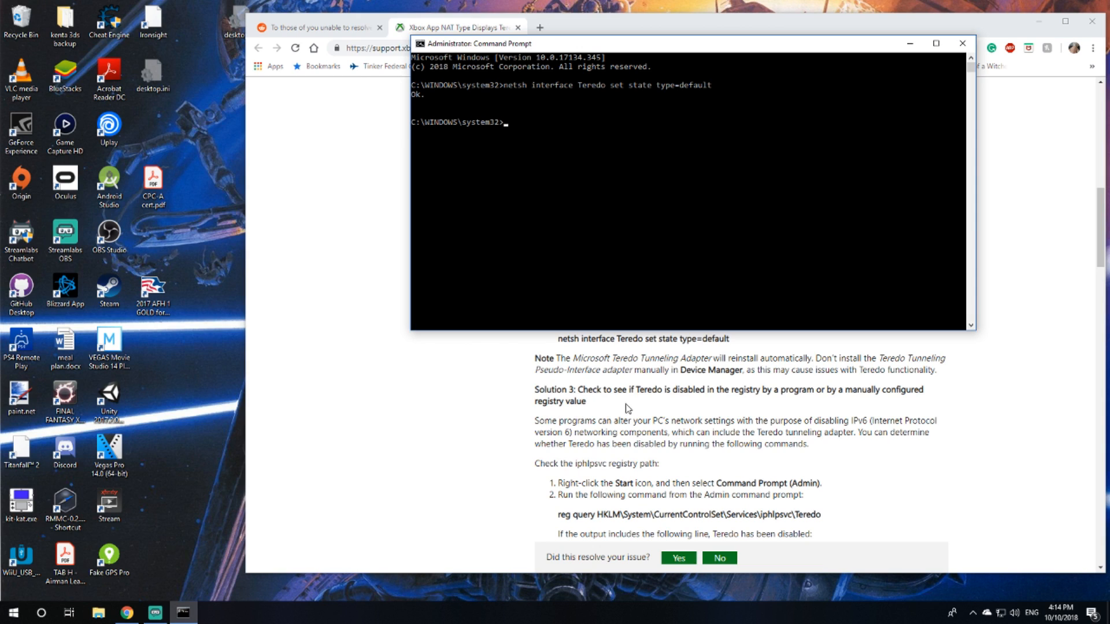
{"action": "mouse_move", "coordinate": [733, 401]}
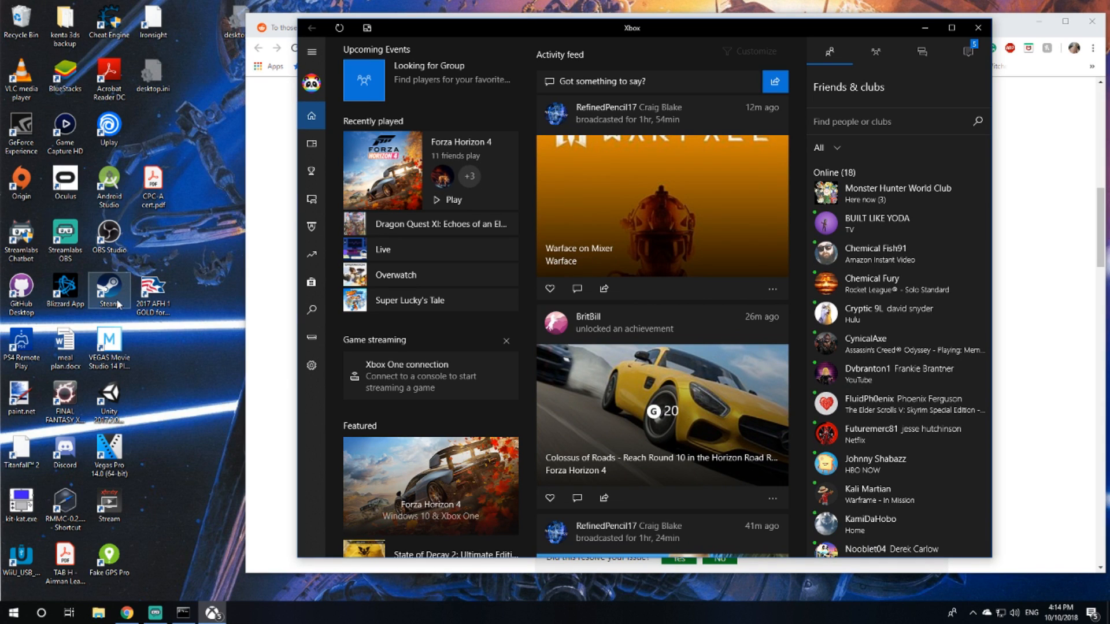
{"action": "mouse_move", "coordinate": [308, 336]}
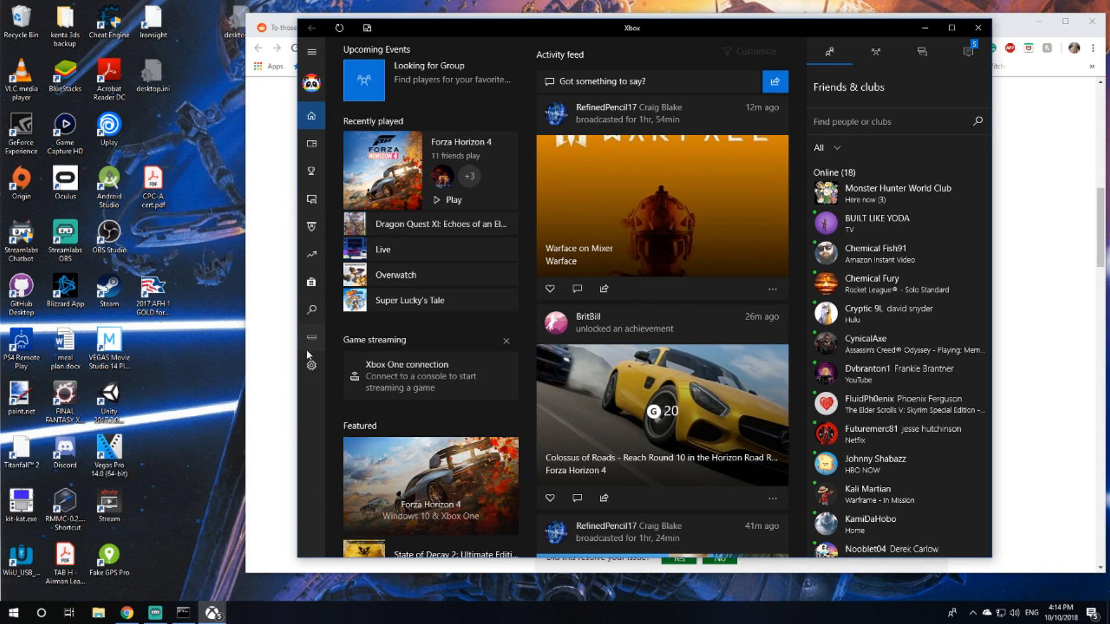
Step: Reopen the Xbox Settings Network status to rerun the check, then return to Chrome
{"action": "left_click", "coordinate": [310, 367]}
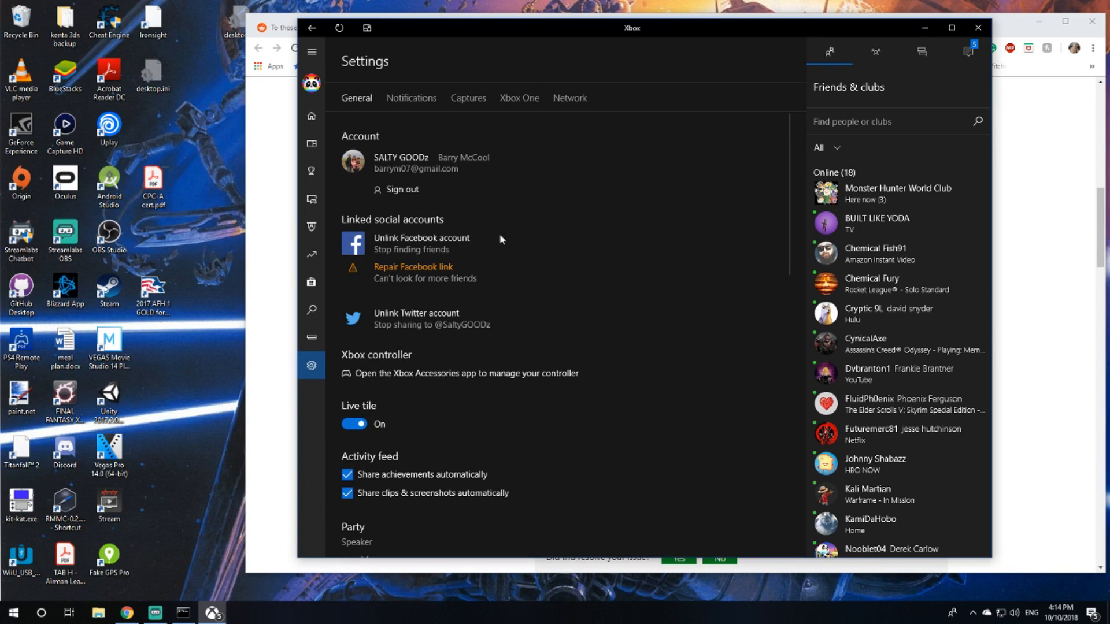
{"action": "left_click", "coordinate": [569, 97]}
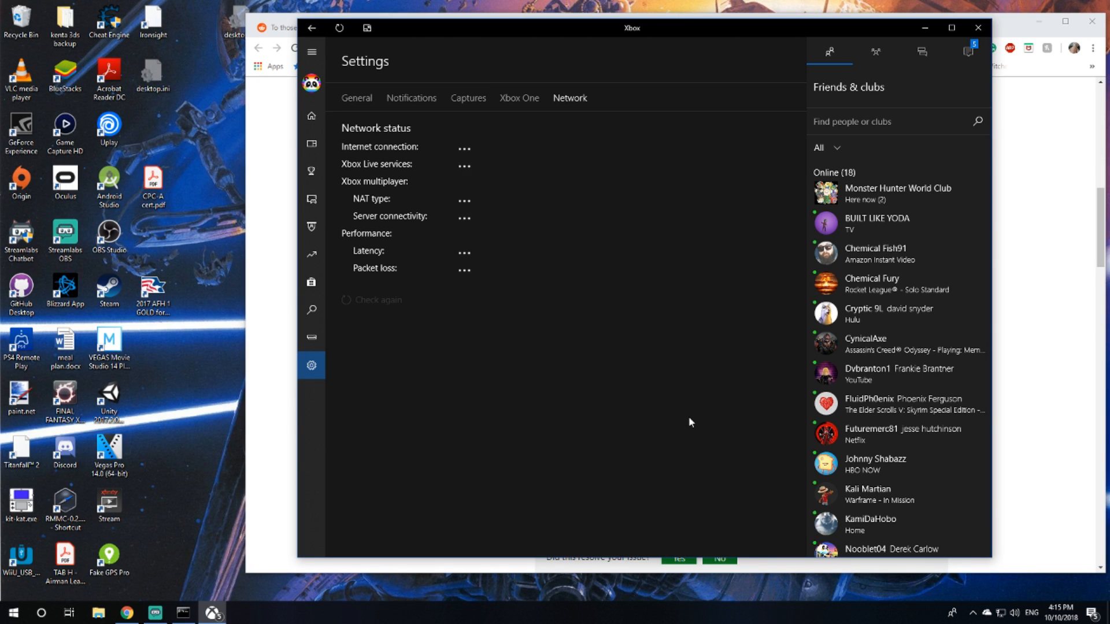
{"action": "left_click", "coordinate": [376, 299]}
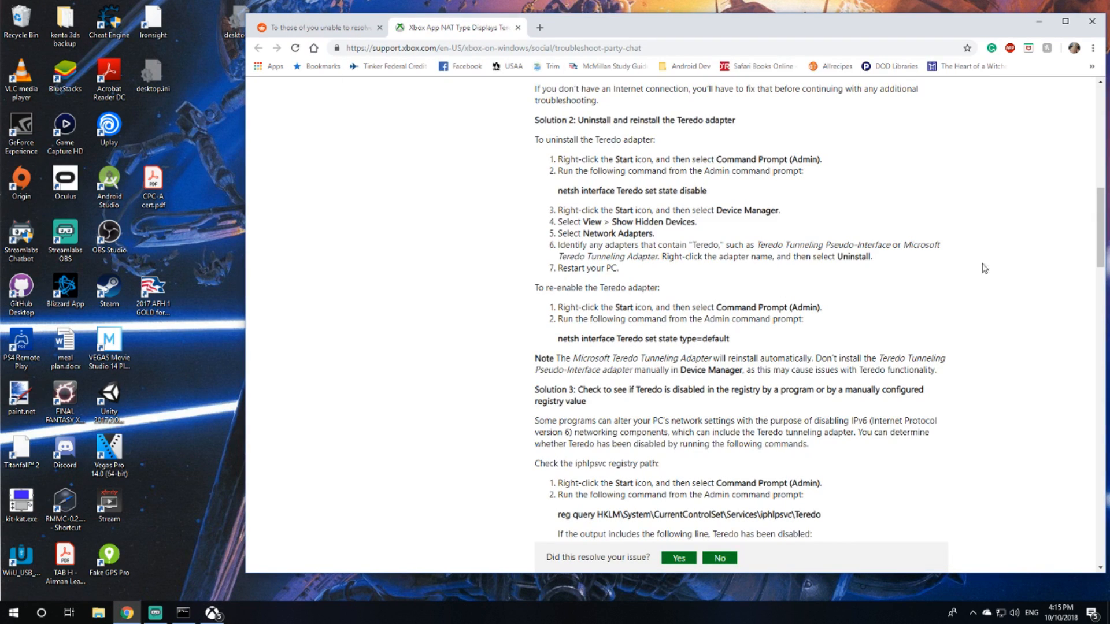
{"action": "mouse_move", "coordinate": [465, 429]}
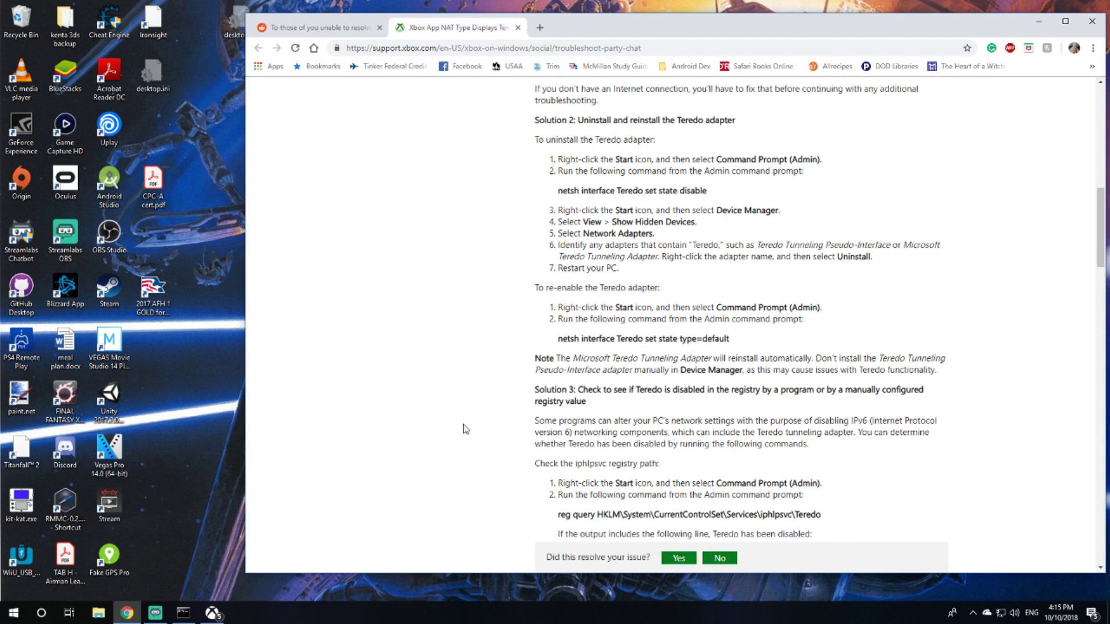
Step: Scroll the support article to Solution 3 with its reg query commands
{"action": "scroll", "scroll_direction": "down", "scroll_amount": 3}
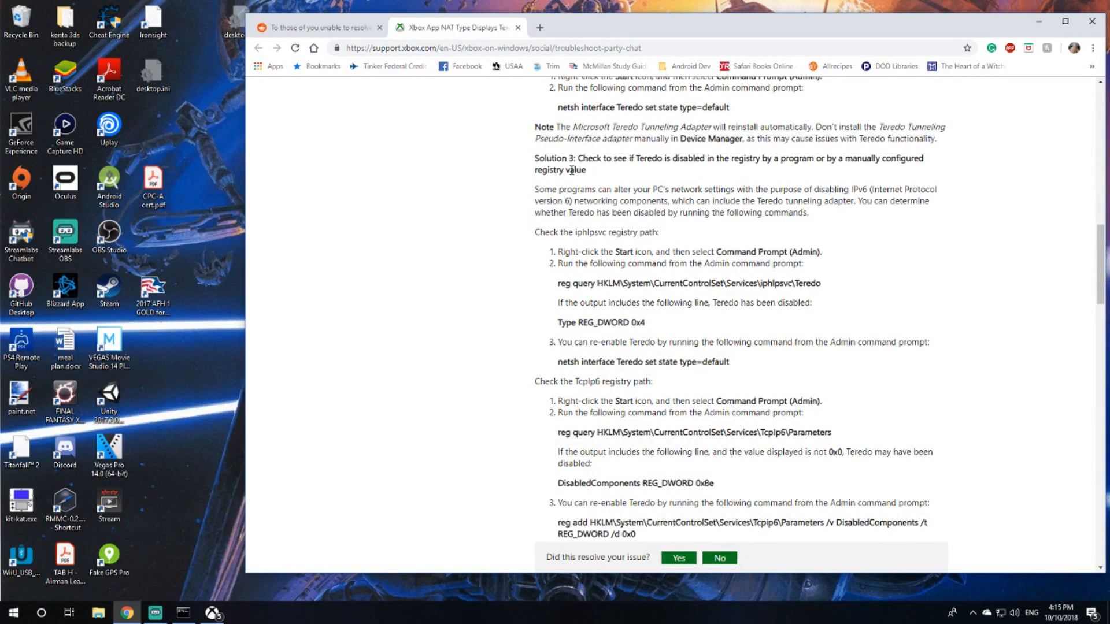
{"action": "mouse_move", "coordinate": [763, 178]}
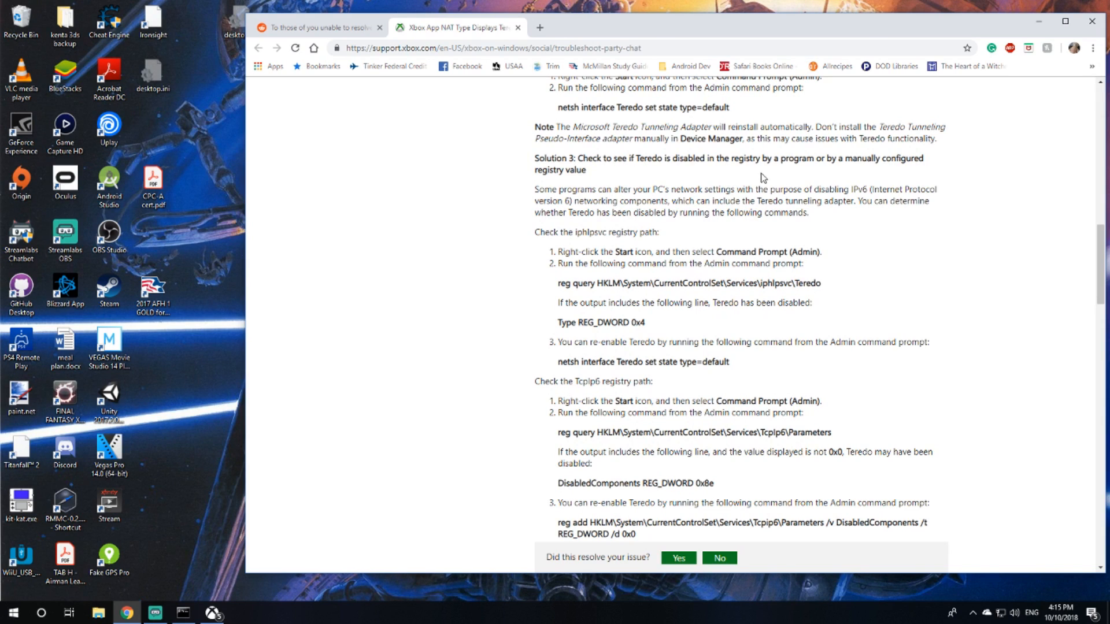
{"action": "mouse_move", "coordinate": [613, 188]}
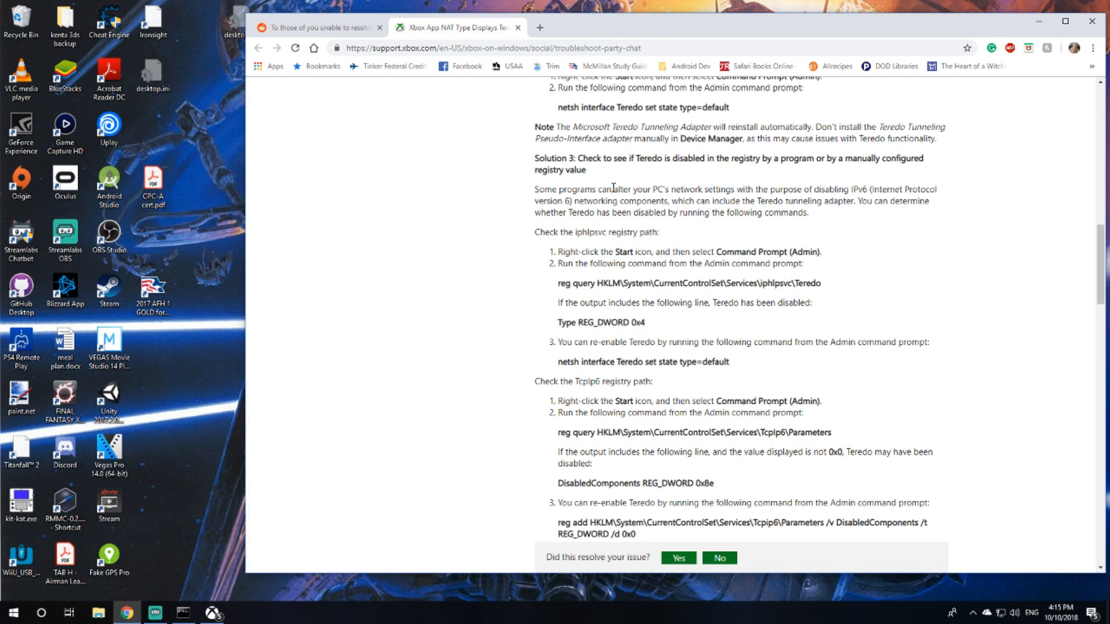
{"action": "mouse_move", "coordinate": [520, 207]}
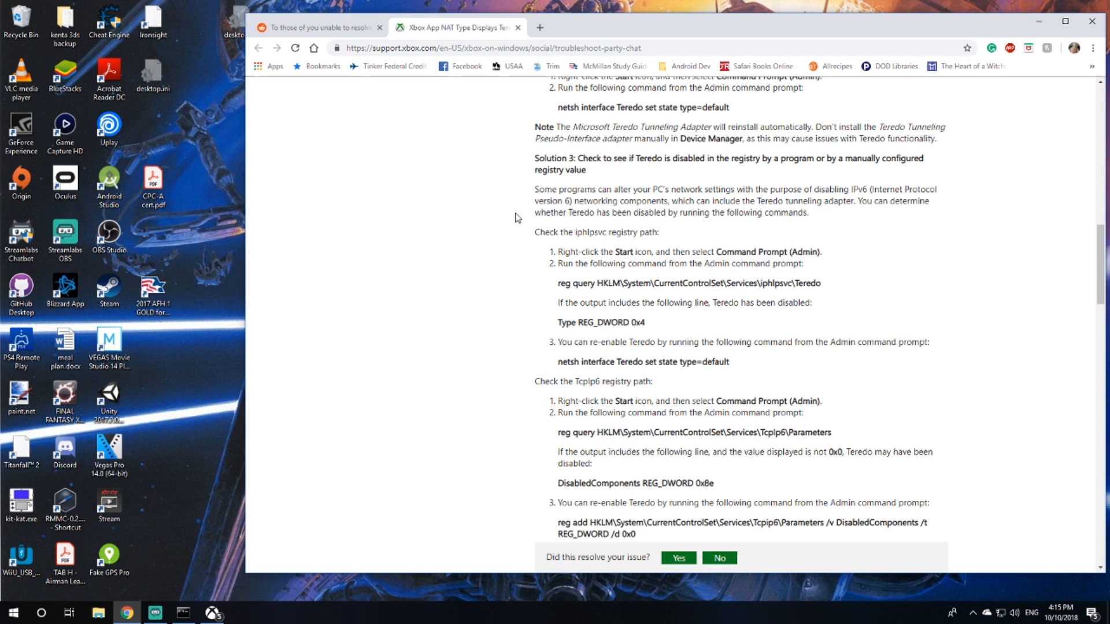
{"action": "mouse_move", "coordinate": [751, 229]}
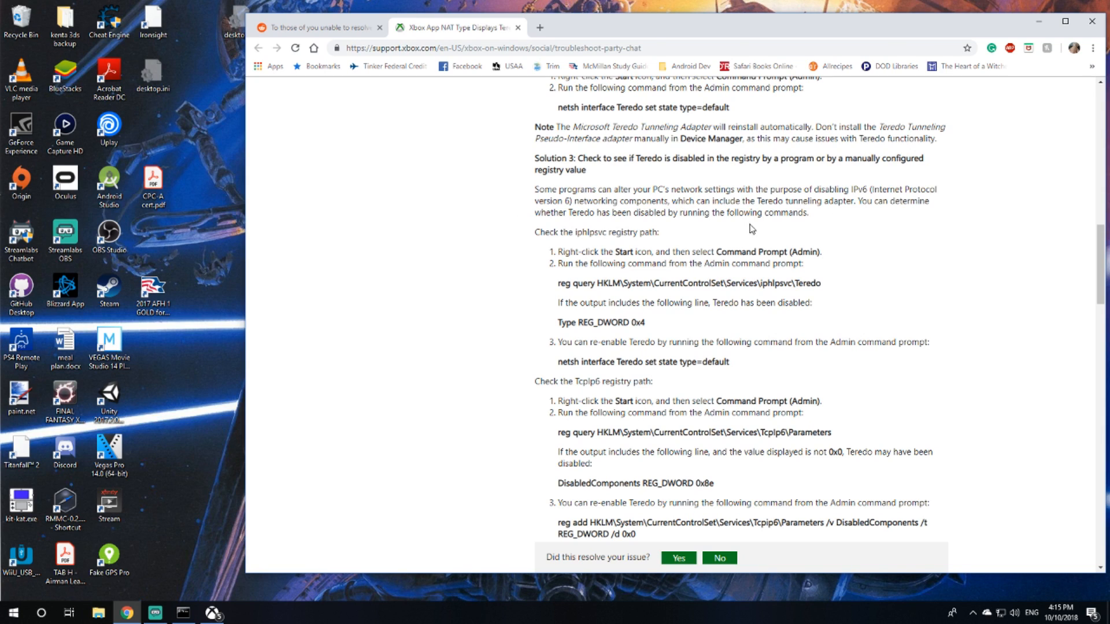
{"action": "mouse_move", "coordinate": [446, 262]}
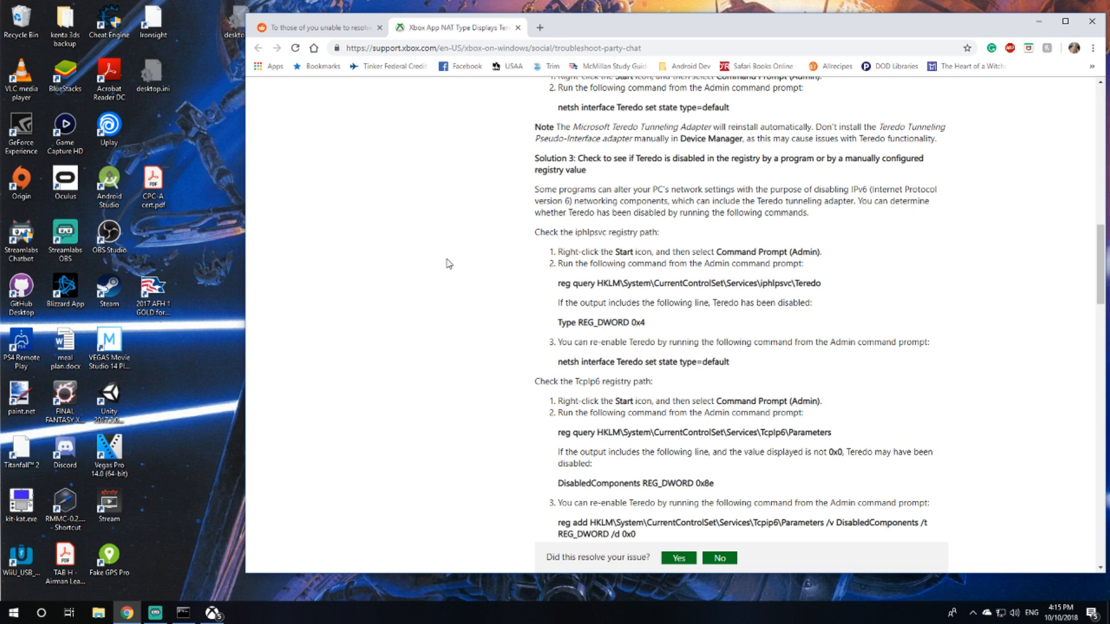
{"action": "mouse_move", "coordinate": [462, 260]}
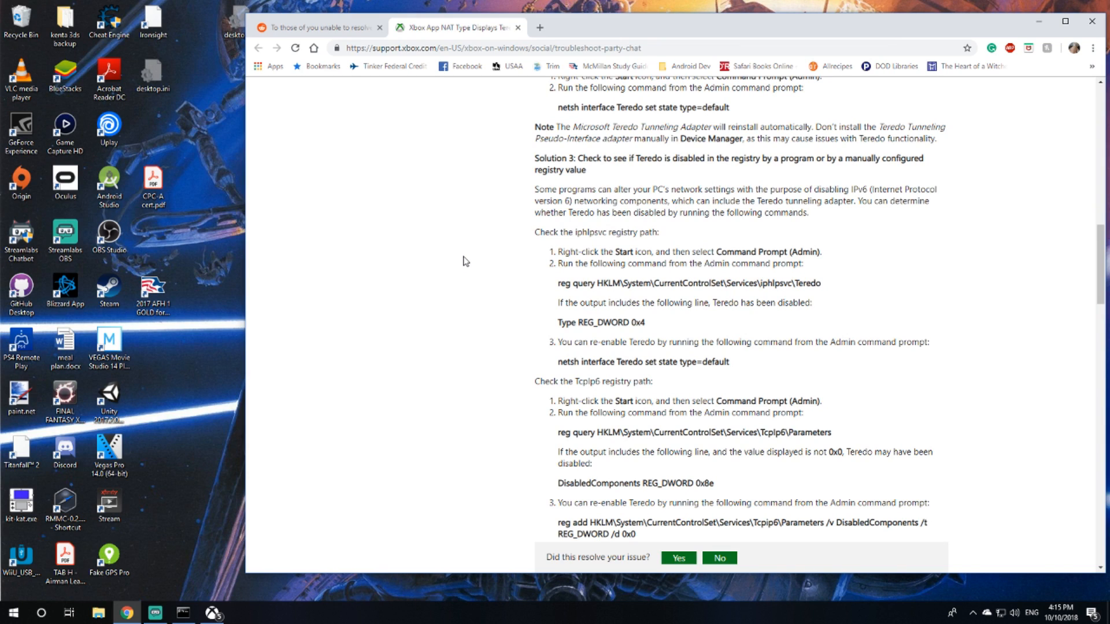
{"action": "mouse_move", "coordinate": [527, 258]}
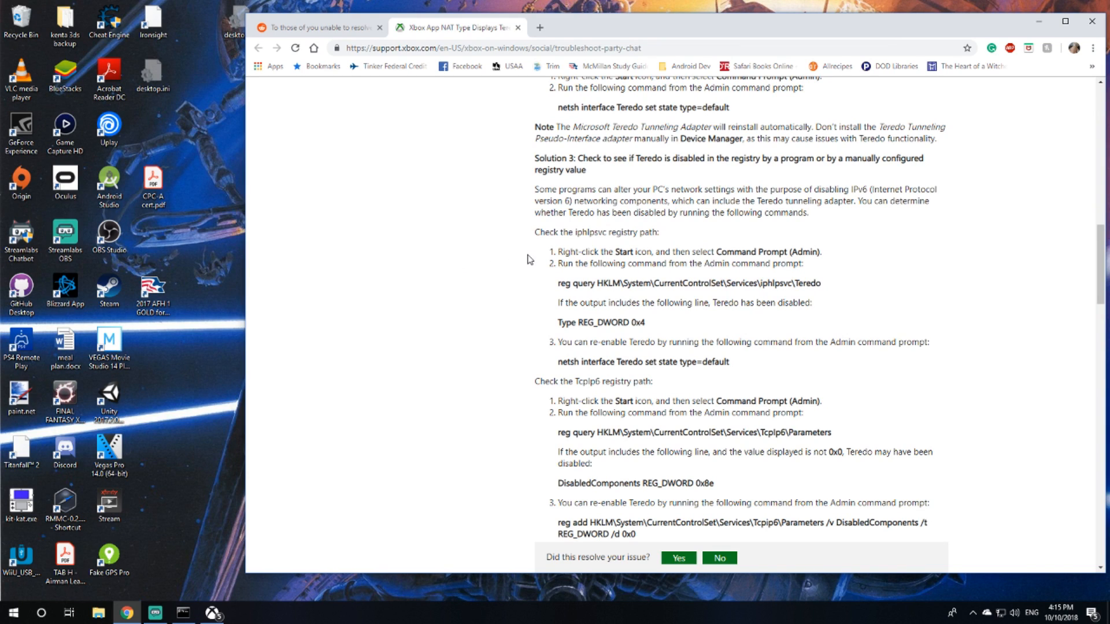
{"action": "mouse_move", "coordinate": [559, 283]}
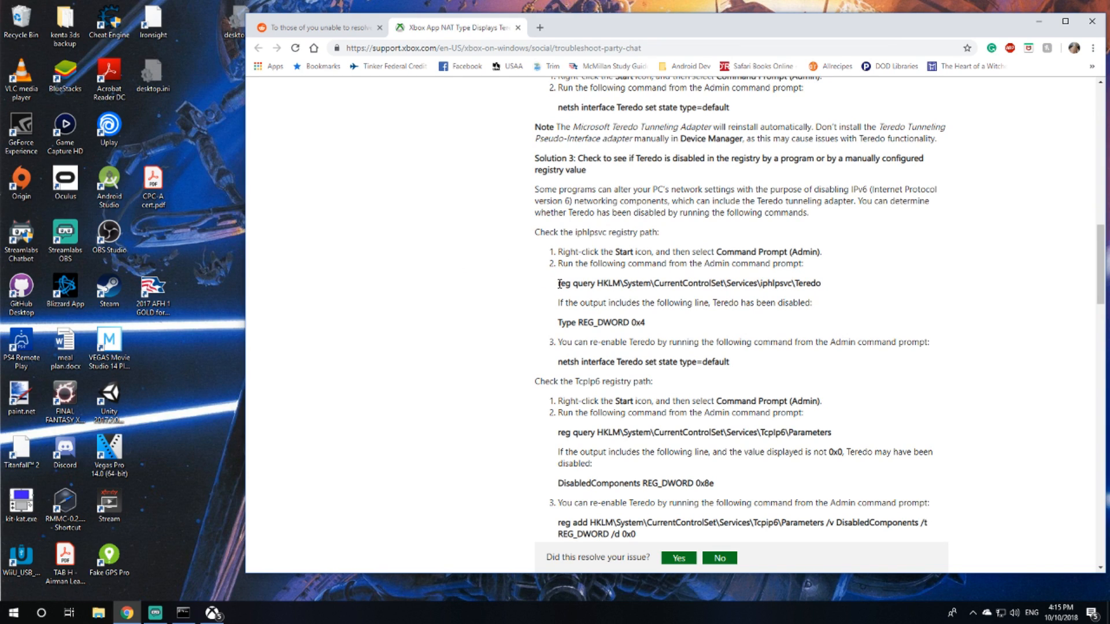
Step: Select the 'reg query ...\iphlpsvc\Teredo' command on the page for copying
{"action": "triple_click", "coordinate": [688, 283]}
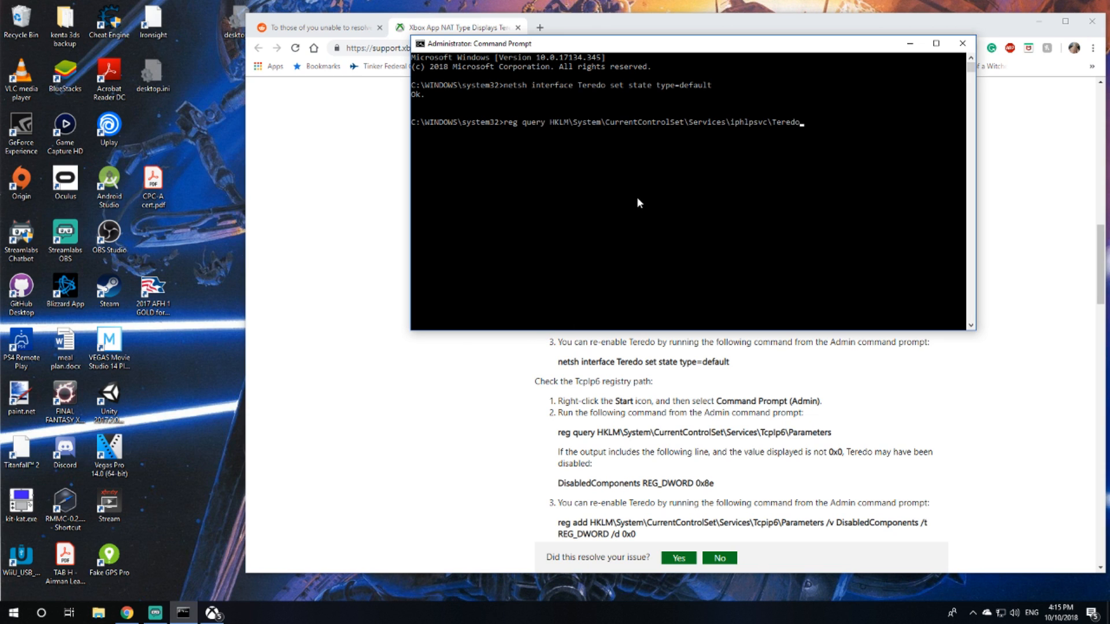
{"action": "mouse_move", "coordinate": [641, 20]}
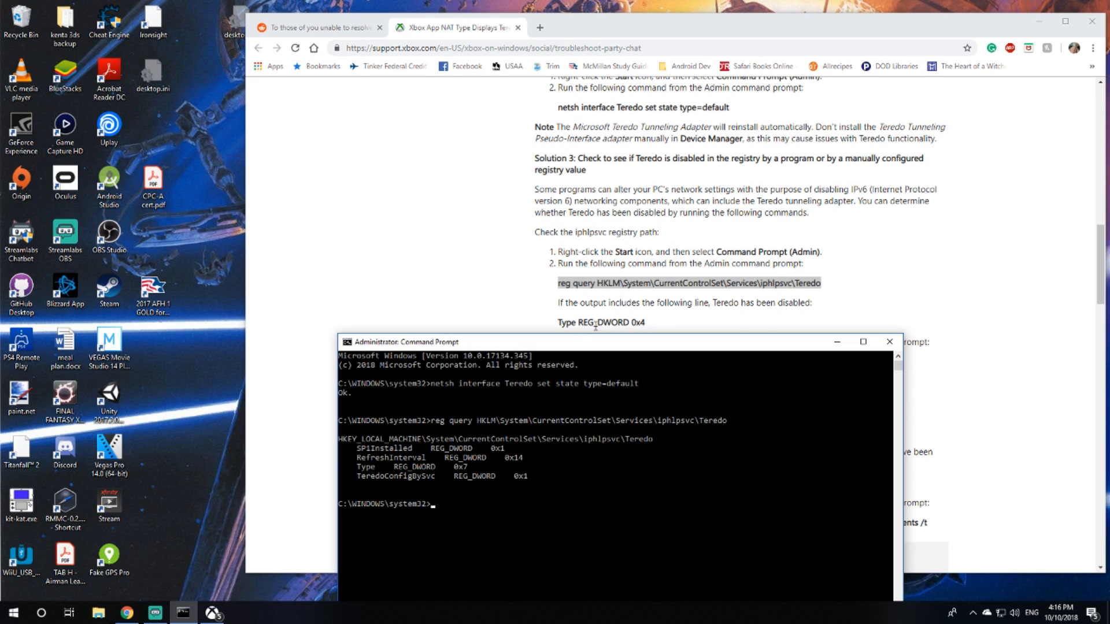
{"action": "mouse_move", "coordinate": [604, 355]}
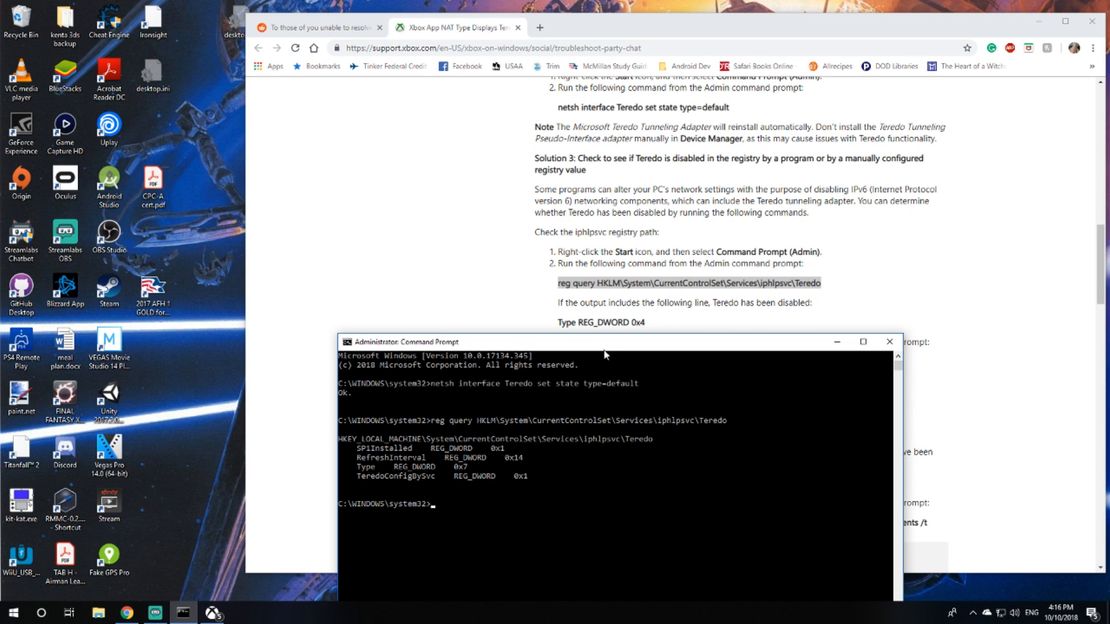
{"action": "mouse_move", "coordinate": [367, 554]}
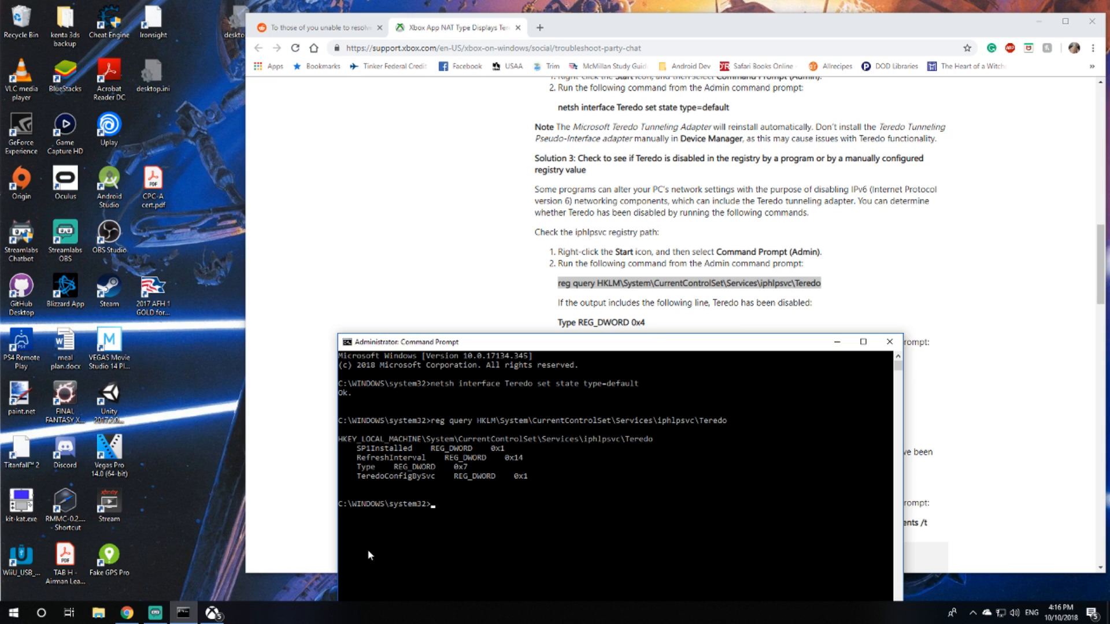
{"action": "mouse_move", "coordinate": [424, 457]}
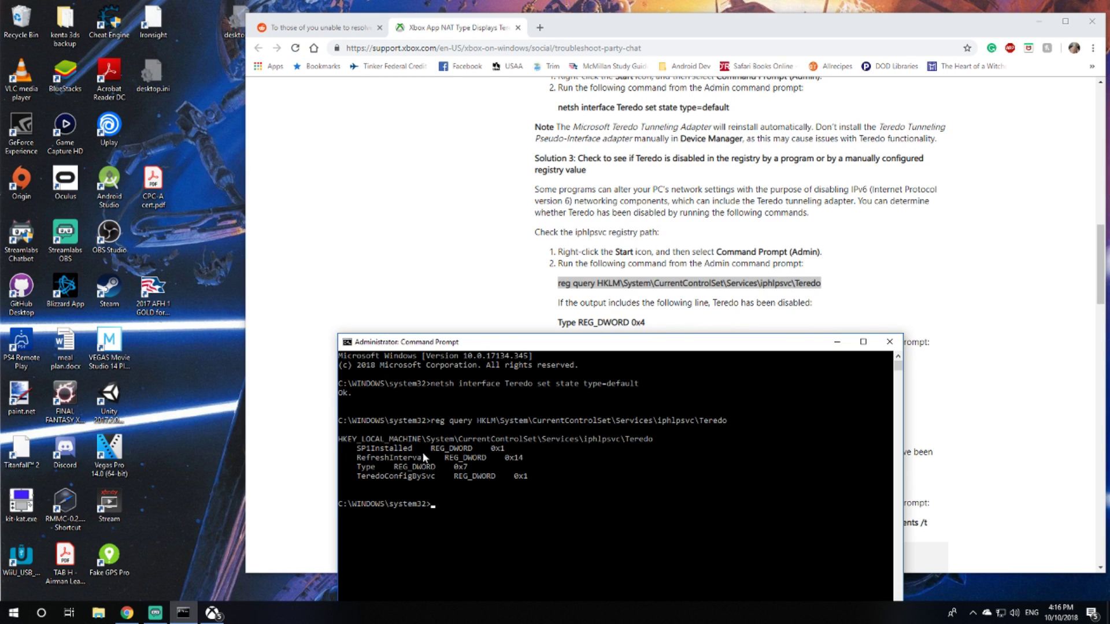
{"action": "mouse_move", "coordinate": [489, 465]}
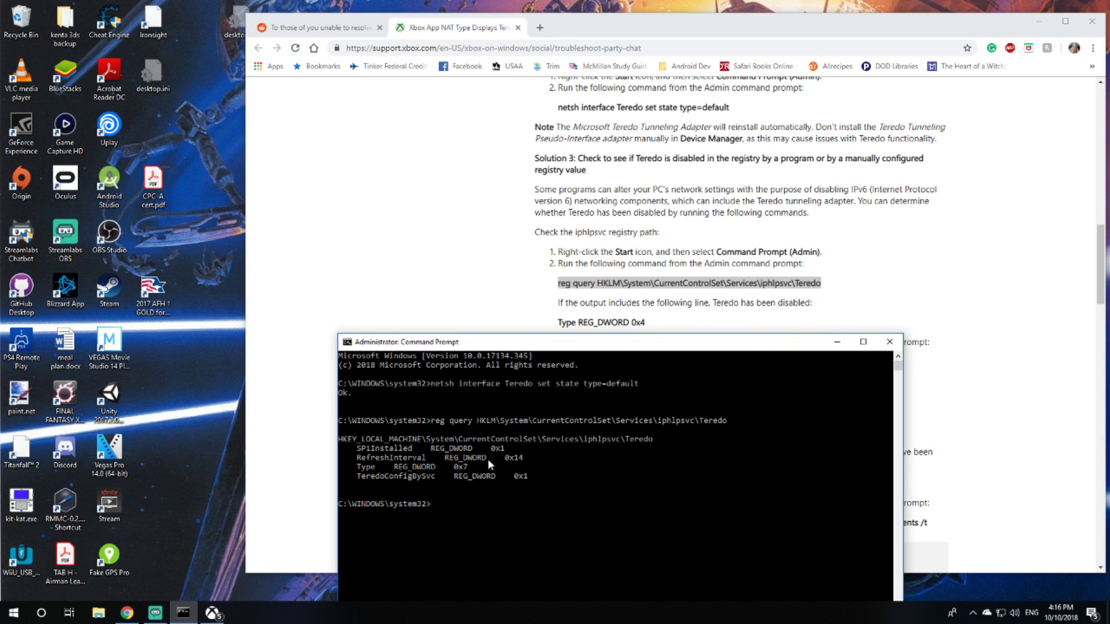
{"action": "mouse_move", "coordinate": [507, 468]}
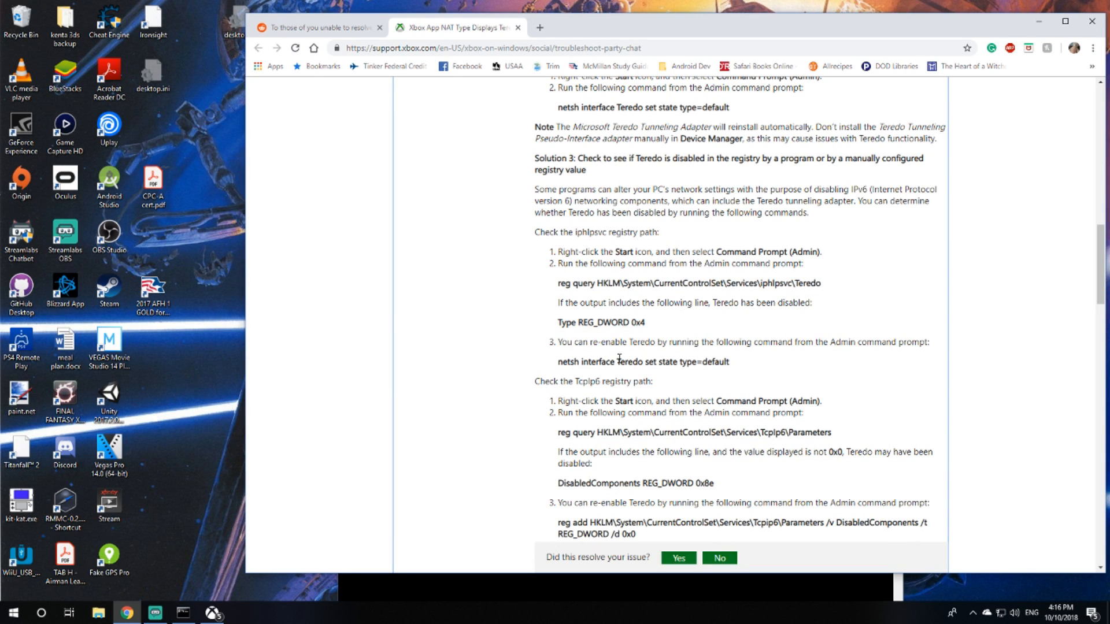
Step: Copy the 'reg query ...\Tcpip6\Parameters' command and run it in the admin prompt, showing DisabledComponents 0xff
{"action": "double_click", "coordinate": [700, 362]}
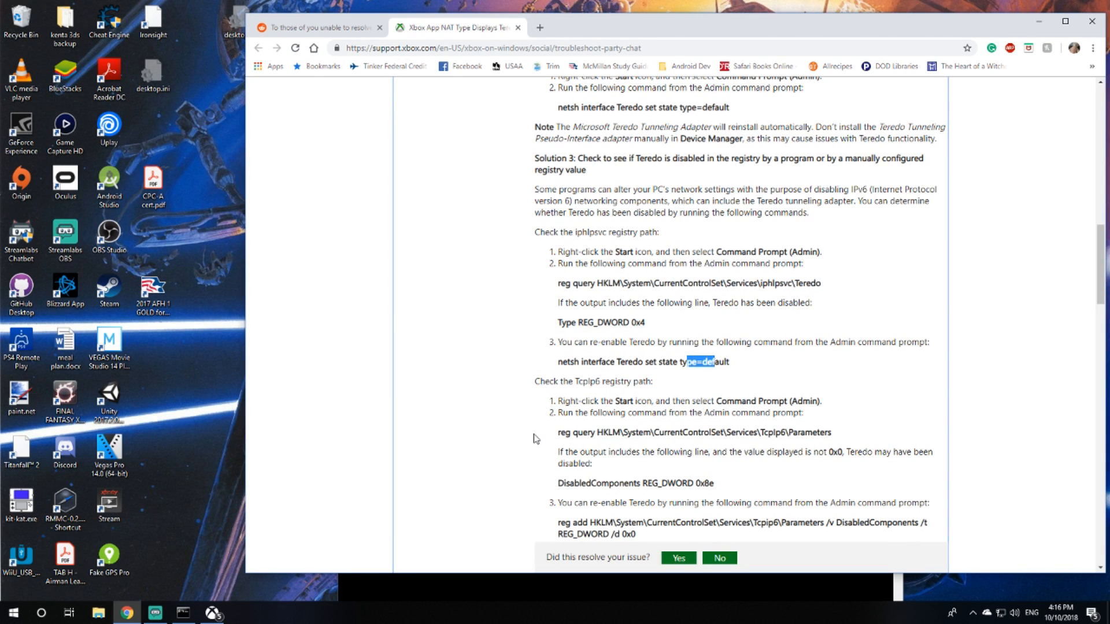
{"action": "scroll", "scroll_direction": "down", "scroll_amount": 3}
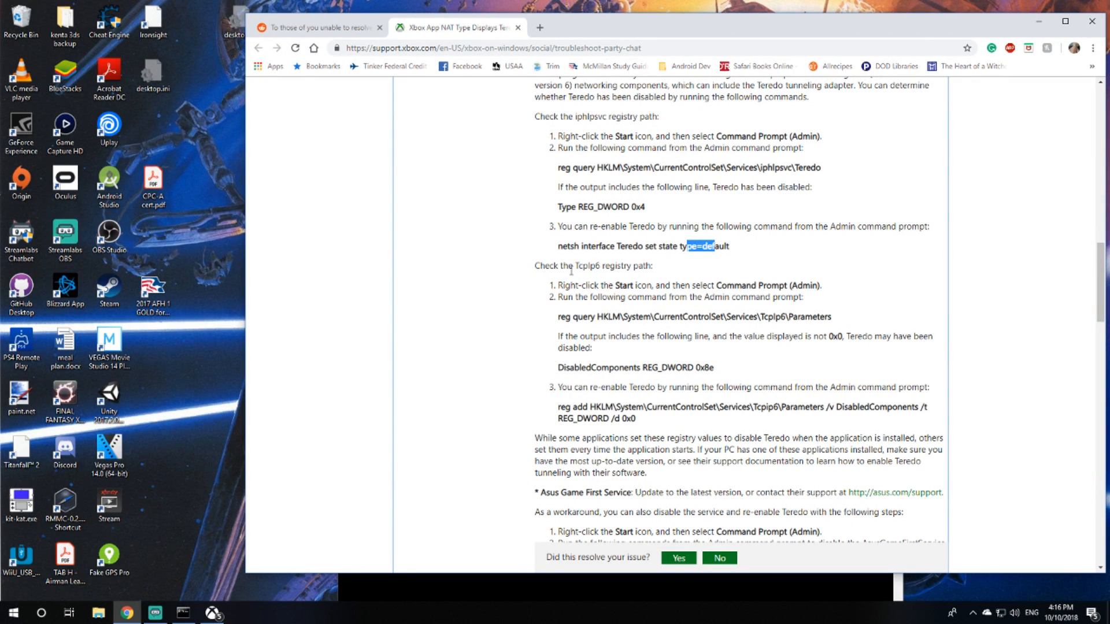
{"action": "mouse_move", "coordinate": [523, 314]}
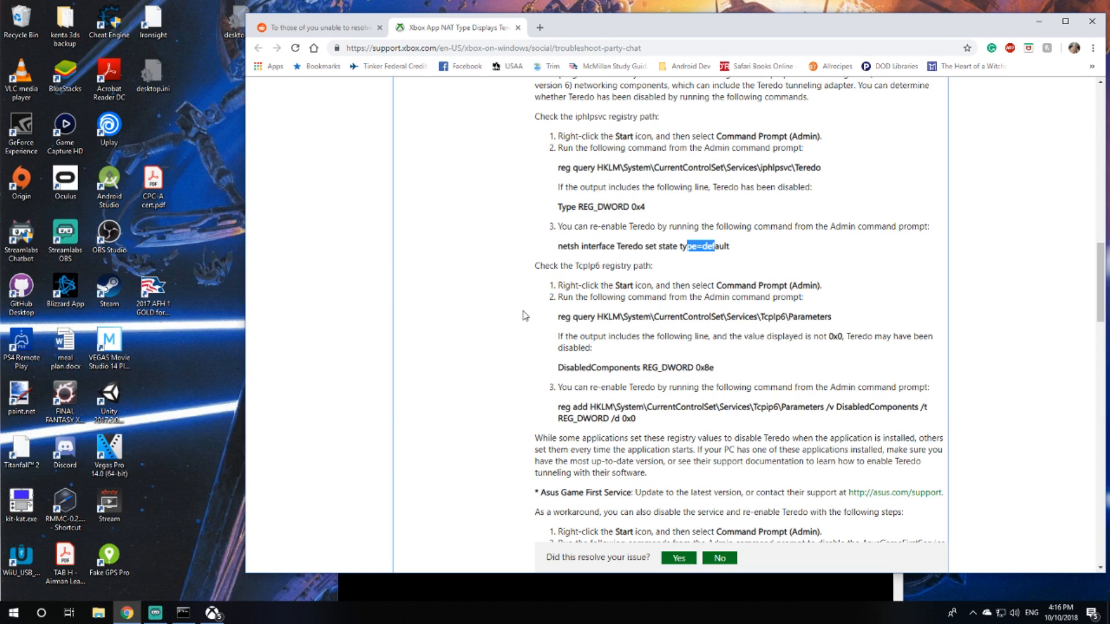
{"action": "mouse_move", "coordinate": [563, 321]}
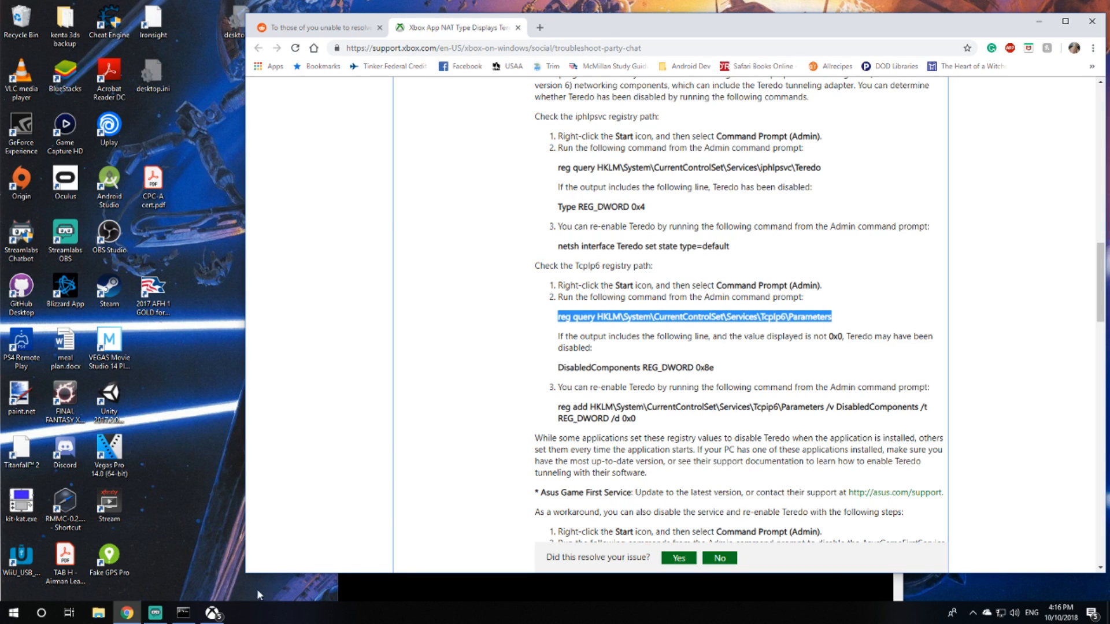
{"action": "left_click", "coordinate": [181, 613]}
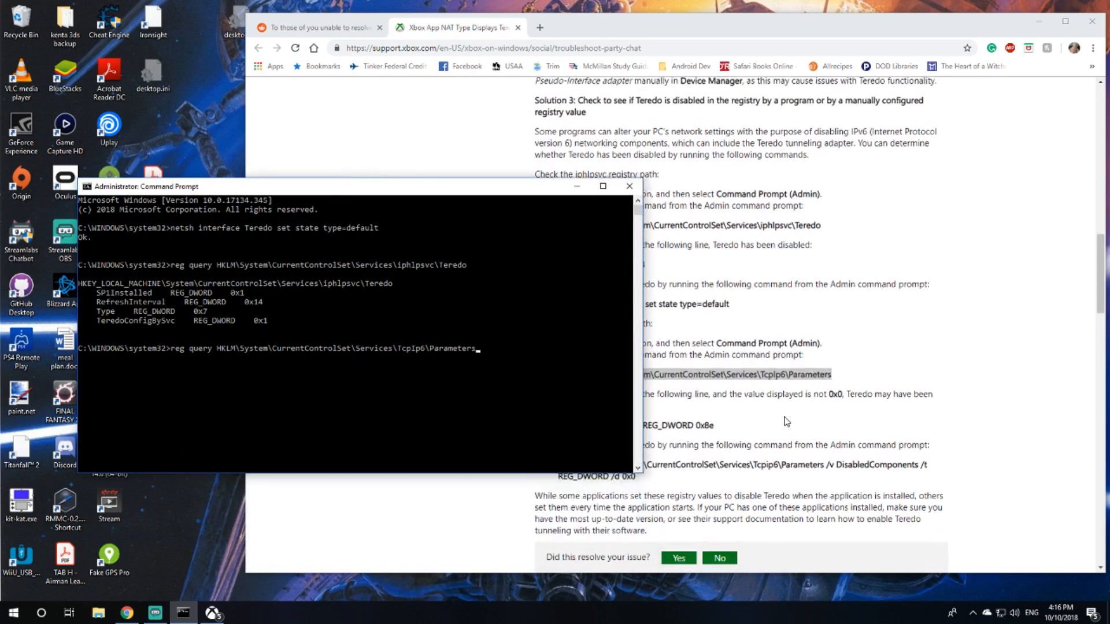
{"action": "scroll", "scroll_direction": "down", "scroll_amount": 3}
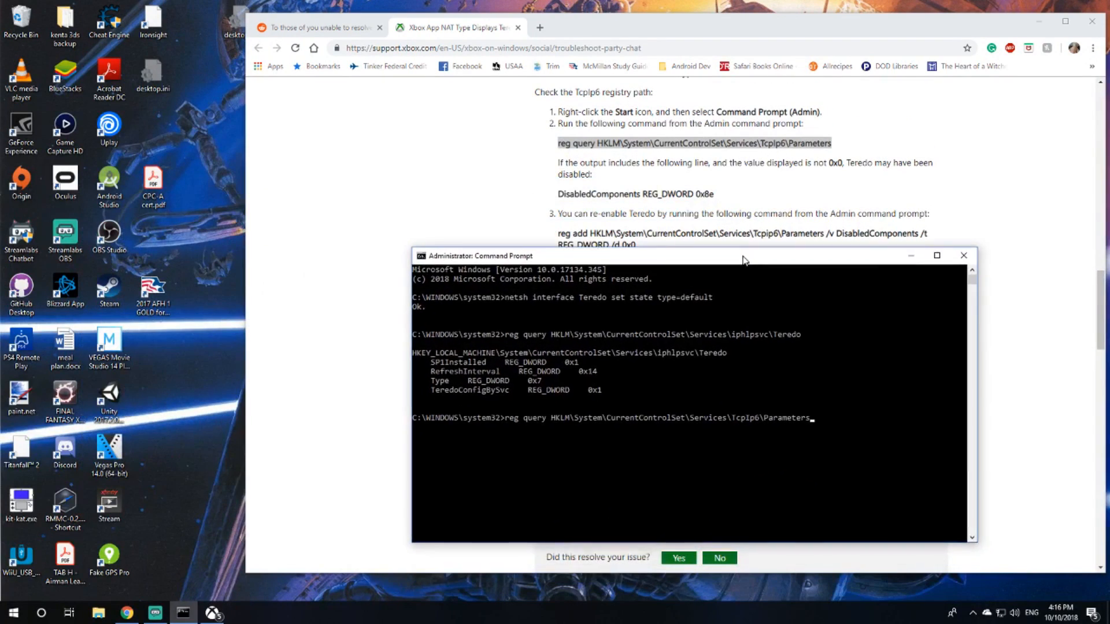
{"action": "key", "text": "Return"}
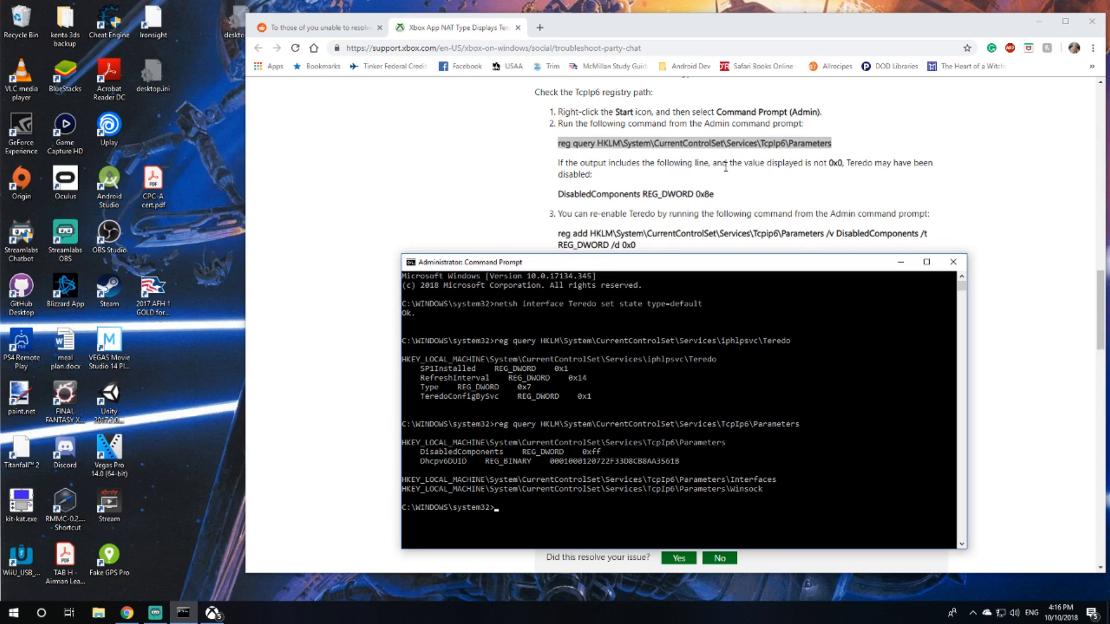
{"action": "mouse_move", "coordinate": [771, 174]}
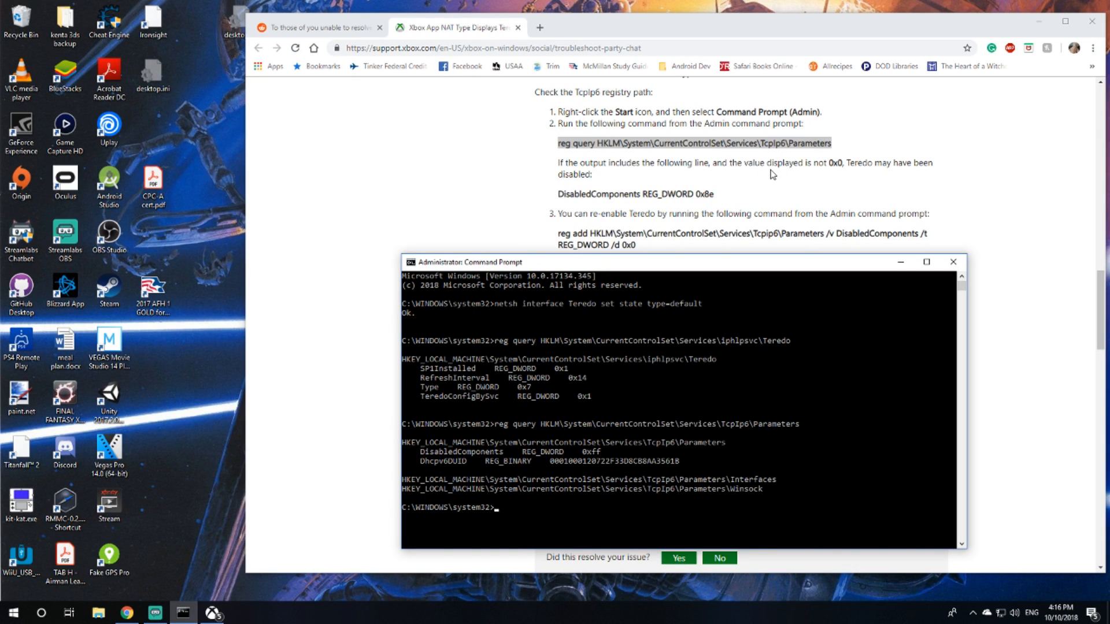
{"action": "mouse_move", "coordinate": [833, 176]}
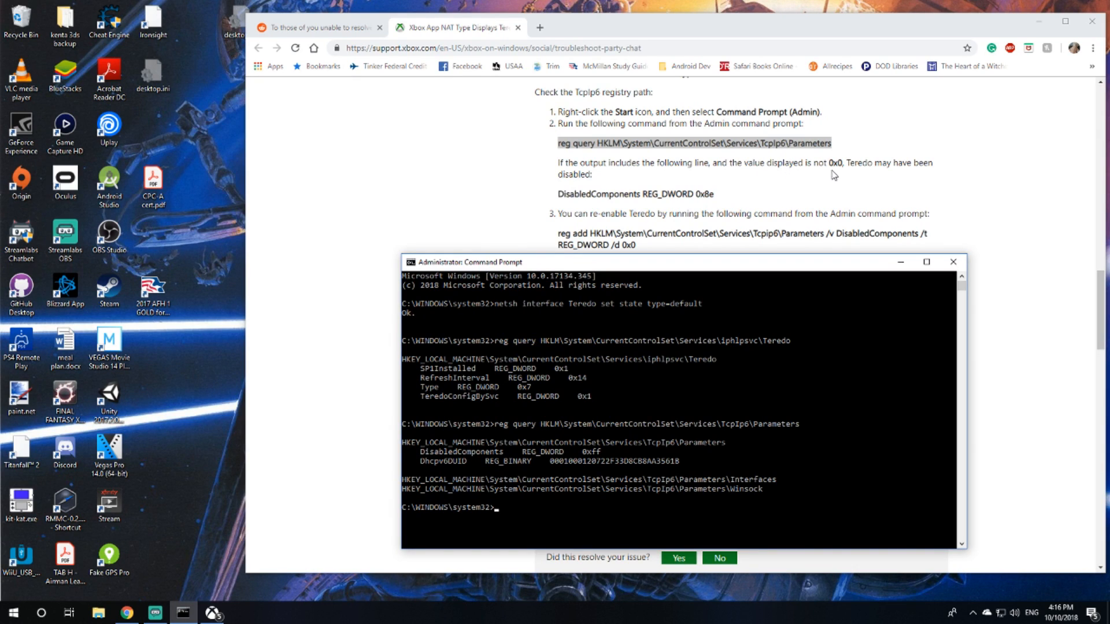
{"action": "mouse_move", "coordinate": [307, 453]}
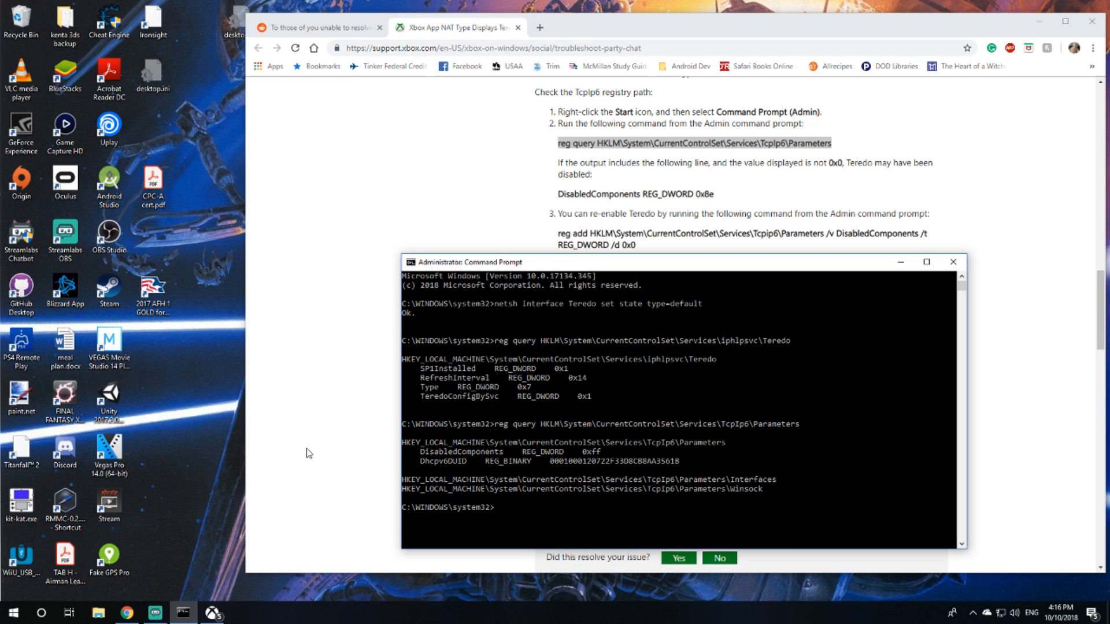
{"action": "mouse_move", "coordinate": [333, 457]}
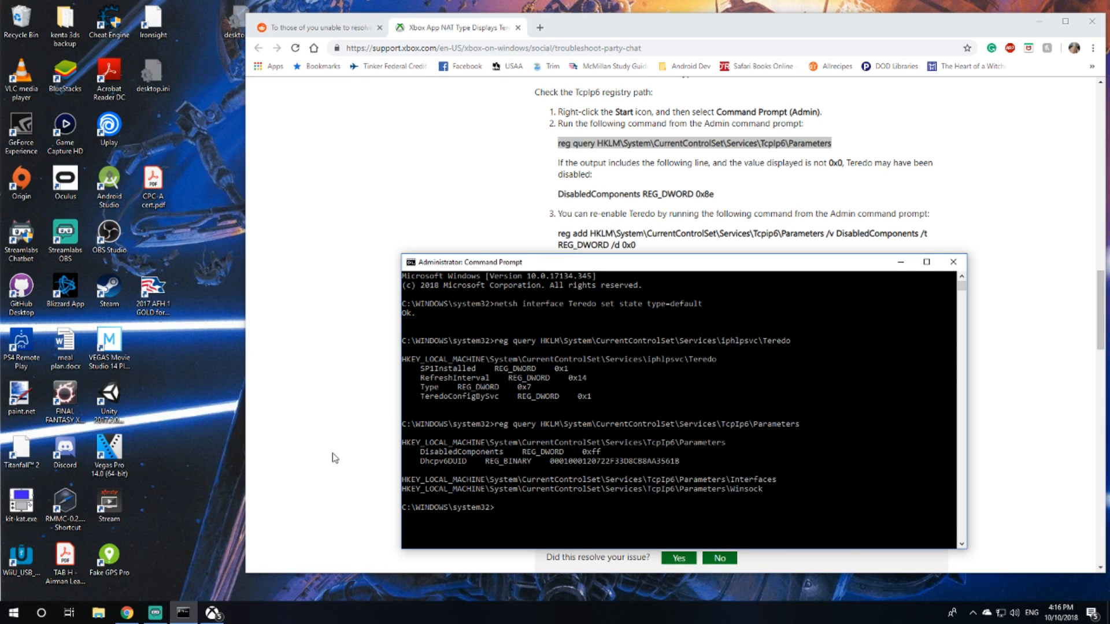
{"action": "mouse_move", "coordinate": [773, 437]}
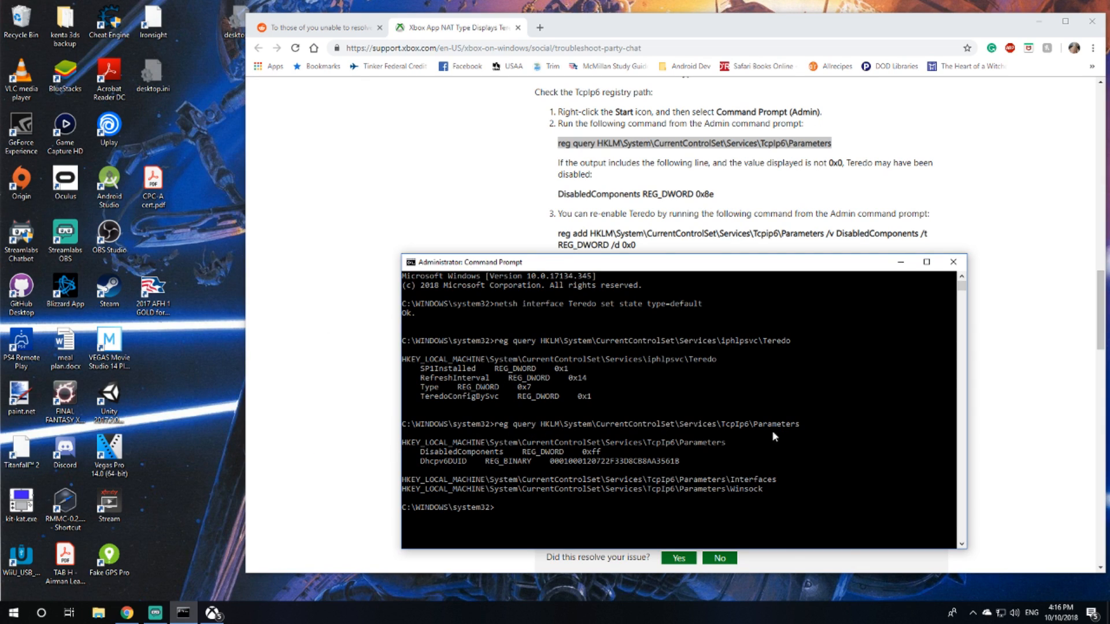
{"action": "mouse_move", "coordinate": [444, 461]}
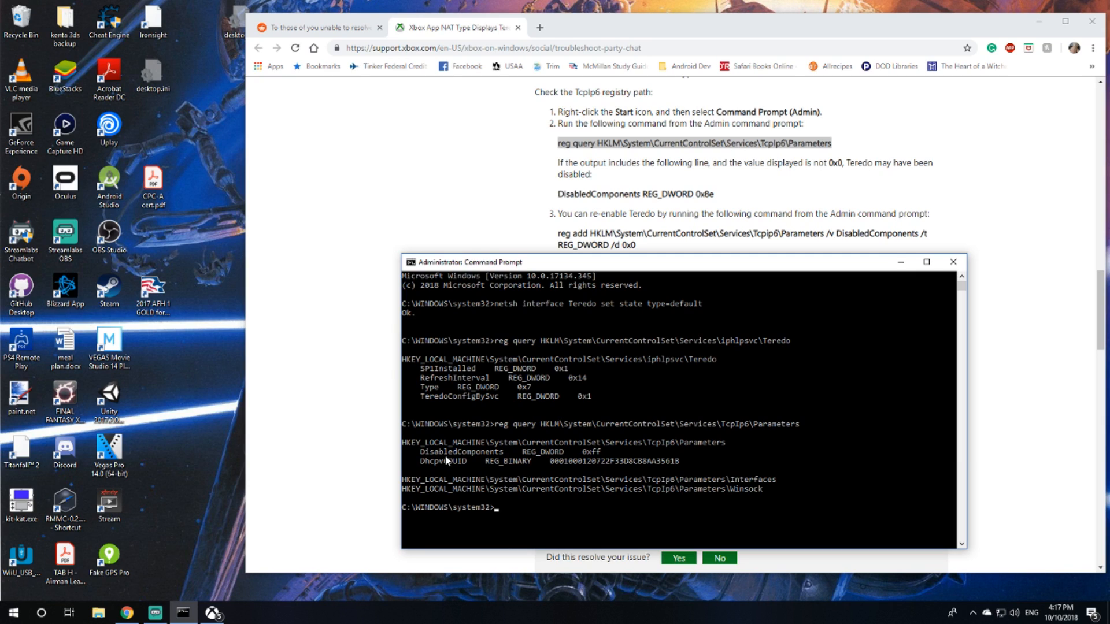
{"action": "mouse_move", "coordinate": [496, 461]}
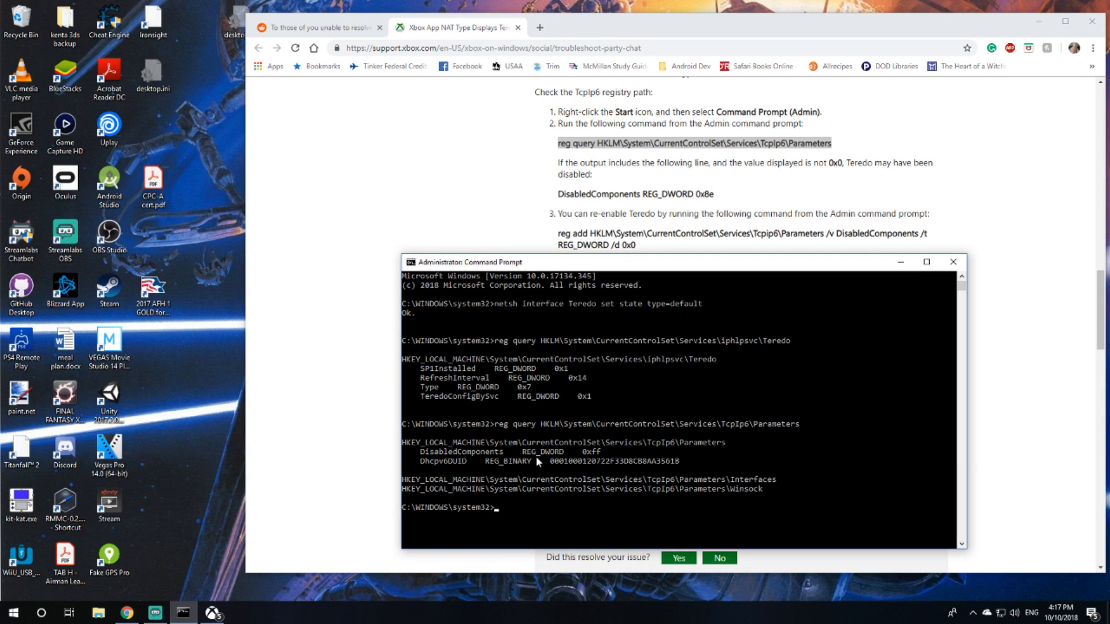
{"action": "mouse_move", "coordinate": [547, 291]}
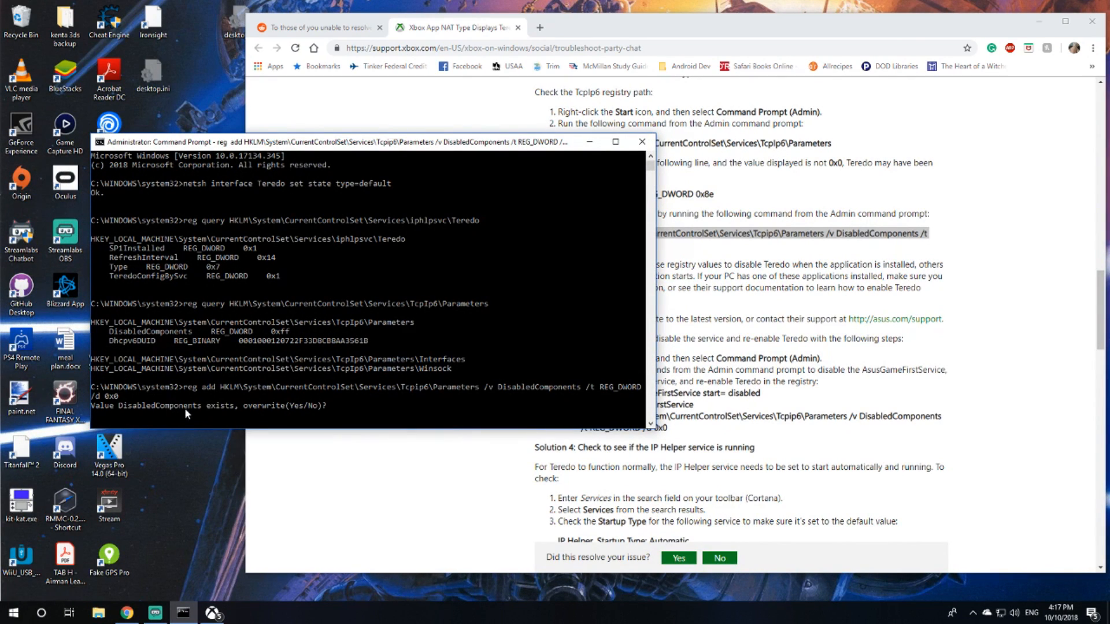
{"action": "mouse_move", "coordinate": [328, 430]}
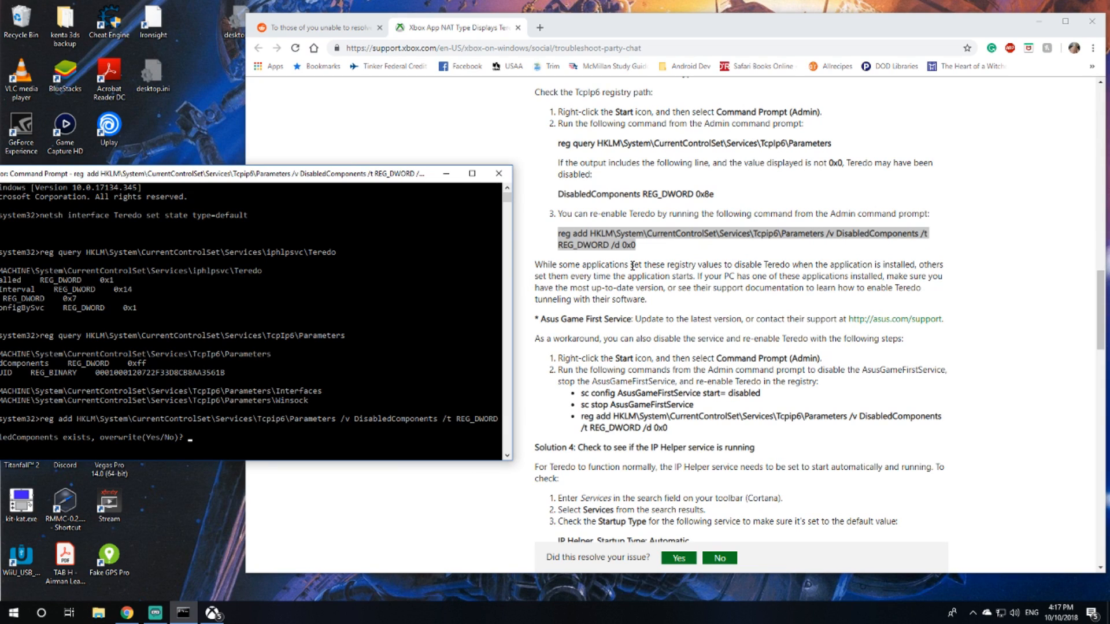
{"action": "mouse_move", "coordinate": [685, 309]}
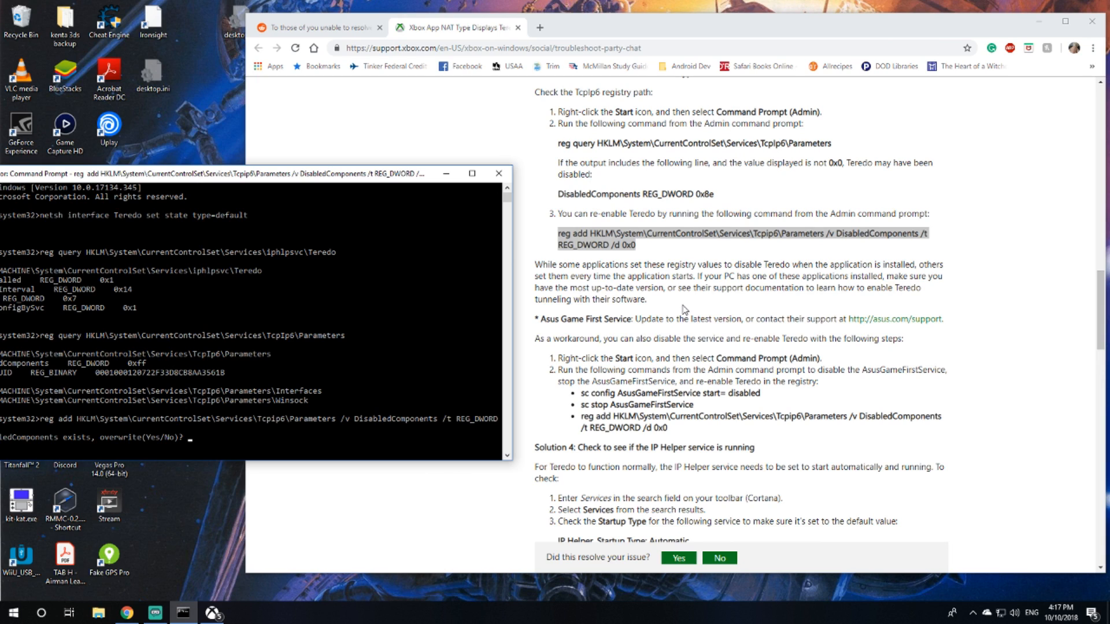
{"action": "mouse_move", "coordinate": [699, 314]}
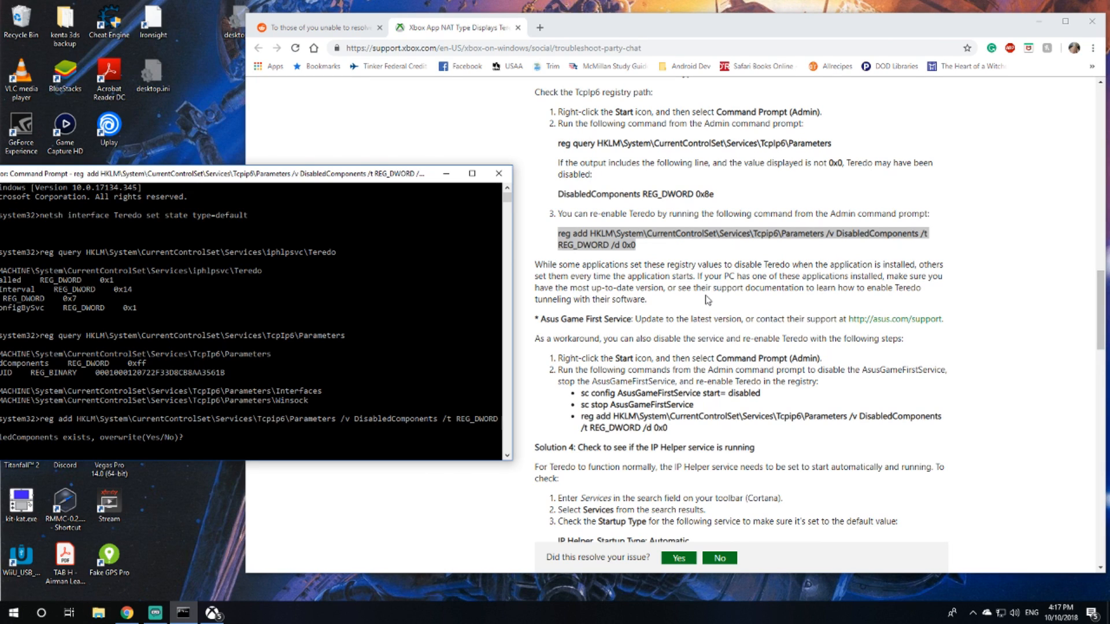
{"action": "mouse_move", "coordinate": [582, 298]}
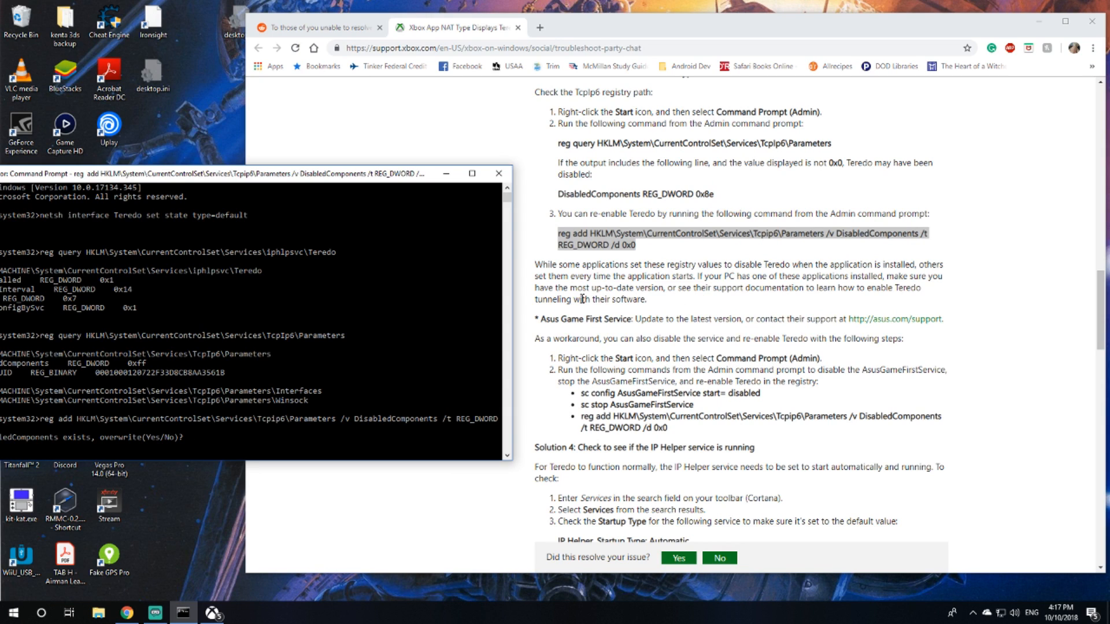
{"action": "mouse_move", "coordinate": [685, 299]}
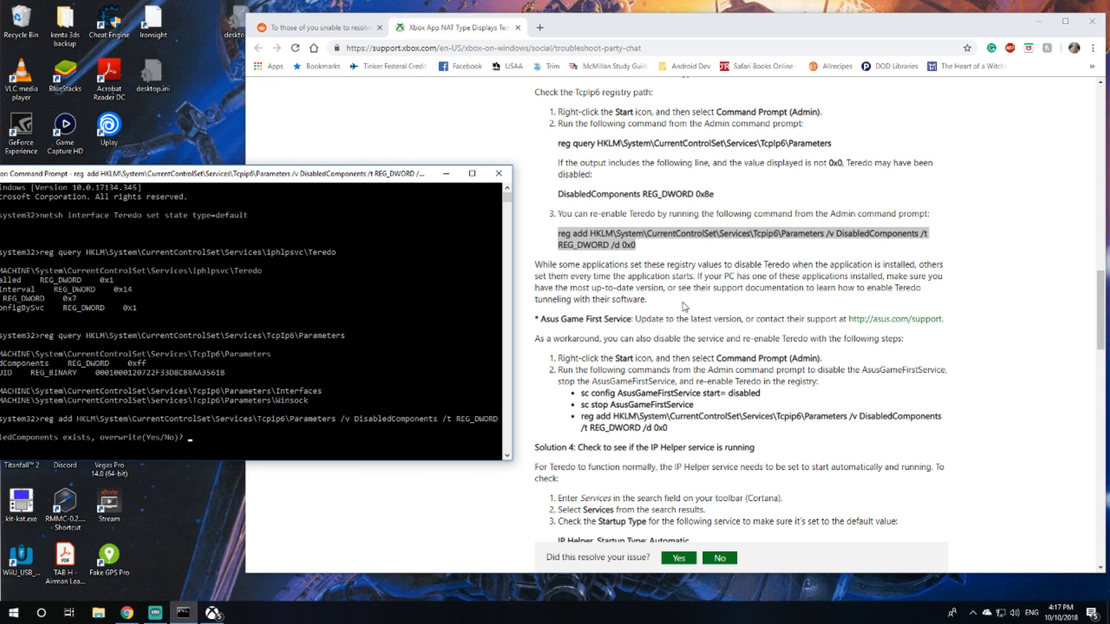
{"action": "mouse_move", "coordinate": [691, 335]}
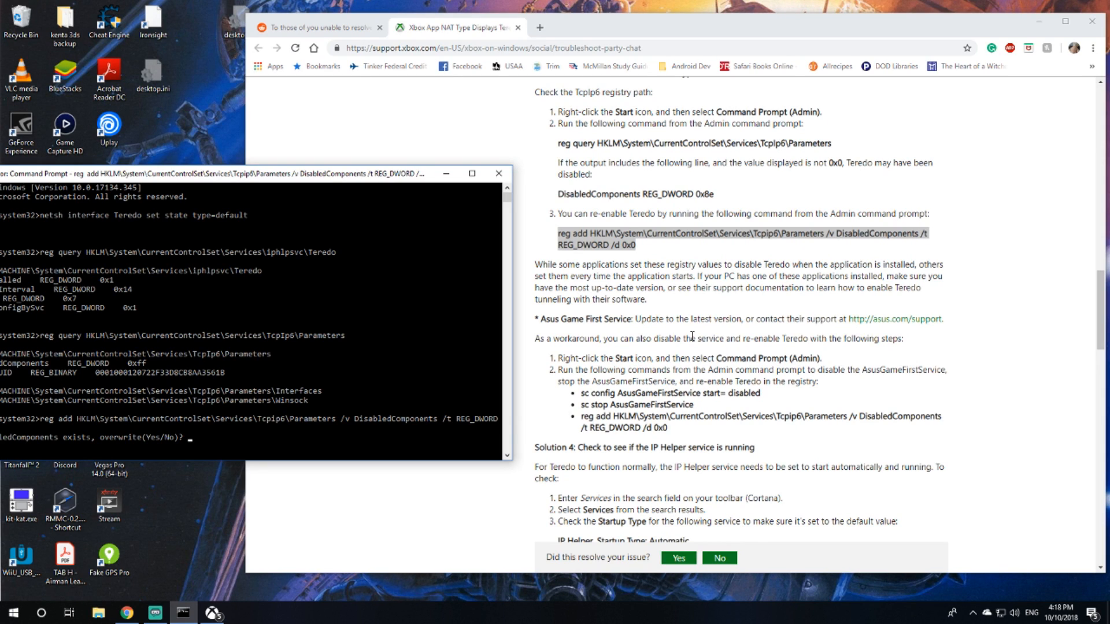
{"action": "mouse_move", "coordinate": [565, 444]}
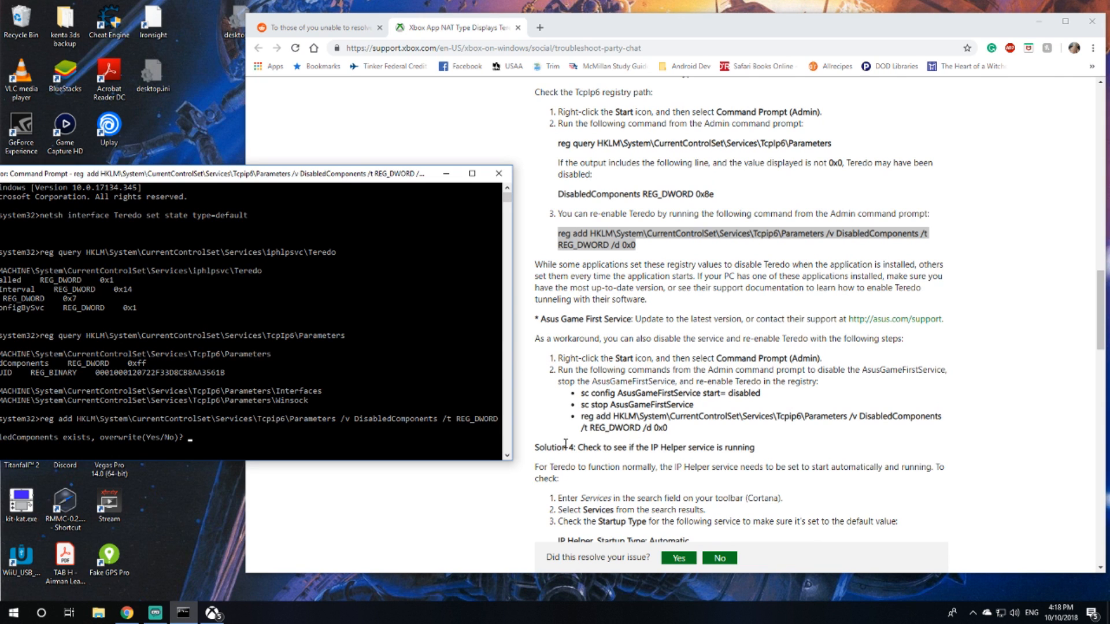
Step: Review the reg add output confirming DisabledComponents set to 0x0 and select text in the prompt
{"action": "scroll", "scroll_direction": "down", "scroll_amount": 3}
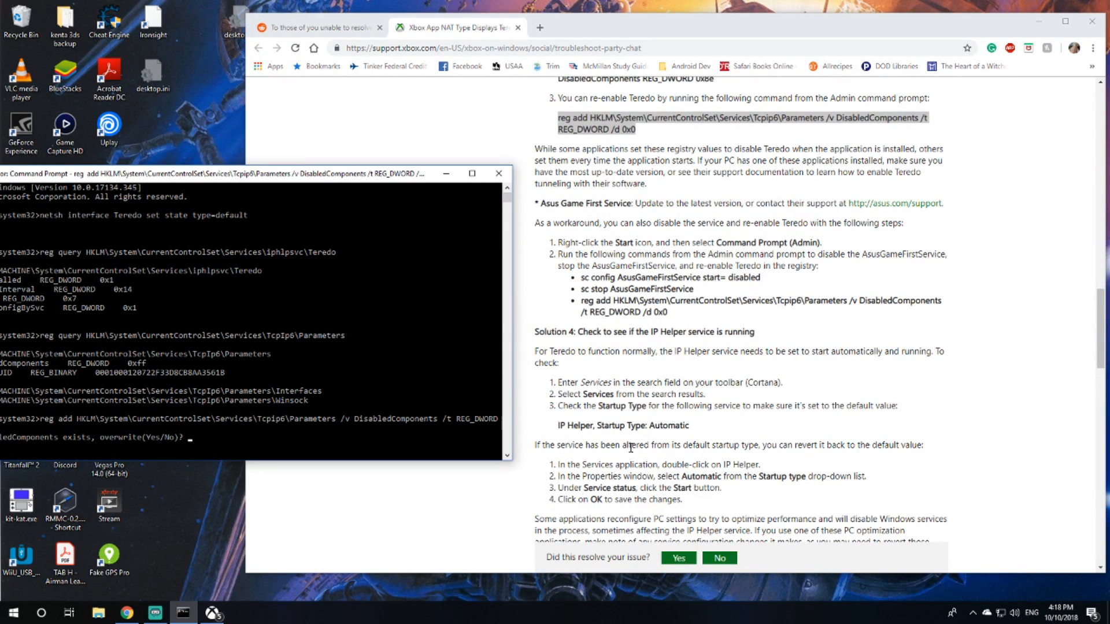
{"action": "mouse_move", "coordinate": [711, 289]}
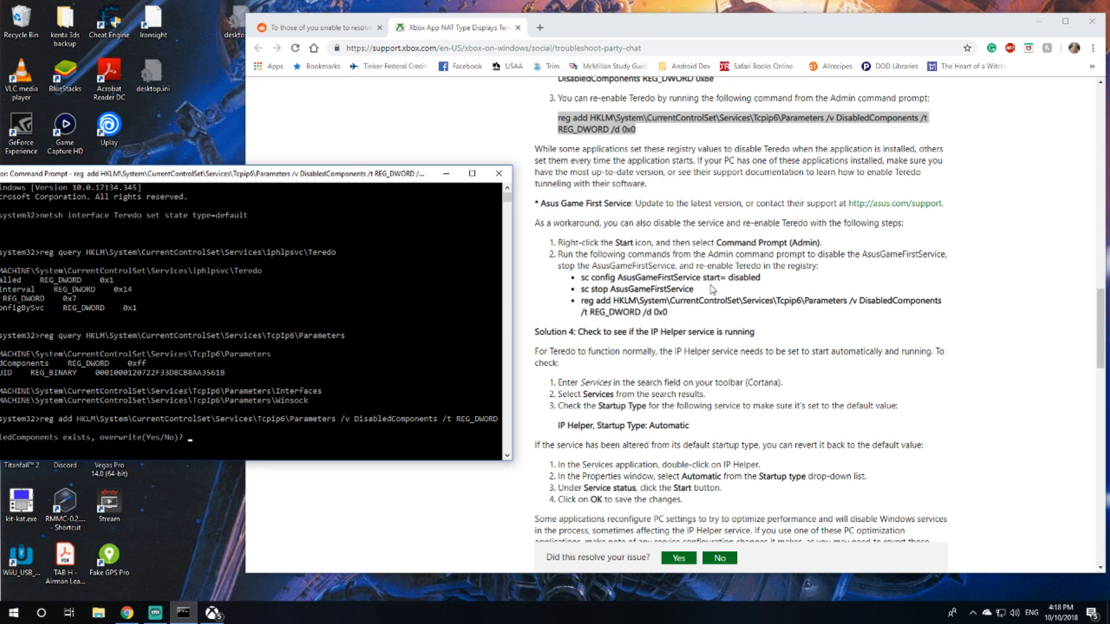
{"action": "scroll", "scroll_direction": "up", "scroll_amount": 3}
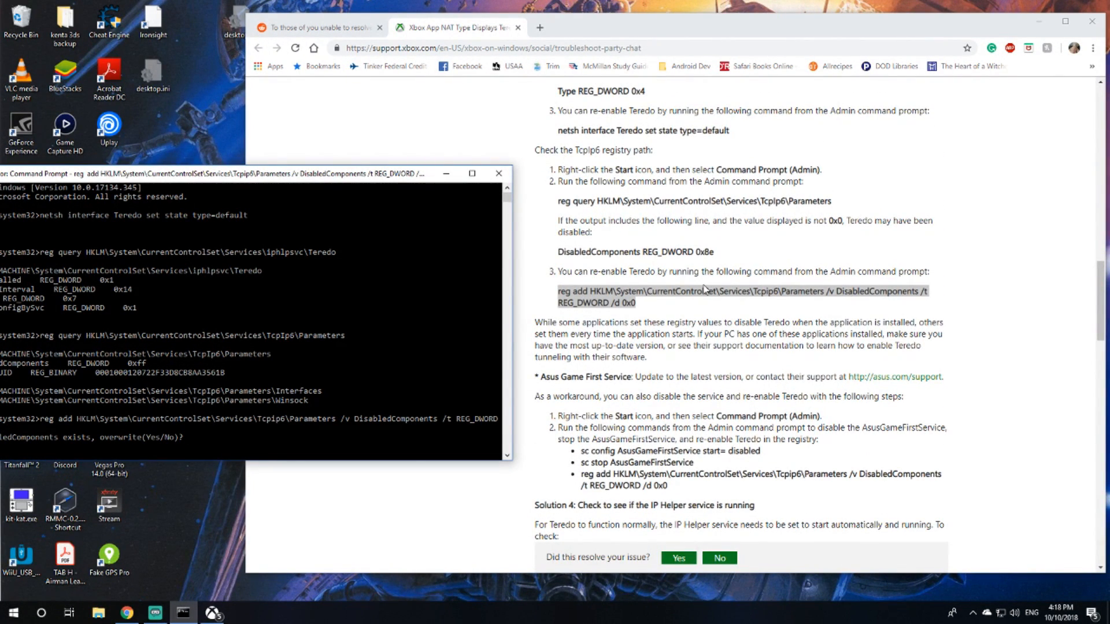
{"action": "left_click_drag", "start_coordinate": [255, 173], "coordinate": [357, 164]}
{"action": "type", "text": "y"}
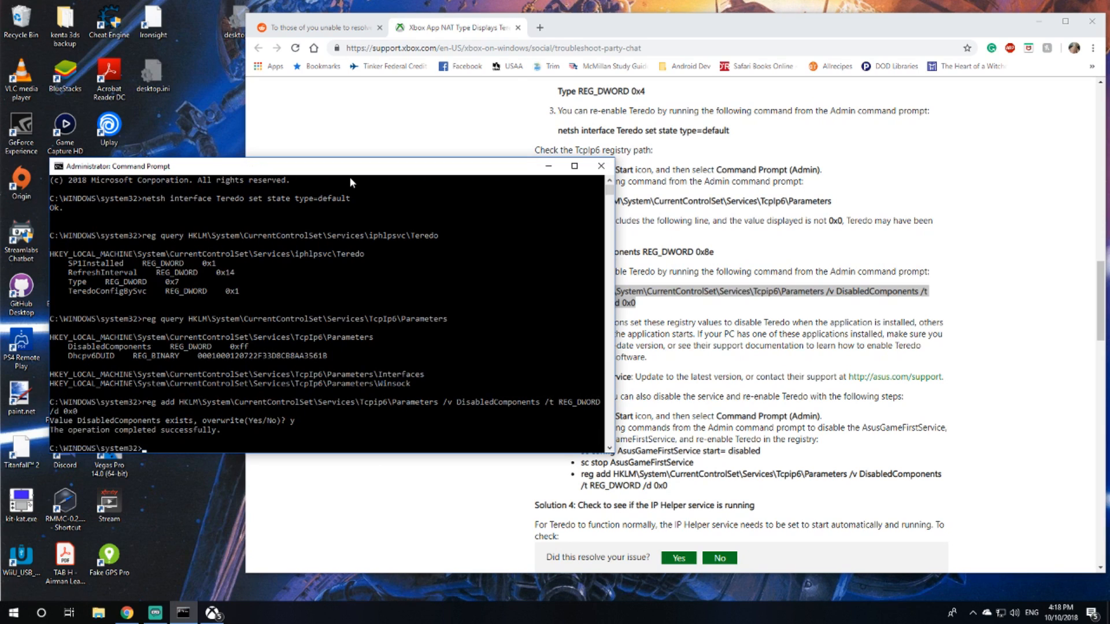
{"action": "mouse_move", "coordinate": [234, 447]}
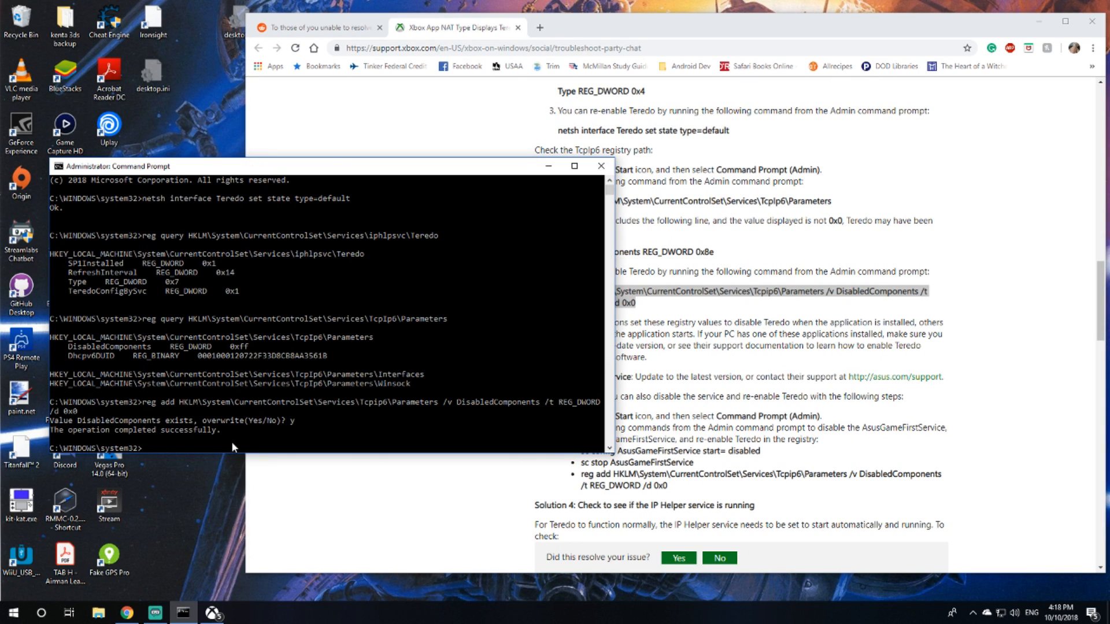
{"action": "mouse_move", "coordinate": [667, 365]}
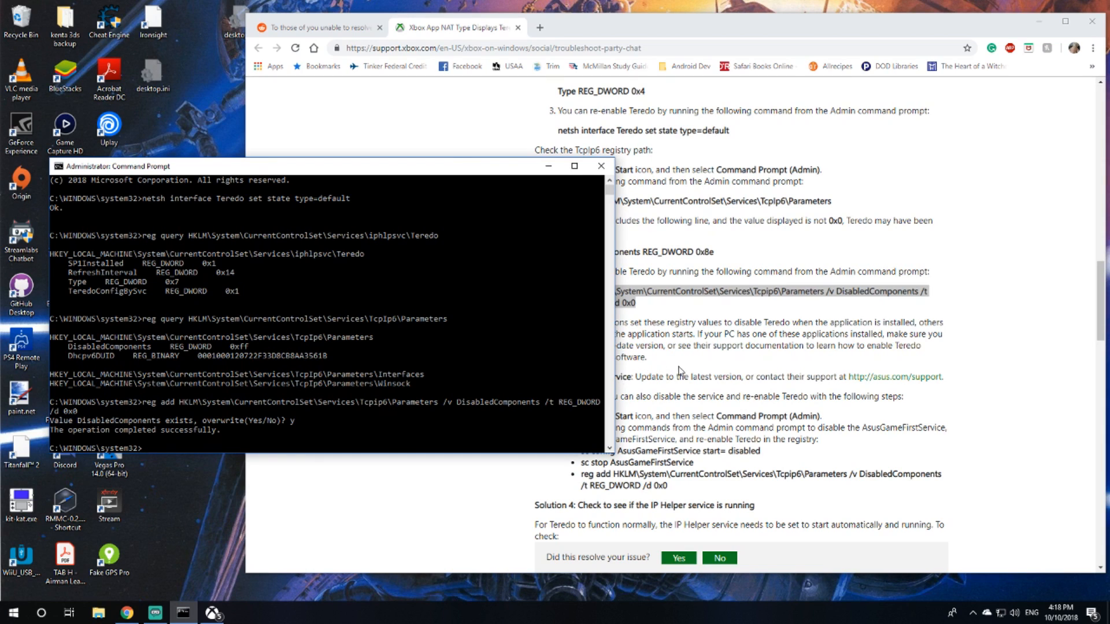
{"action": "mouse_move", "coordinate": [439, 445]}
{"action": "type", "text": "reg query HKLM\\System\\CurrentControlSet\\Services\\TcpIp6\\Parameters"}
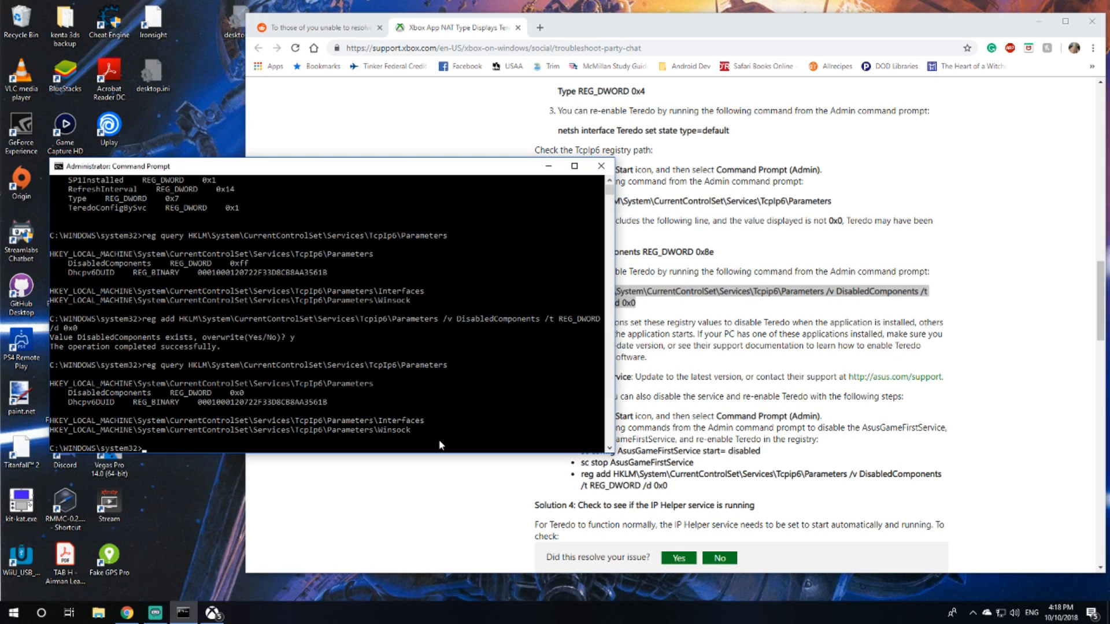
{"action": "mouse_move", "coordinate": [149, 423]}
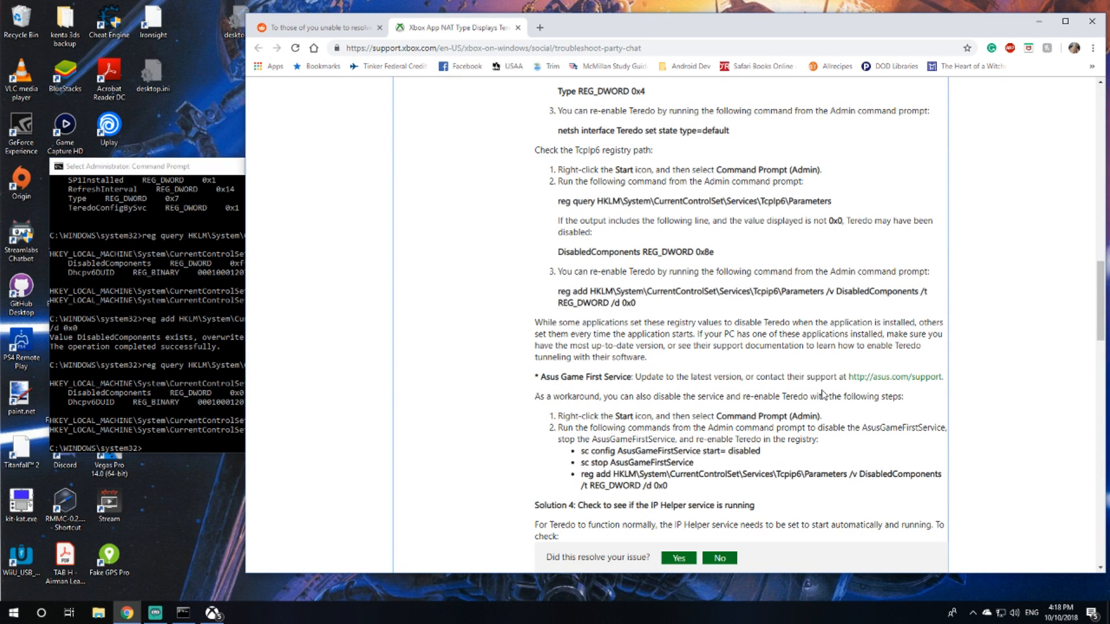
{"action": "scroll", "scroll_direction": "down", "scroll_amount": 3}
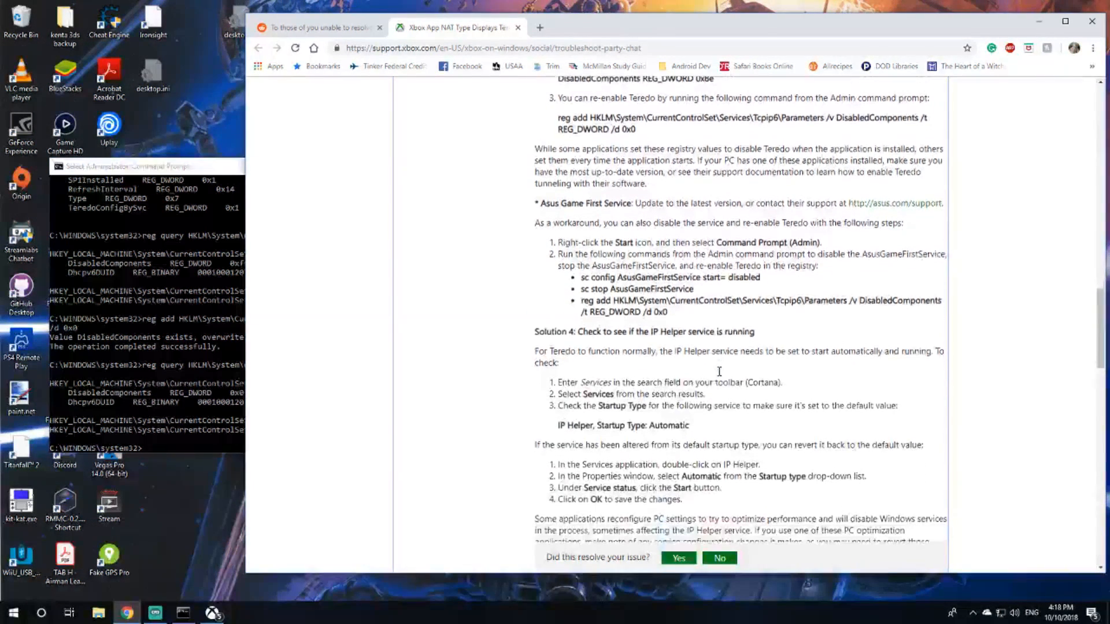
{"action": "scroll", "scroll_direction": "down", "scroll_amount": 3}
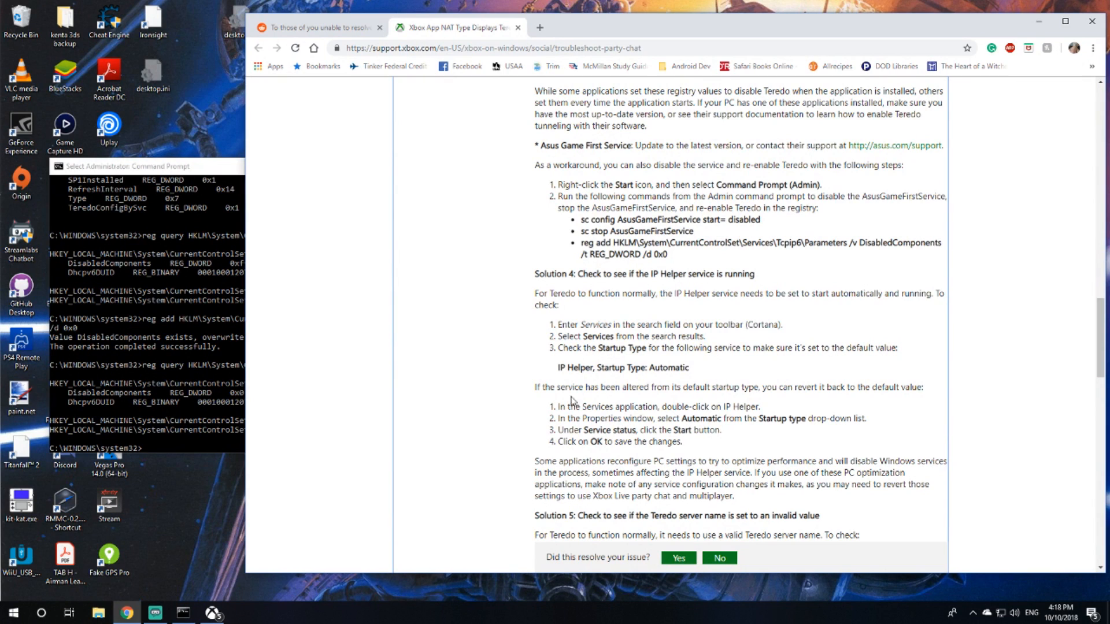
{"action": "scroll", "scroll_direction": "down", "scroll_amount": 3}
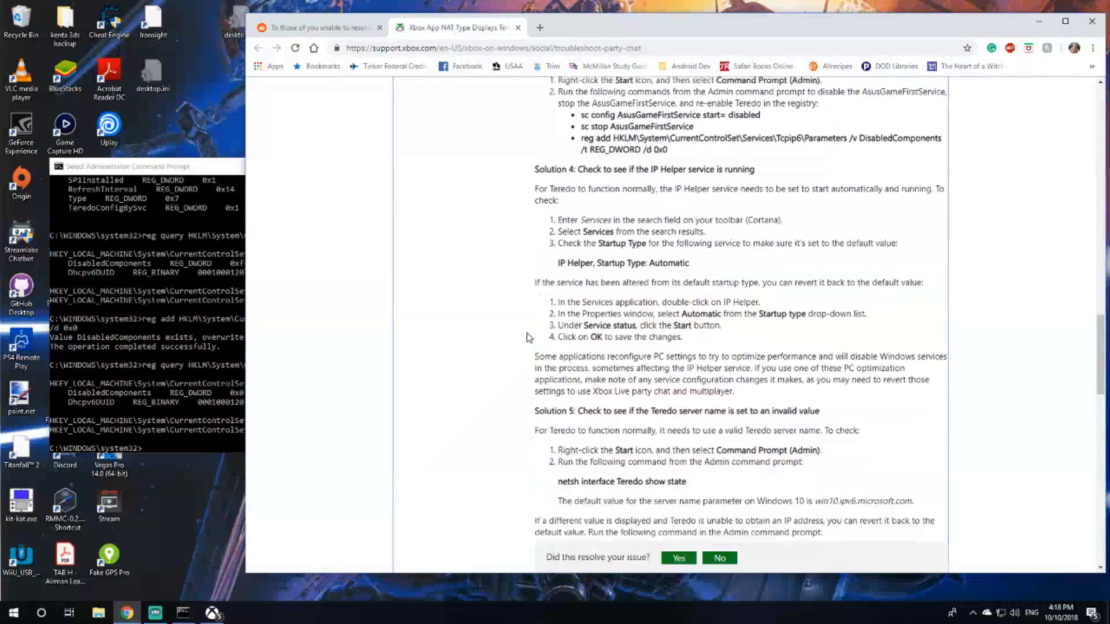
{"action": "scroll", "scroll_direction": "up", "scroll_amount": 3}
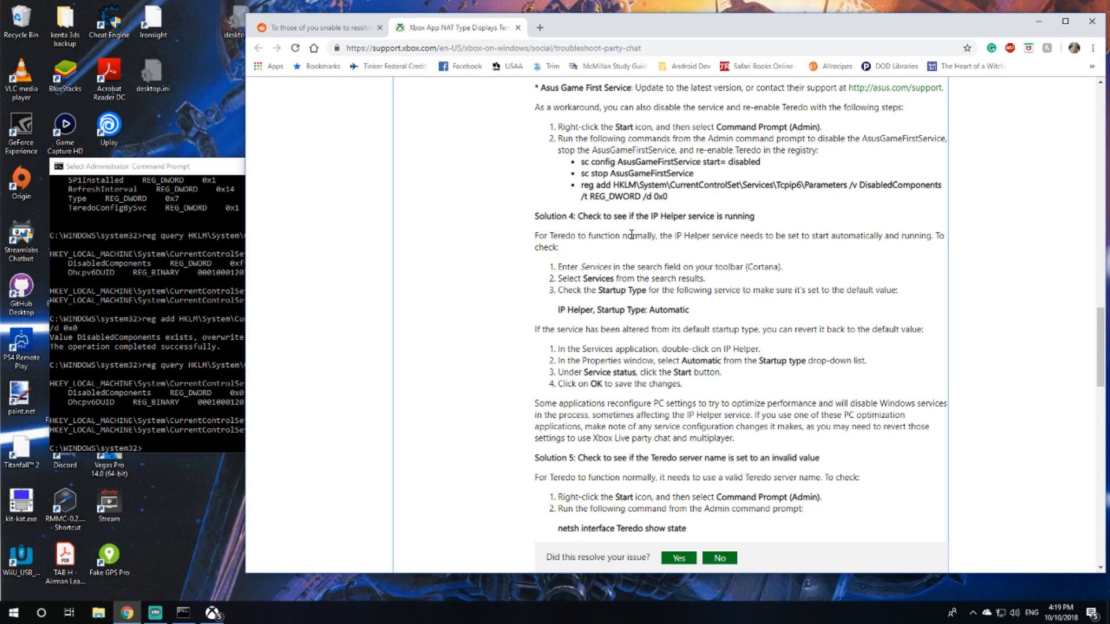
{"action": "mouse_move", "coordinate": [503, 279]}
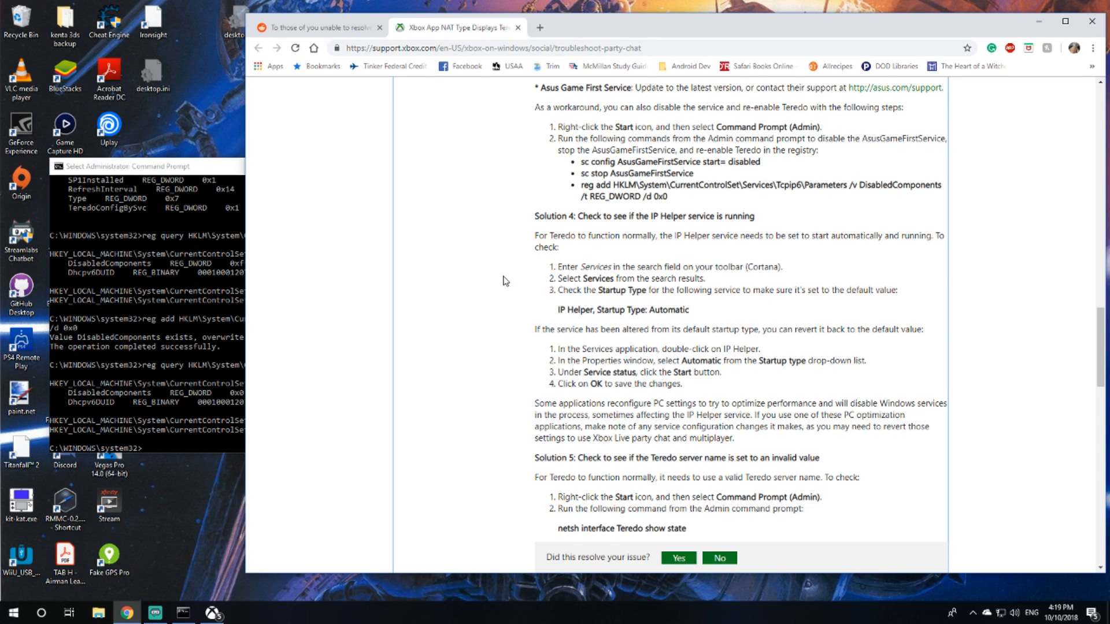
{"action": "mouse_move", "coordinate": [474, 339]}
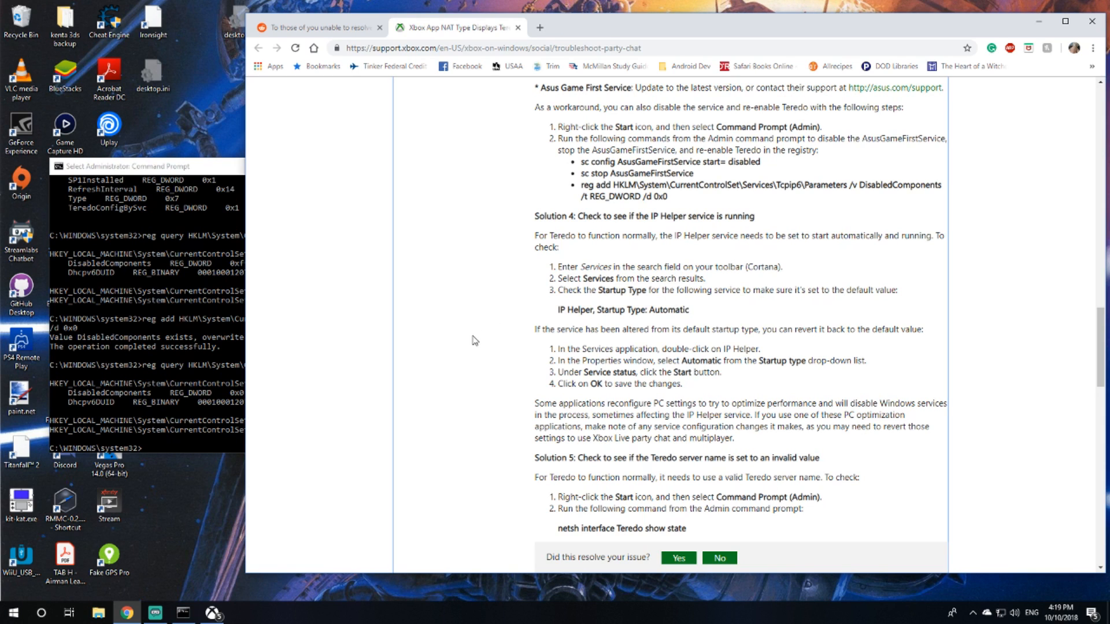
{"action": "mouse_move", "coordinate": [90, 592]}
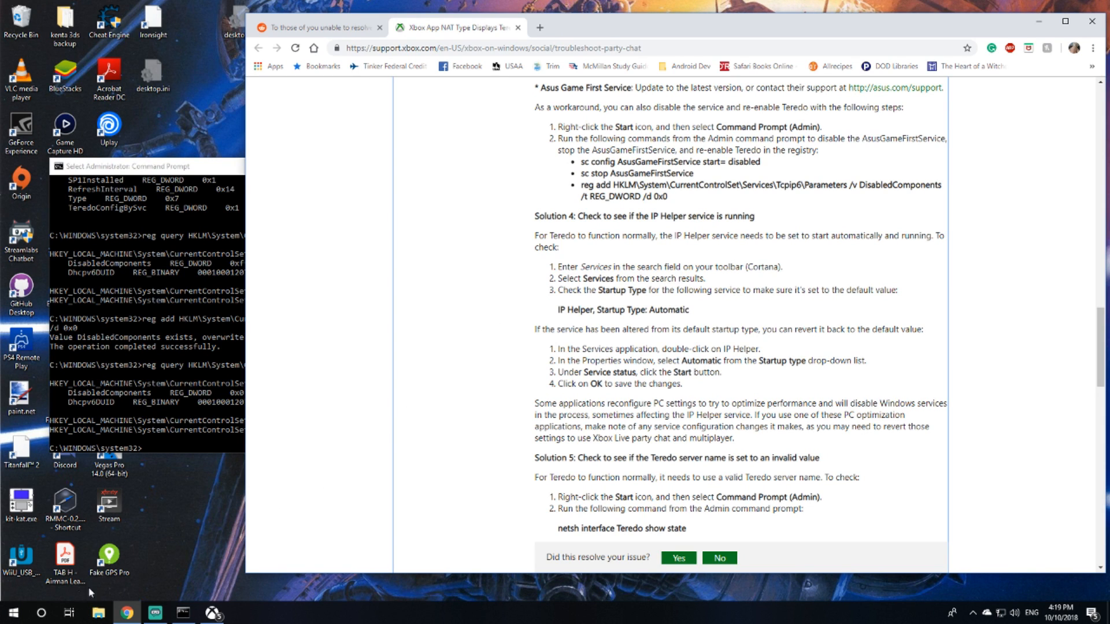
Step: Launch the Services management console from Windows search
{"action": "left_click", "coordinate": [41, 612]}
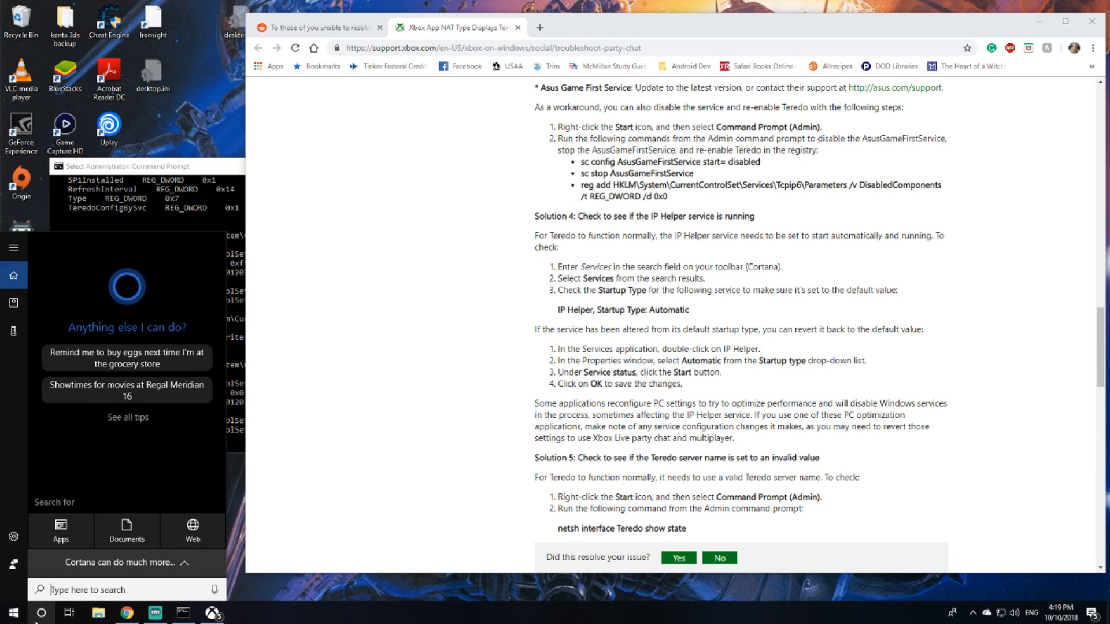
{"action": "type", "text": "services"}
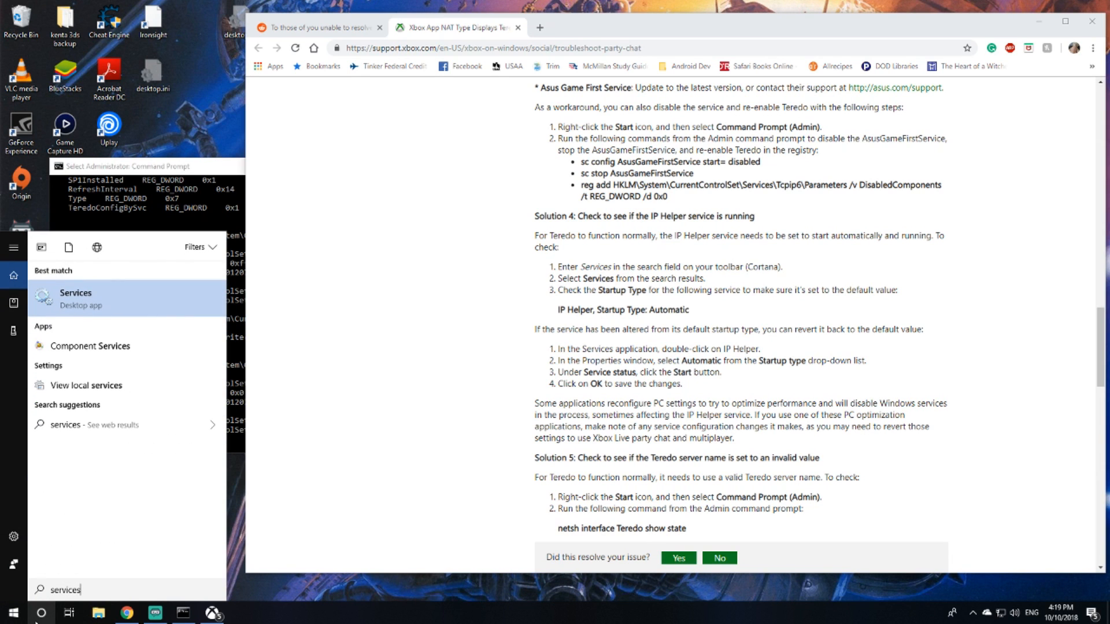
{"action": "left_click", "coordinate": [77, 299]}
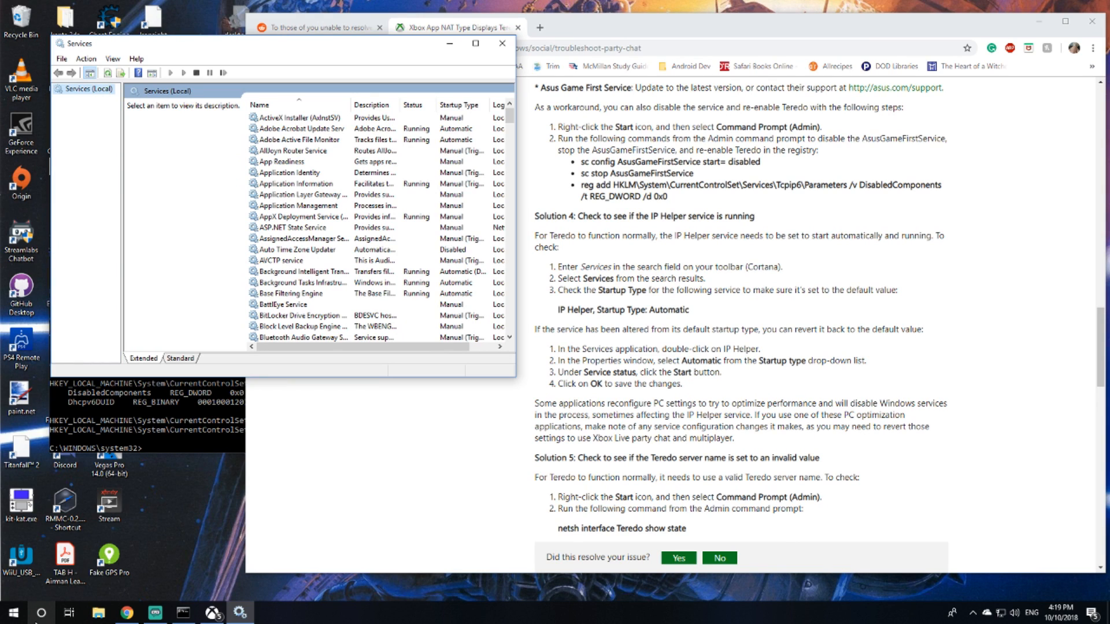
{"action": "mouse_move", "coordinate": [275, 271]}
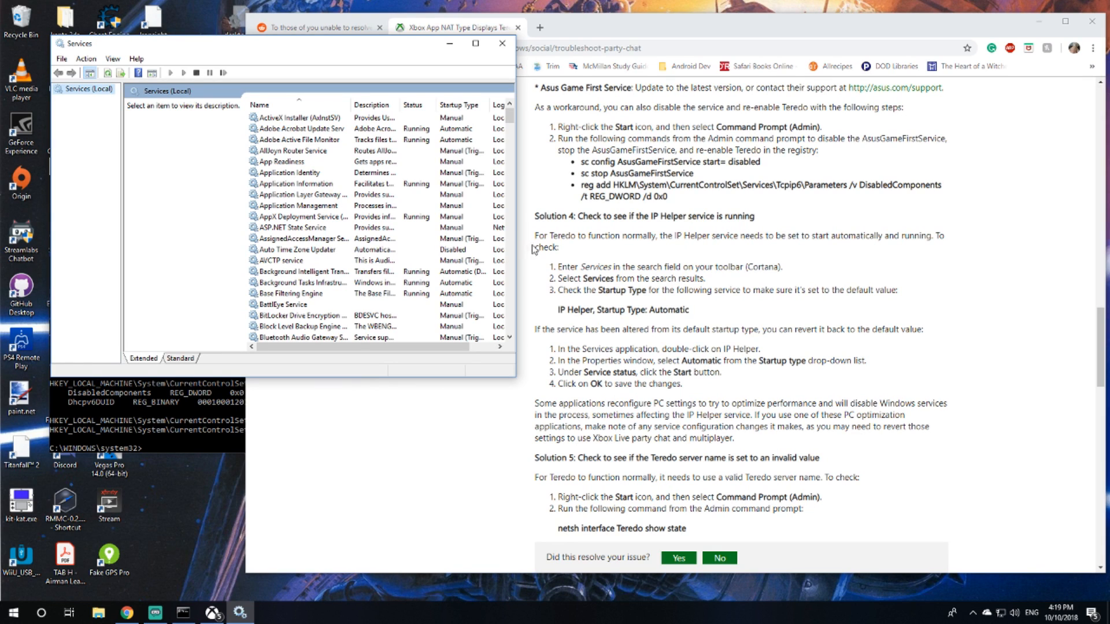
{"action": "mouse_move", "coordinate": [648, 293]}
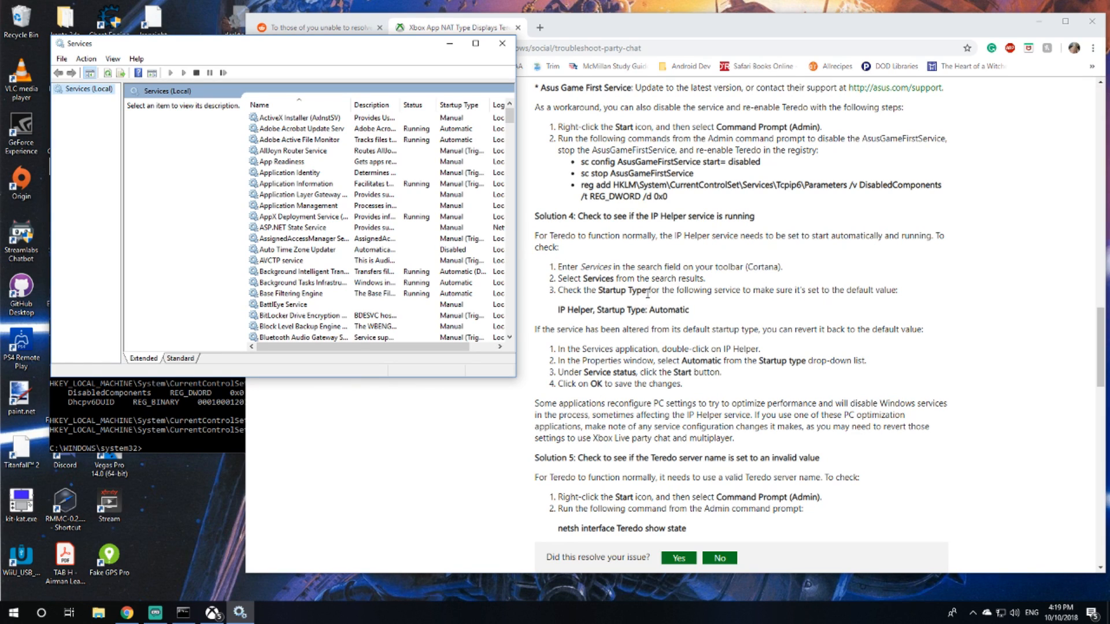
Step: Locate IP Helper in the list and verify it is Running with Automatic startup
{"action": "scroll", "scroll_direction": "down", "scroll_amount": 3}
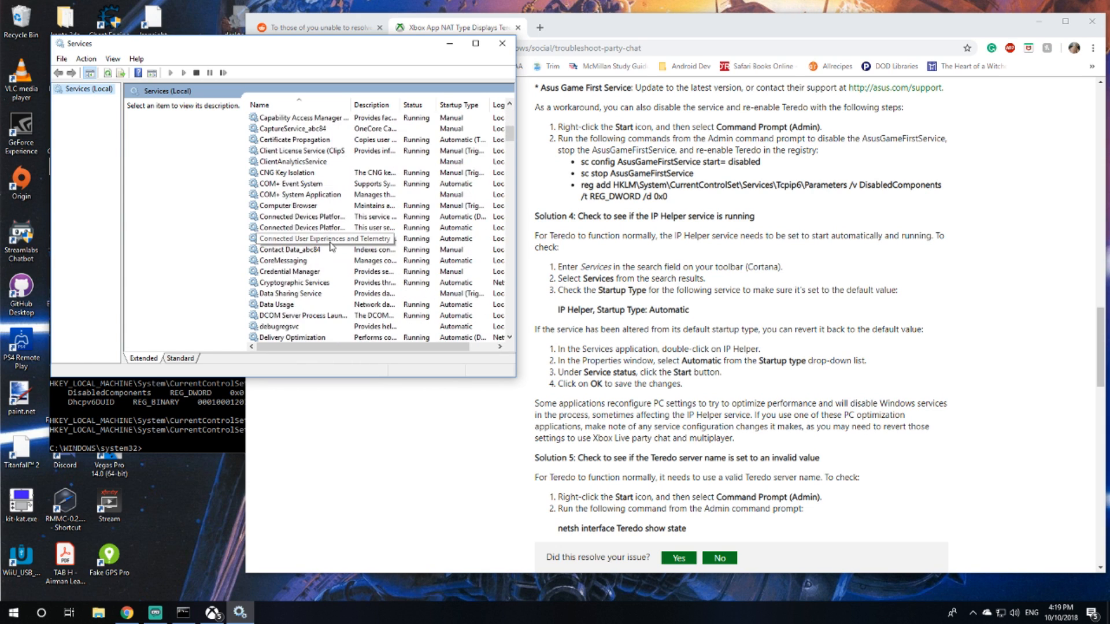
{"action": "scroll", "scroll_direction": "down", "scroll_amount": 3}
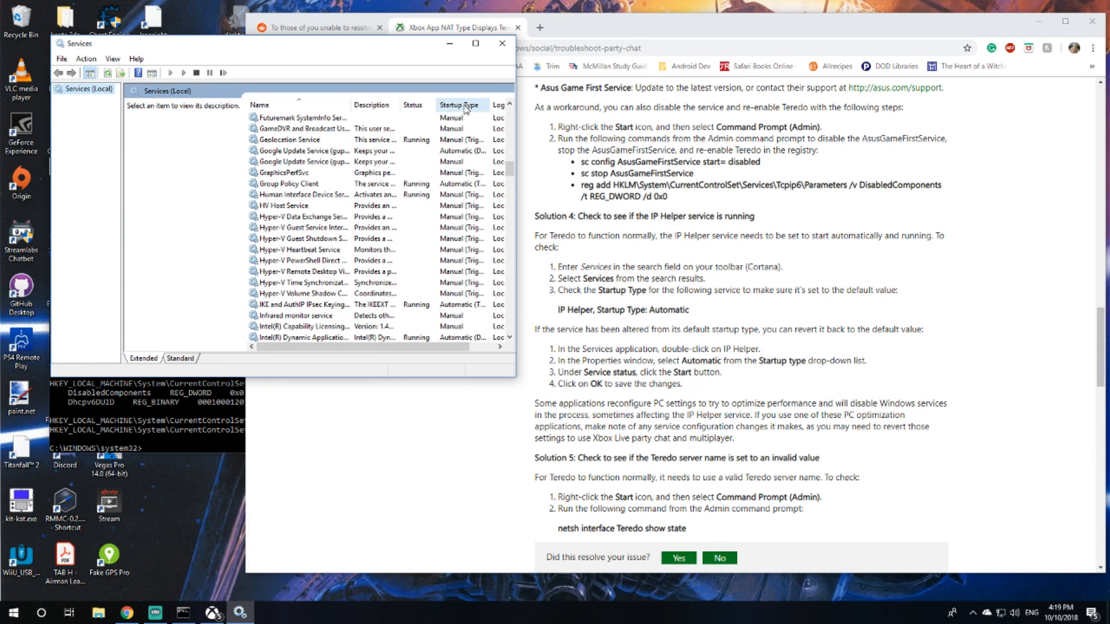
{"action": "scroll", "scroll_direction": "down", "scroll_amount": 3}
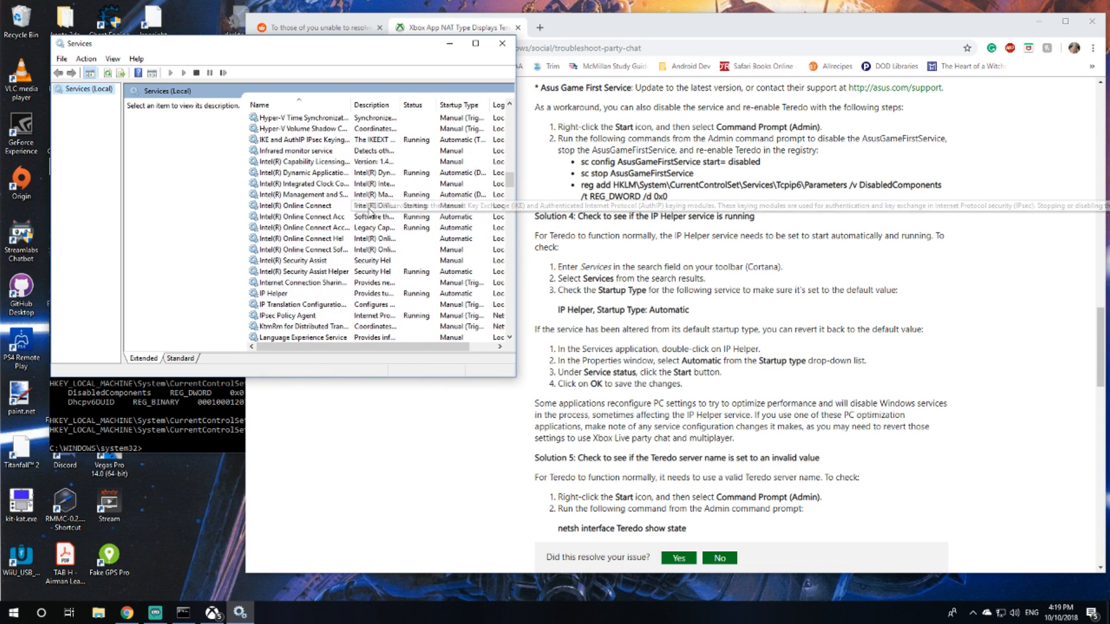
{"action": "left_click", "coordinate": [273, 292]}
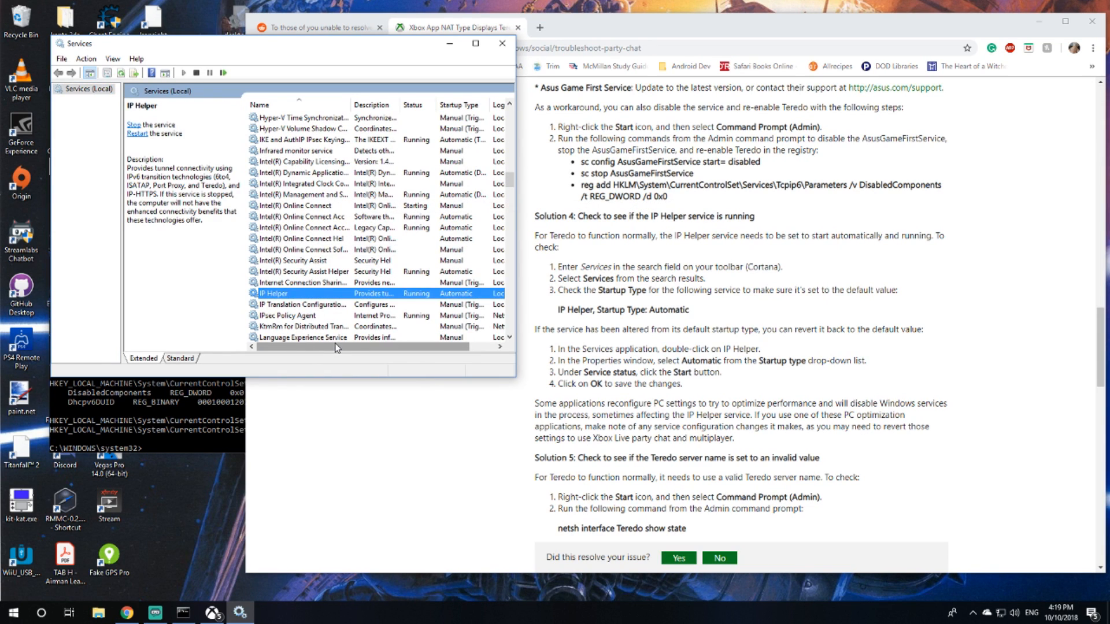
{"action": "mouse_move", "coordinate": [336, 358]}
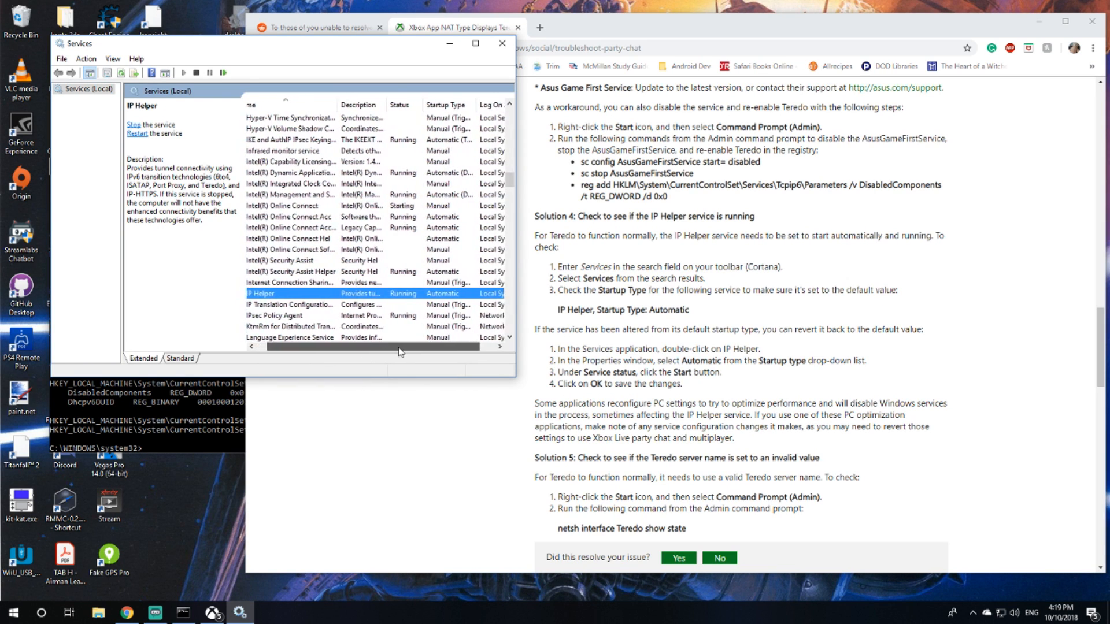
{"action": "scroll", "scroll_direction": "right", "scroll_amount": 3}
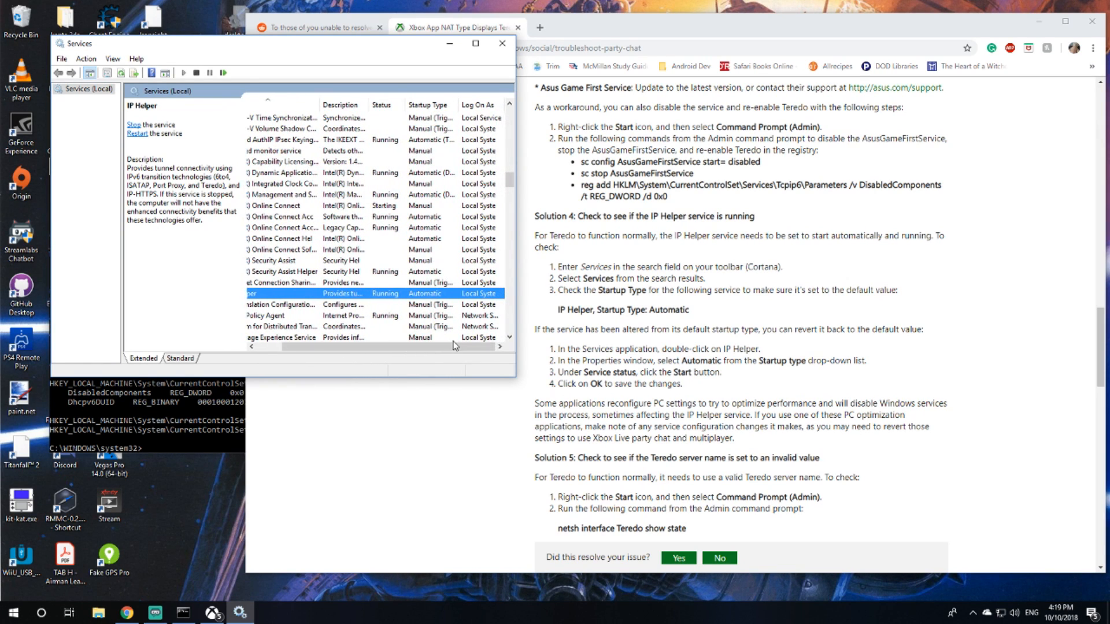
{"action": "mouse_move", "coordinate": [560, 341]}
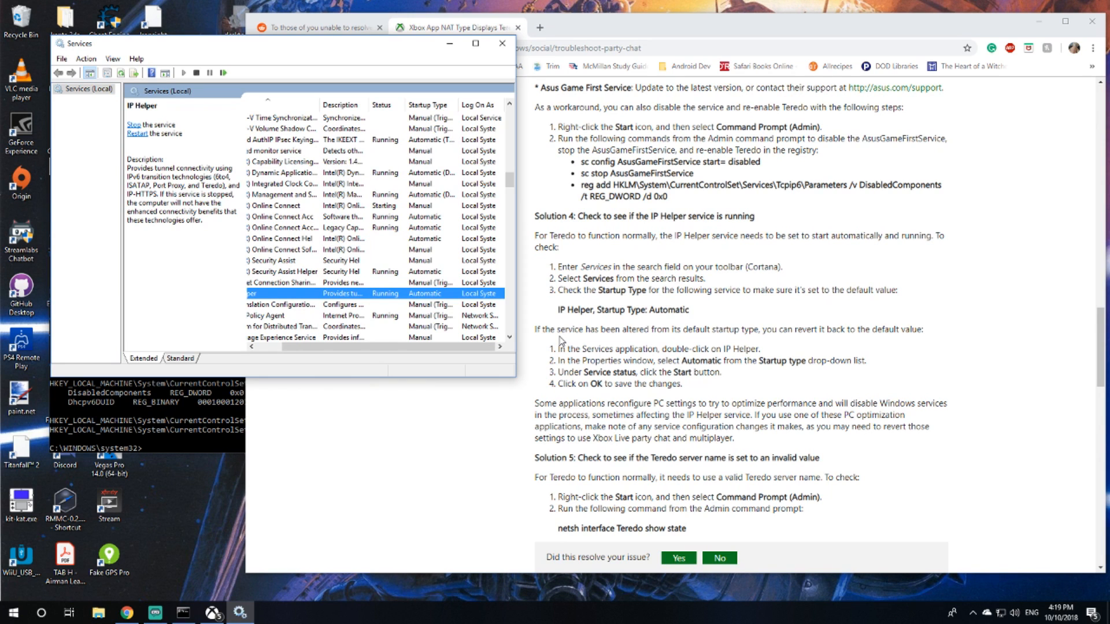
{"action": "scroll", "scroll_direction": "down", "scroll_amount": 3}
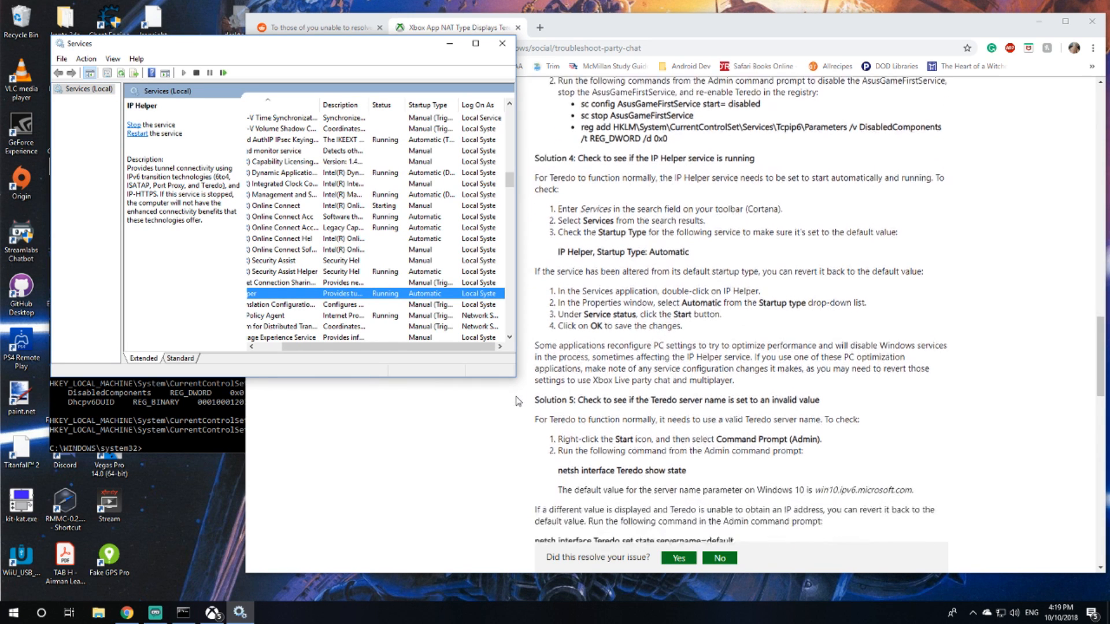
{"action": "scroll", "scroll_direction": "down", "scroll_amount": 3}
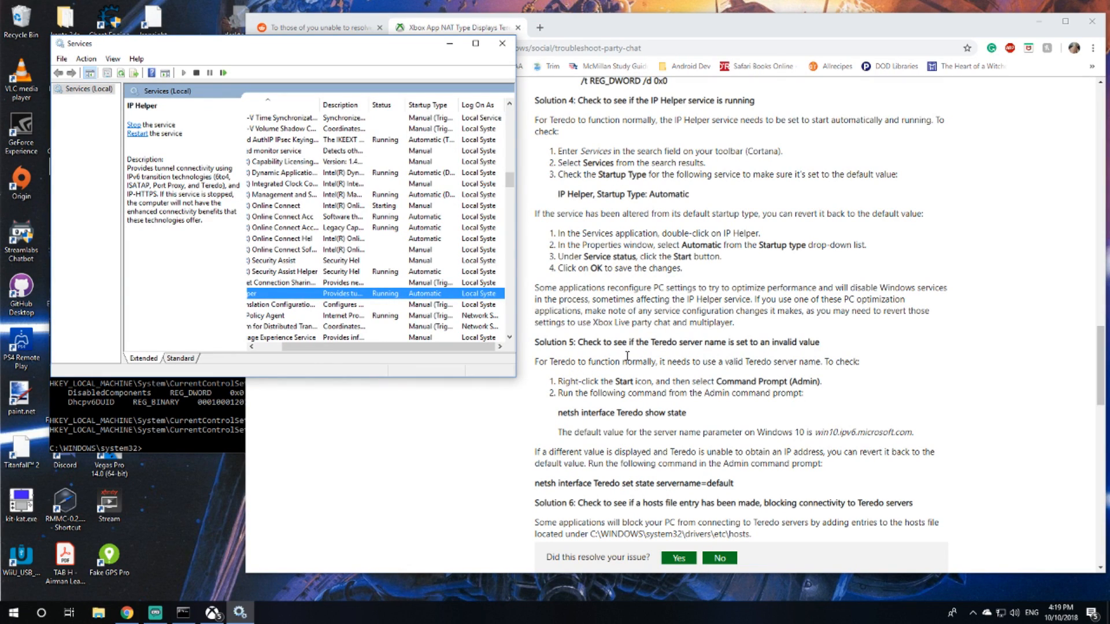
{"action": "mouse_move", "coordinate": [530, 436]}
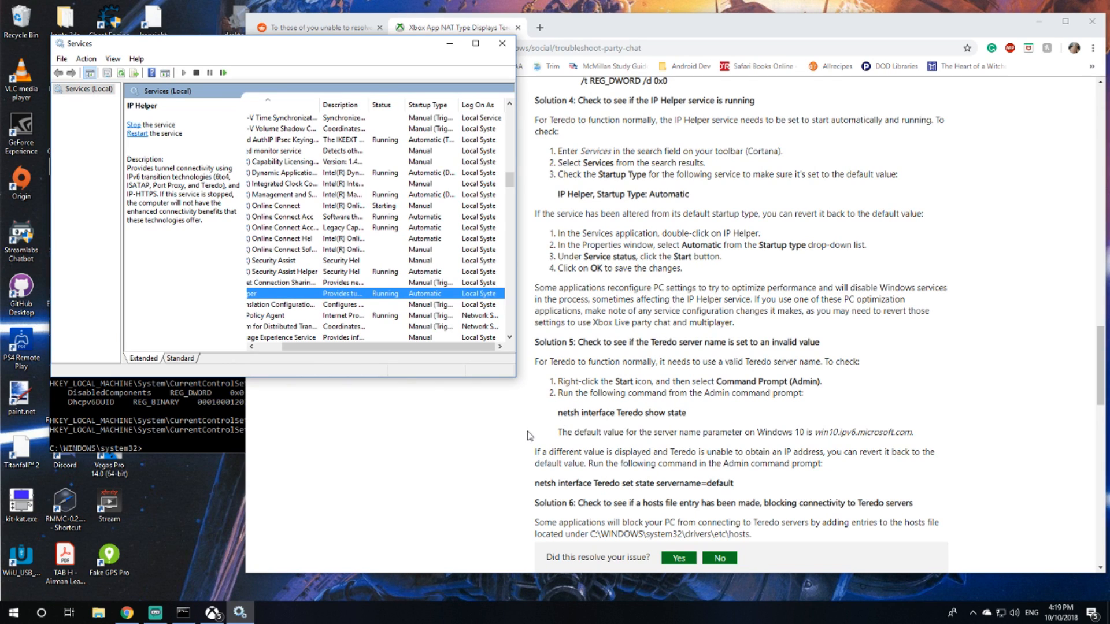
{"action": "mouse_move", "coordinate": [522, 413]}
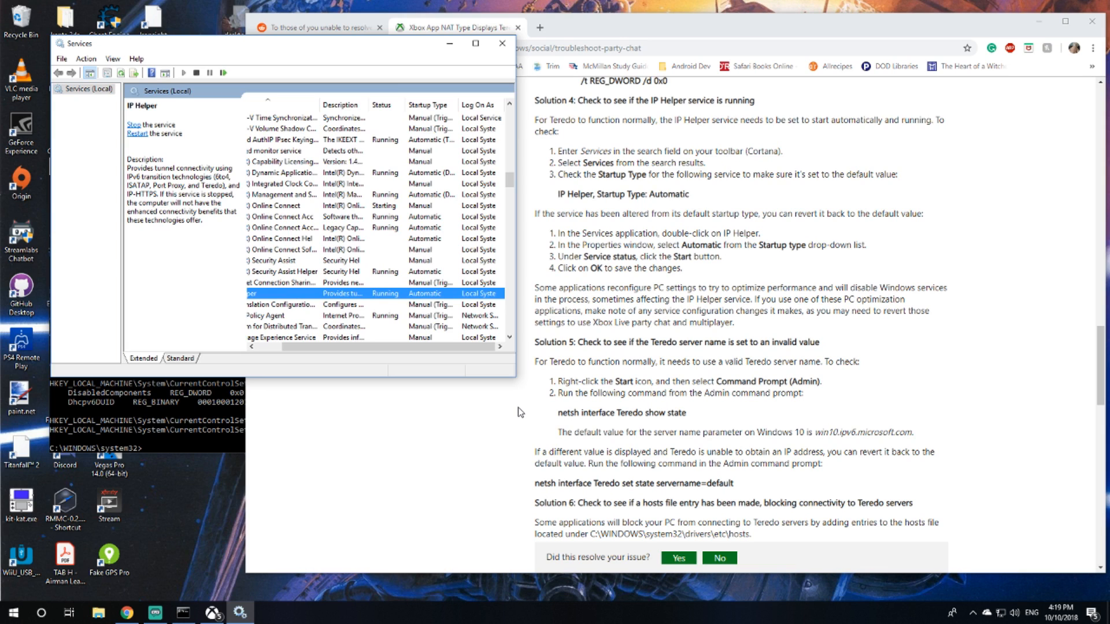
{"action": "mouse_move", "coordinate": [171, 437]}
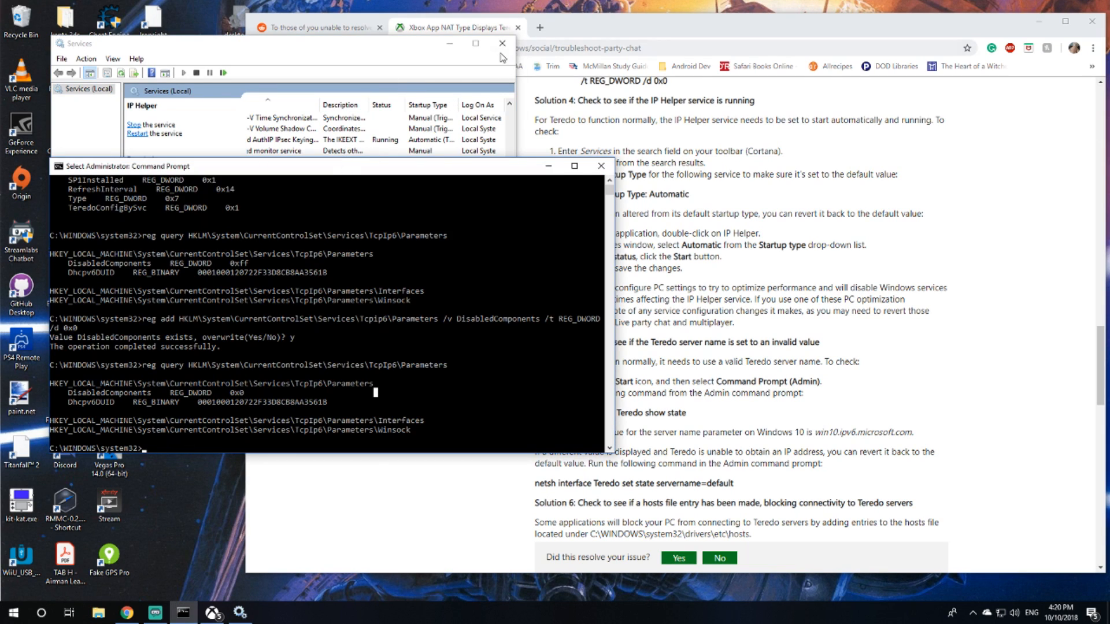
Step: Close Services and run netsh interface Teredo show state in the admin prompt
{"action": "left_click", "coordinate": [502, 43]}
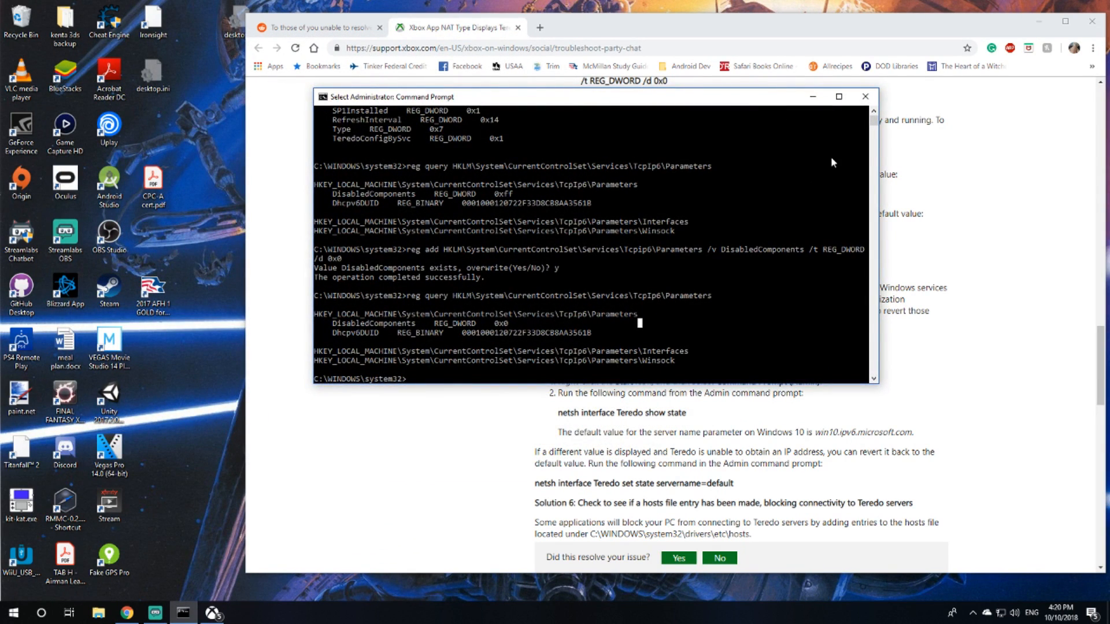
{"action": "type", "text": "netsh interface Teredo show state"}
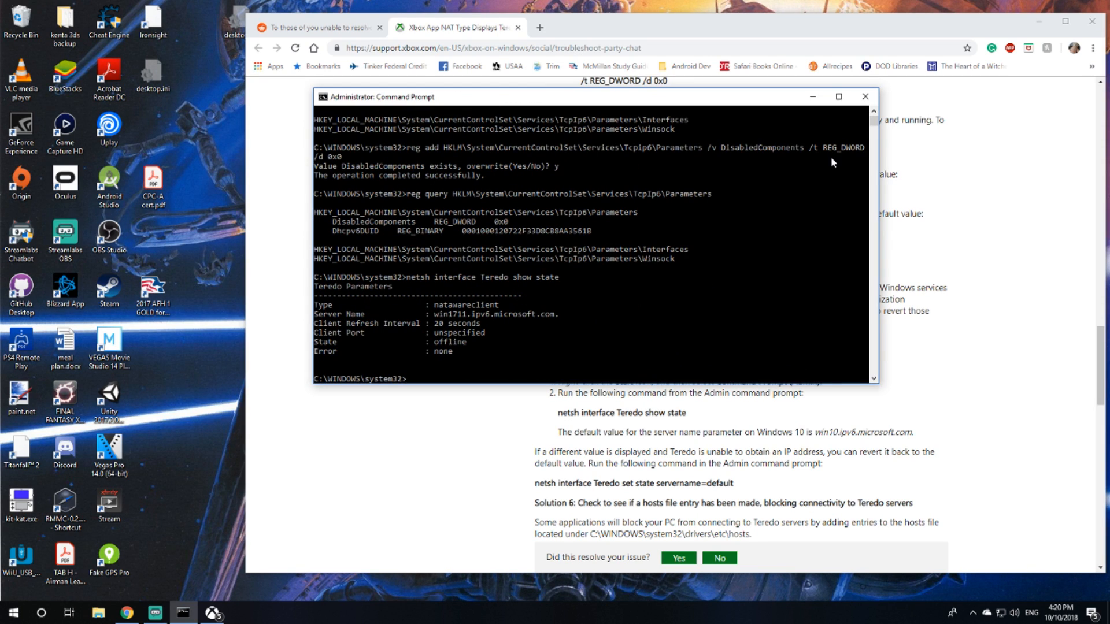
{"action": "mouse_move", "coordinate": [444, 617]}
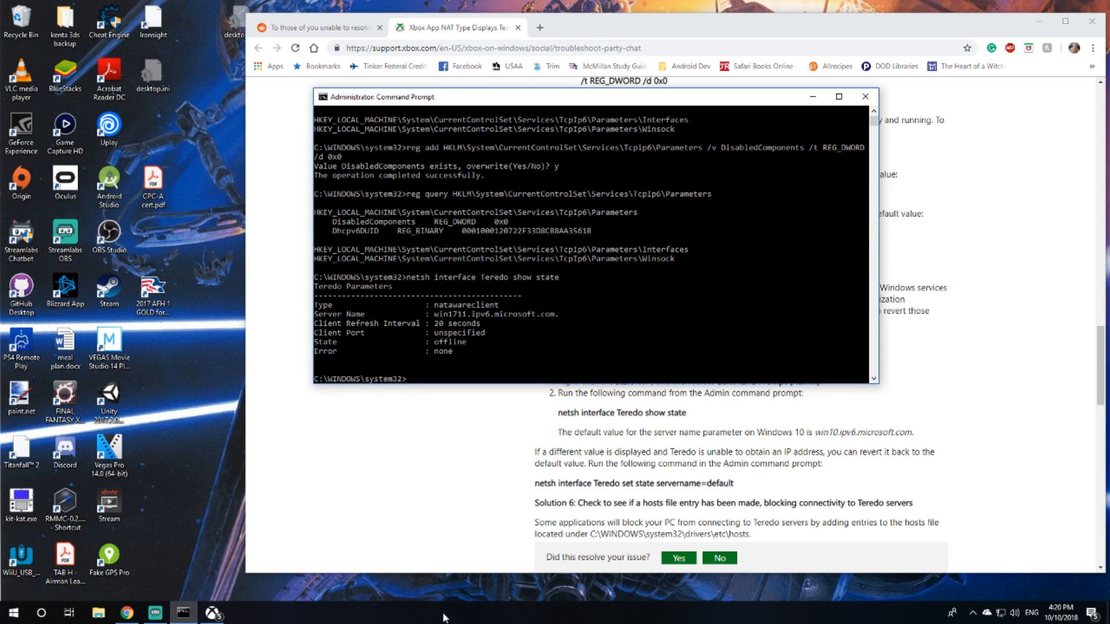
{"action": "mouse_move", "coordinate": [715, 431]}
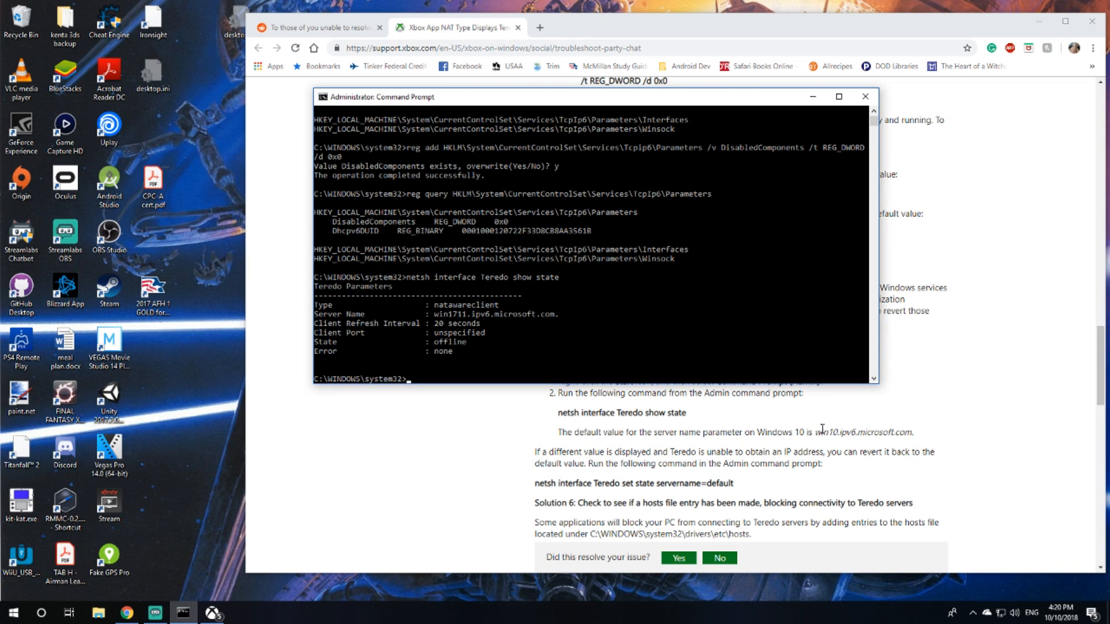
{"action": "mouse_move", "coordinate": [854, 444]}
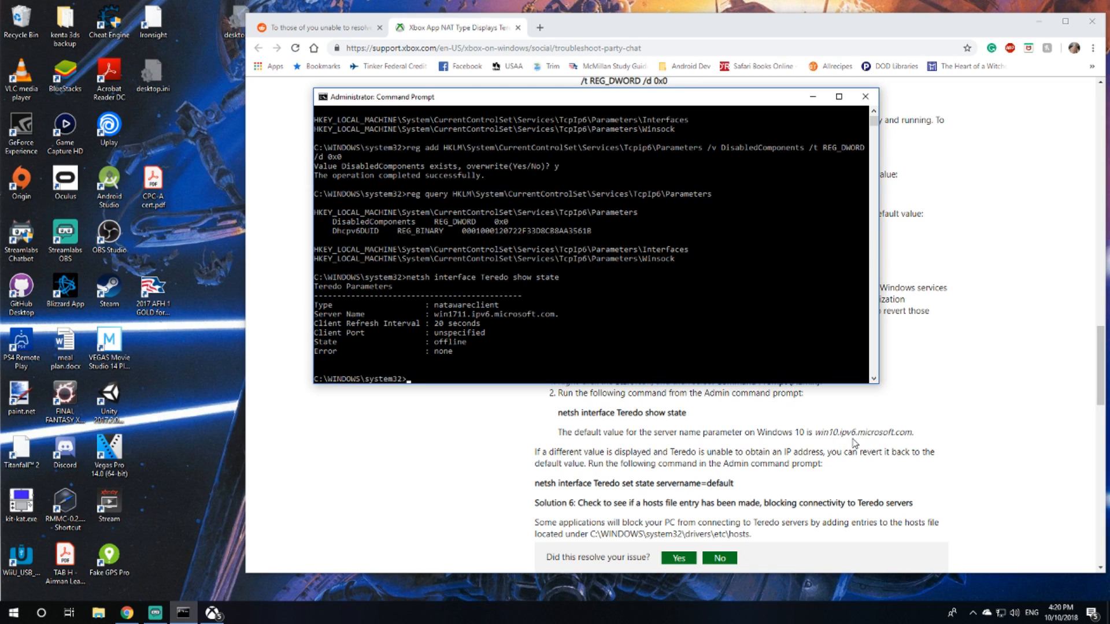
{"action": "mouse_move", "coordinate": [431, 302]}
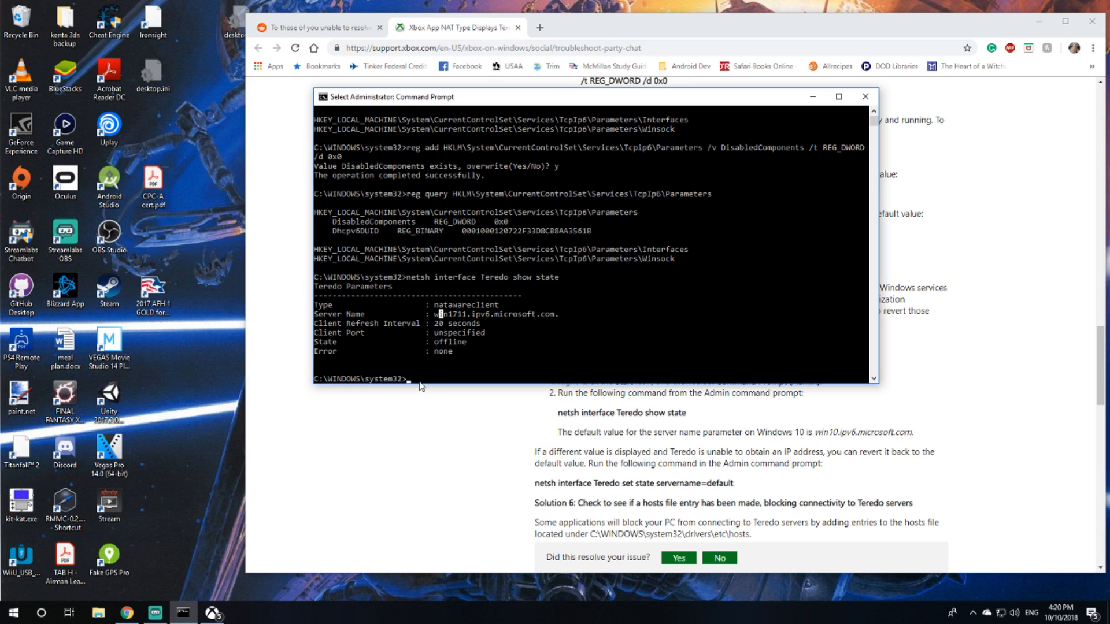
{"action": "mouse_move", "coordinate": [463, 323]}
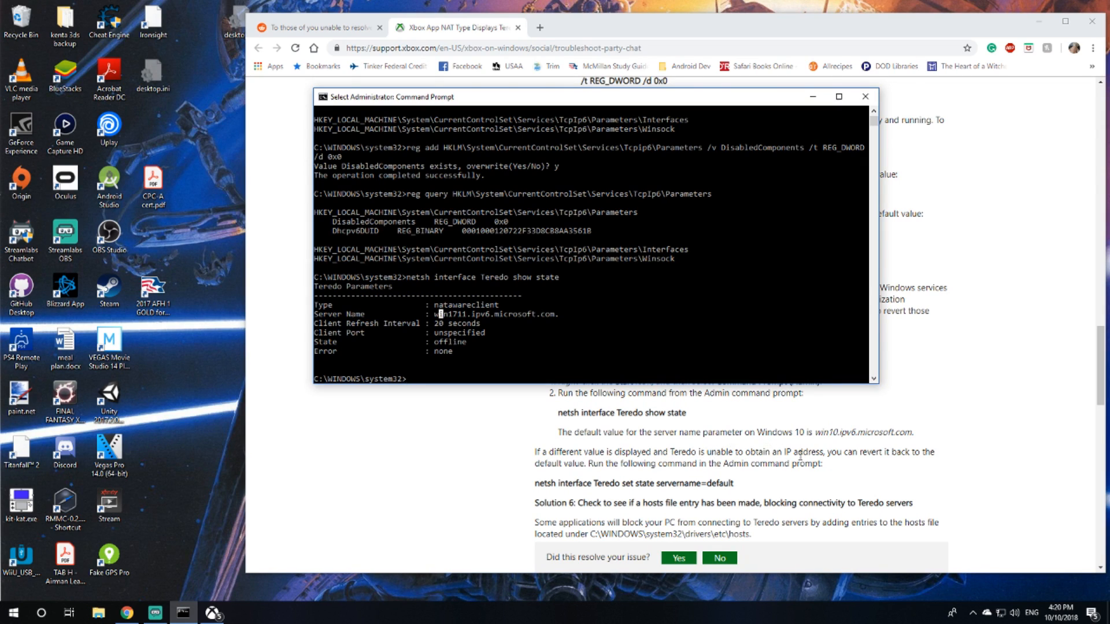
{"action": "mouse_move", "coordinate": [878, 454]}
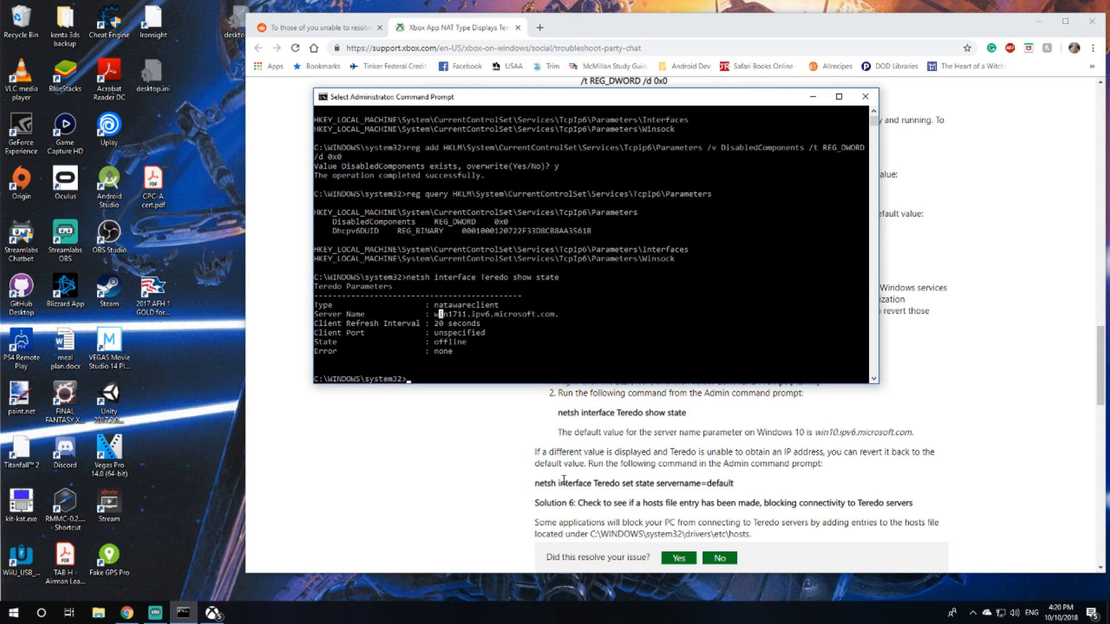
{"action": "mouse_move", "coordinate": [370, 519]}
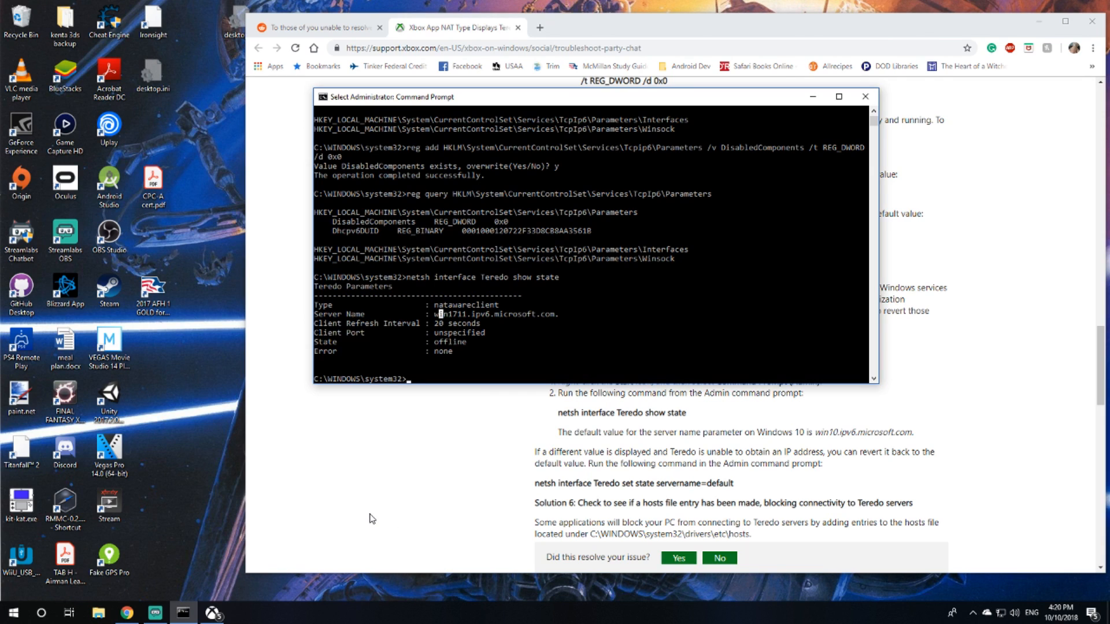
{"action": "mouse_move", "coordinate": [357, 451]}
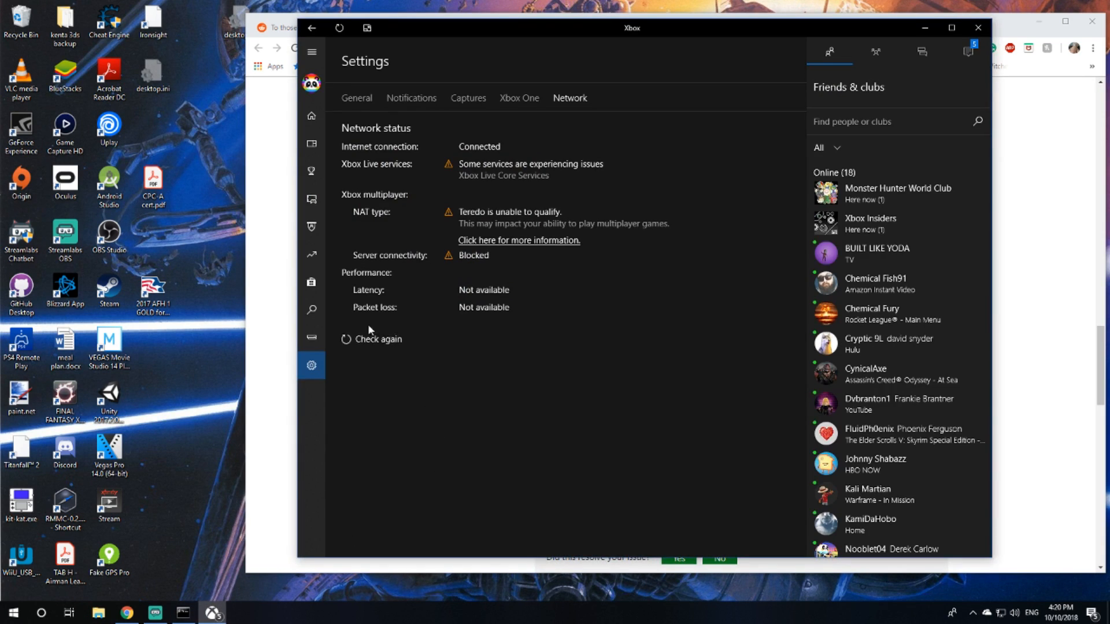
Step: Recheck the Xbox Network status, still showing Teredo unable to qualify and connectivity Blocked
{"action": "left_click", "coordinate": [377, 338]}
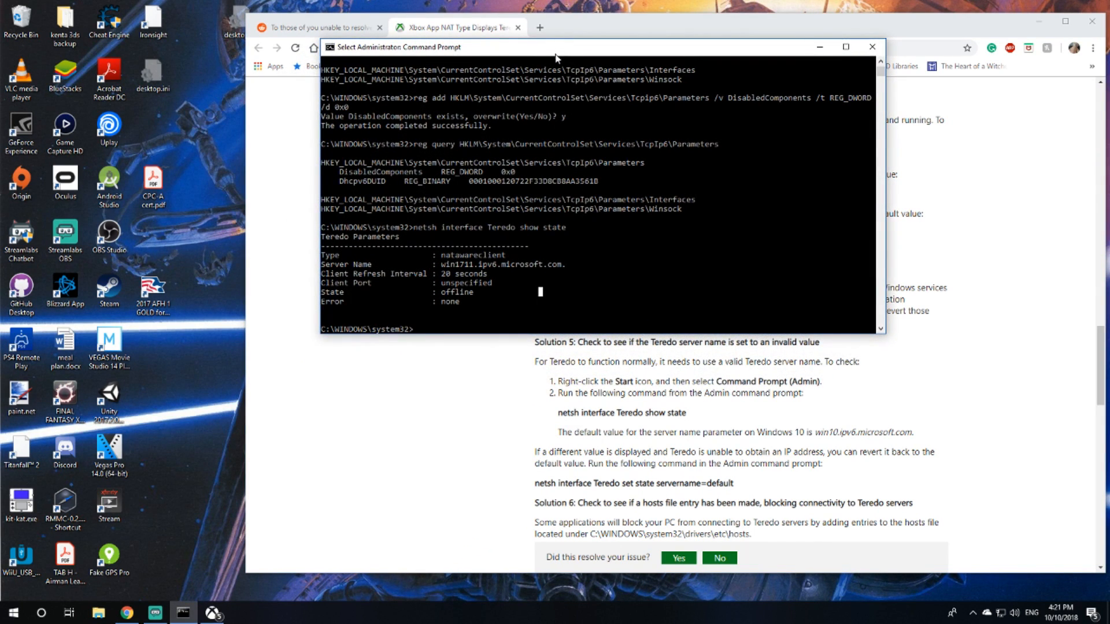
{"action": "mouse_move", "coordinate": [614, 503]}
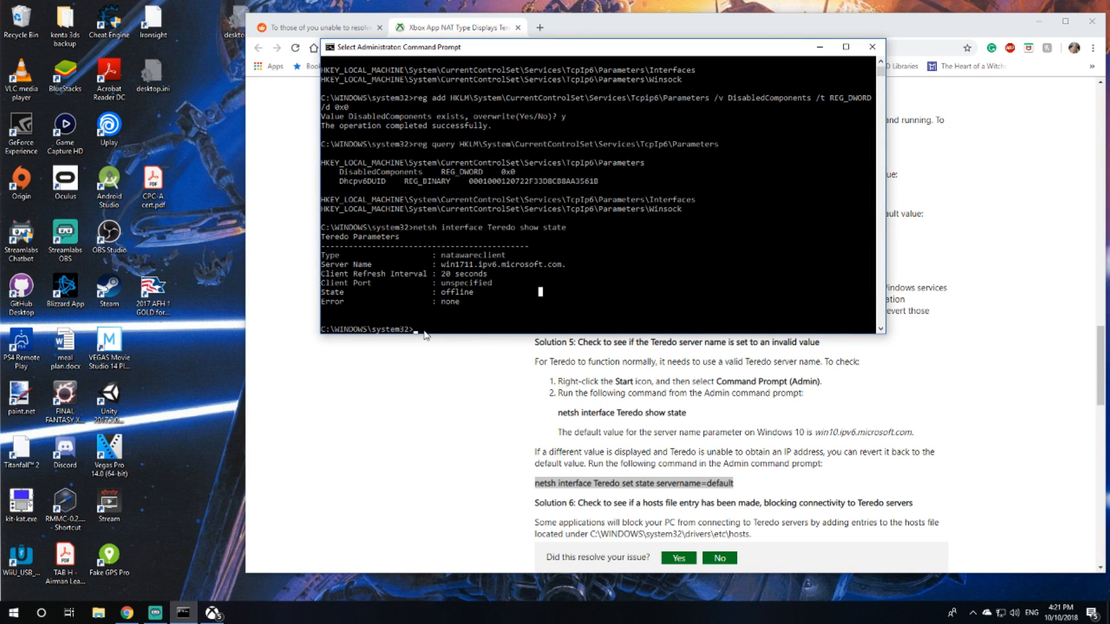
Step: Run netsh interface Teredo set state servername=default and review the resulting state
{"action": "type", "text": "netsh interface Teredo set state servername=default"}
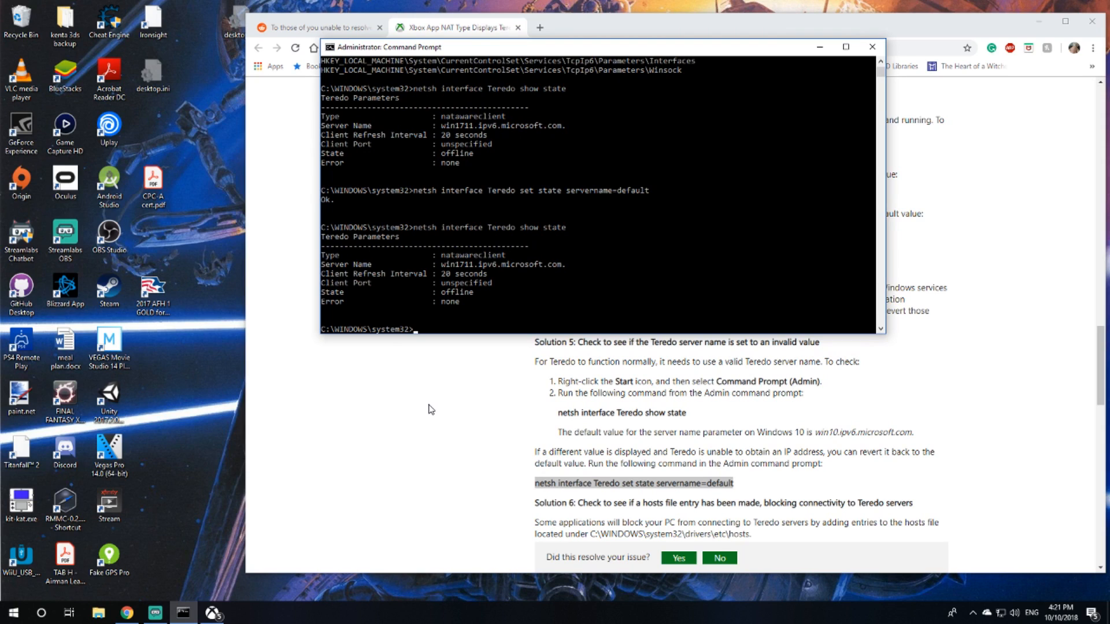
{"action": "mouse_move", "coordinate": [493, 193]}
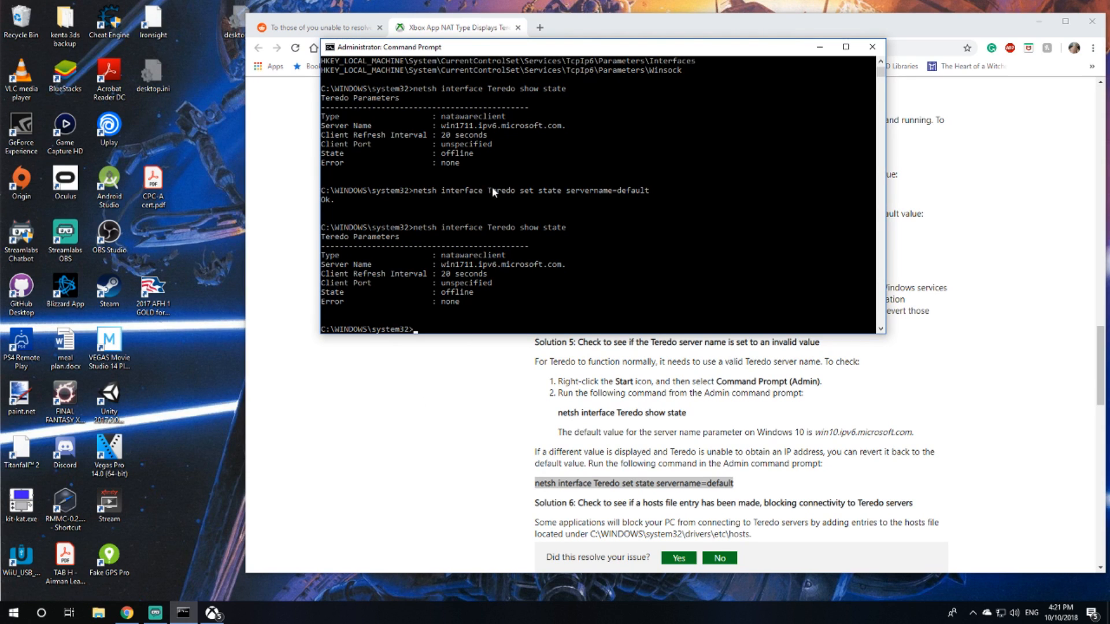
{"action": "mouse_move", "coordinate": [461, 275]}
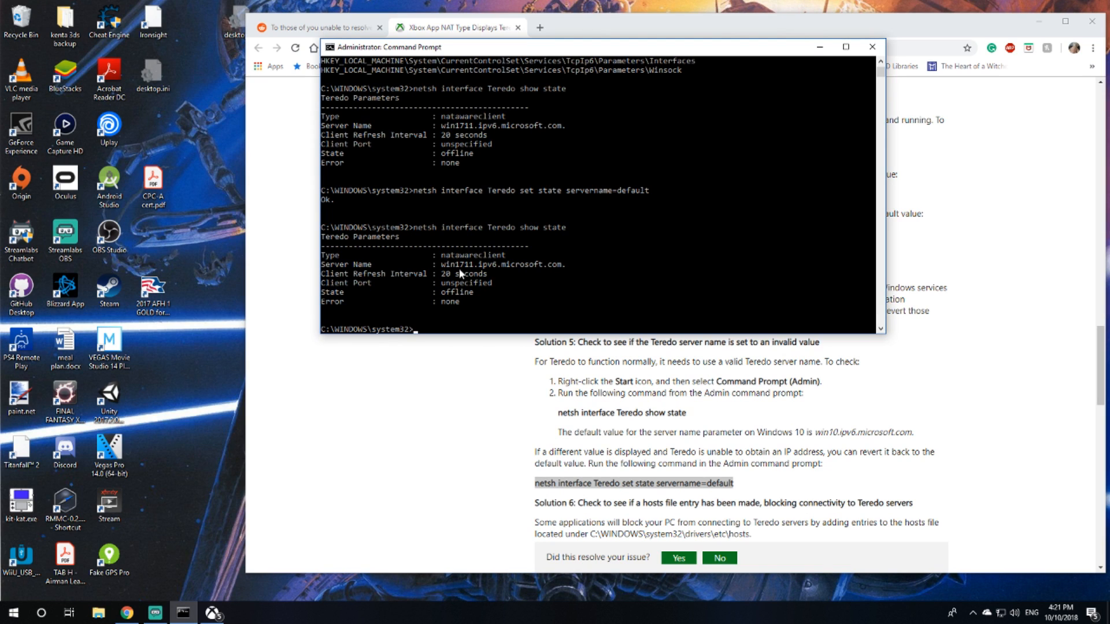
{"action": "mouse_move", "coordinate": [771, 468]}
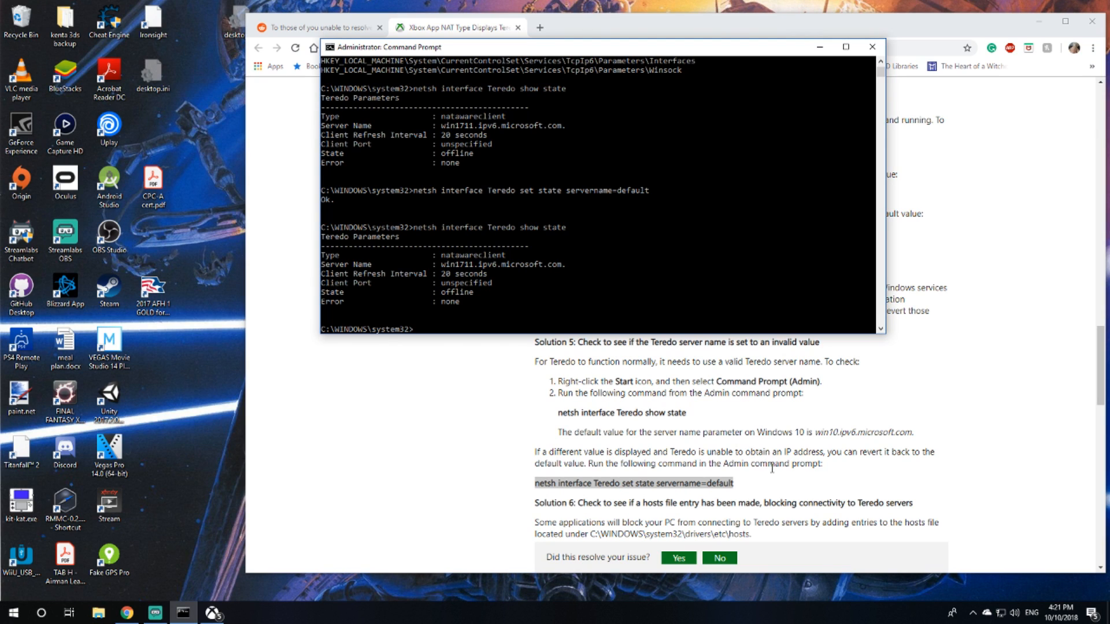
{"action": "scroll", "scroll_direction": "down", "scroll_amount": 3}
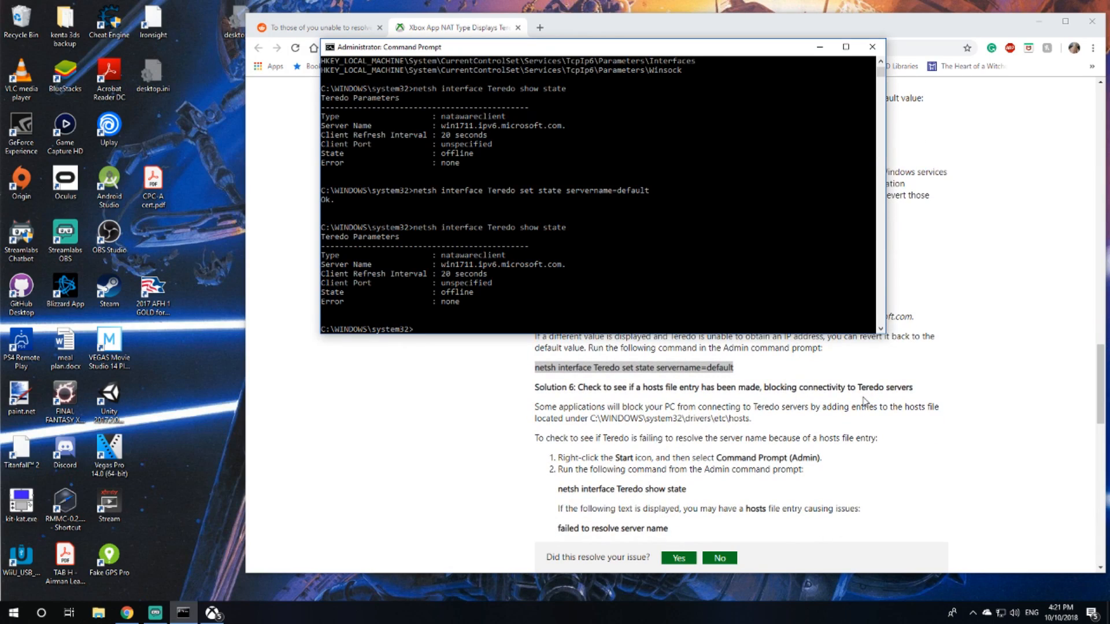
{"action": "mouse_move", "coordinate": [505, 438]}
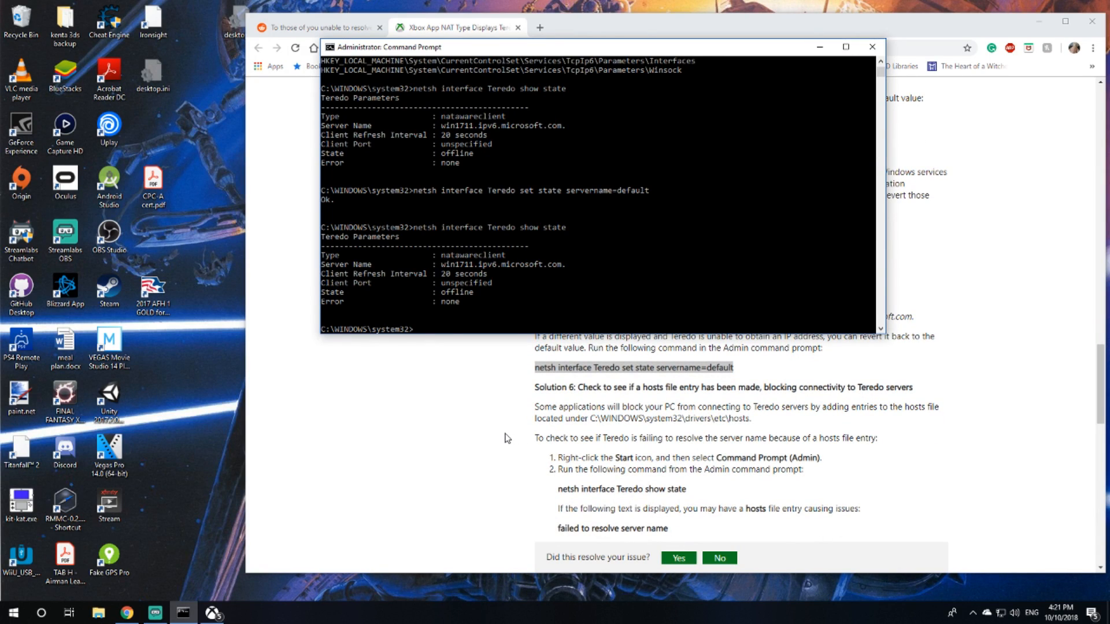
{"action": "mouse_move", "coordinate": [633, 404]}
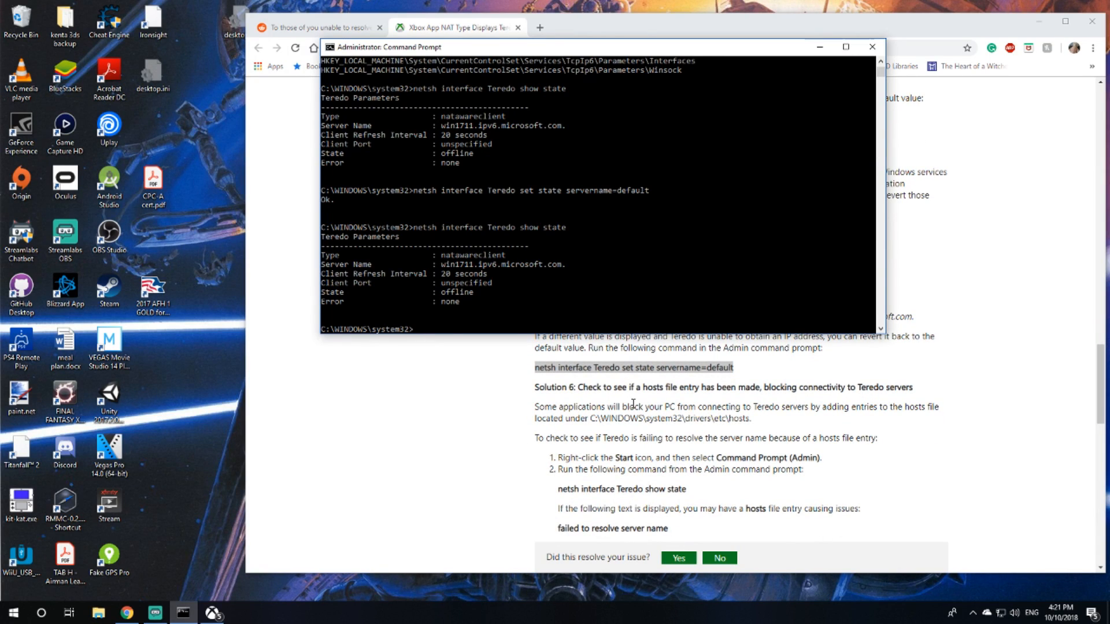
{"action": "mouse_move", "coordinate": [712, 388]}
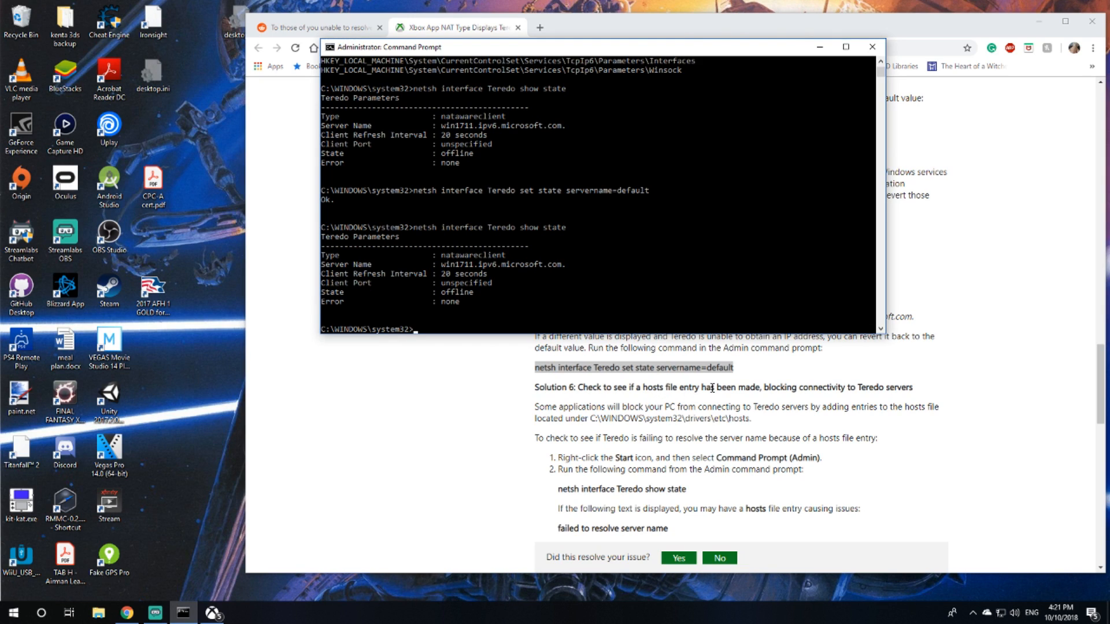
{"action": "mouse_move", "coordinate": [521, 439]}
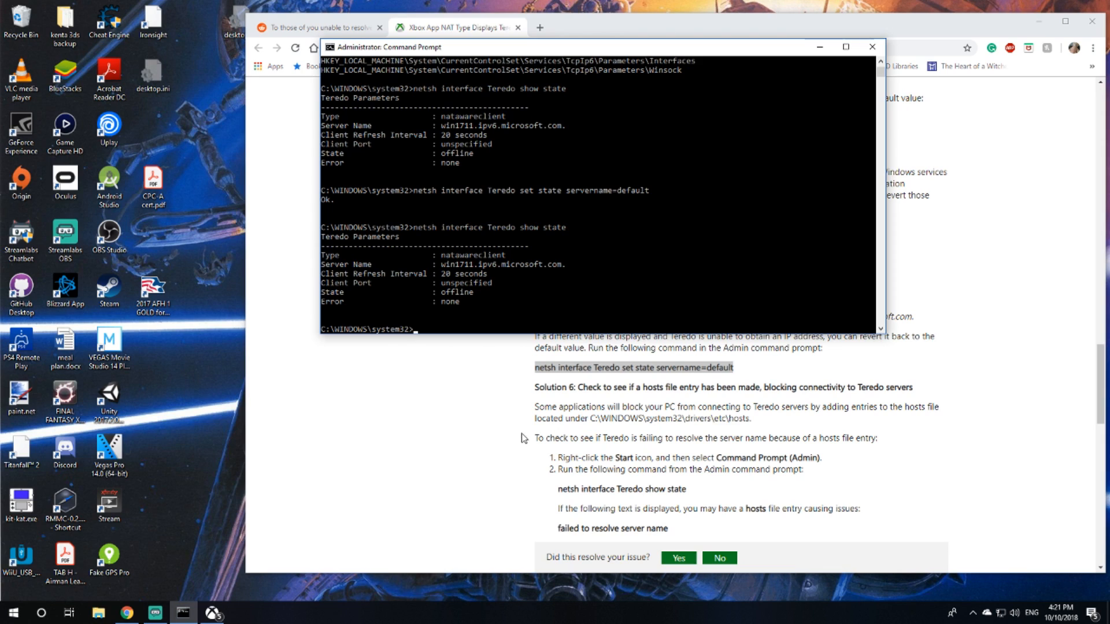
{"action": "mouse_move", "coordinate": [530, 427]}
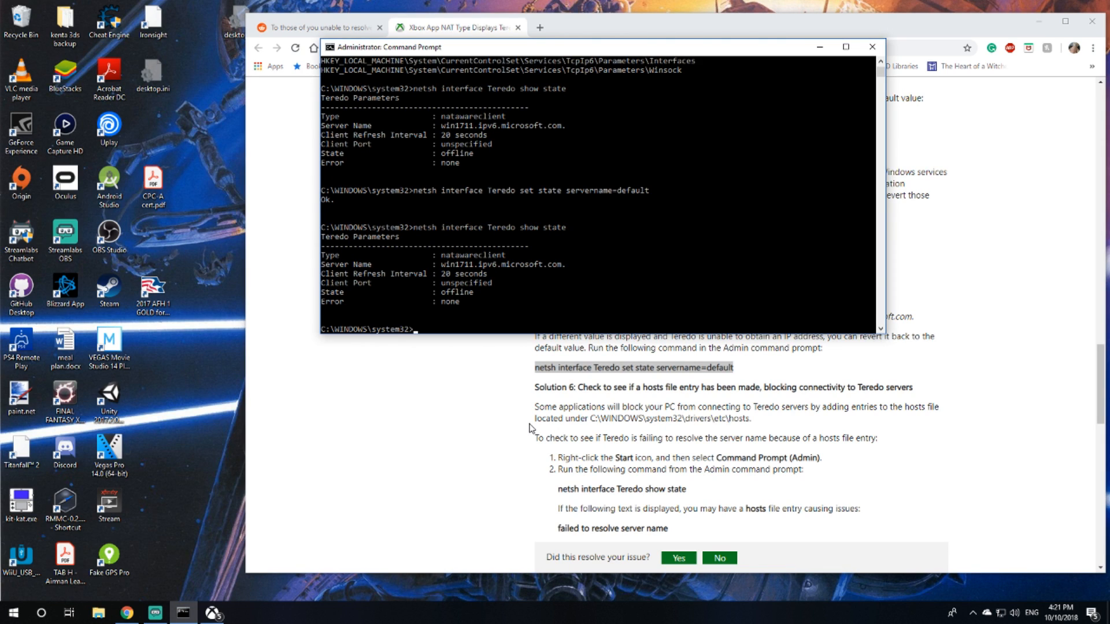
{"action": "mouse_move", "coordinate": [537, 423]}
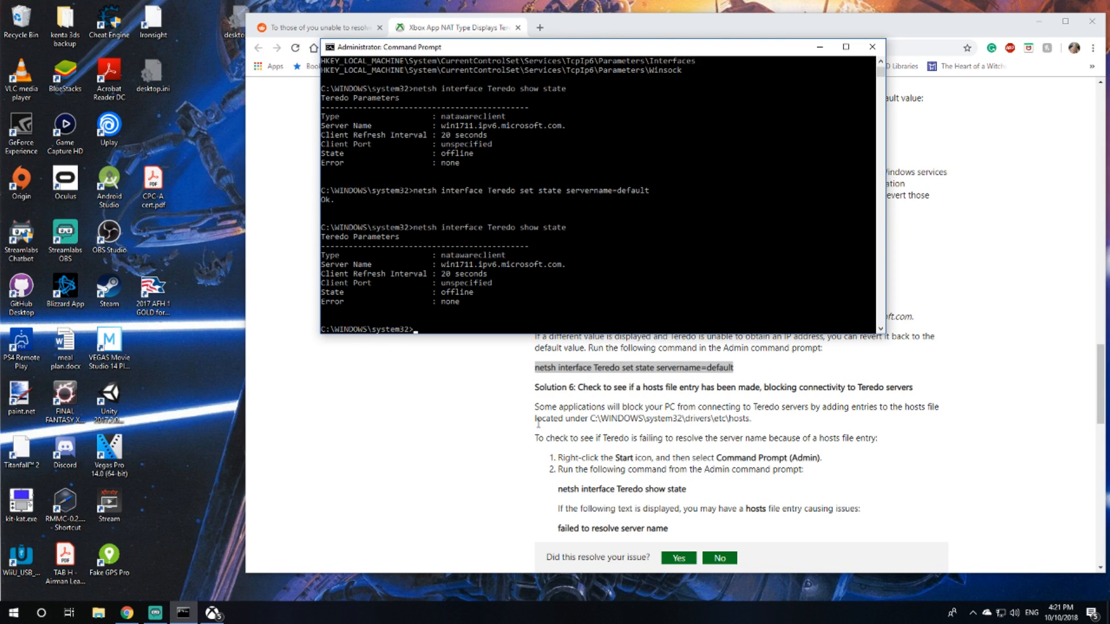
{"action": "mouse_move", "coordinate": [561, 418]}
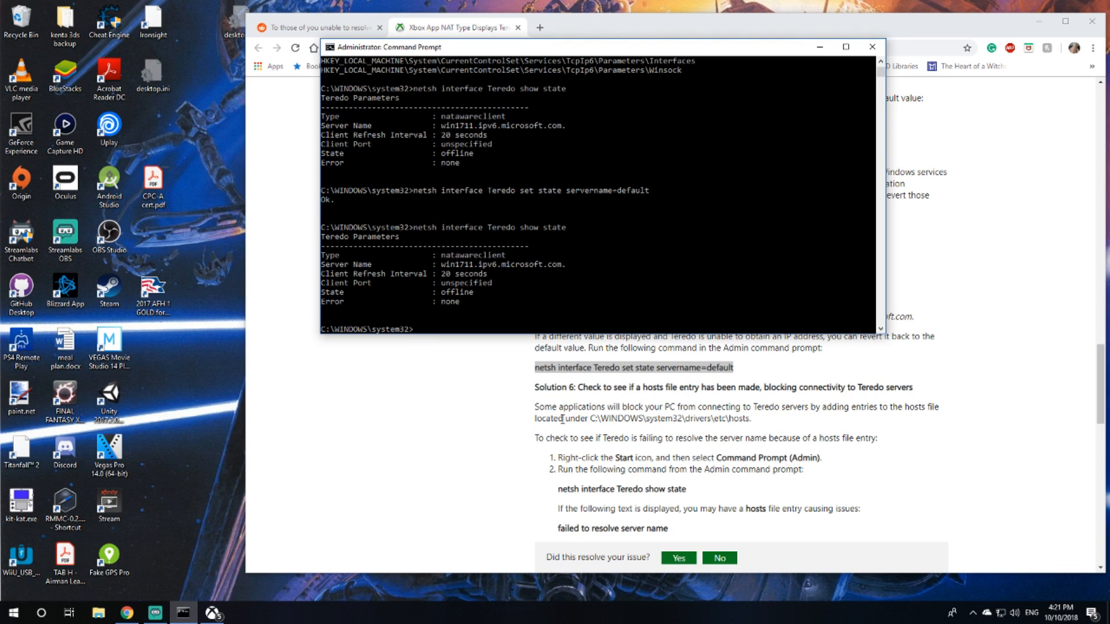
Step: Search for C:\WINDOWS\system32\drivers\etc\hosts, then review the article's VPN adapter solution
{"action": "left_click", "coordinate": [871, 47]}
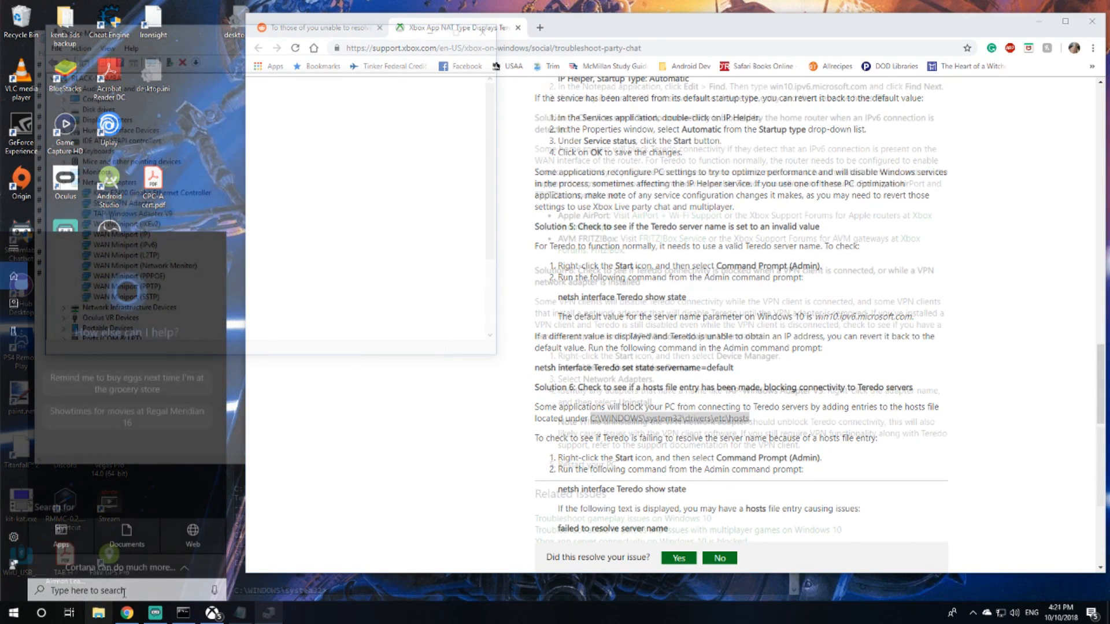
{"action": "type", "text": "C:\\WINDOWS\\system32\\drivers\\etc\\hosts"}
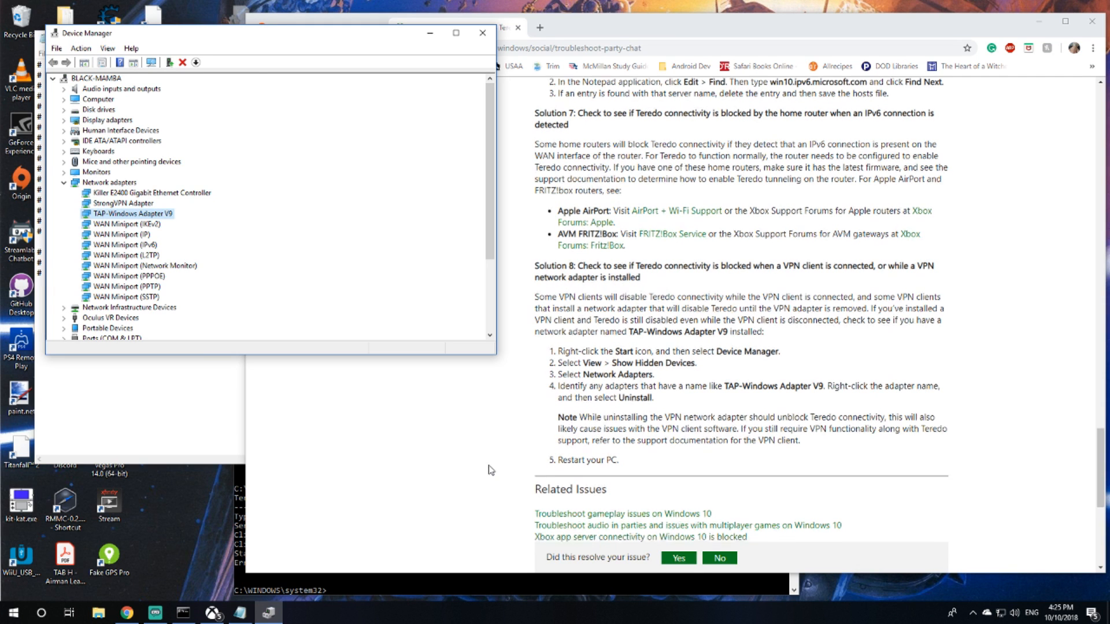
{"action": "scroll", "scroll_direction": "up", "scroll_amount": 3}
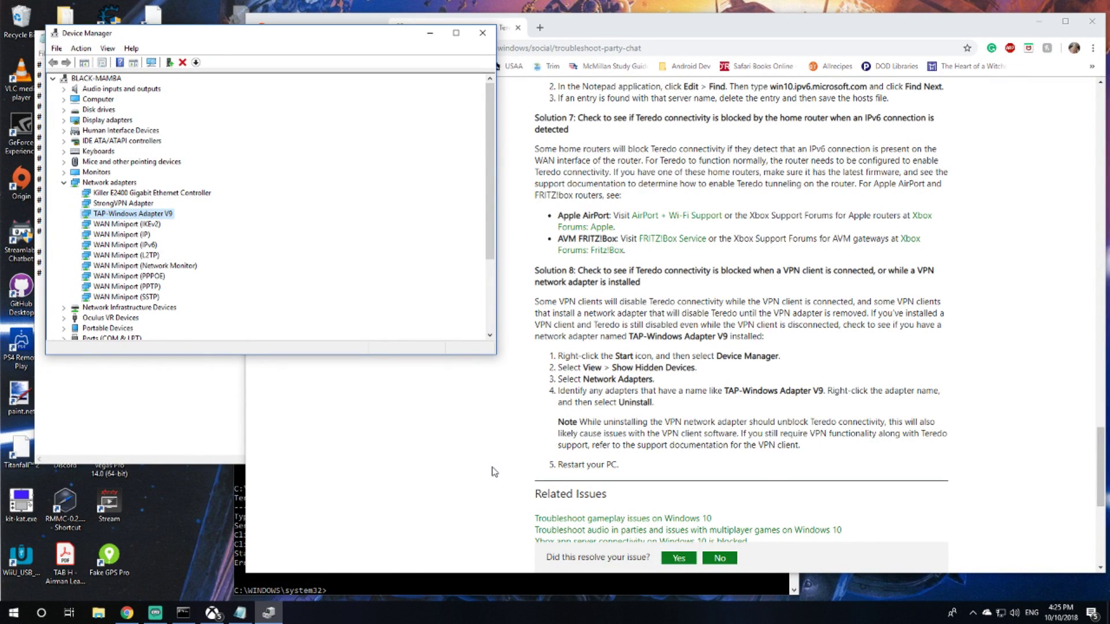
{"action": "mouse_move", "coordinate": [456, 496]}
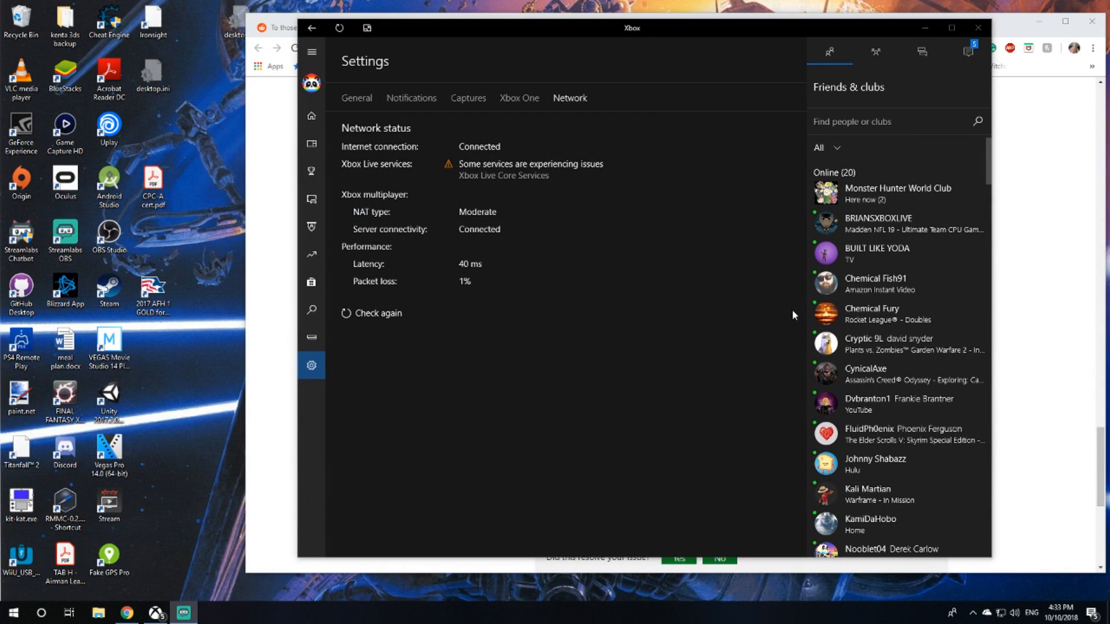
{"action": "mouse_move", "coordinate": [660, 244]}
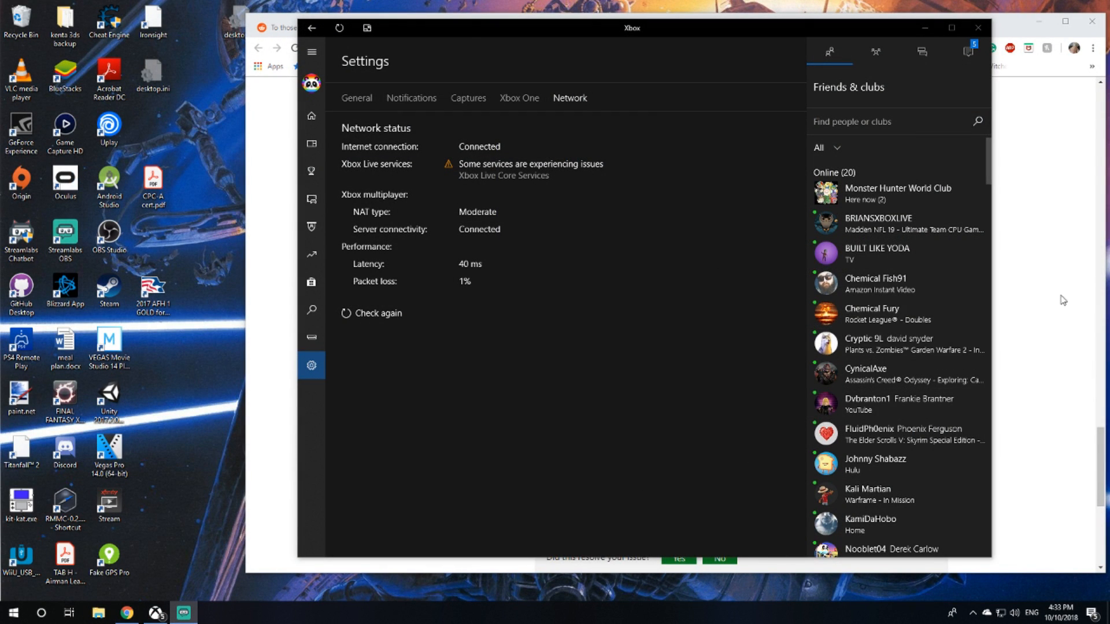
{"action": "mouse_move", "coordinate": [674, 395]}
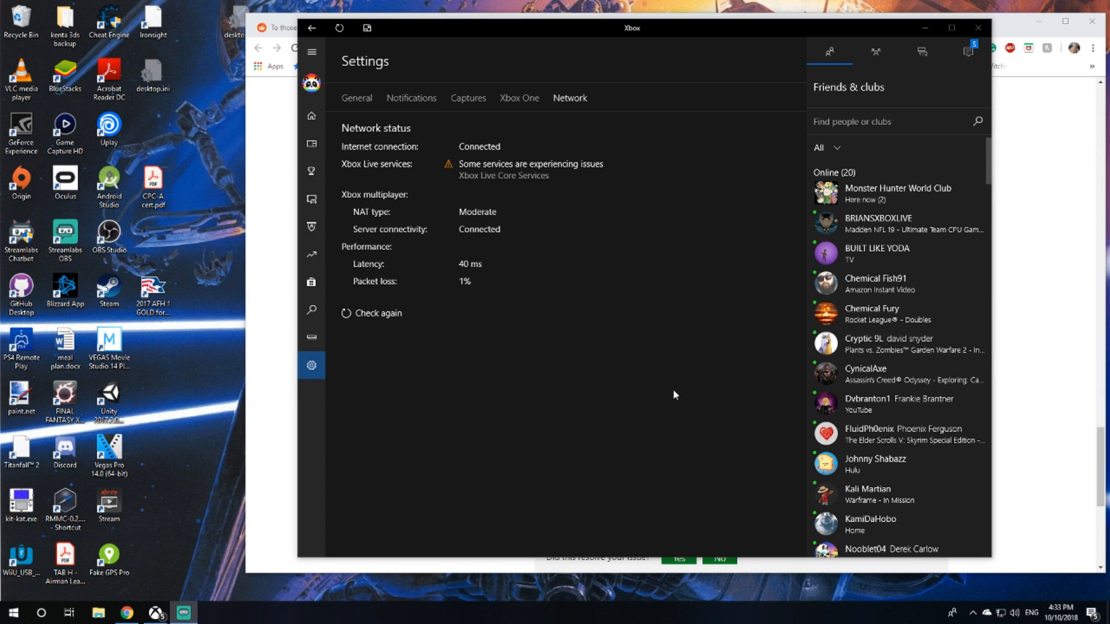
{"action": "mouse_move", "coordinate": [664, 401]}
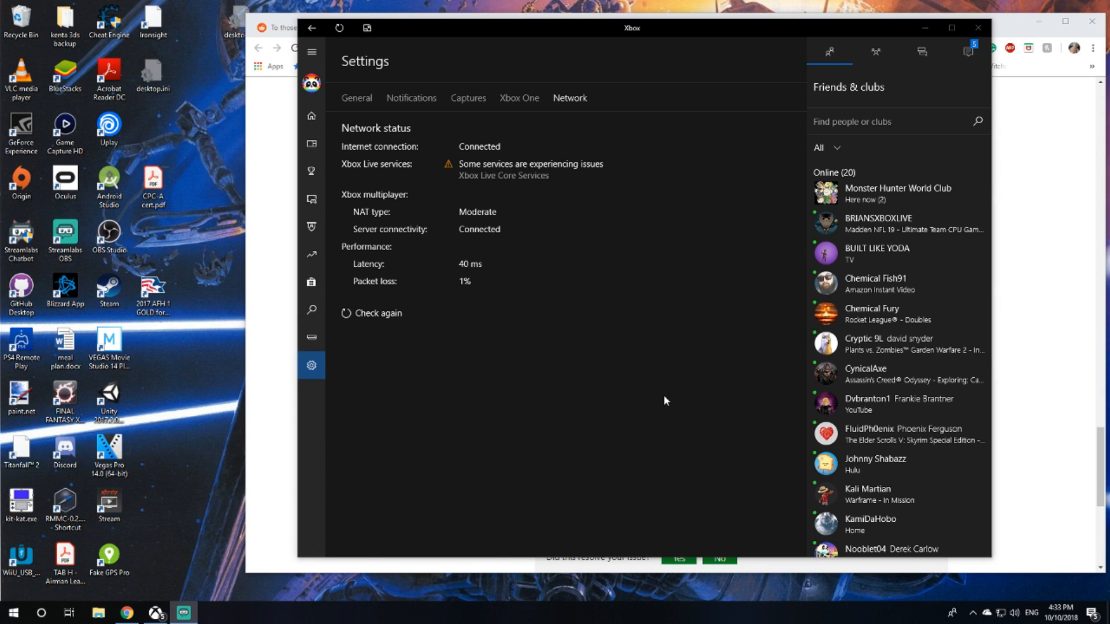
{"action": "mouse_move", "coordinate": [972, 612]}
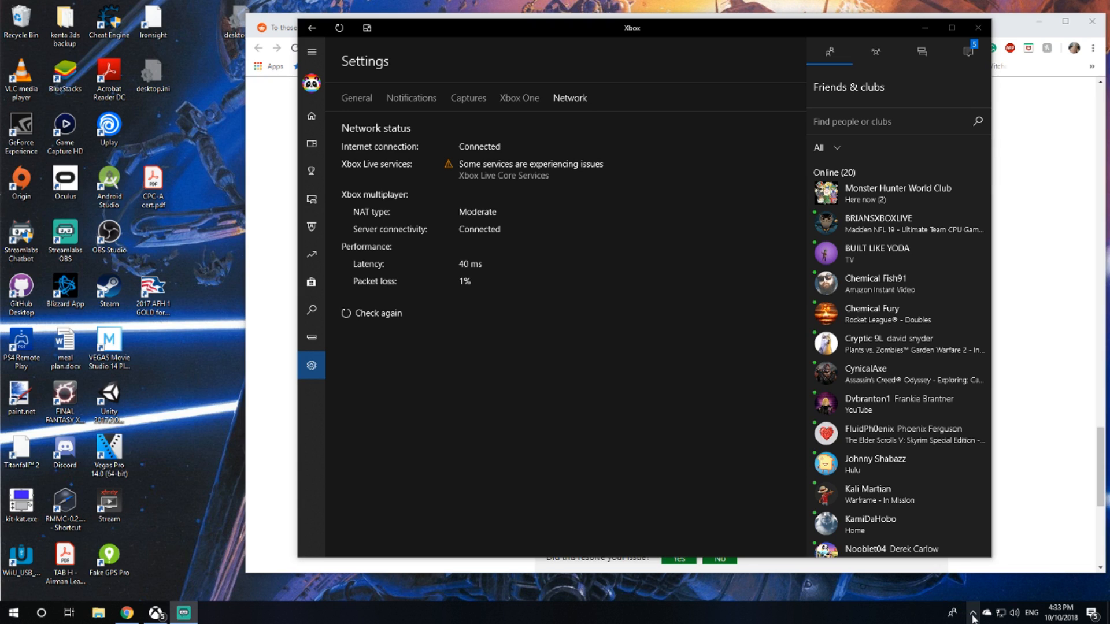
Step: Show PIA's advanced connection settings with IPv6 leak protection, DNS leak protection and kill switch off
{"action": "left_click", "coordinate": [972, 613]}
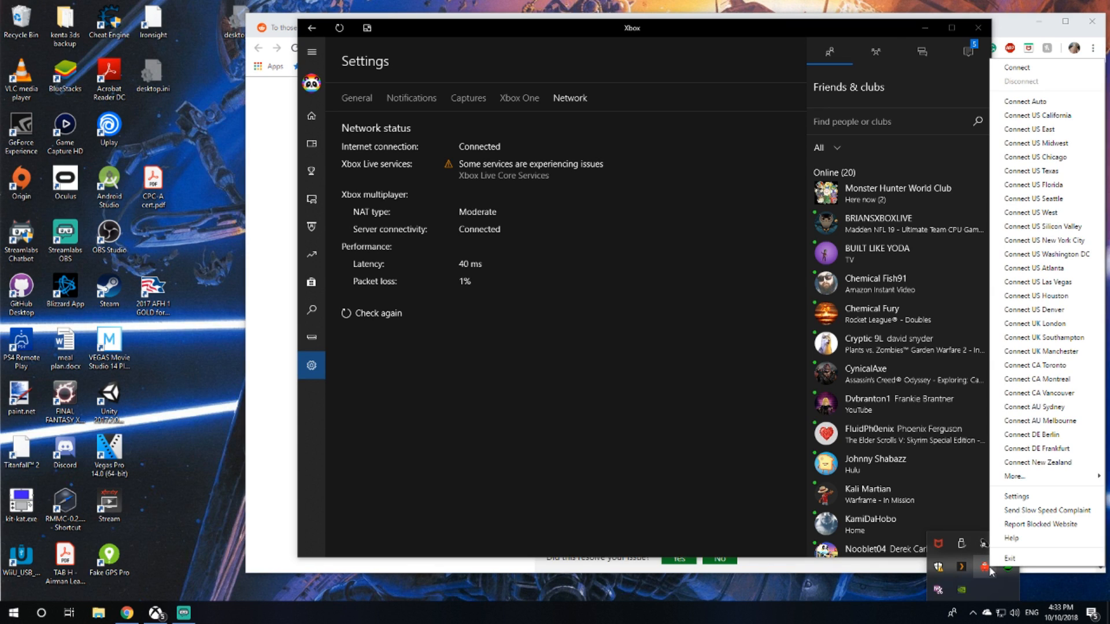
{"action": "mouse_move", "coordinate": [1017, 495]}
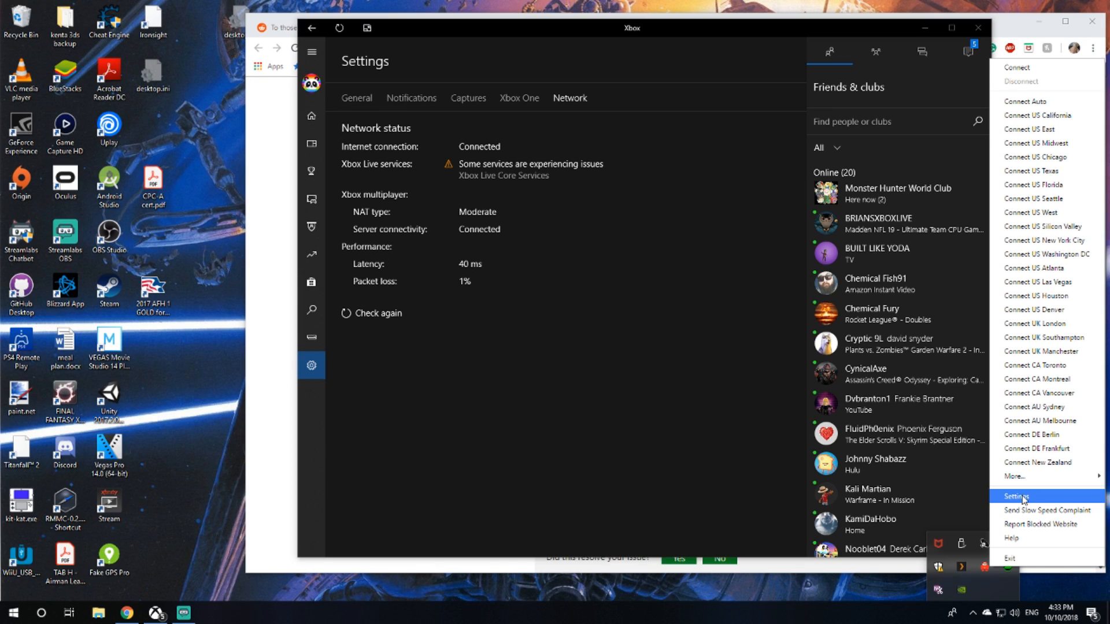
{"action": "left_click", "coordinate": [1017, 496]}
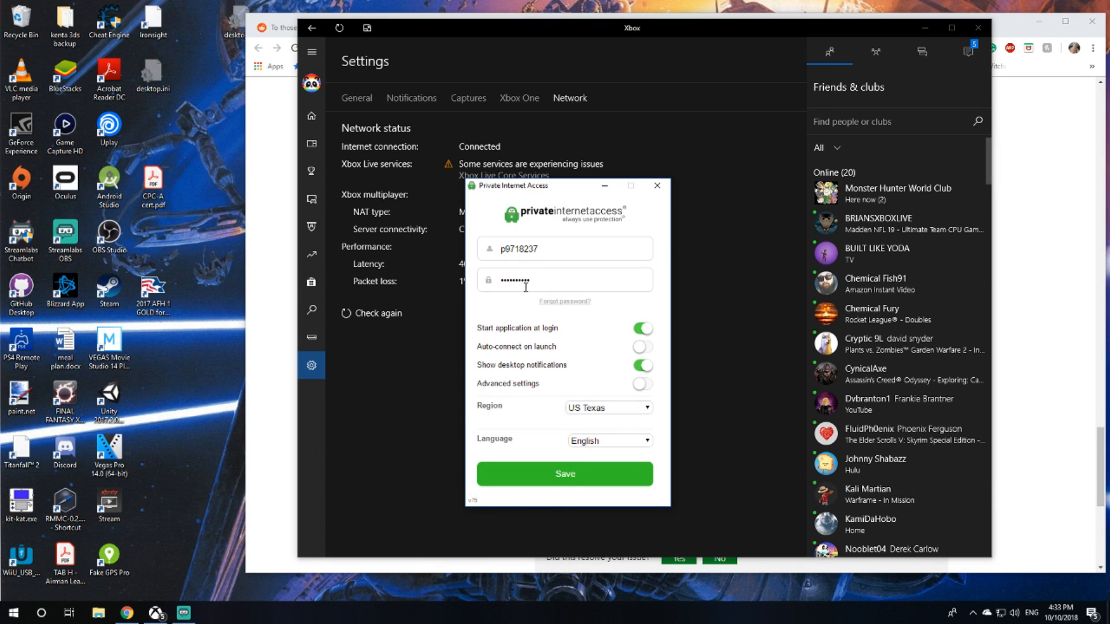
{"action": "mouse_move", "coordinate": [500, 337]}
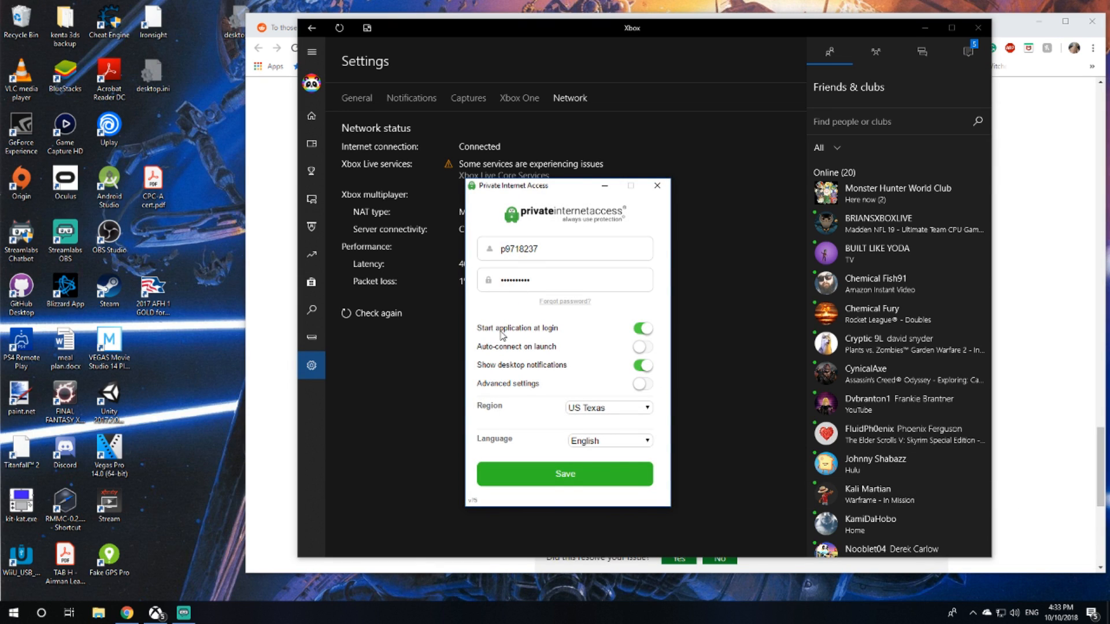
{"action": "mouse_move", "coordinate": [513, 387]}
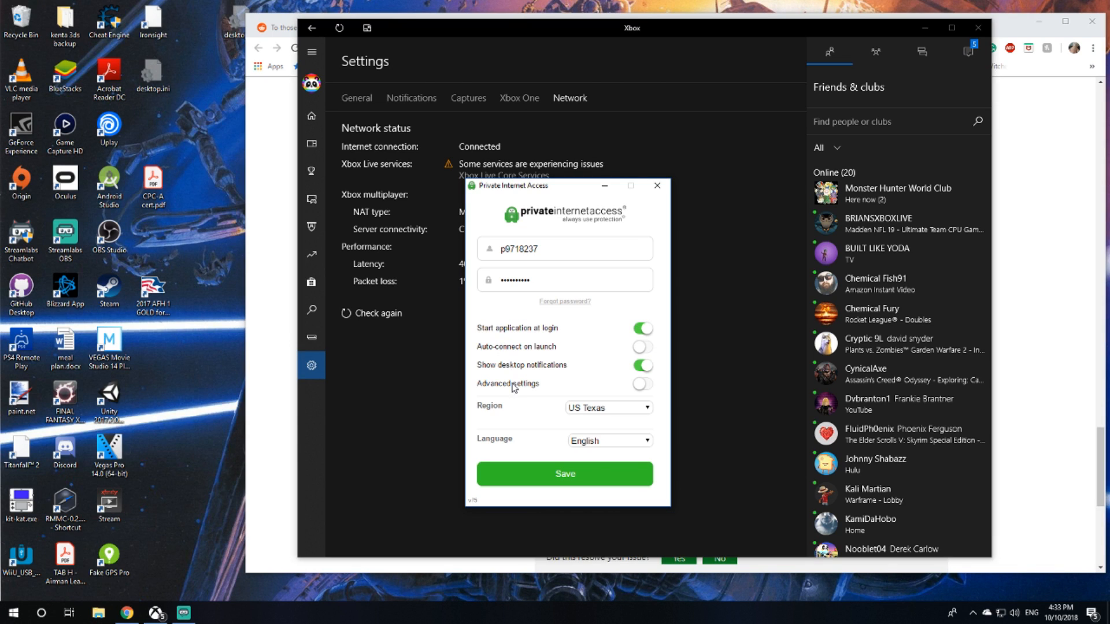
{"action": "left_click", "coordinate": [642, 383]}
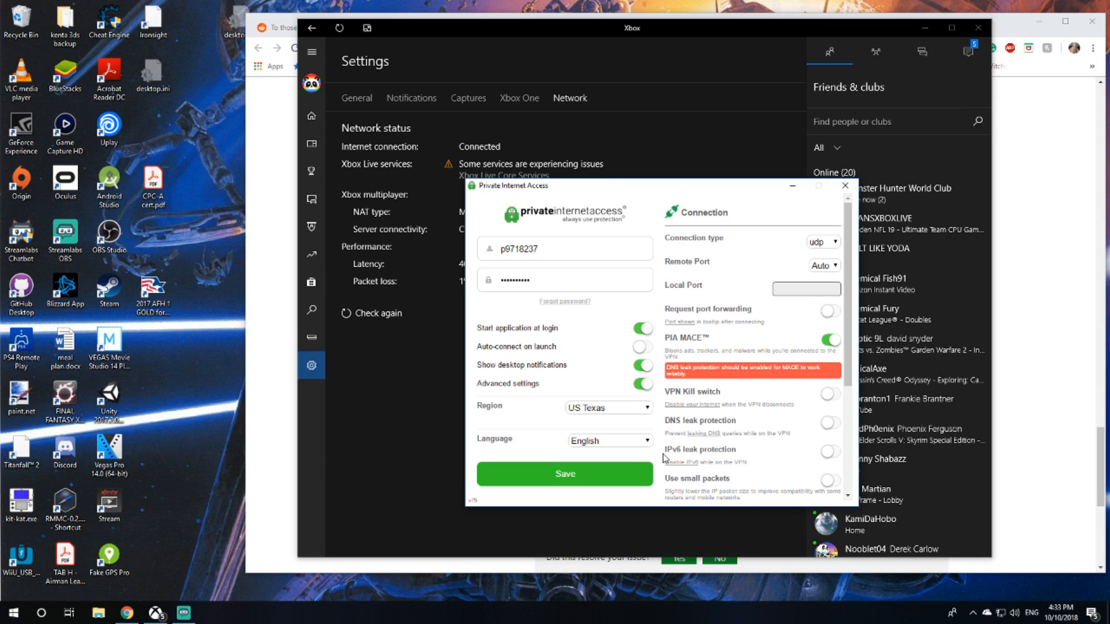
{"action": "mouse_move", "coordinate": [828, 455]}
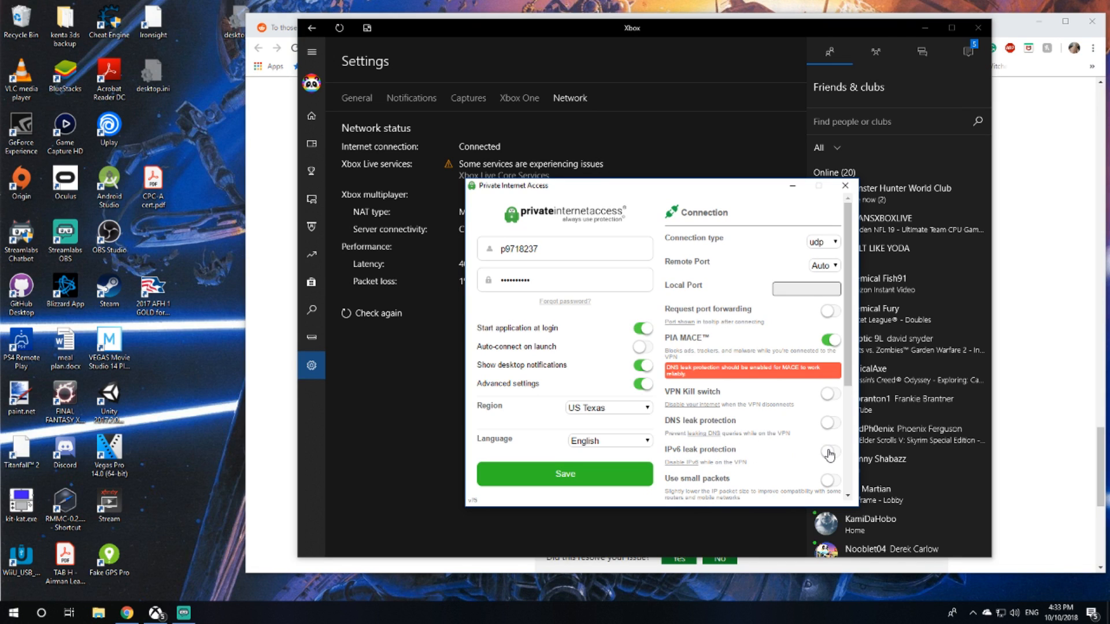
{"action": "scroll", "scroll_direction": "down", "scroll_amount": 3}
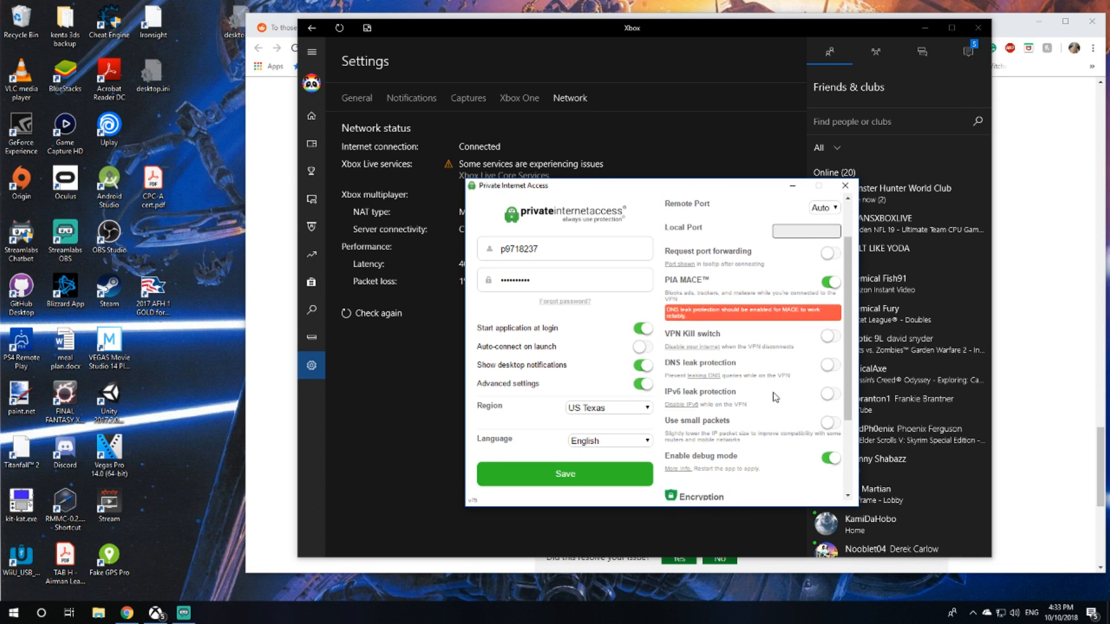
{"action": "mouse_move", "coordinate": [771, 401]}
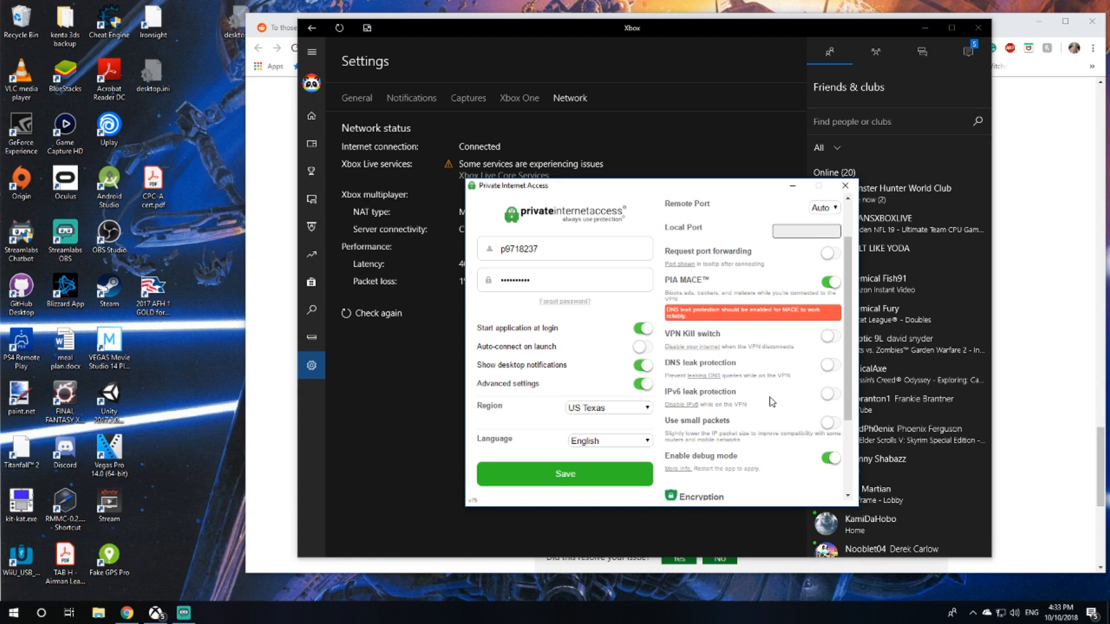
{"action": "mouse_move", "coordinate": [685, 392]}
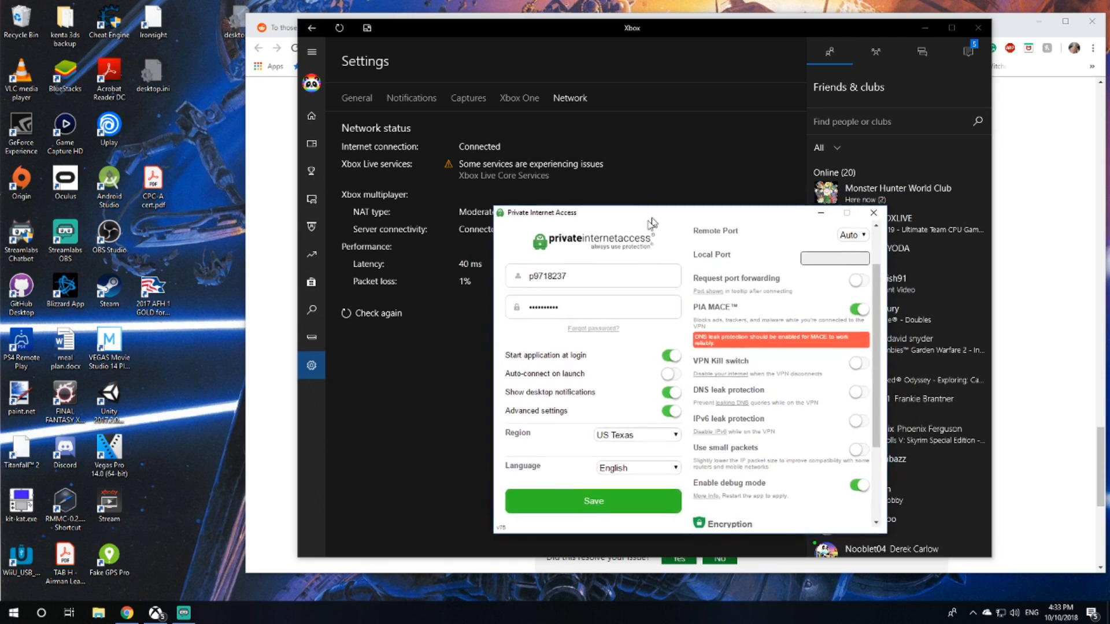
Step: Close the PIA settings, leaving Xbox Network showing NAT Moderate and Server connectivity Connected
{"action": "left_click", "coordinate": [872, 213]}
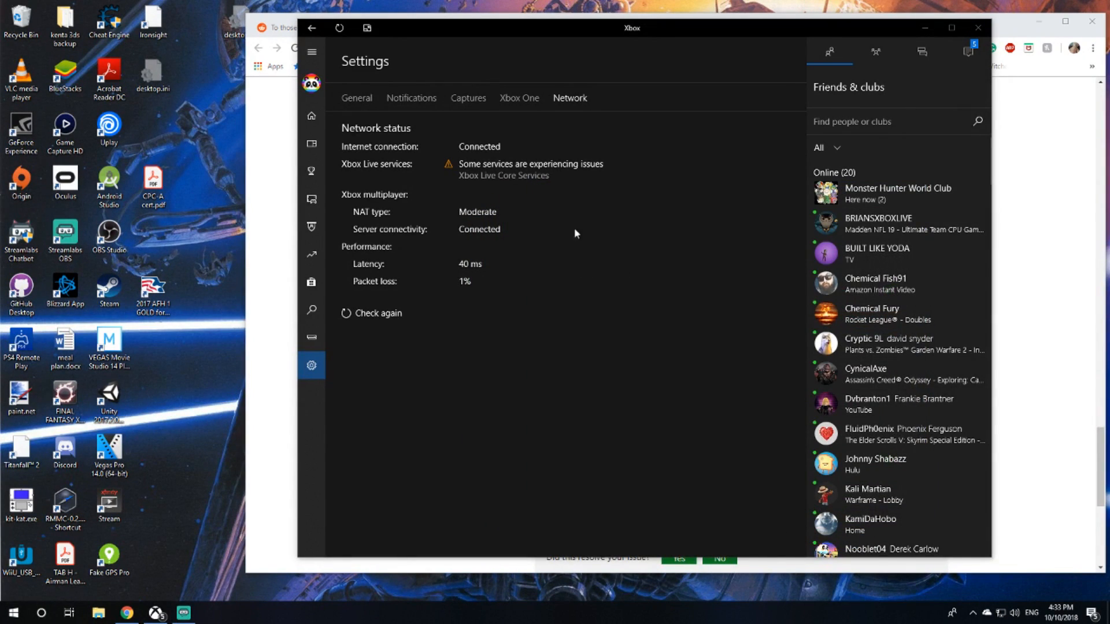
{"action": "mouse_move", "coordinate": [403, 239]}
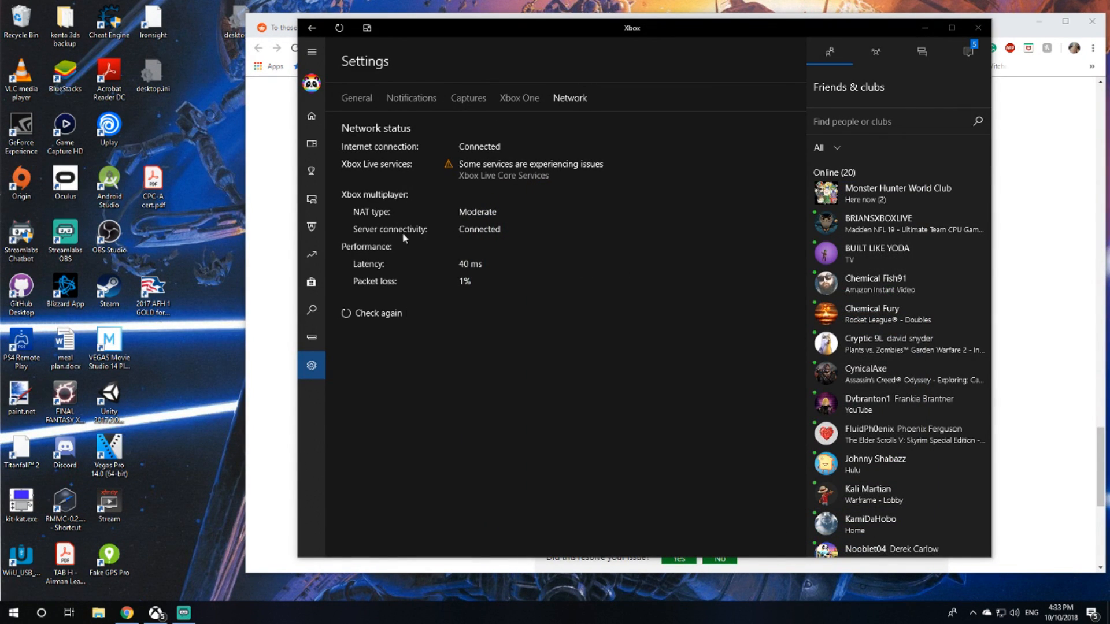
{"action": "mouse_move", "coordinate": [397, 236]}
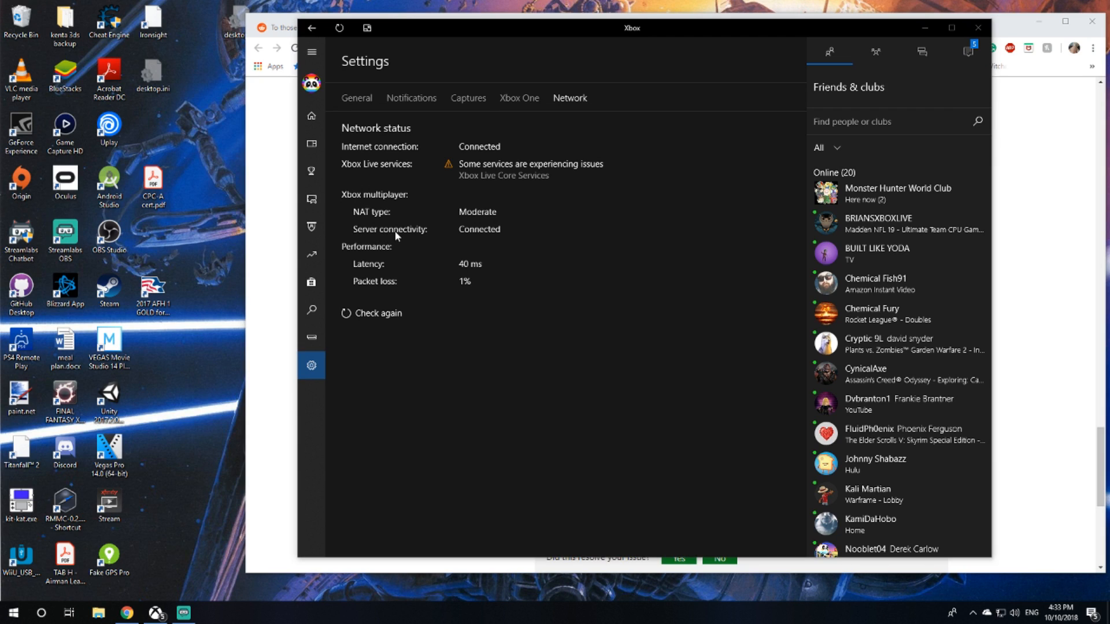
{"action": "mouse_move", "coordinate": [497, 229]}
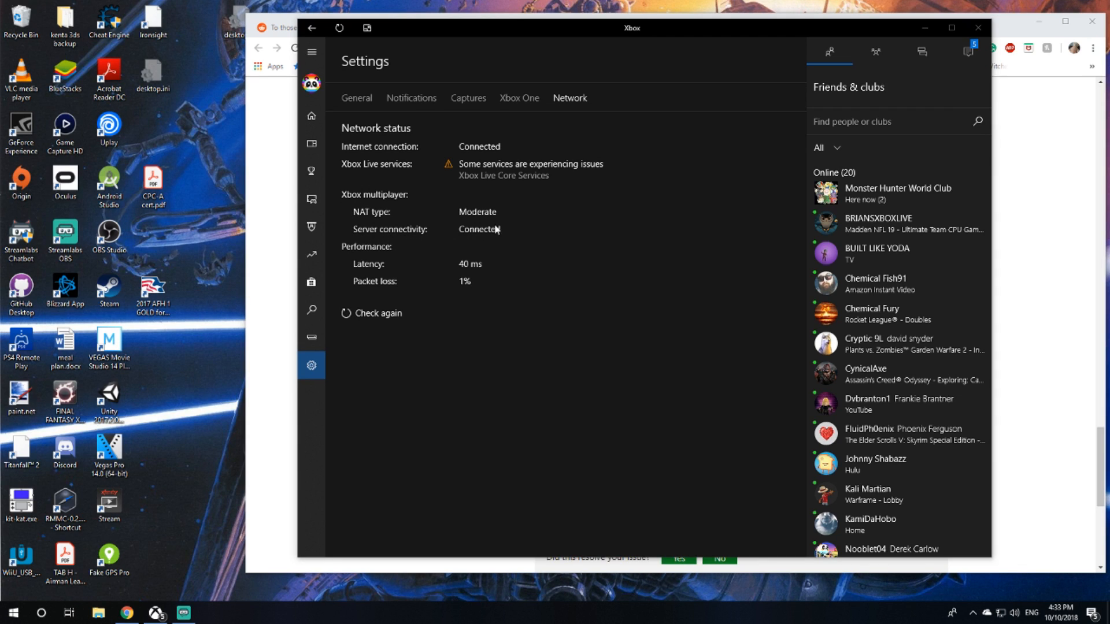
{"action": "mouse_move", "coordinate": [496, 357]}
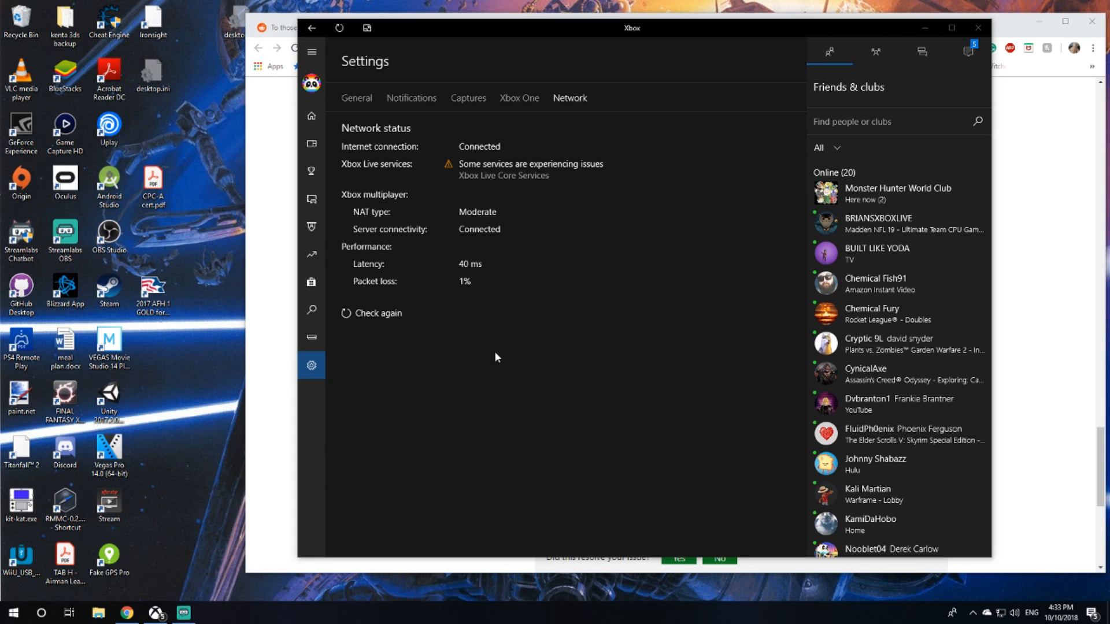
{"action": "mouse_move", "coordinate": [41, 612]}
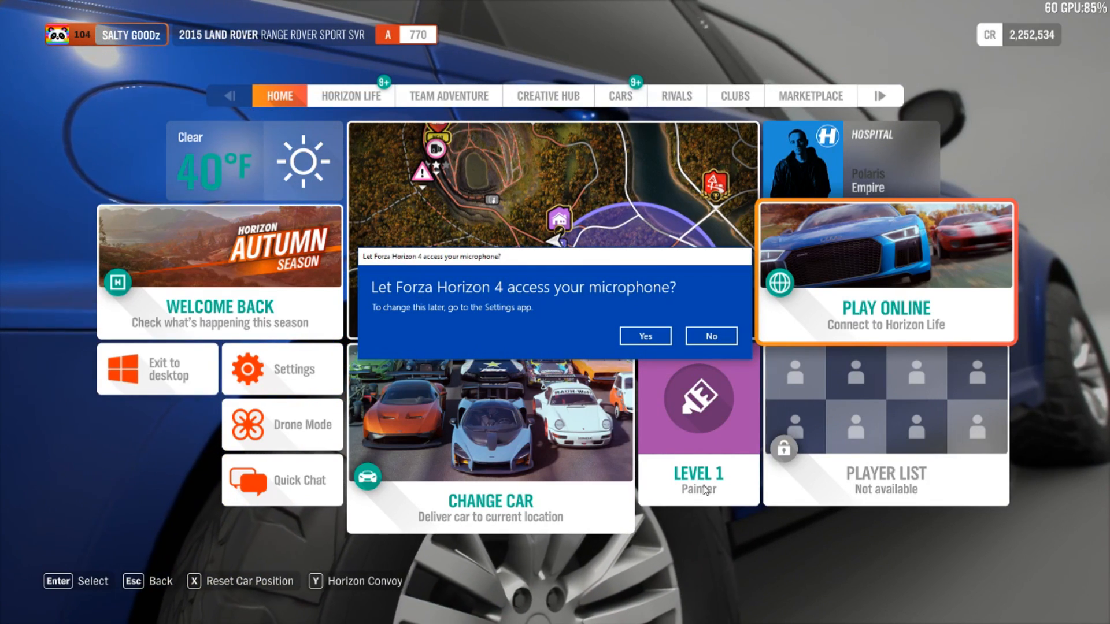
Step: Dismiss the microphone prompt and choose Play Online to search for a Horizon Life session
{"action": "left_click", "coordinate": [708, 336]}
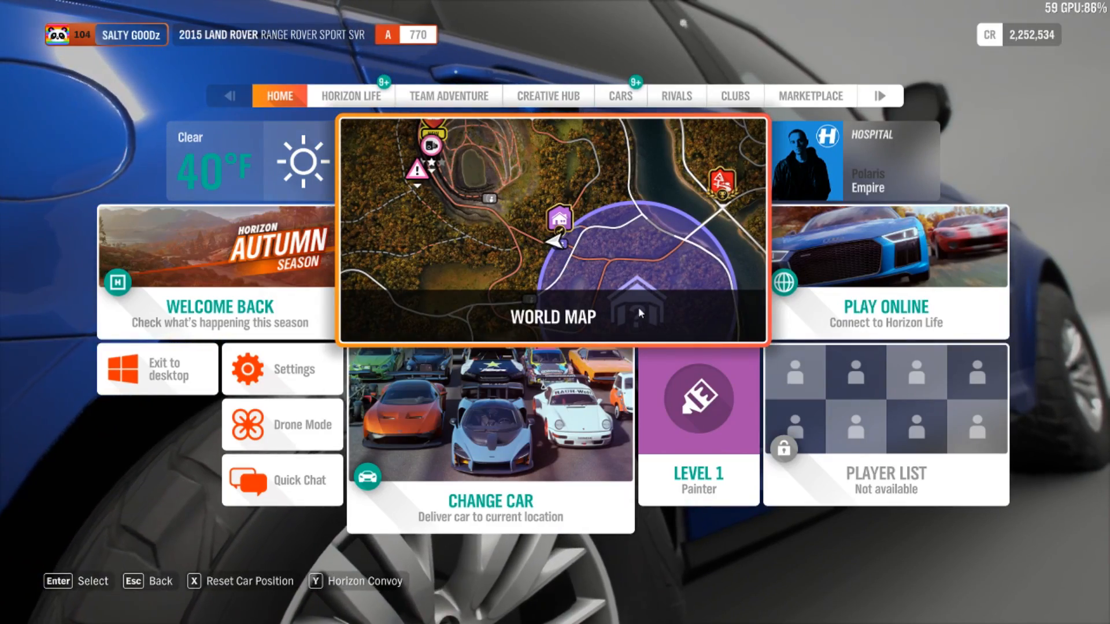
{"action": "left_click", "coordinate": [554, 229]}
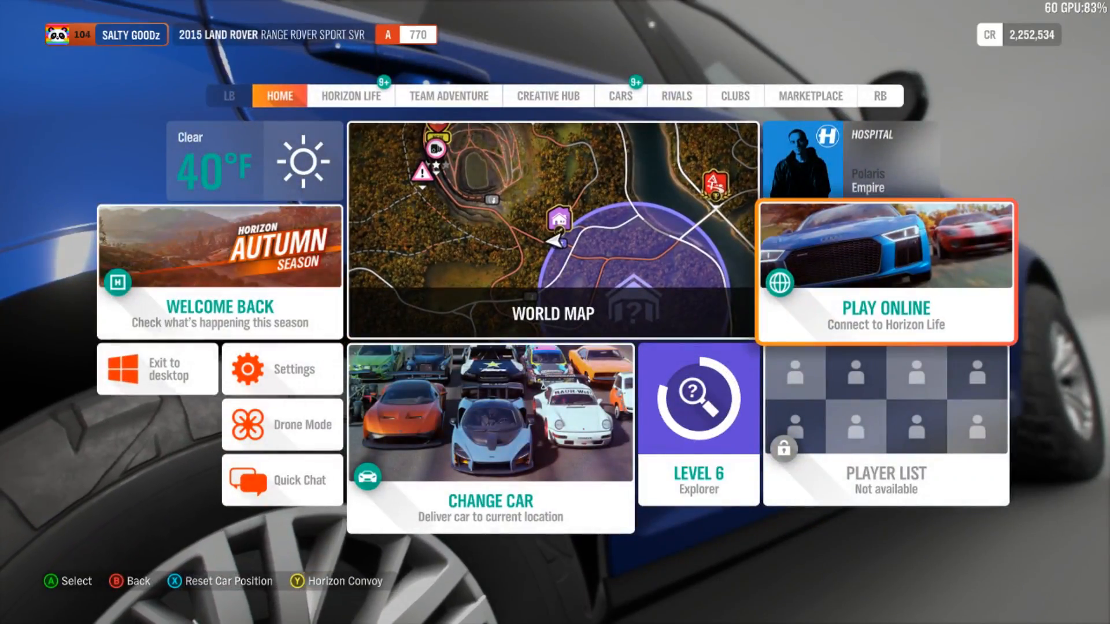
{"action": "left_click", "coordinate": [884, 271]}
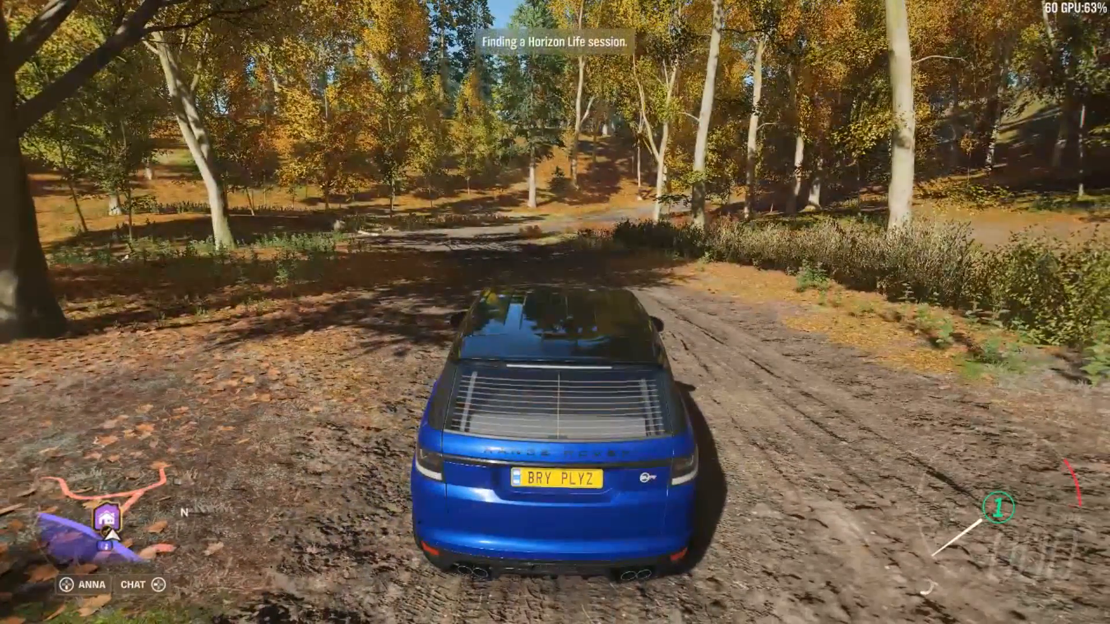